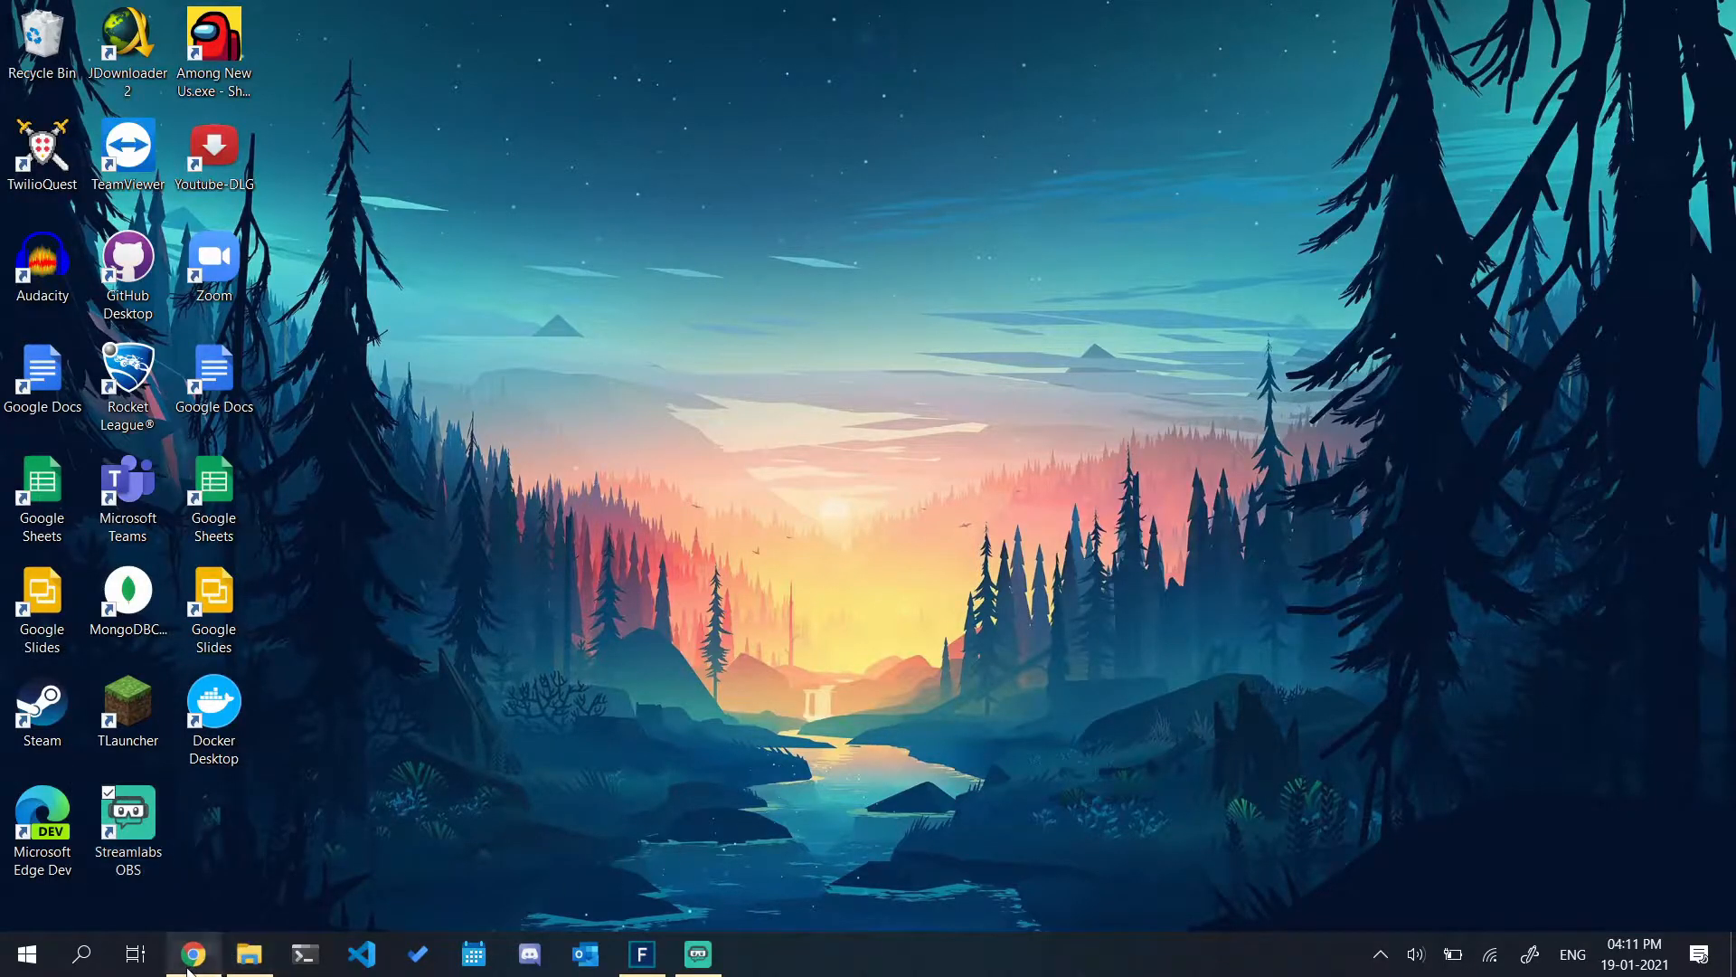
Download minecraft_server.1.16.5.jar in Chrome, keep it despite the warning, and show it in Downloads
click(194, 953)
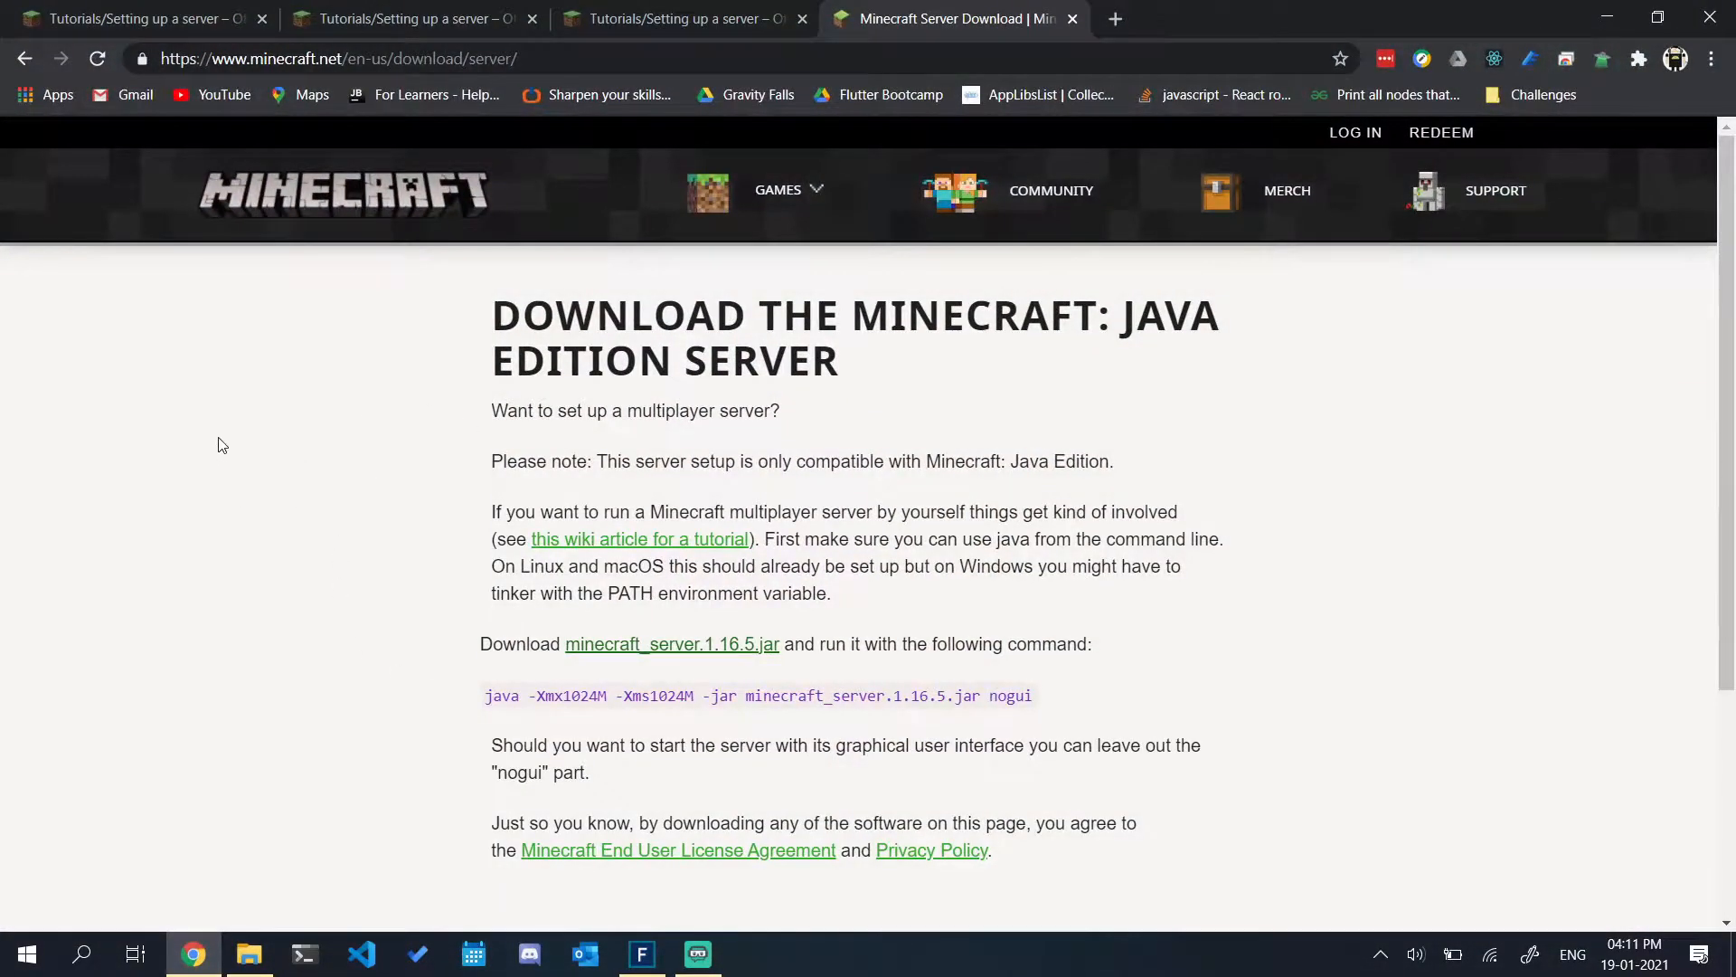
mouse_move(517, 542)
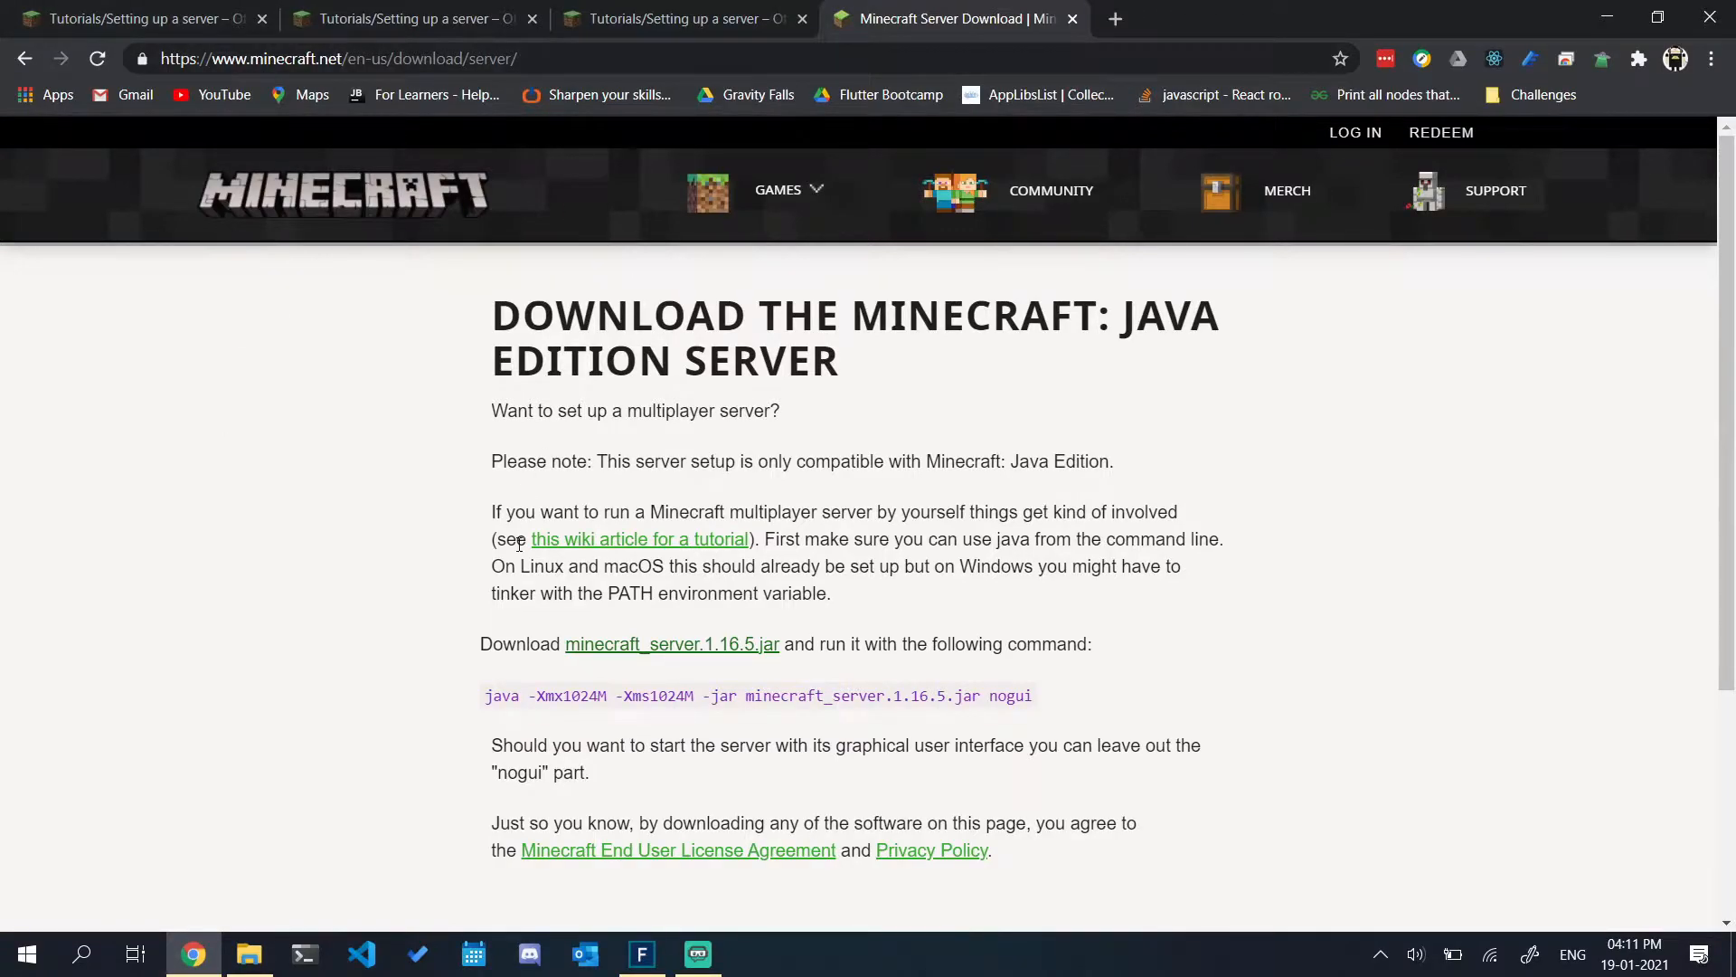
click(671, 643)
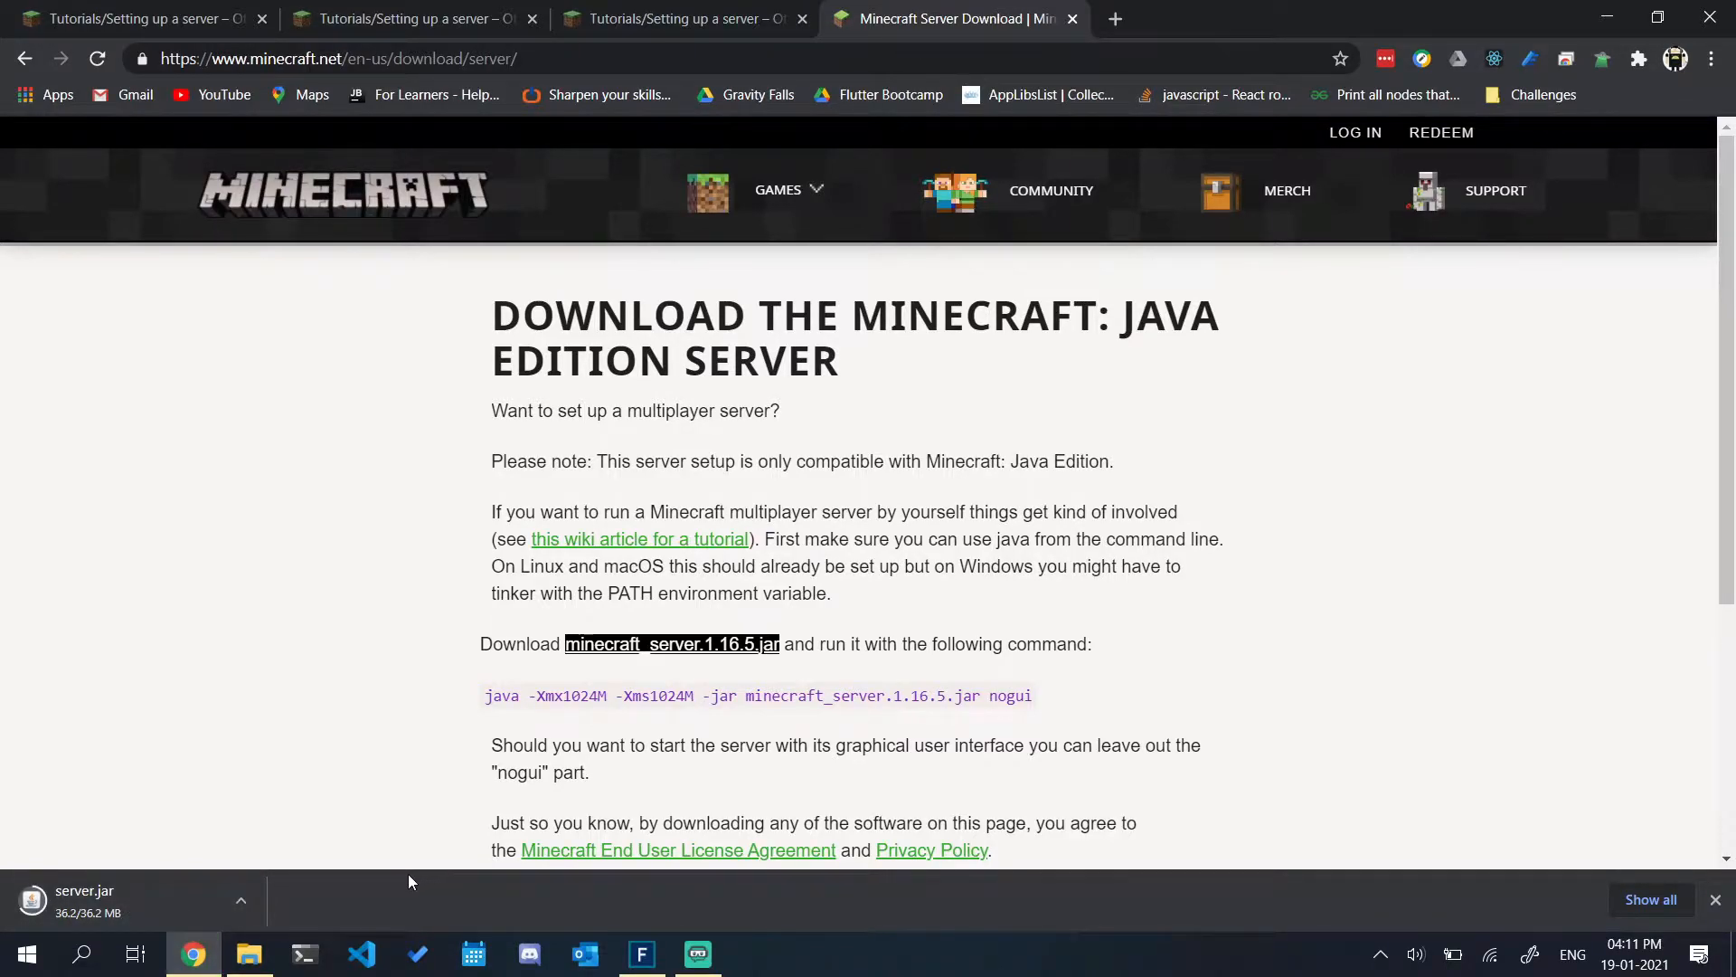
click(241, 898)
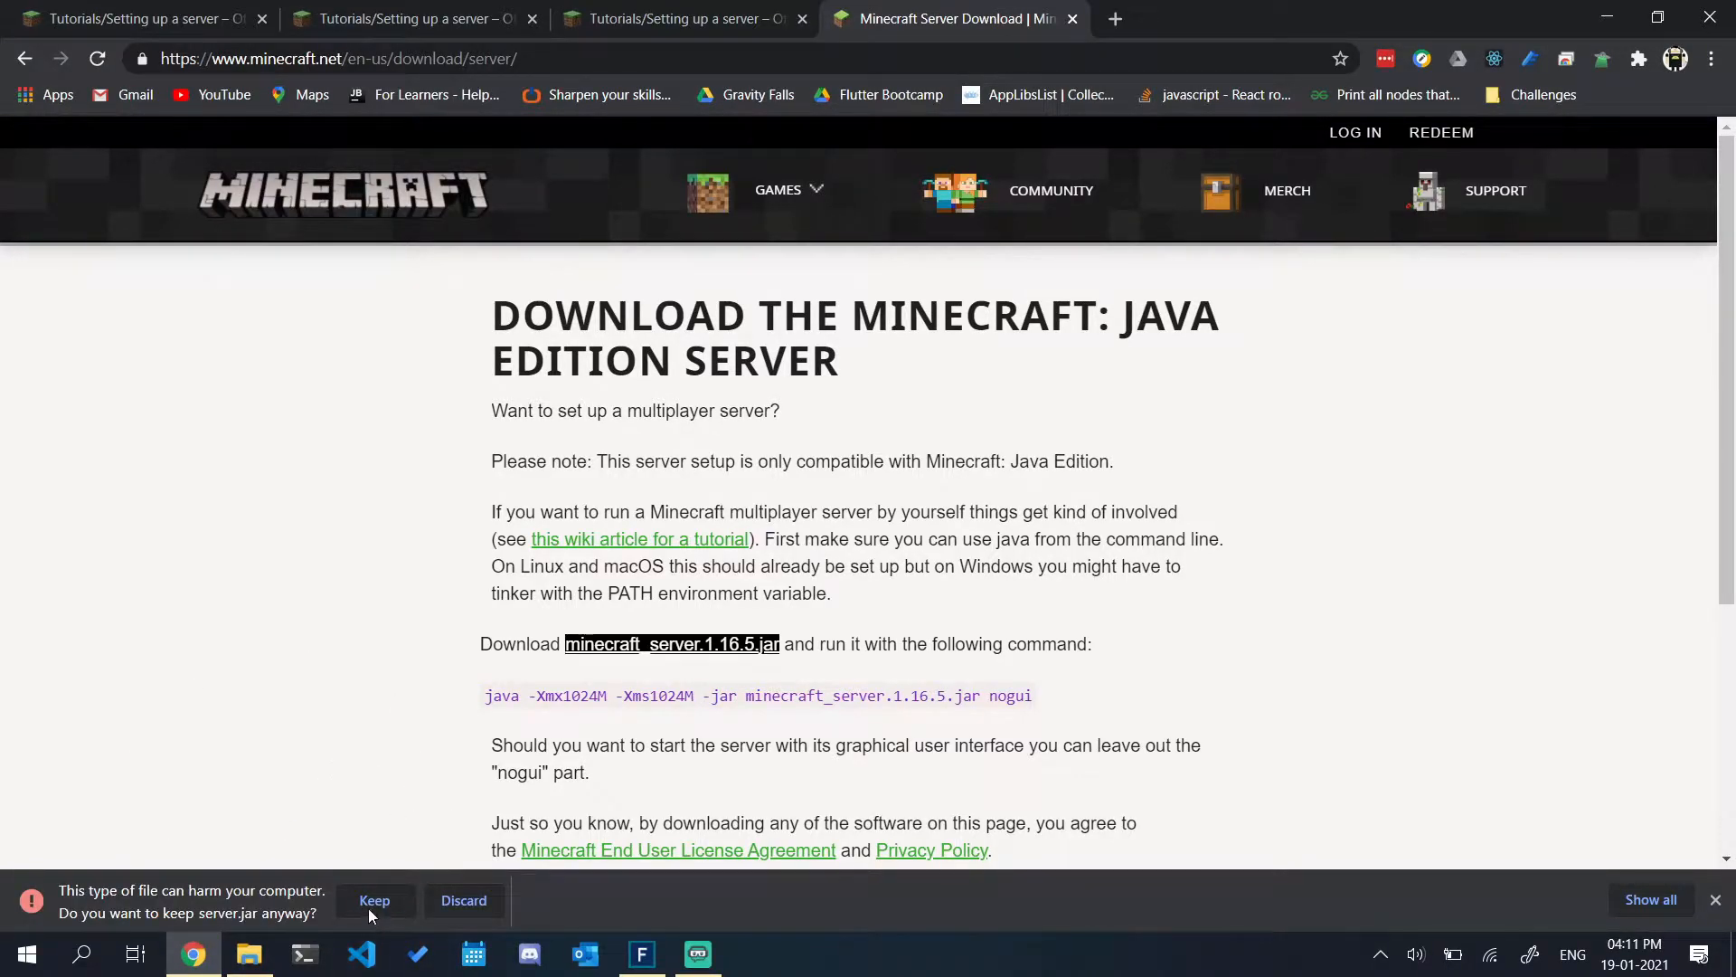
click(374, 900)
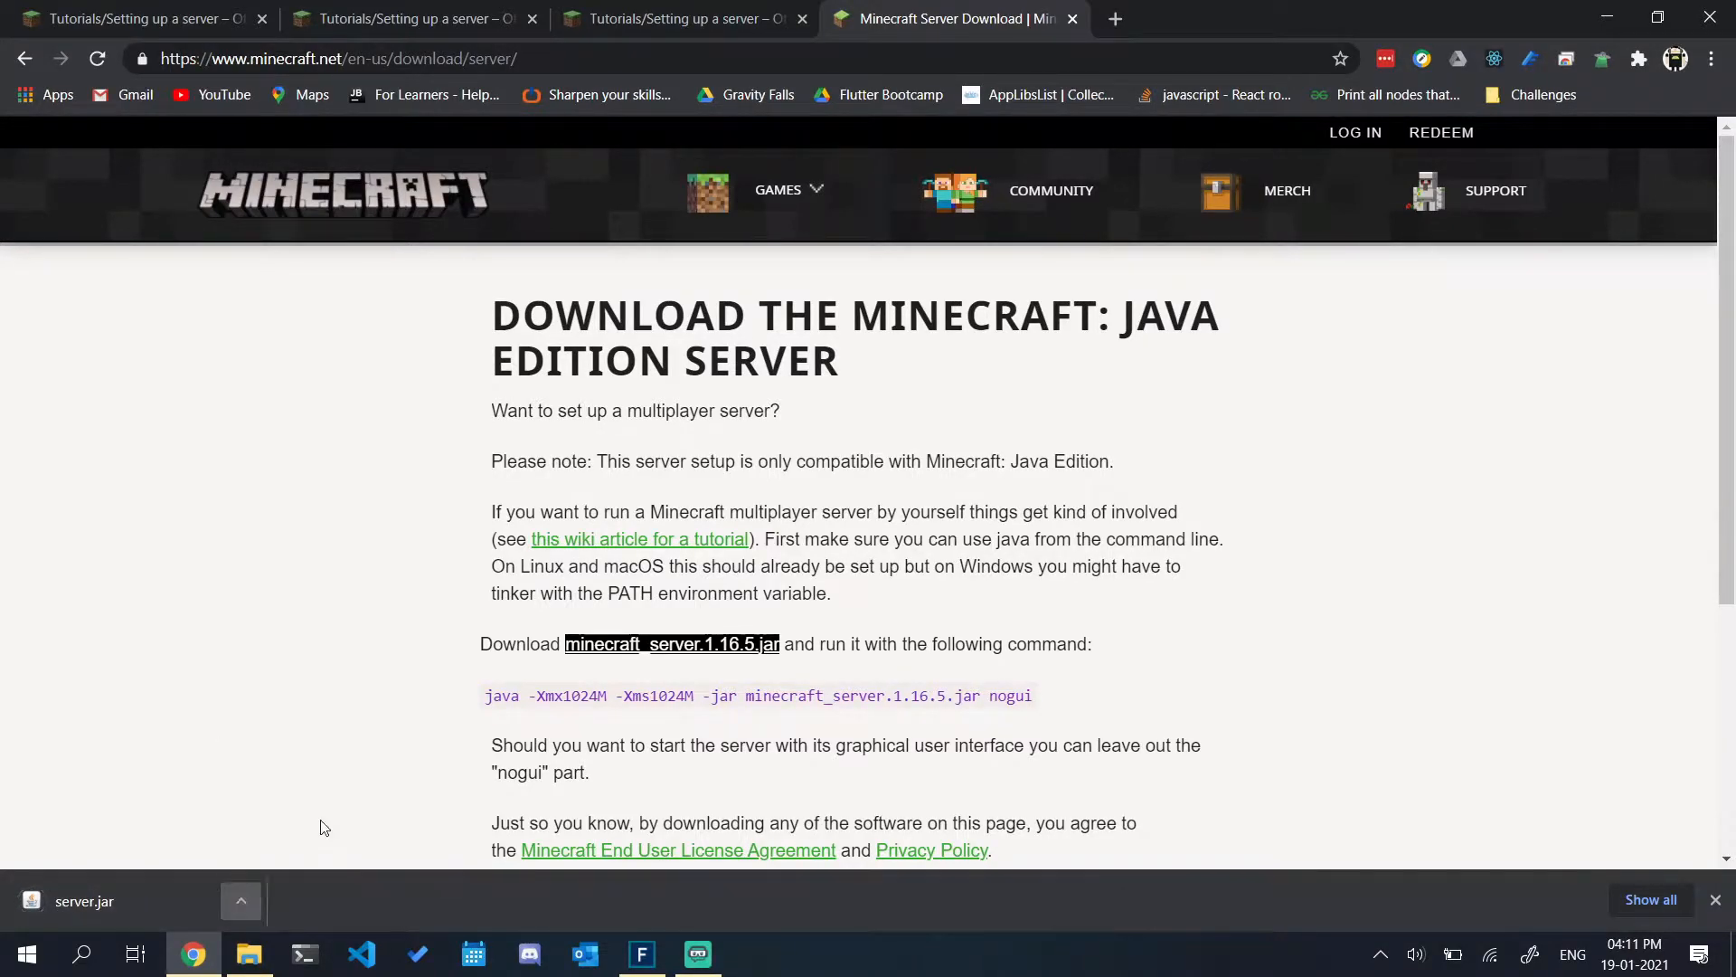
click(248, 953)
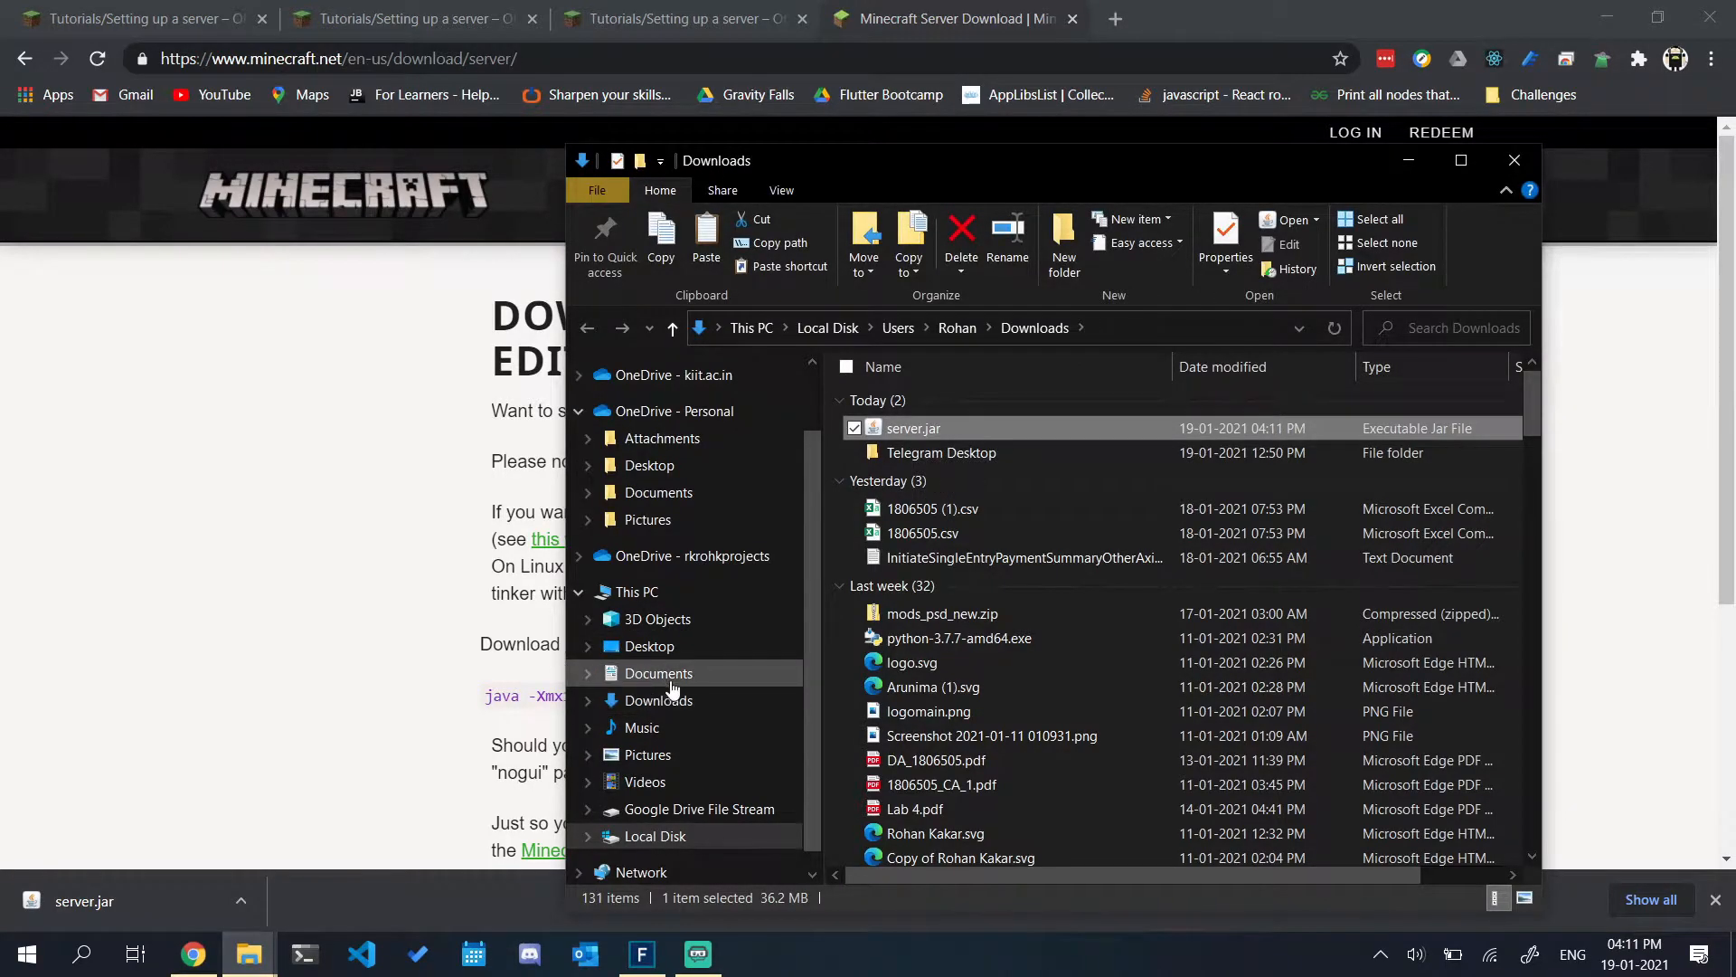
Go into Documents > Minecraft holding server.jar and start a PowerShell window there
click(656, 672)
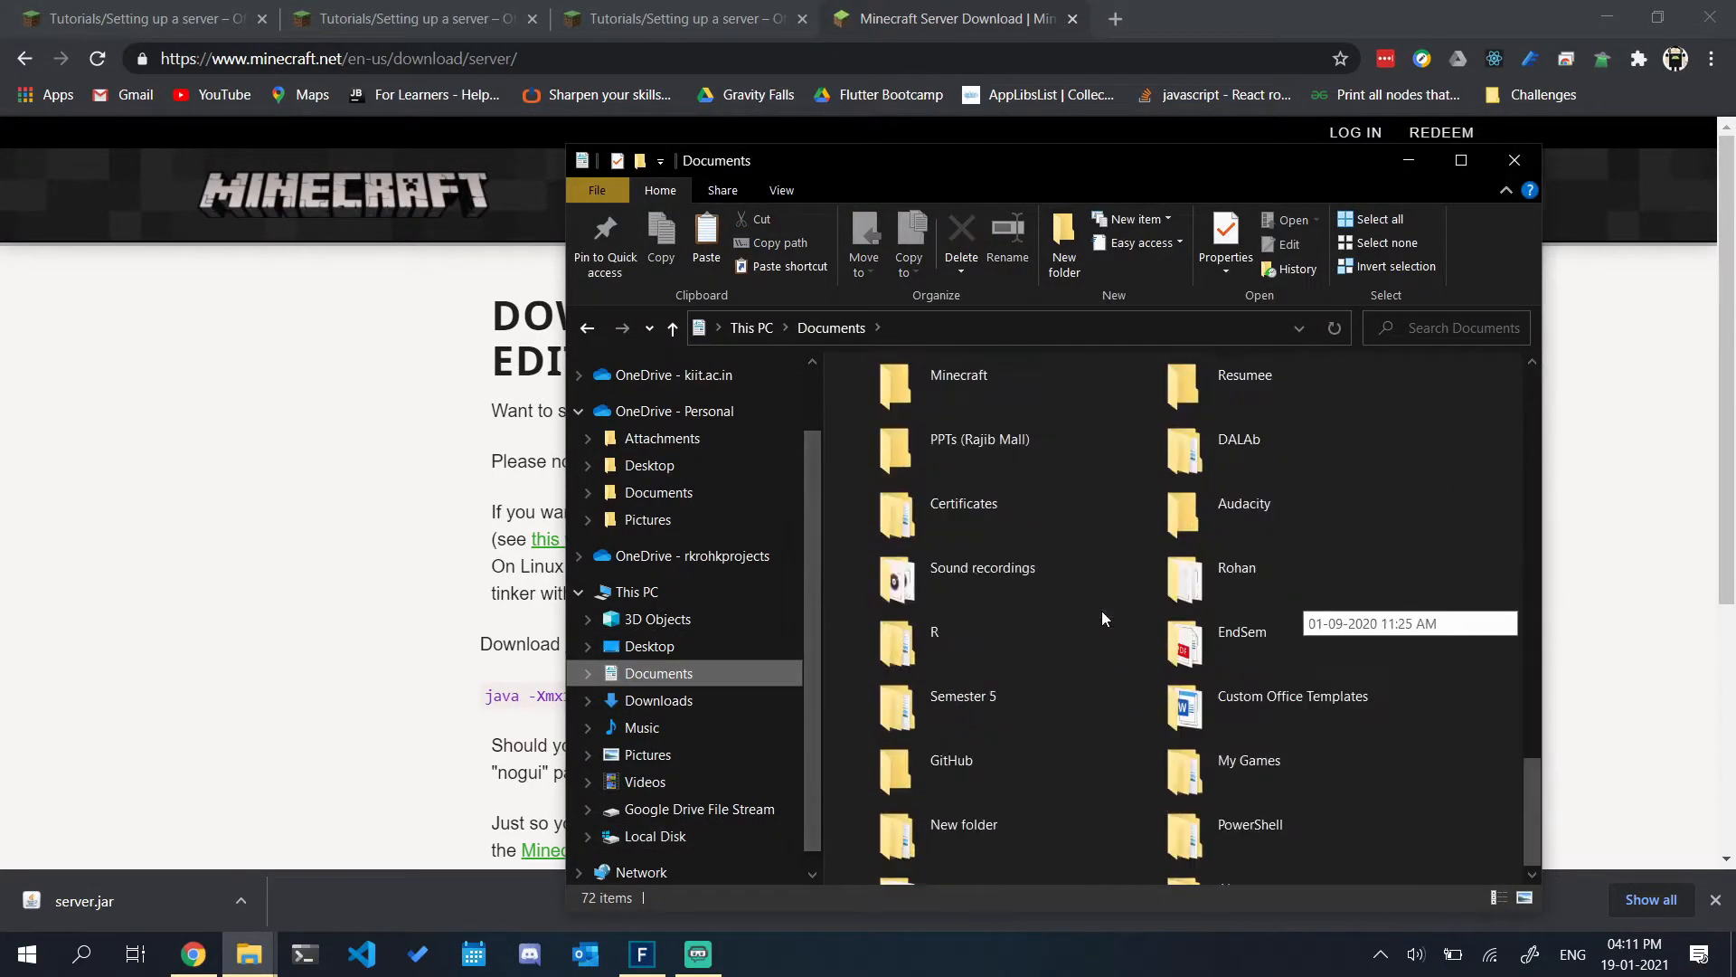
scroll(down, 3)
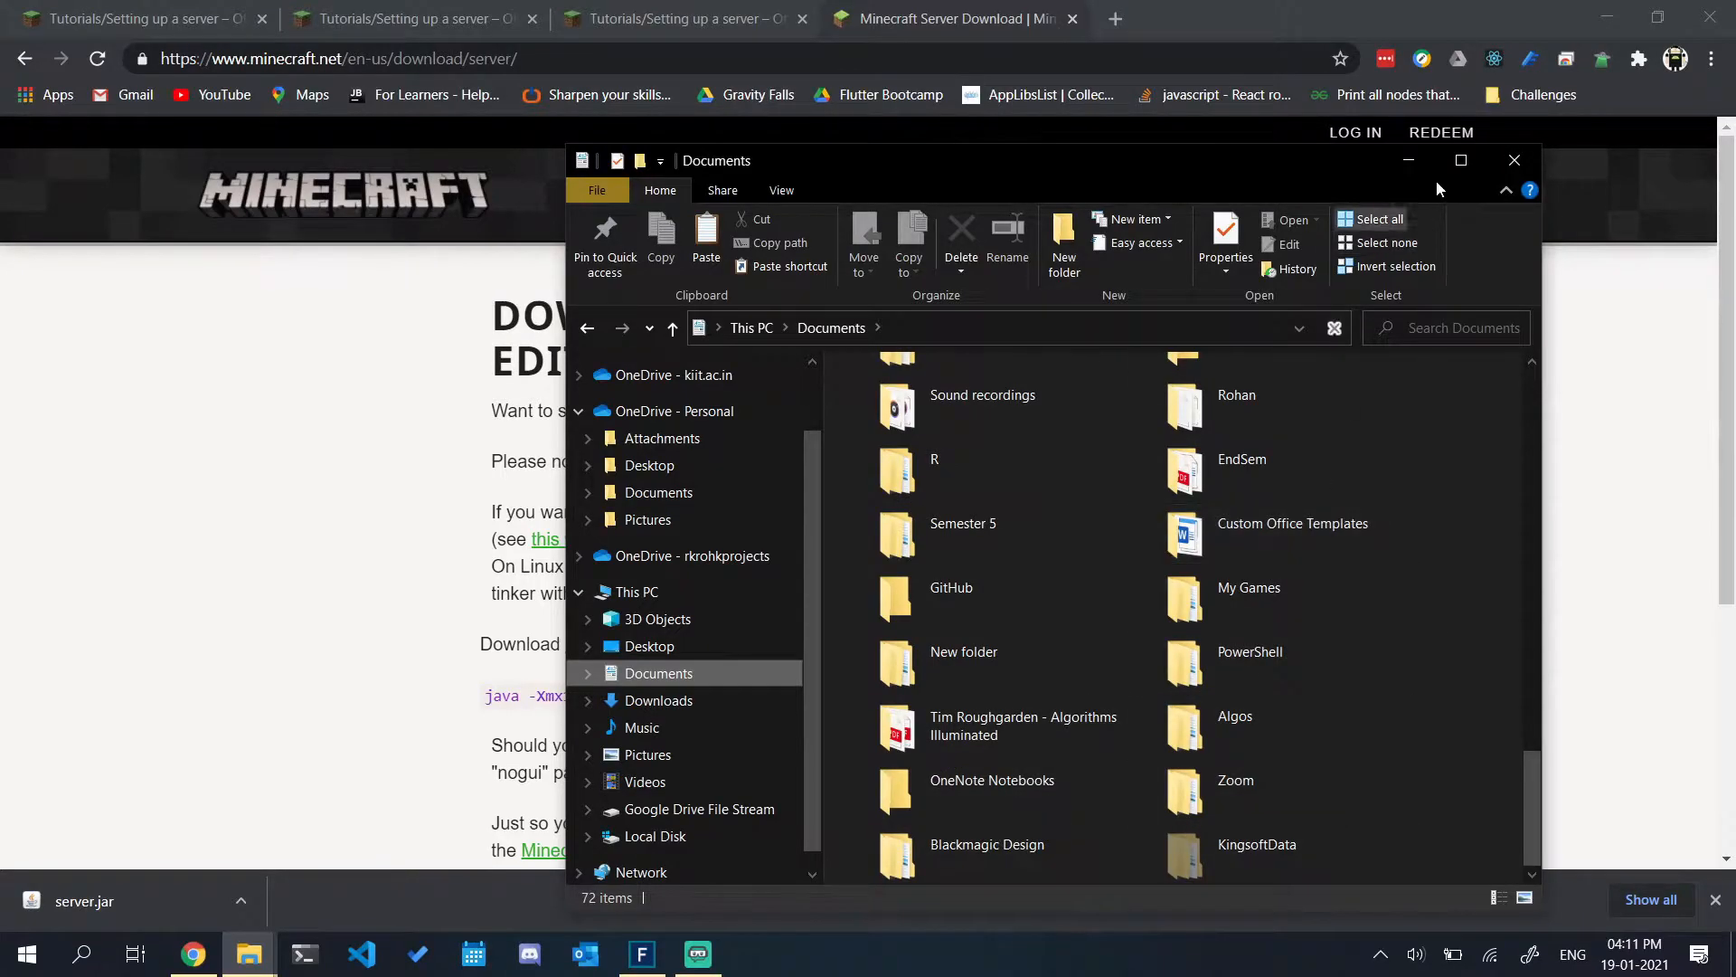
scroll(up, 3)
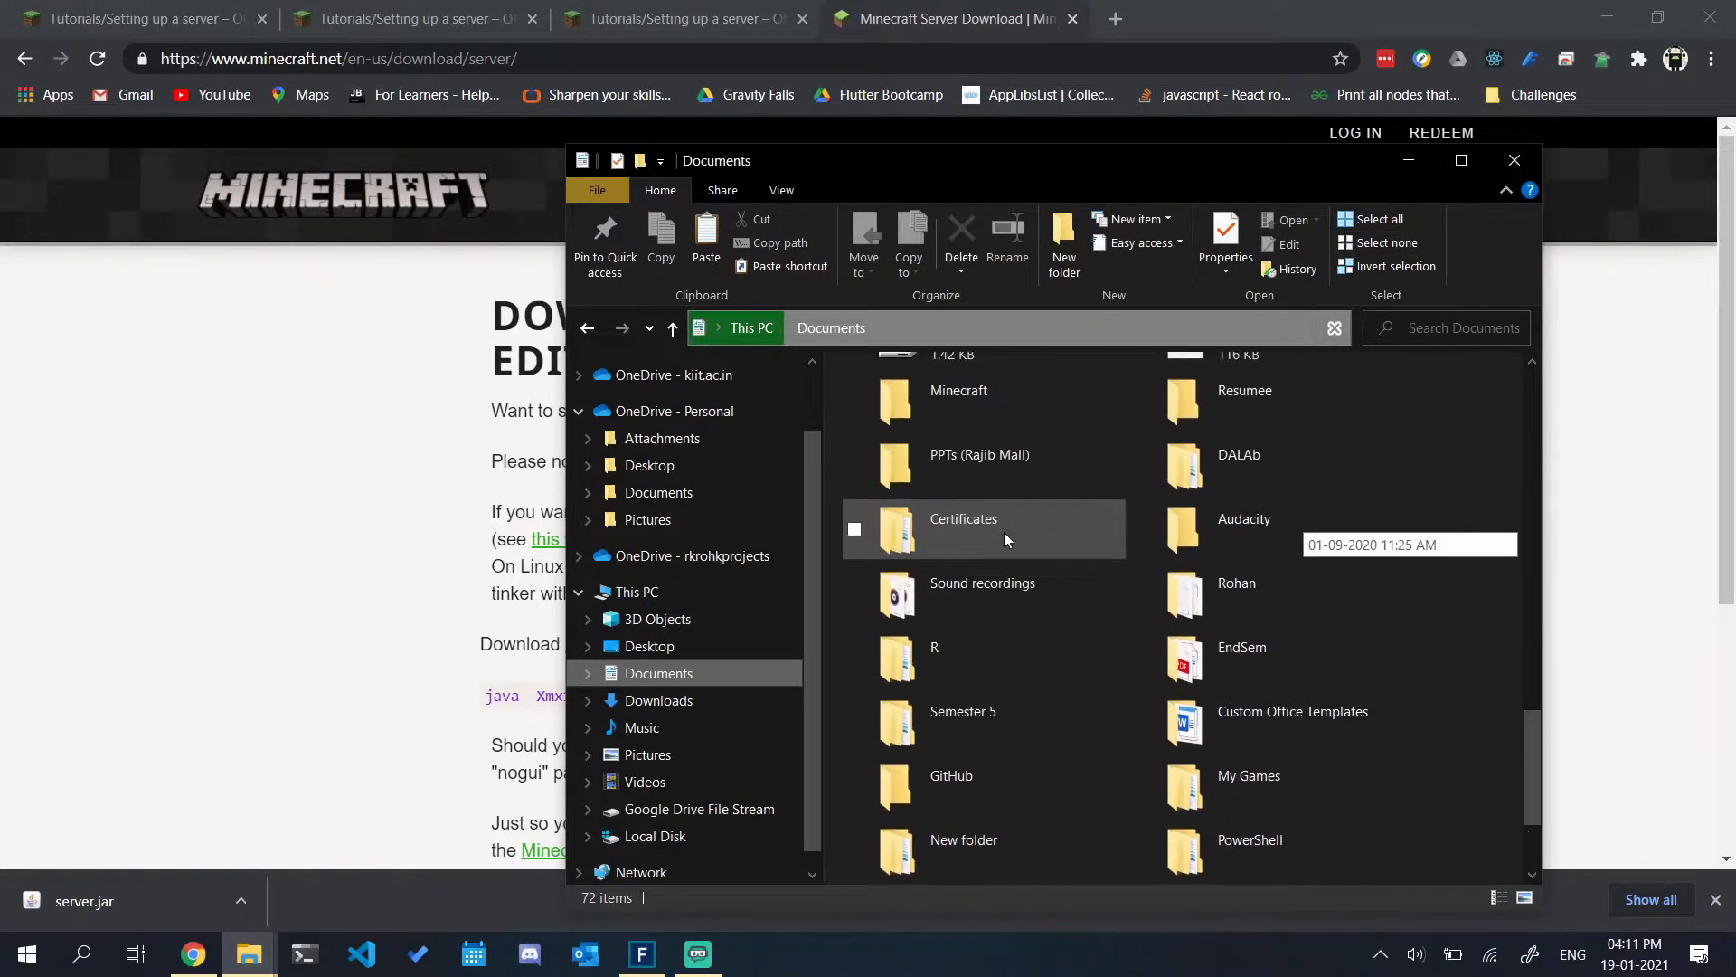
double_click(959, 391)
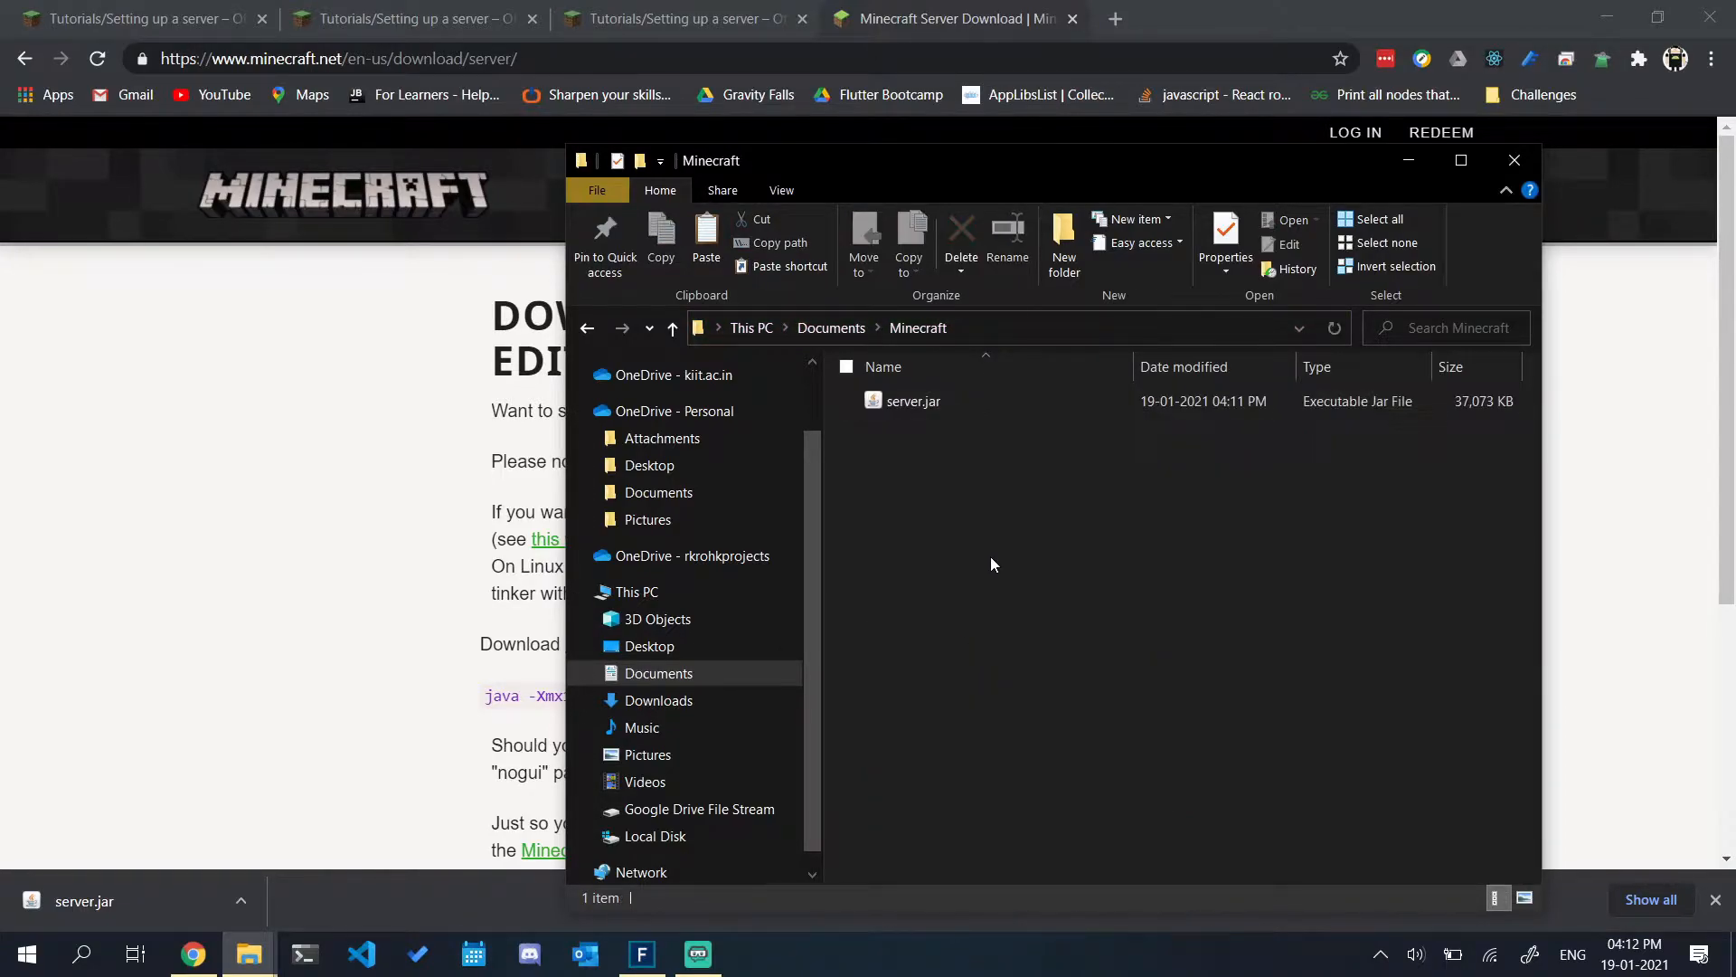
right_click(989, 564)
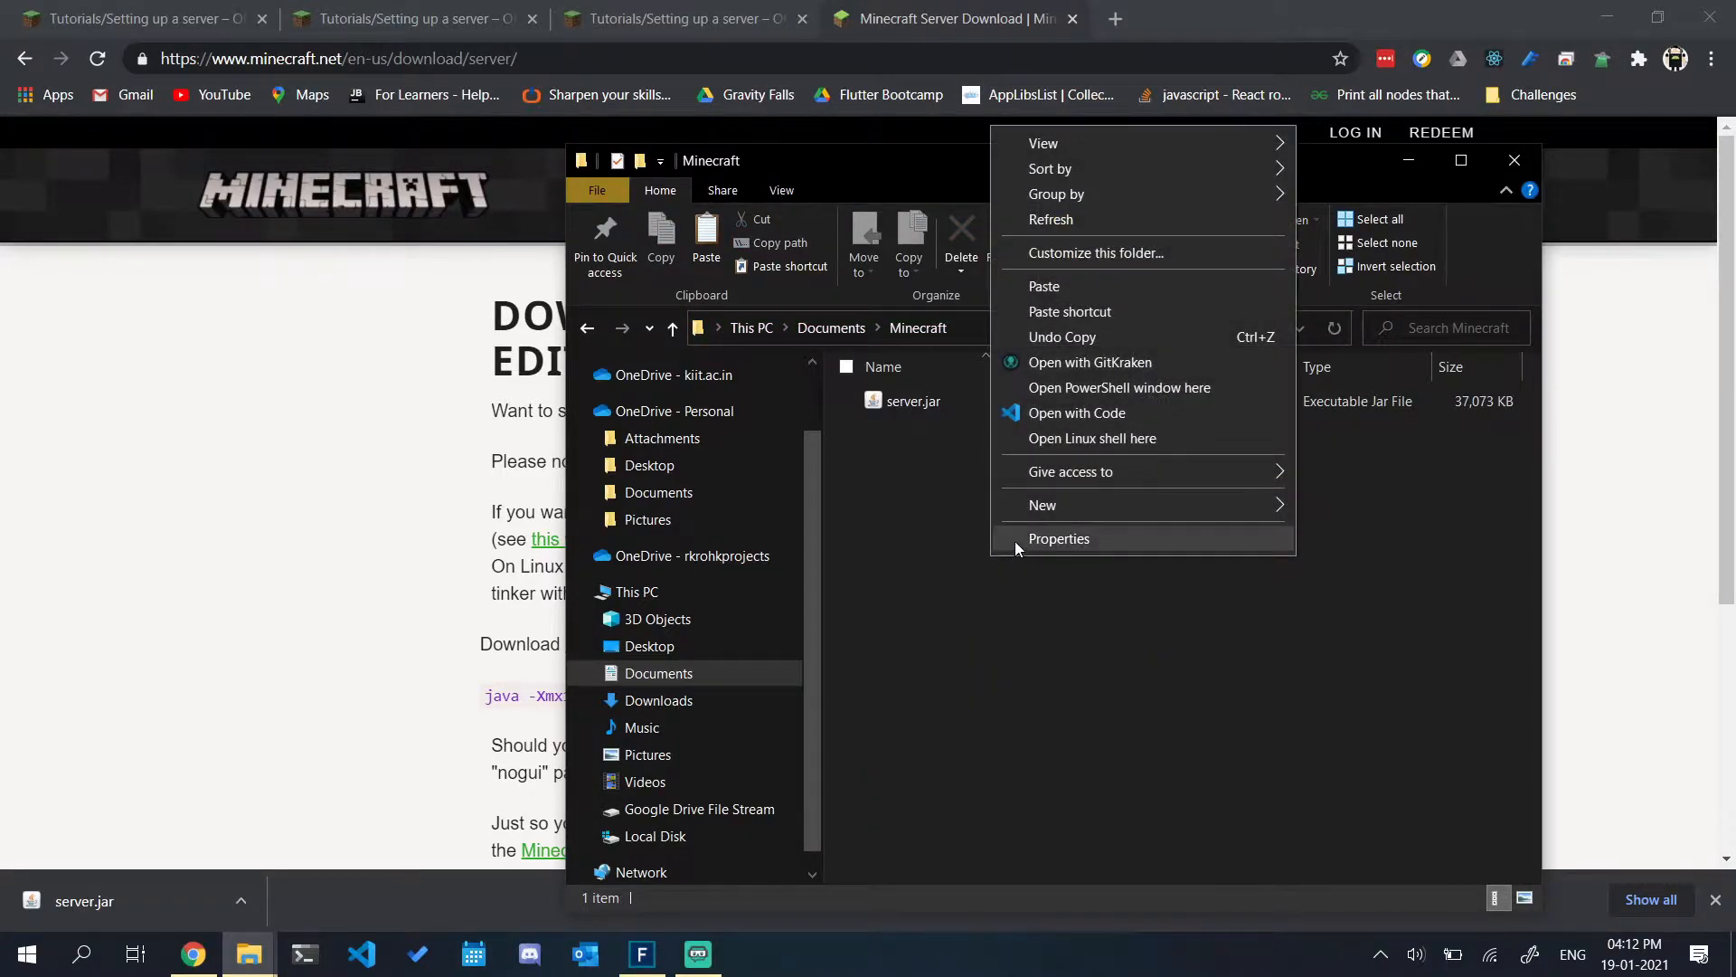
click(1120, 387)
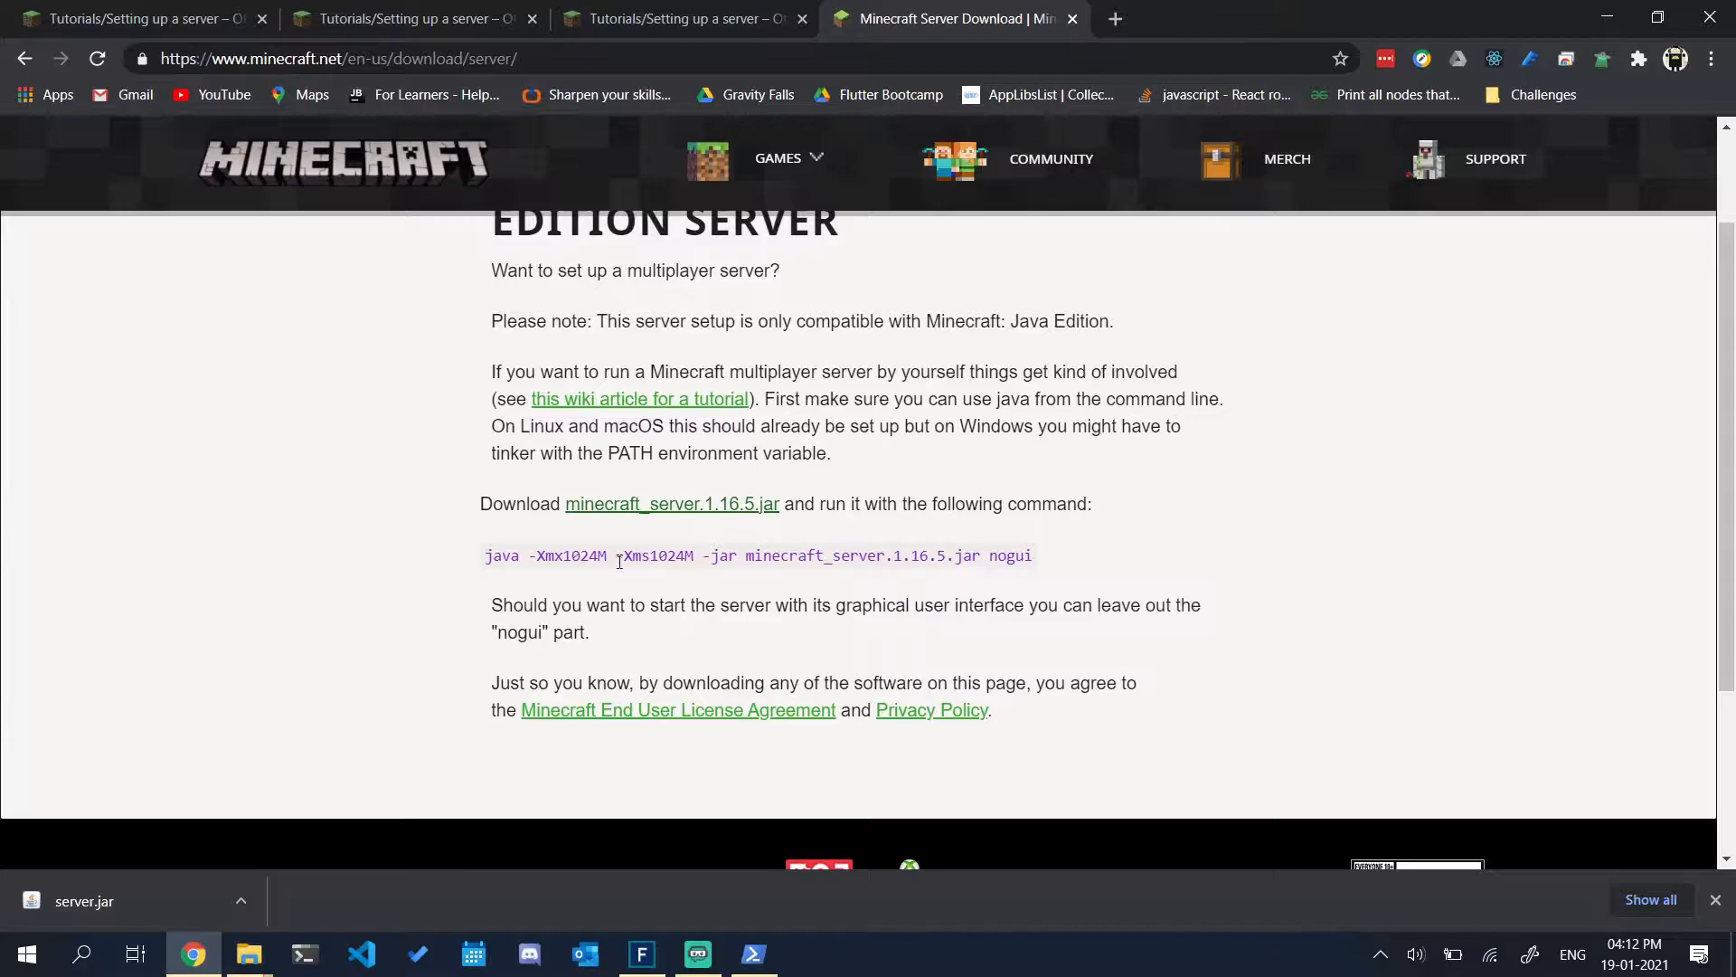
Copy the java start command from the page and bring the Minecraft folder up alongside PowerShell
triple_click(758, 556)
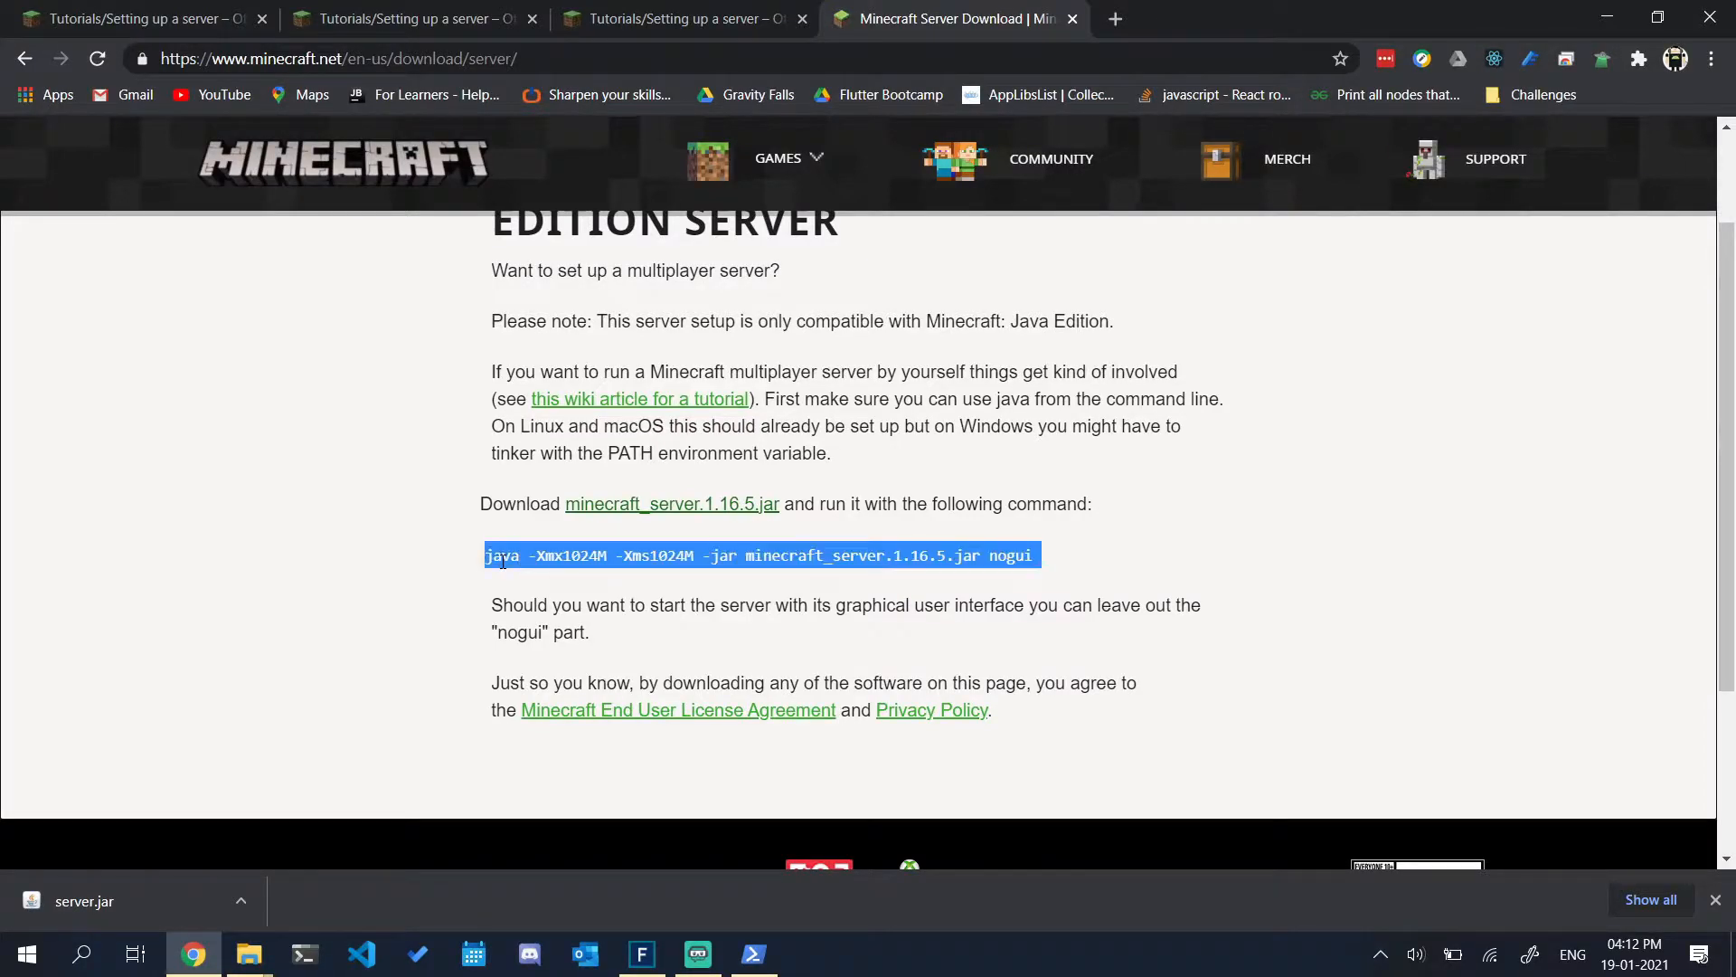
click(752, 953)
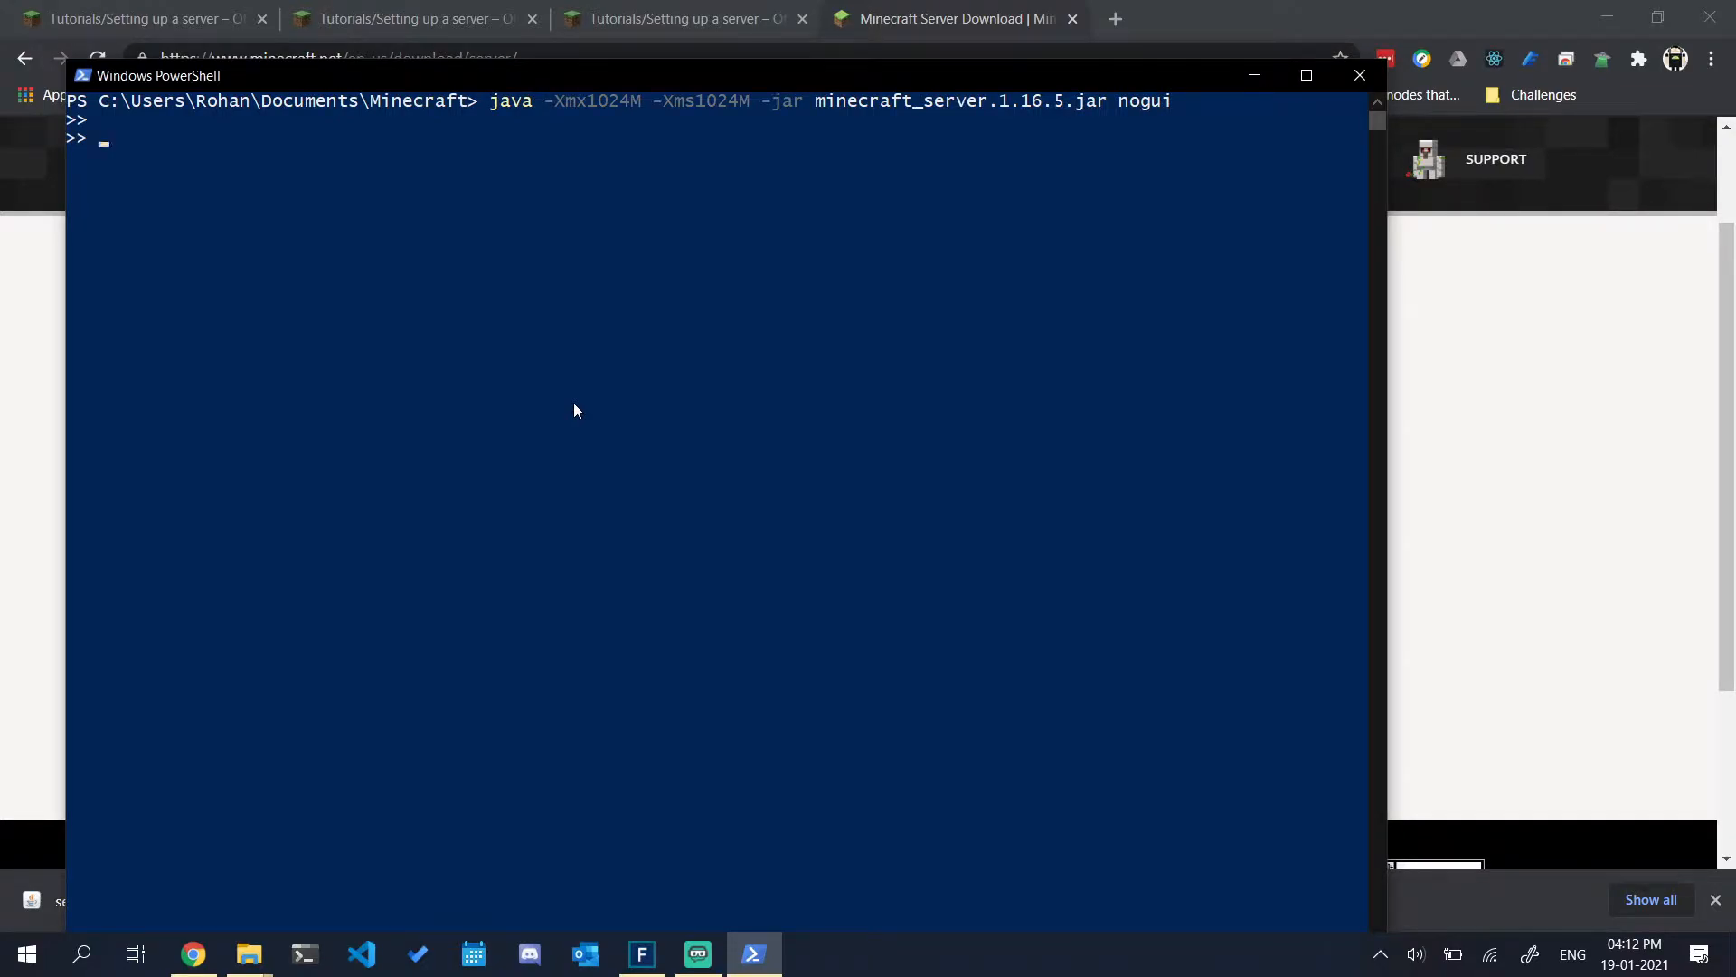
click(573, 409)
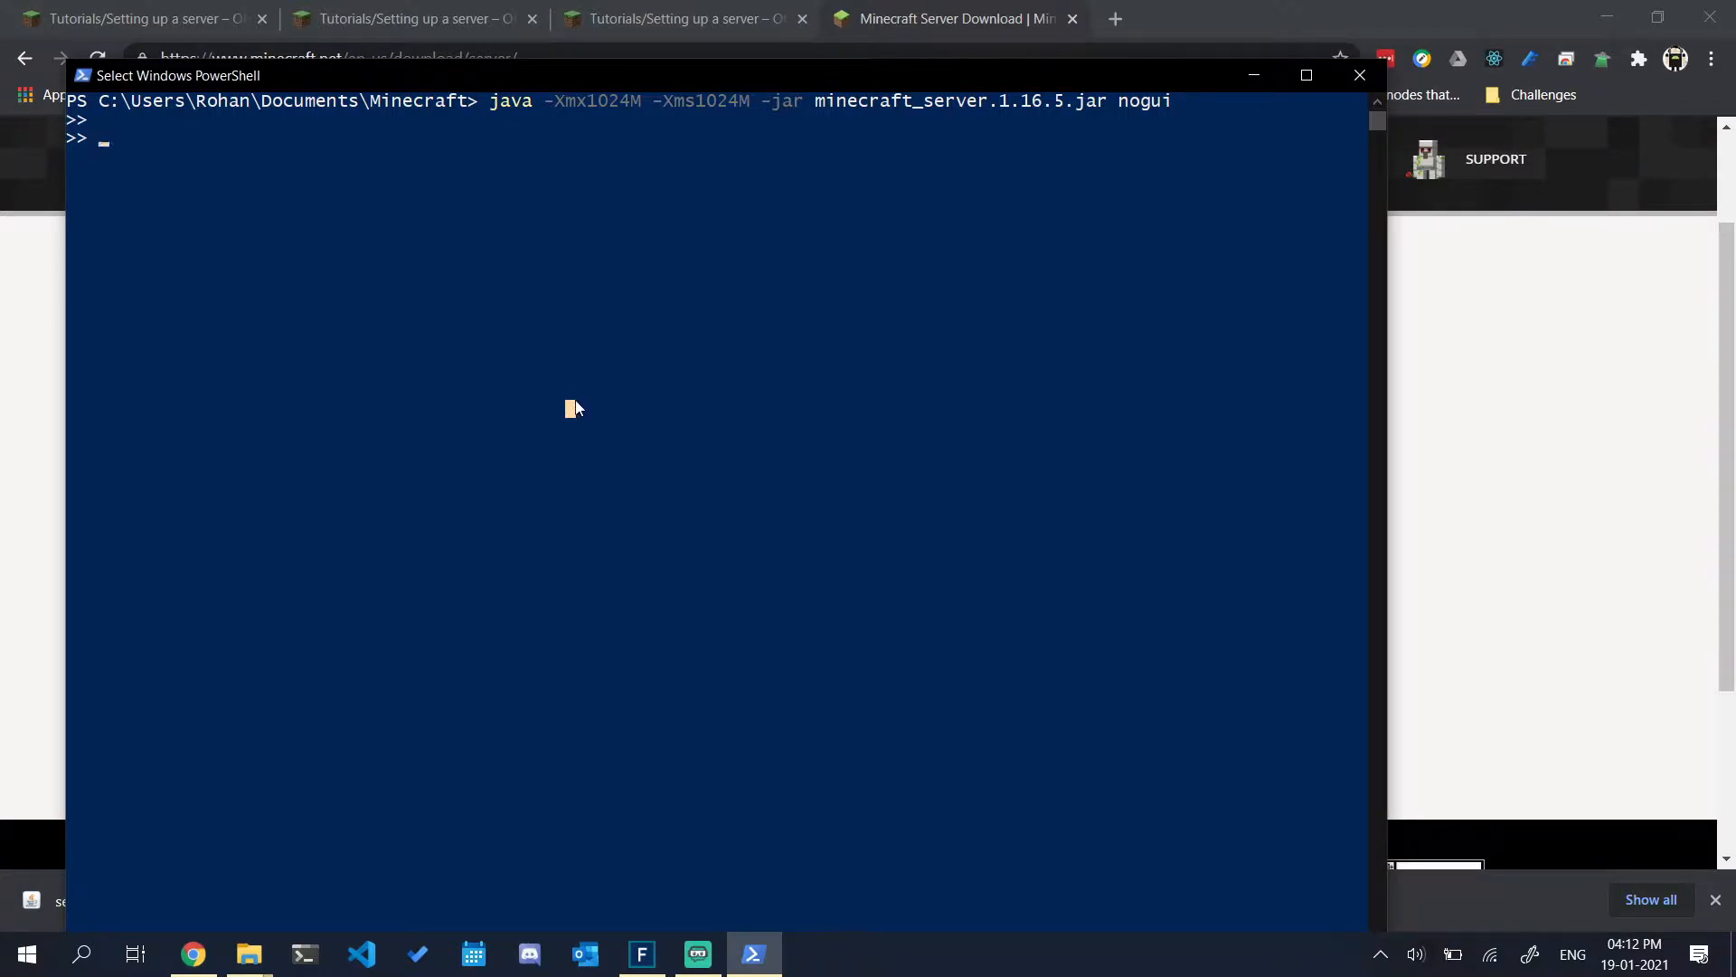
text(explorer)
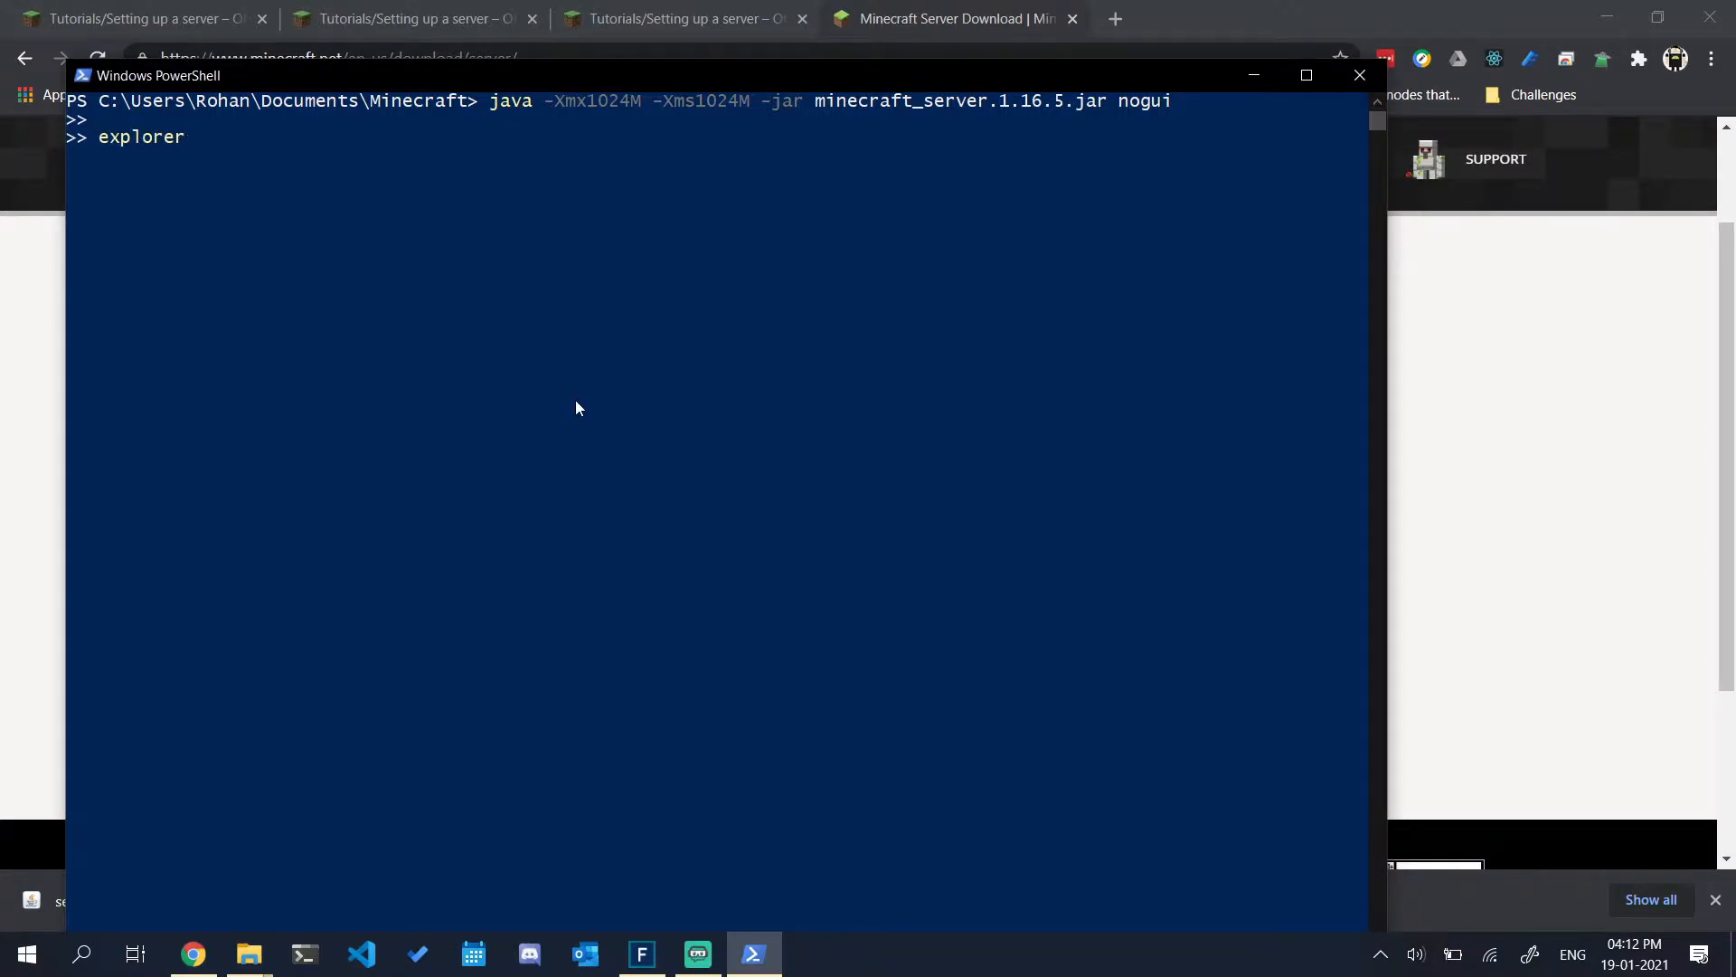
text(.exe .)
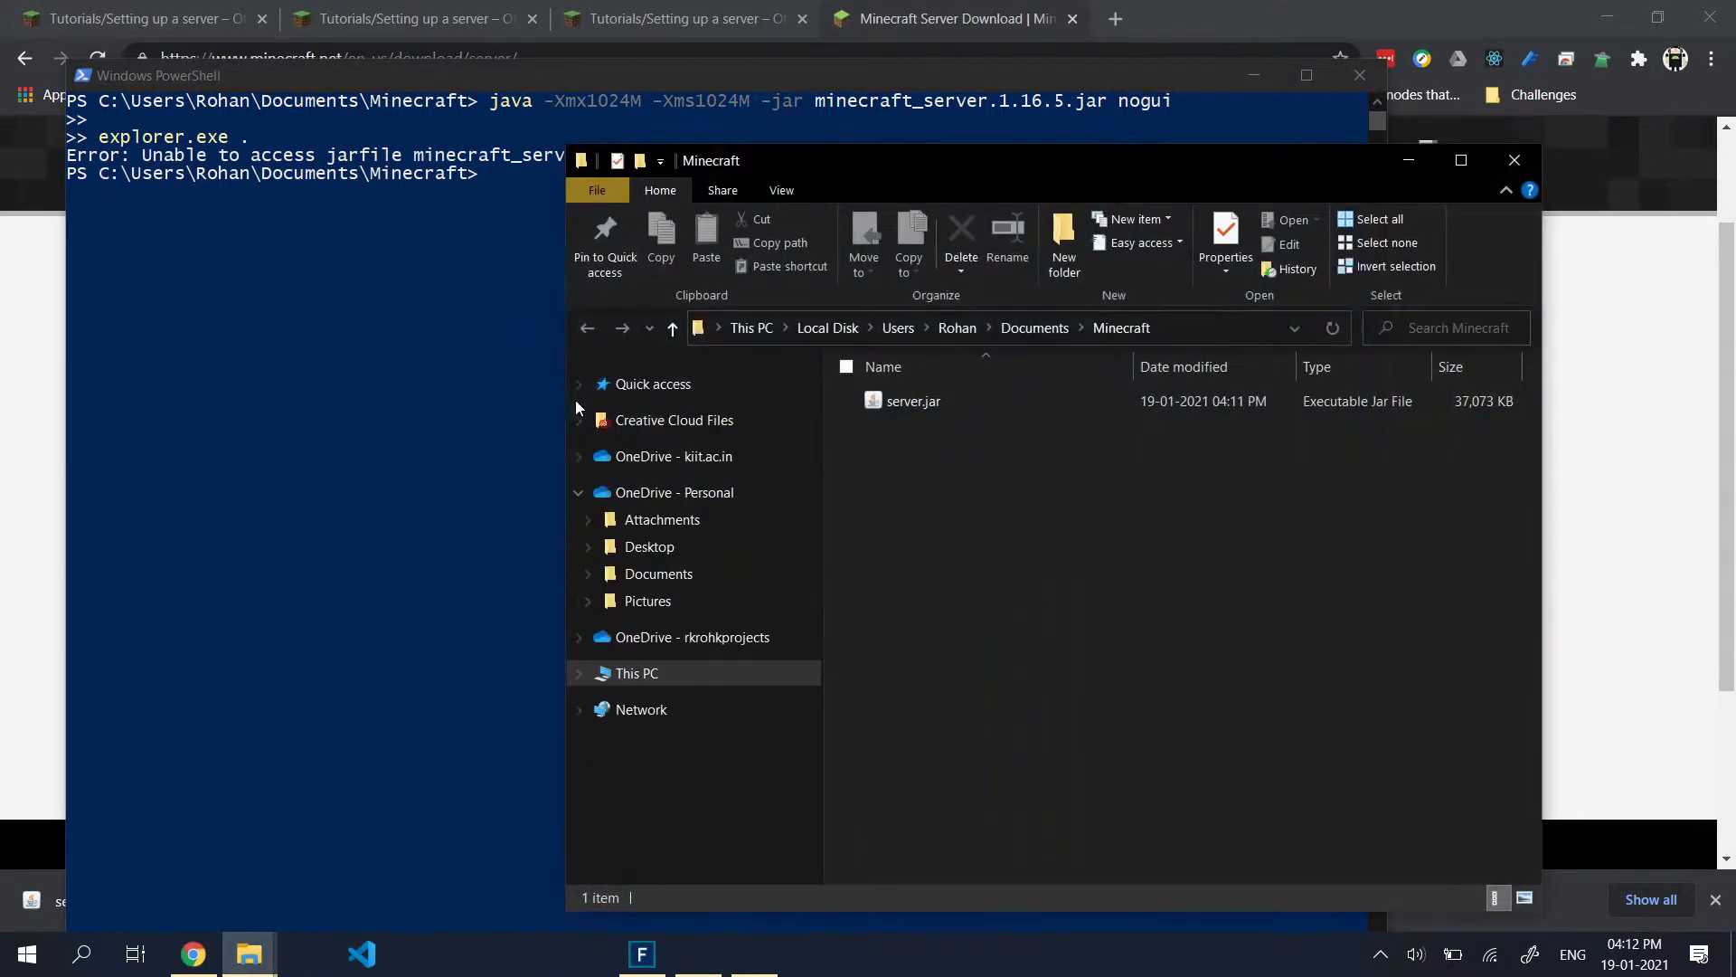
click(1460, 161)
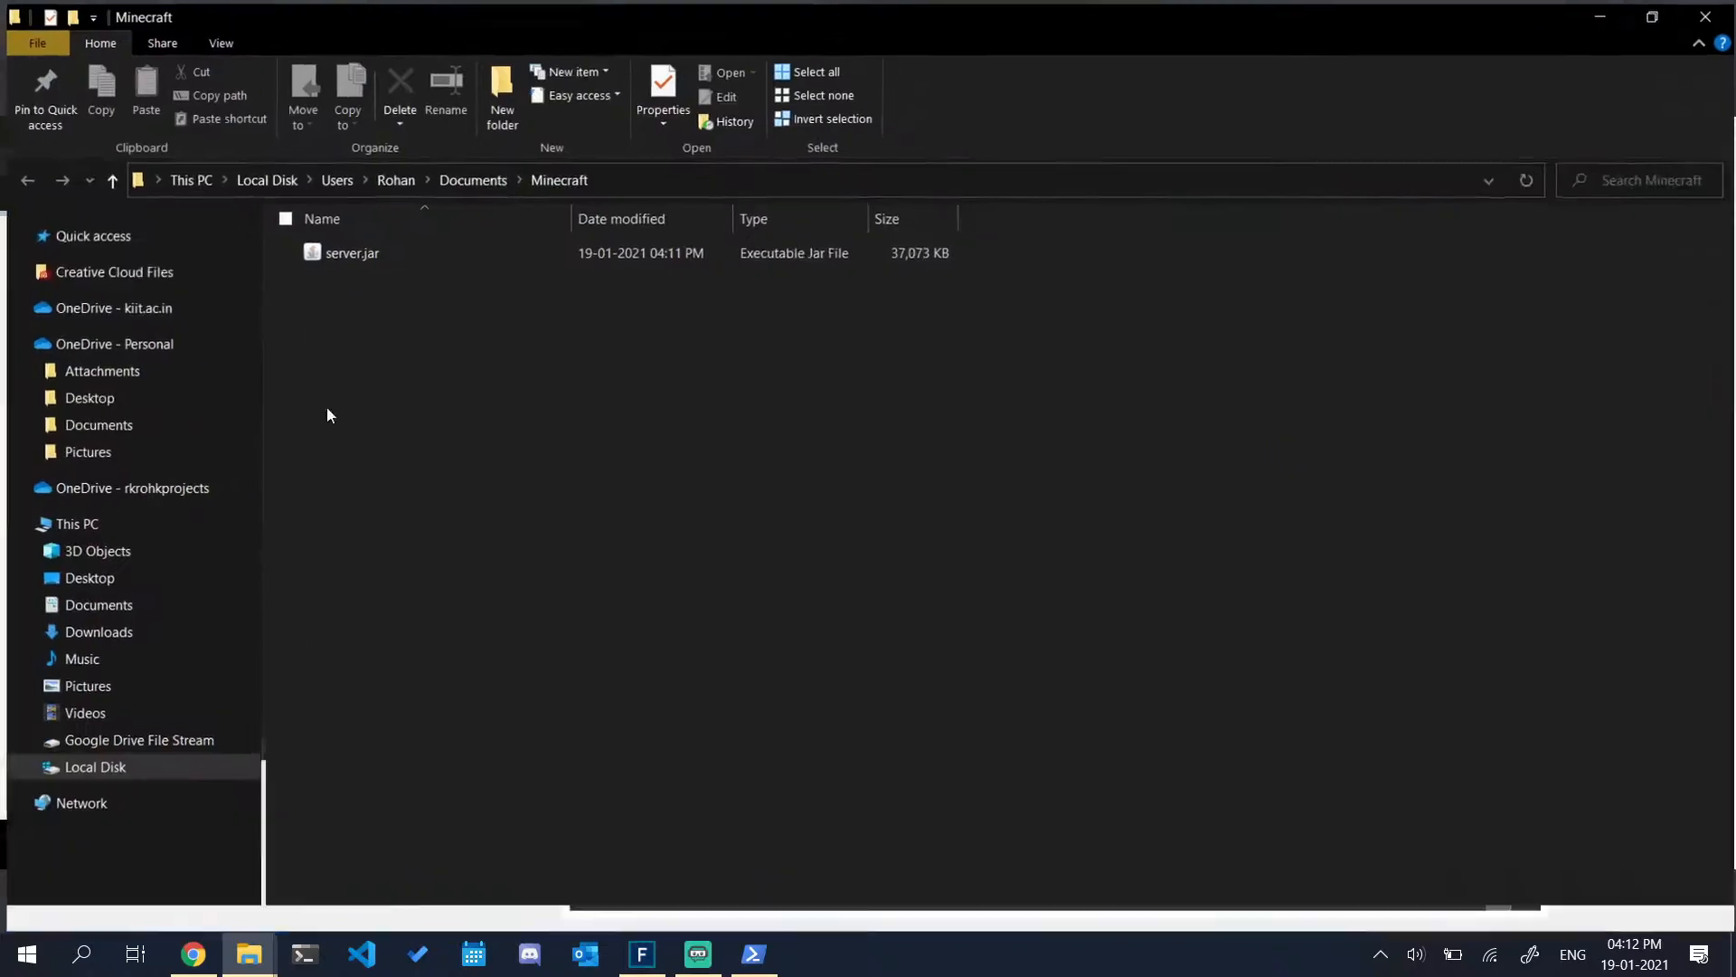
click(752, 953)
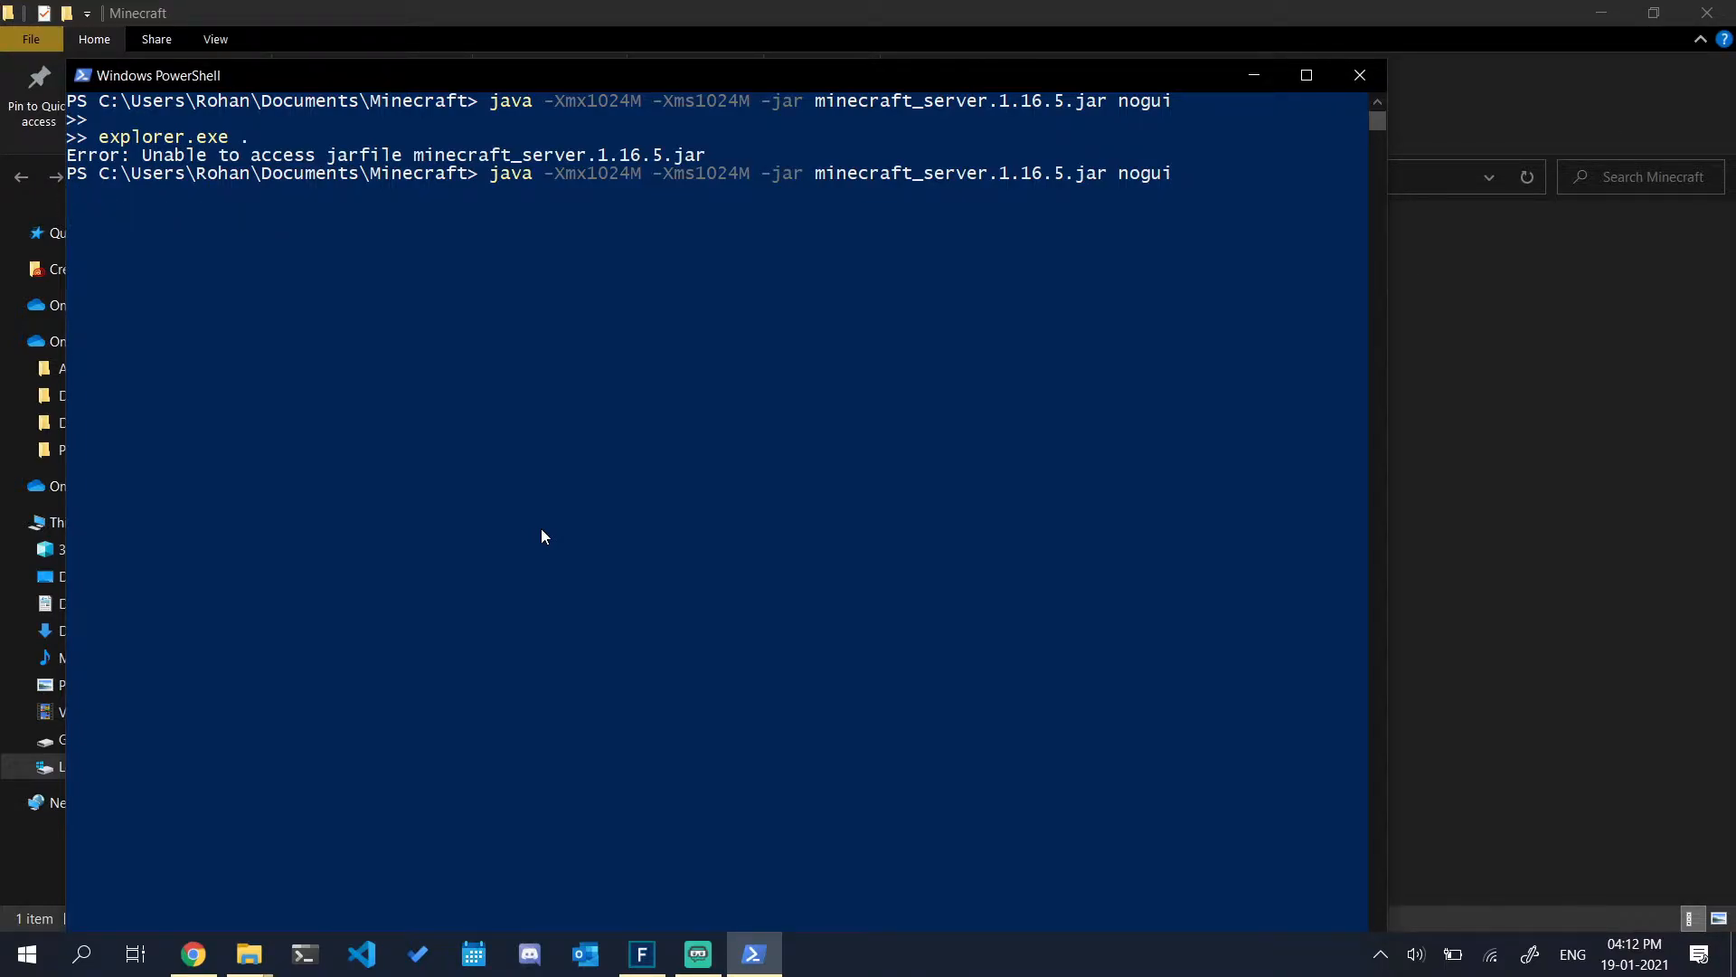
Run the java command with the jar corrected to .\server.jar nogui, generating eula.txt and server.properties
key(Return)
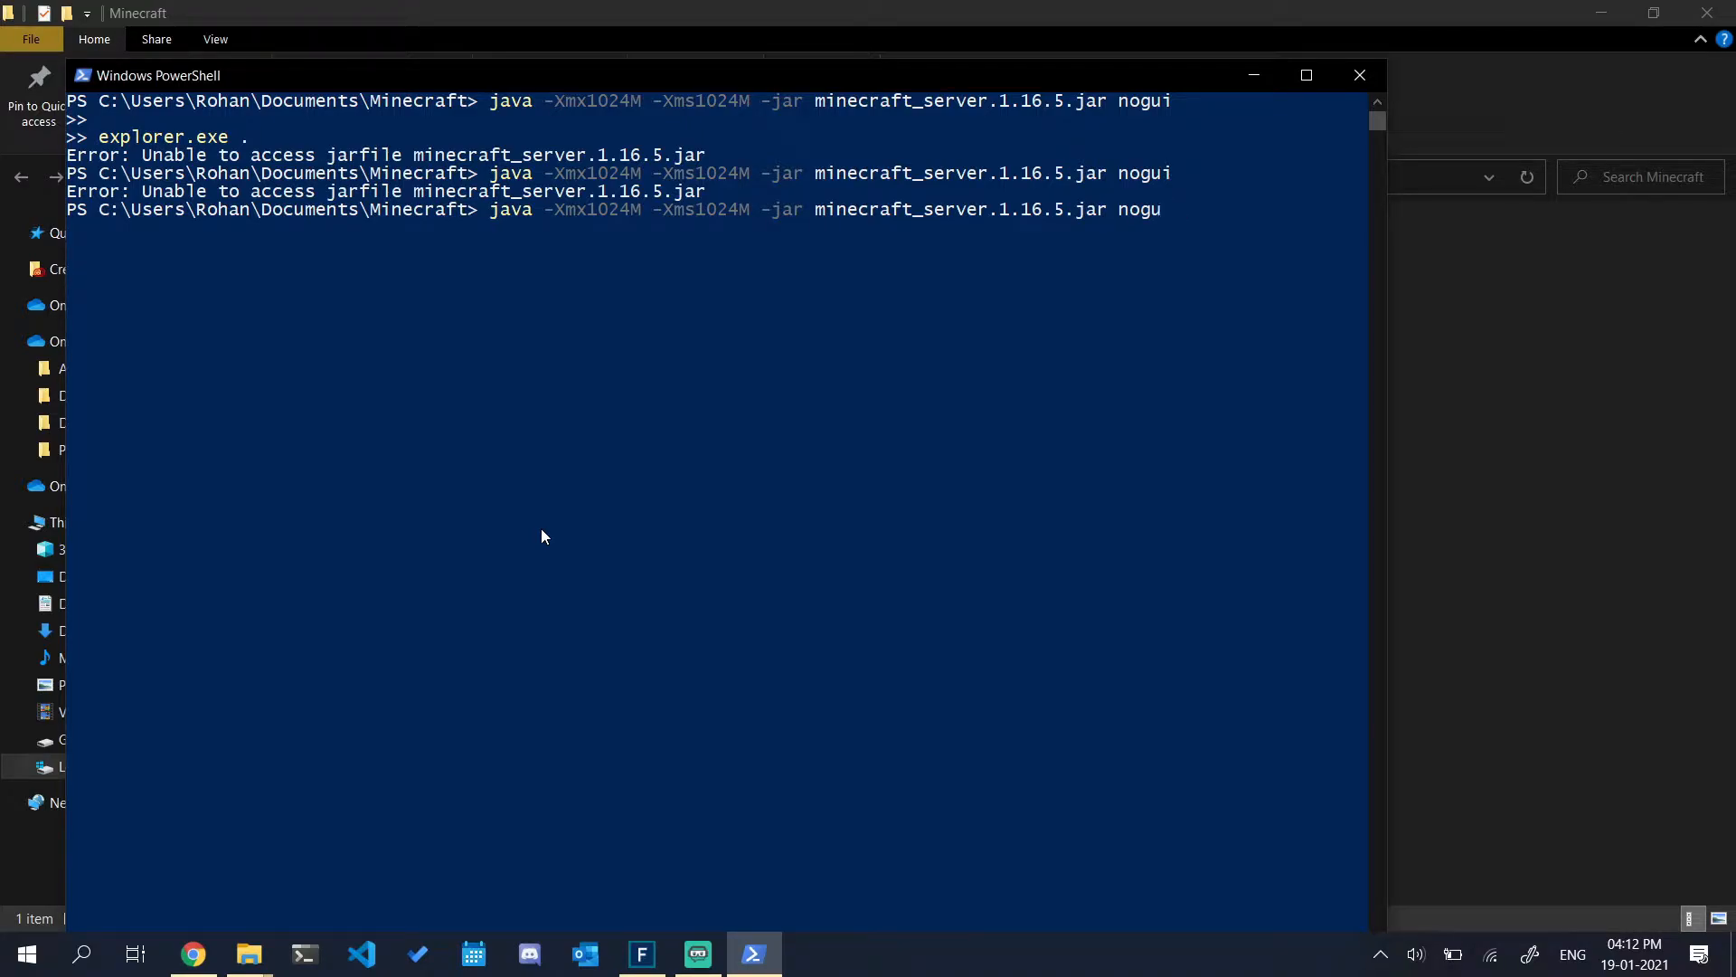
key(Backspace)
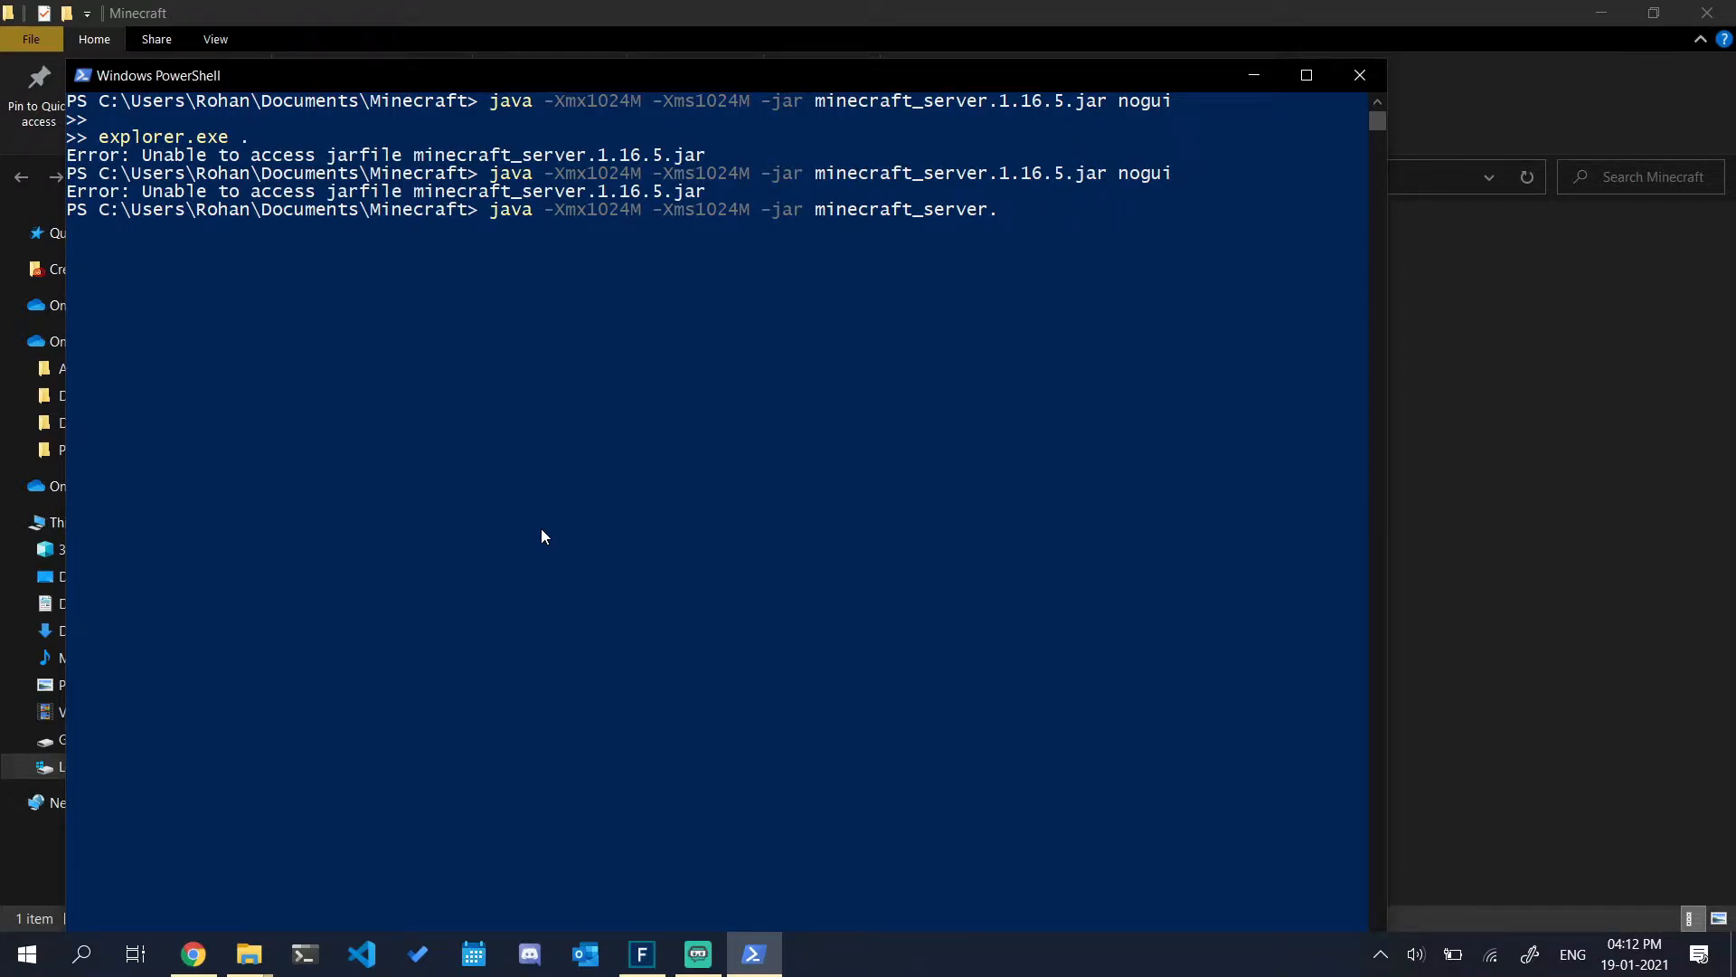
key(Backspace)
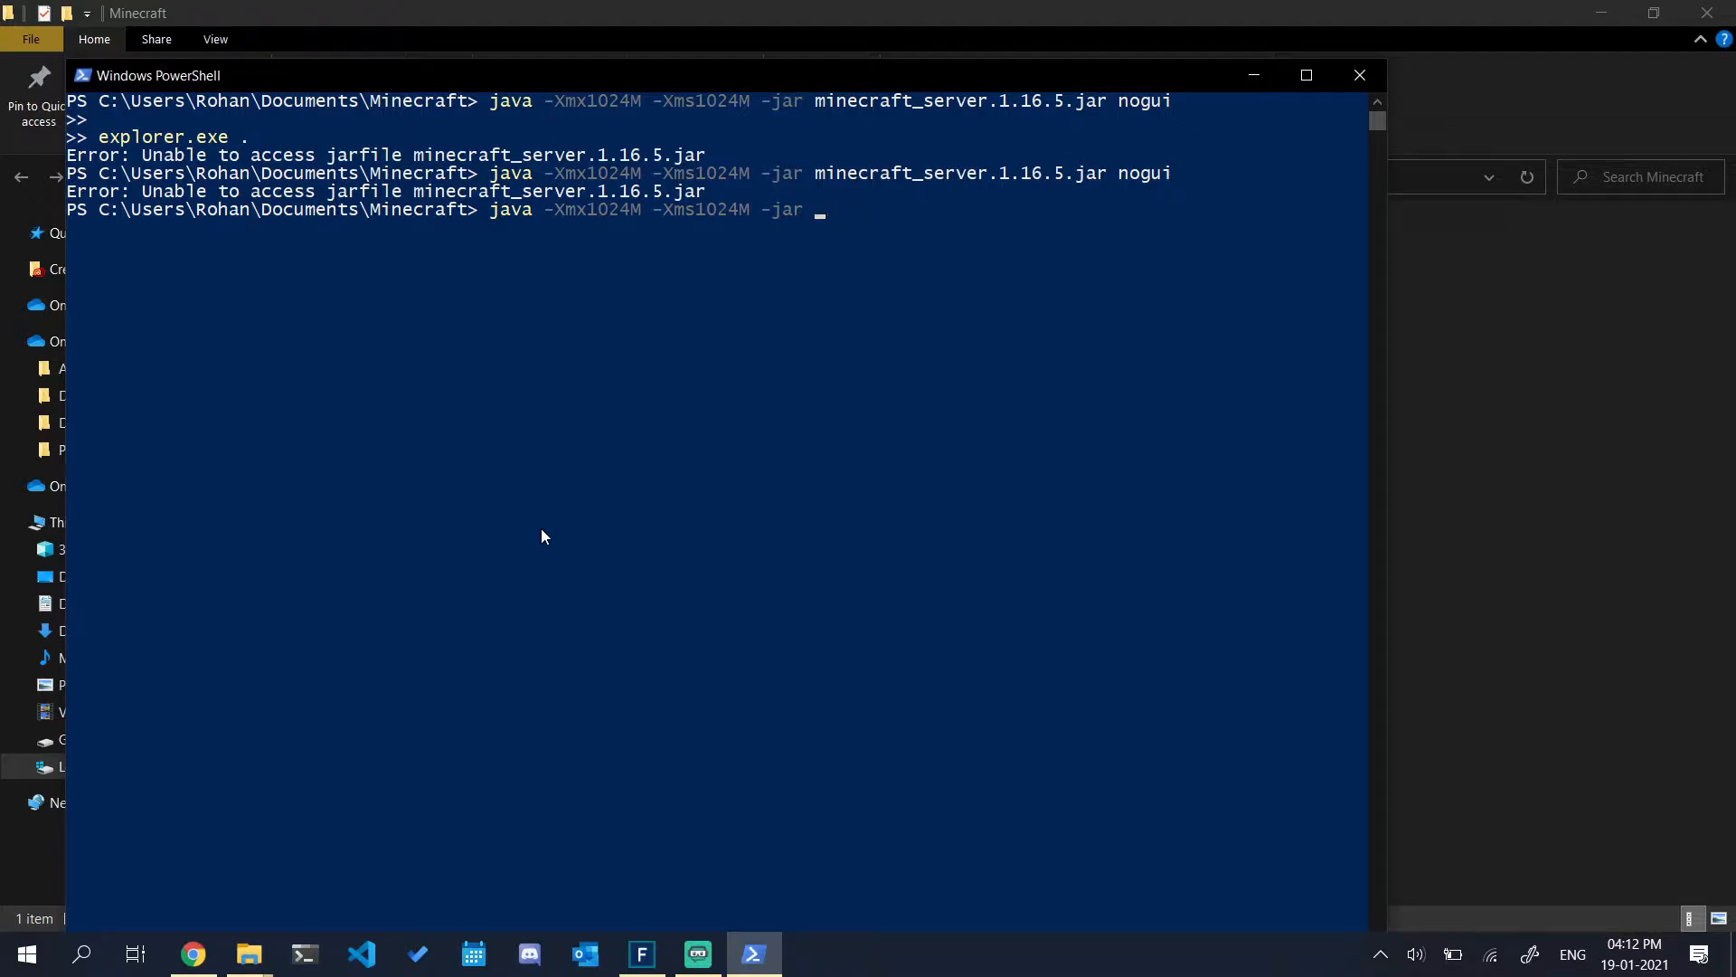
text(.\server.jar)
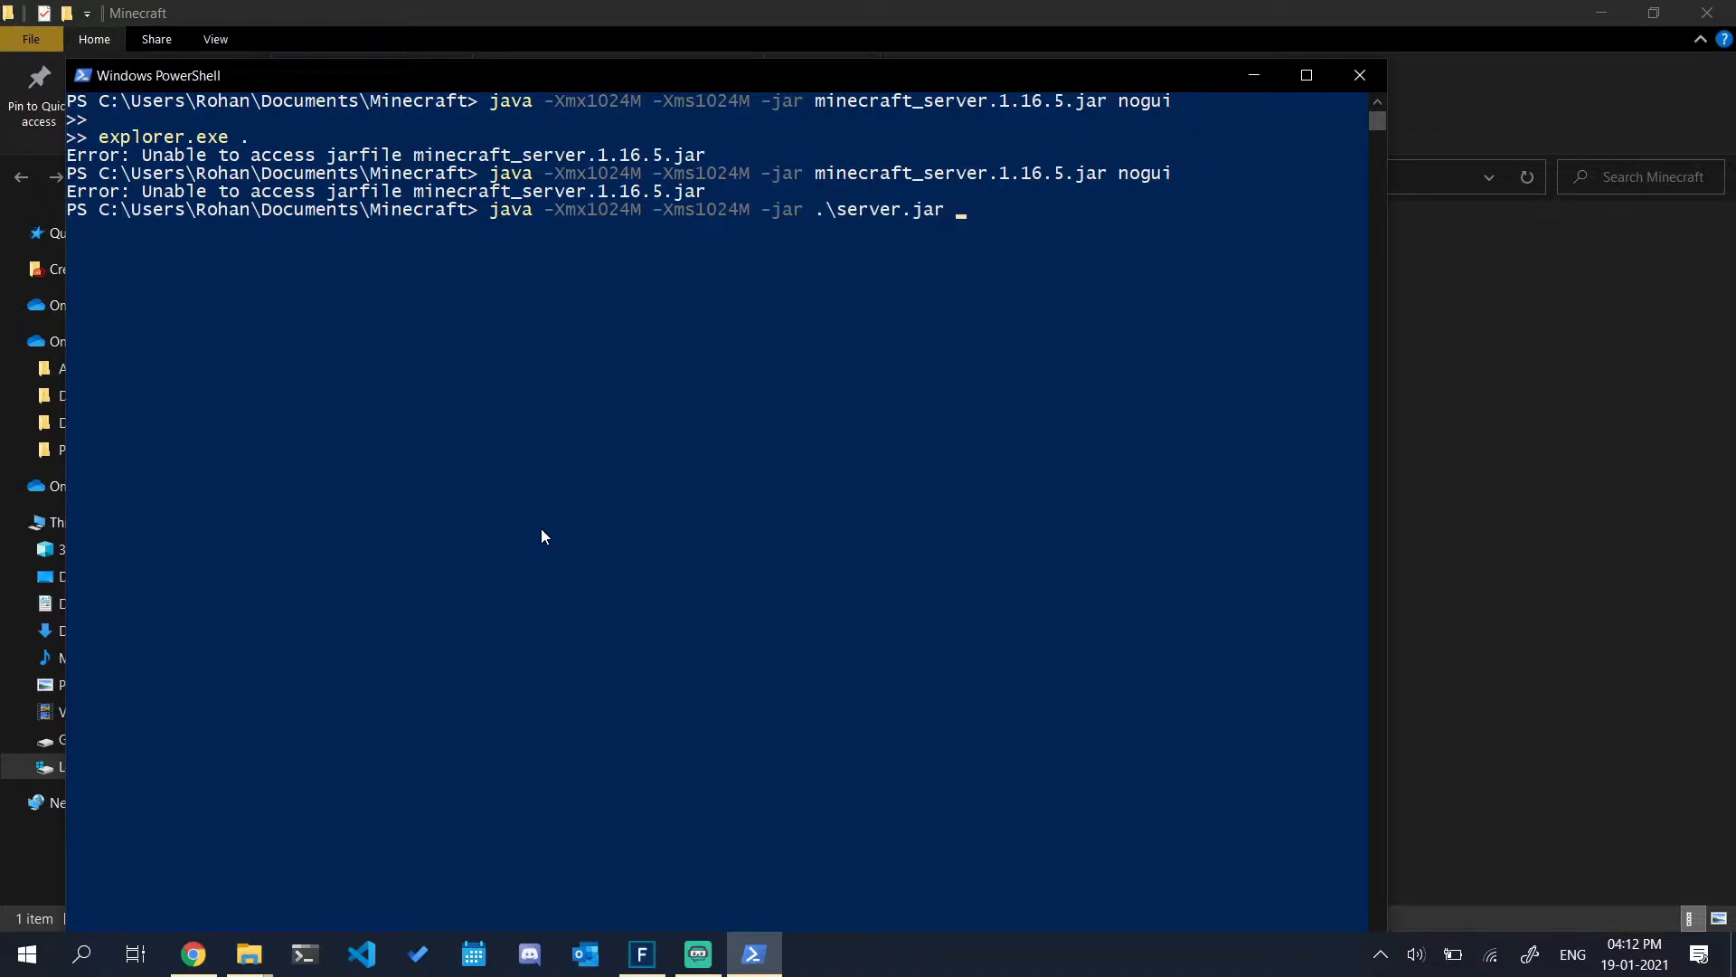
text(nogui)
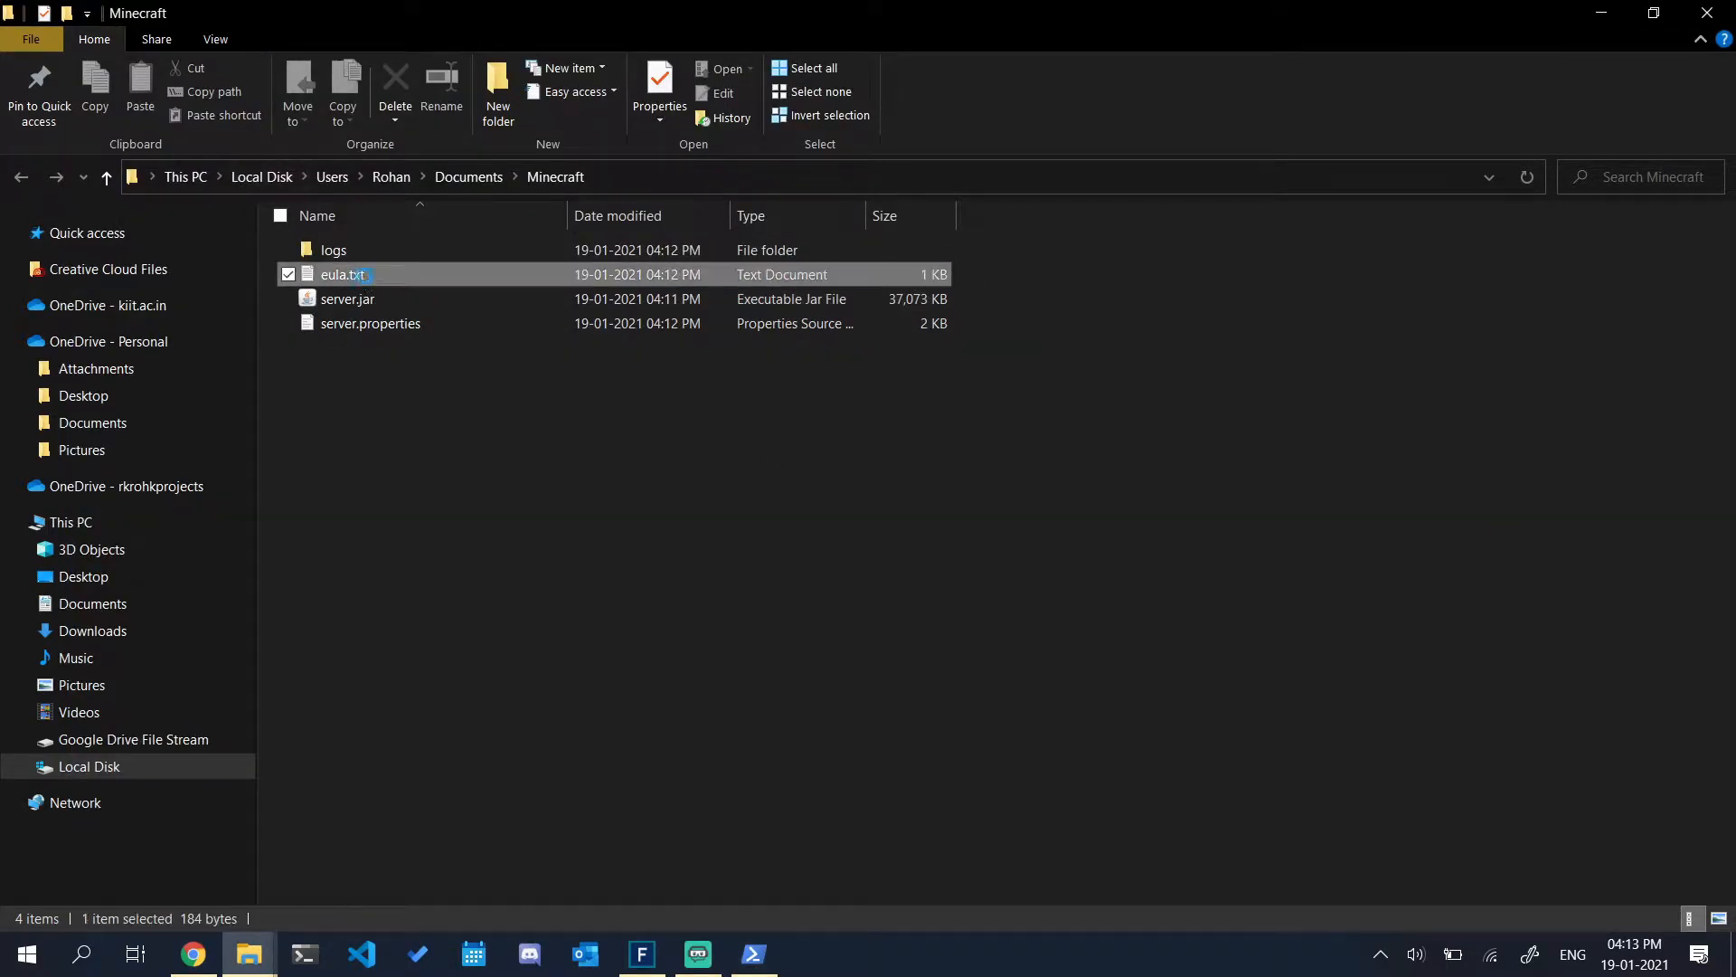
Edit eula.txt in Notepad to read eula=true, save it, and return to PowerShell
double_click(342, 273)
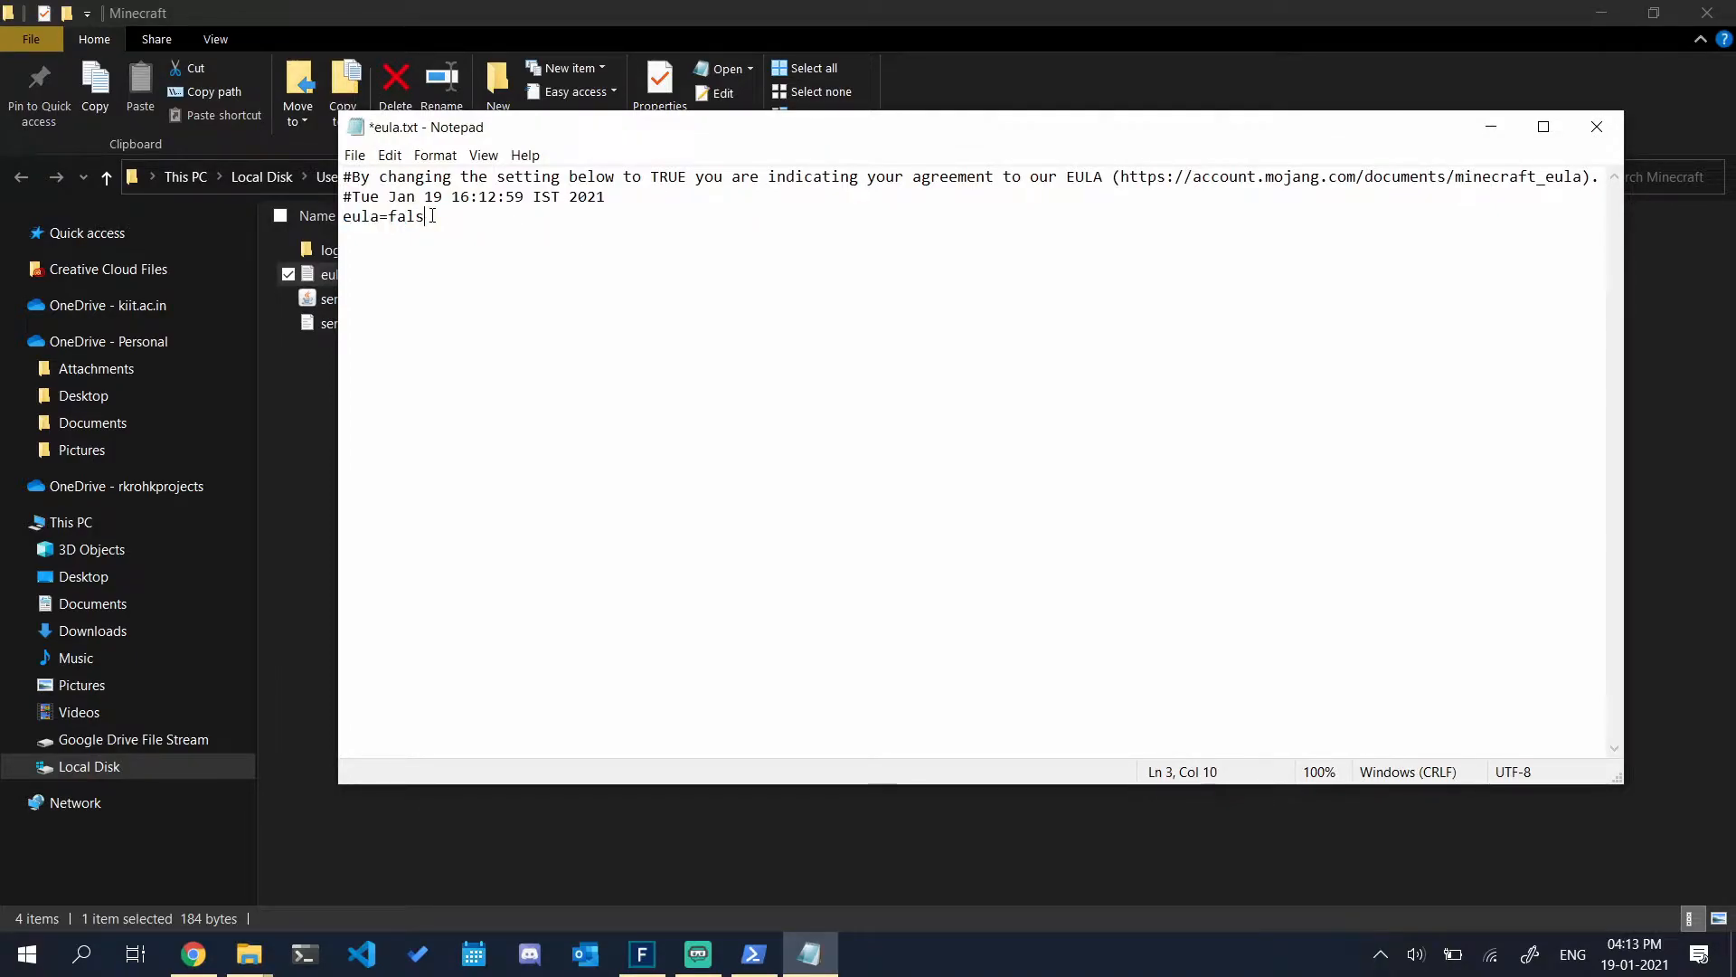
text(true)
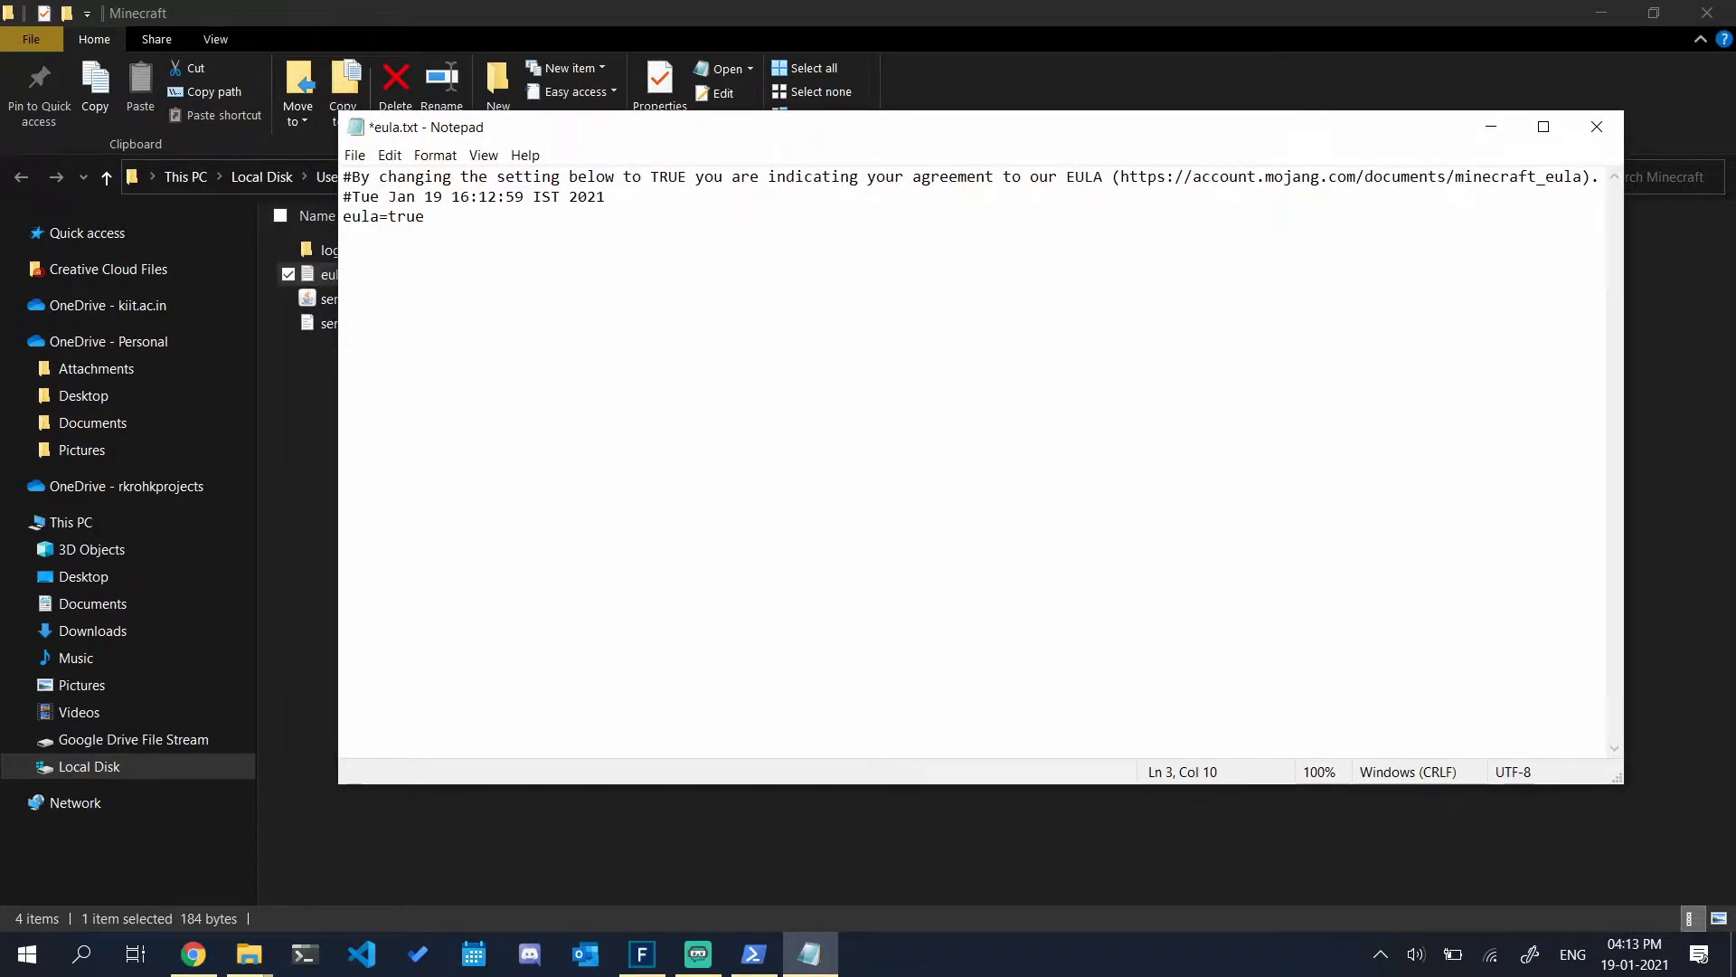
click(1595, 126)
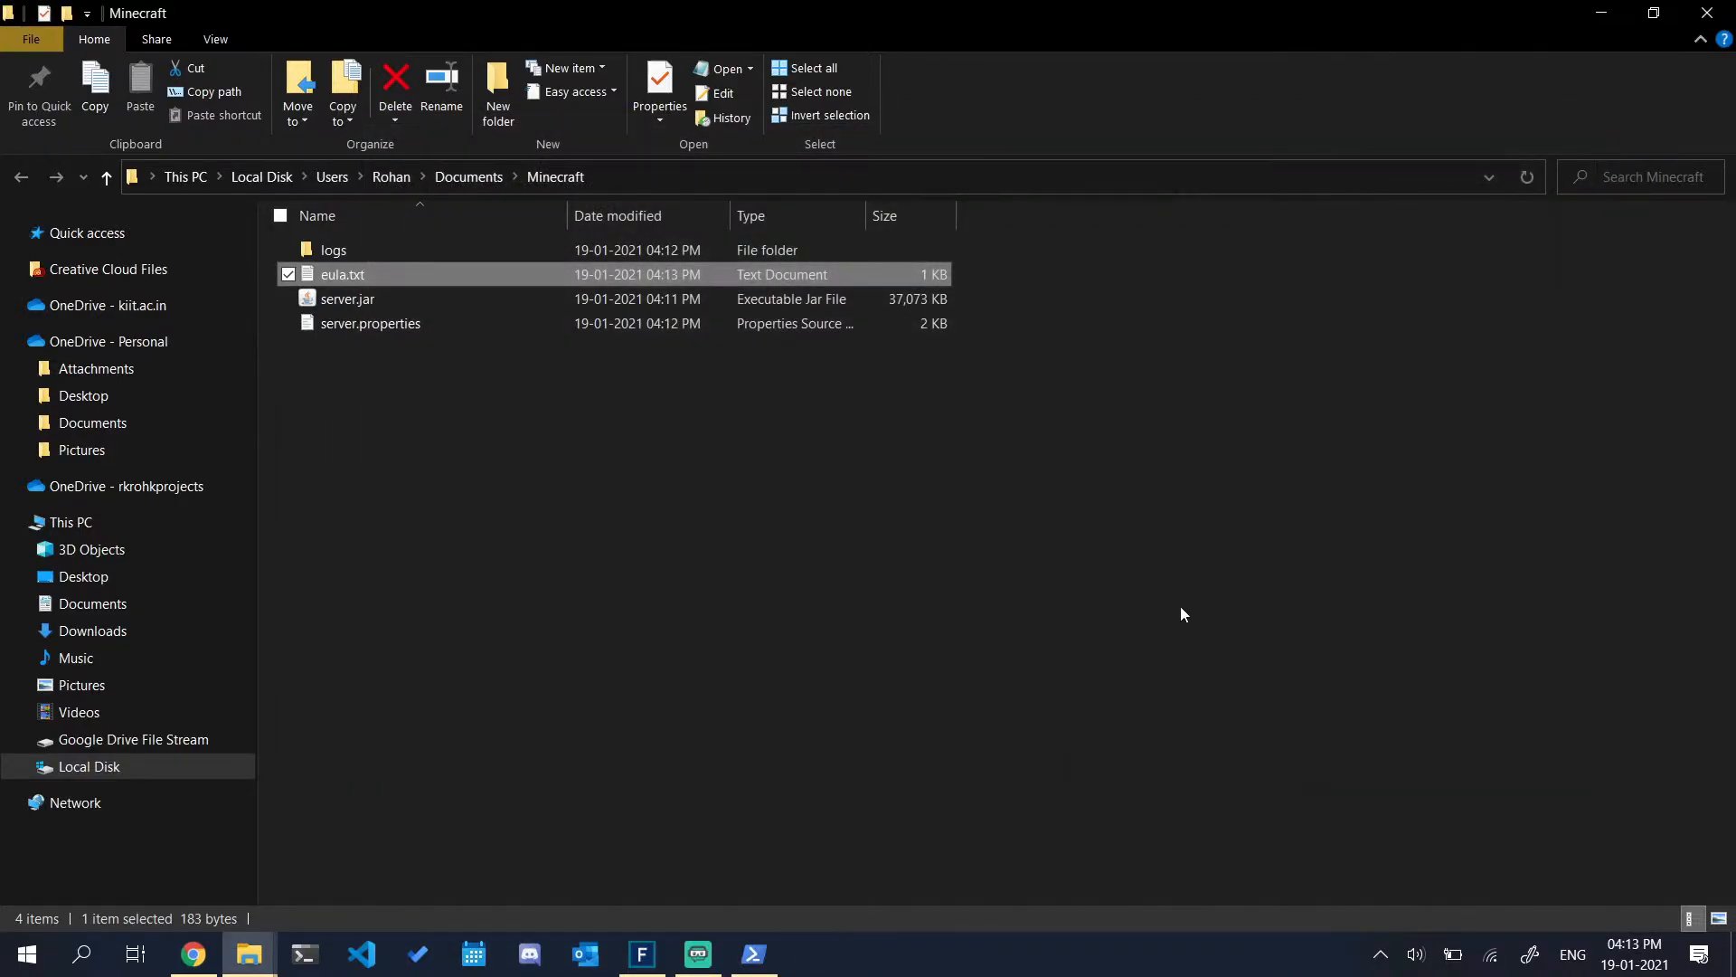
click(754, 953)
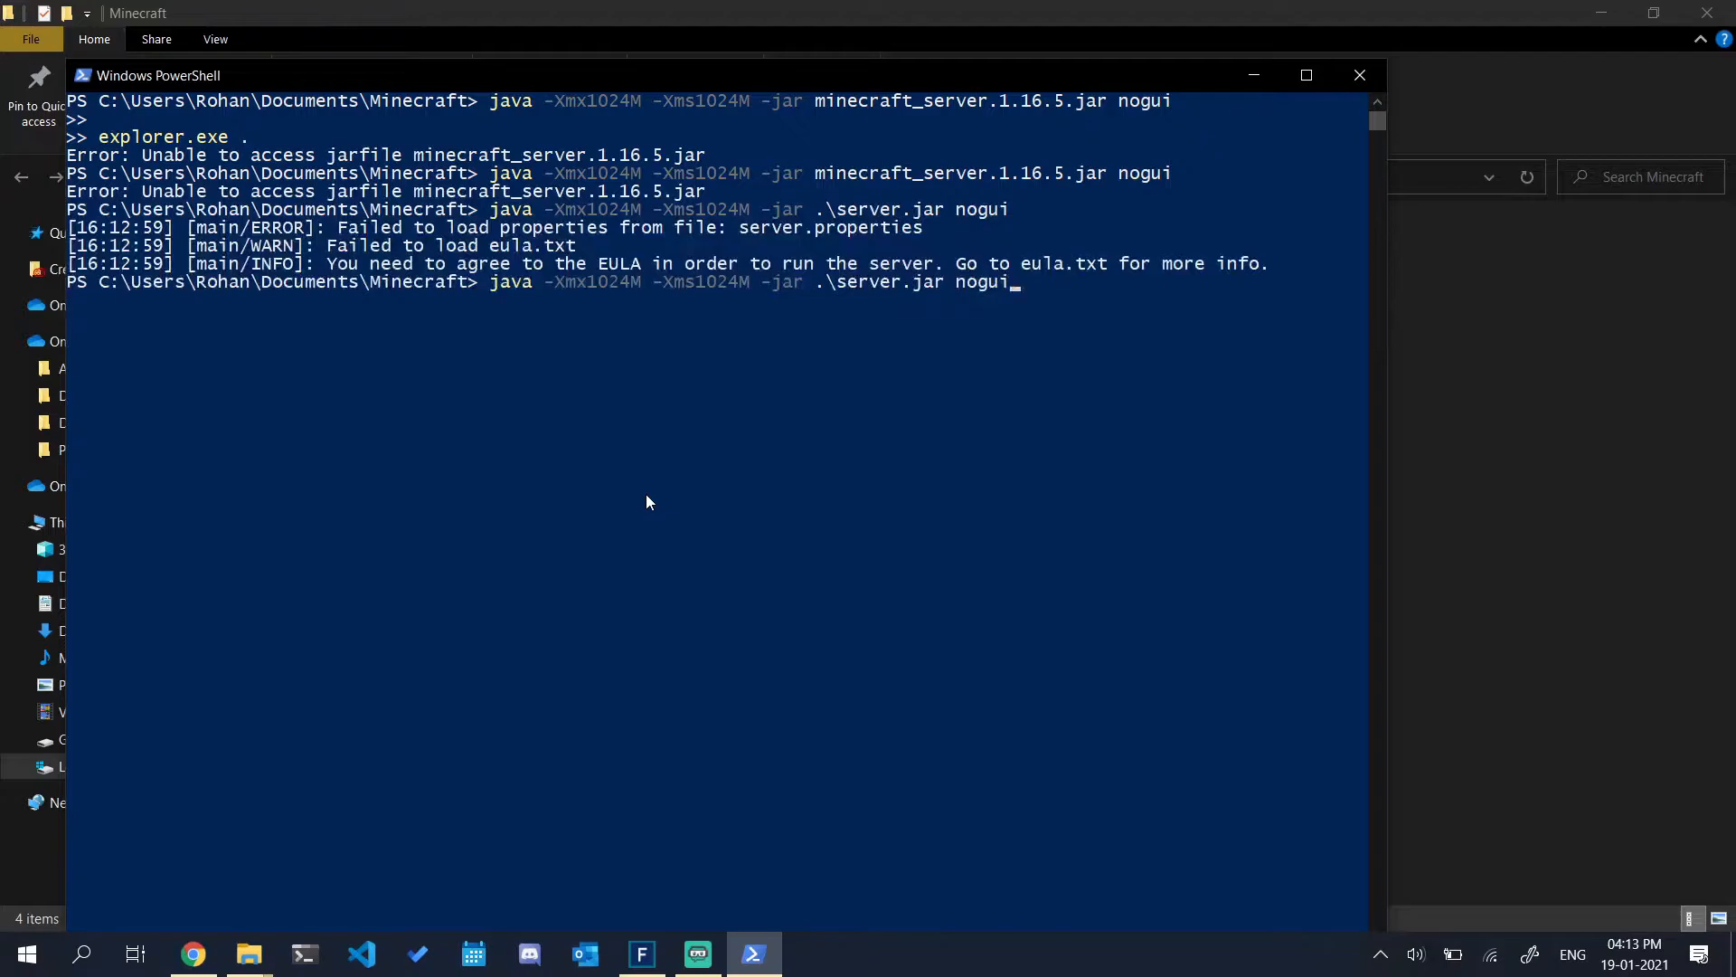
Relaunch the server from server.jar with nogui removed now that the EULA is accepted
key(Backspace)
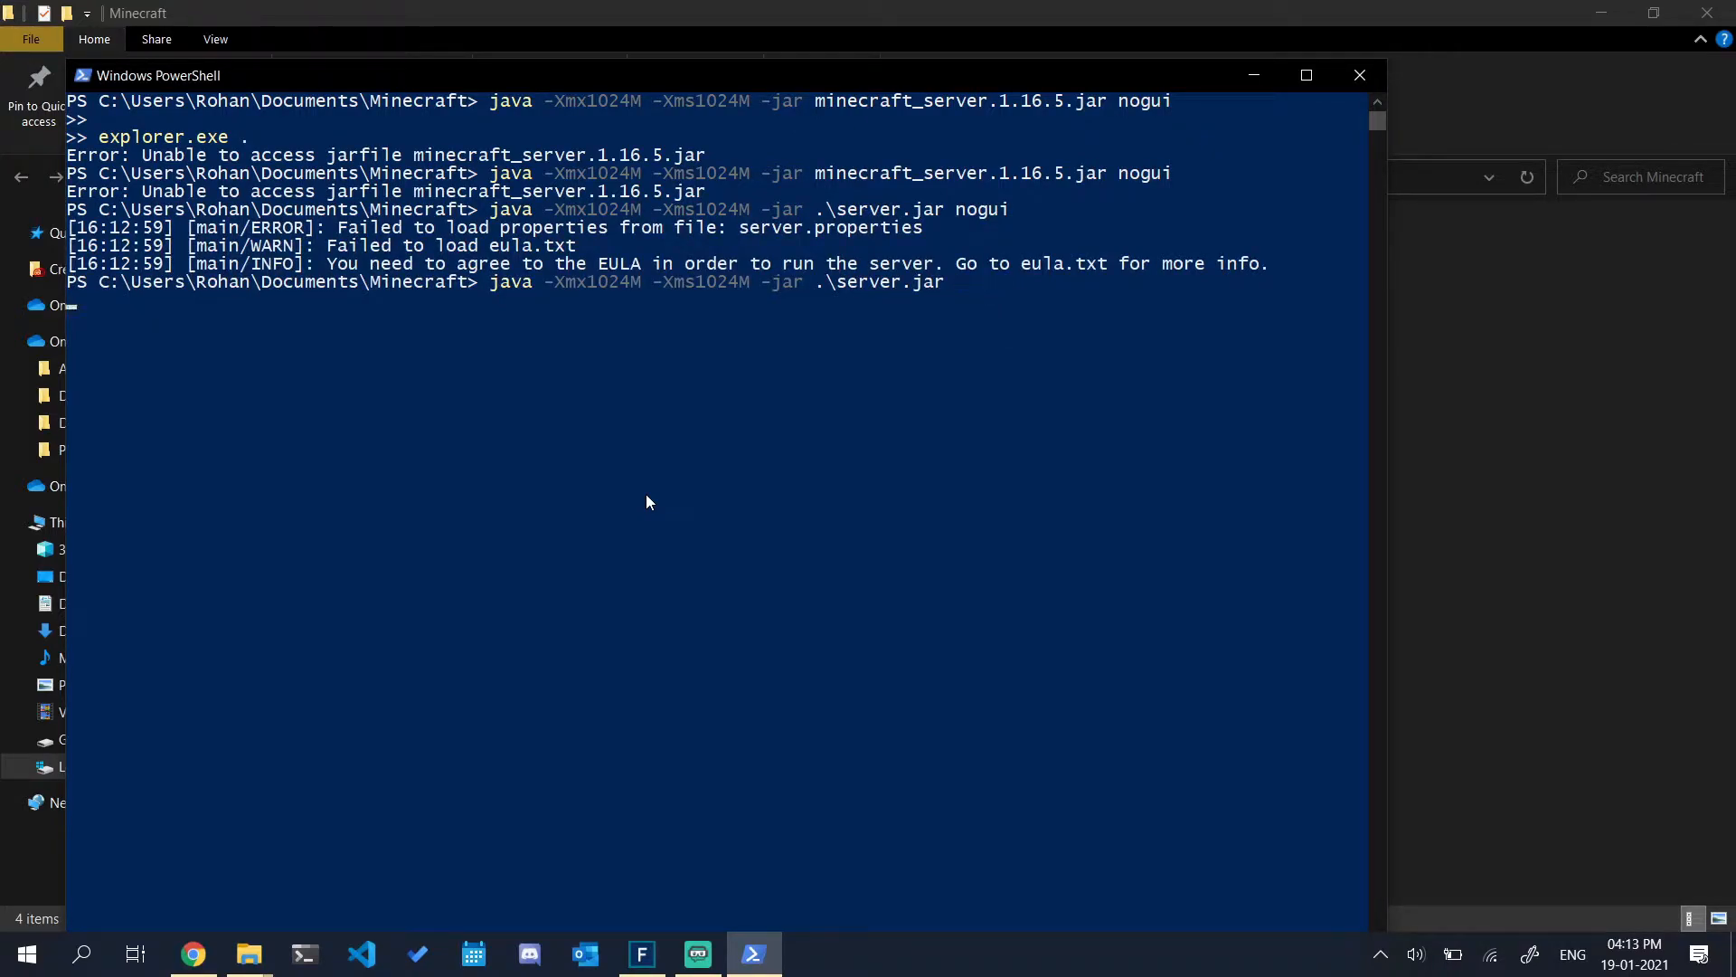
mouse_move(837, 431)
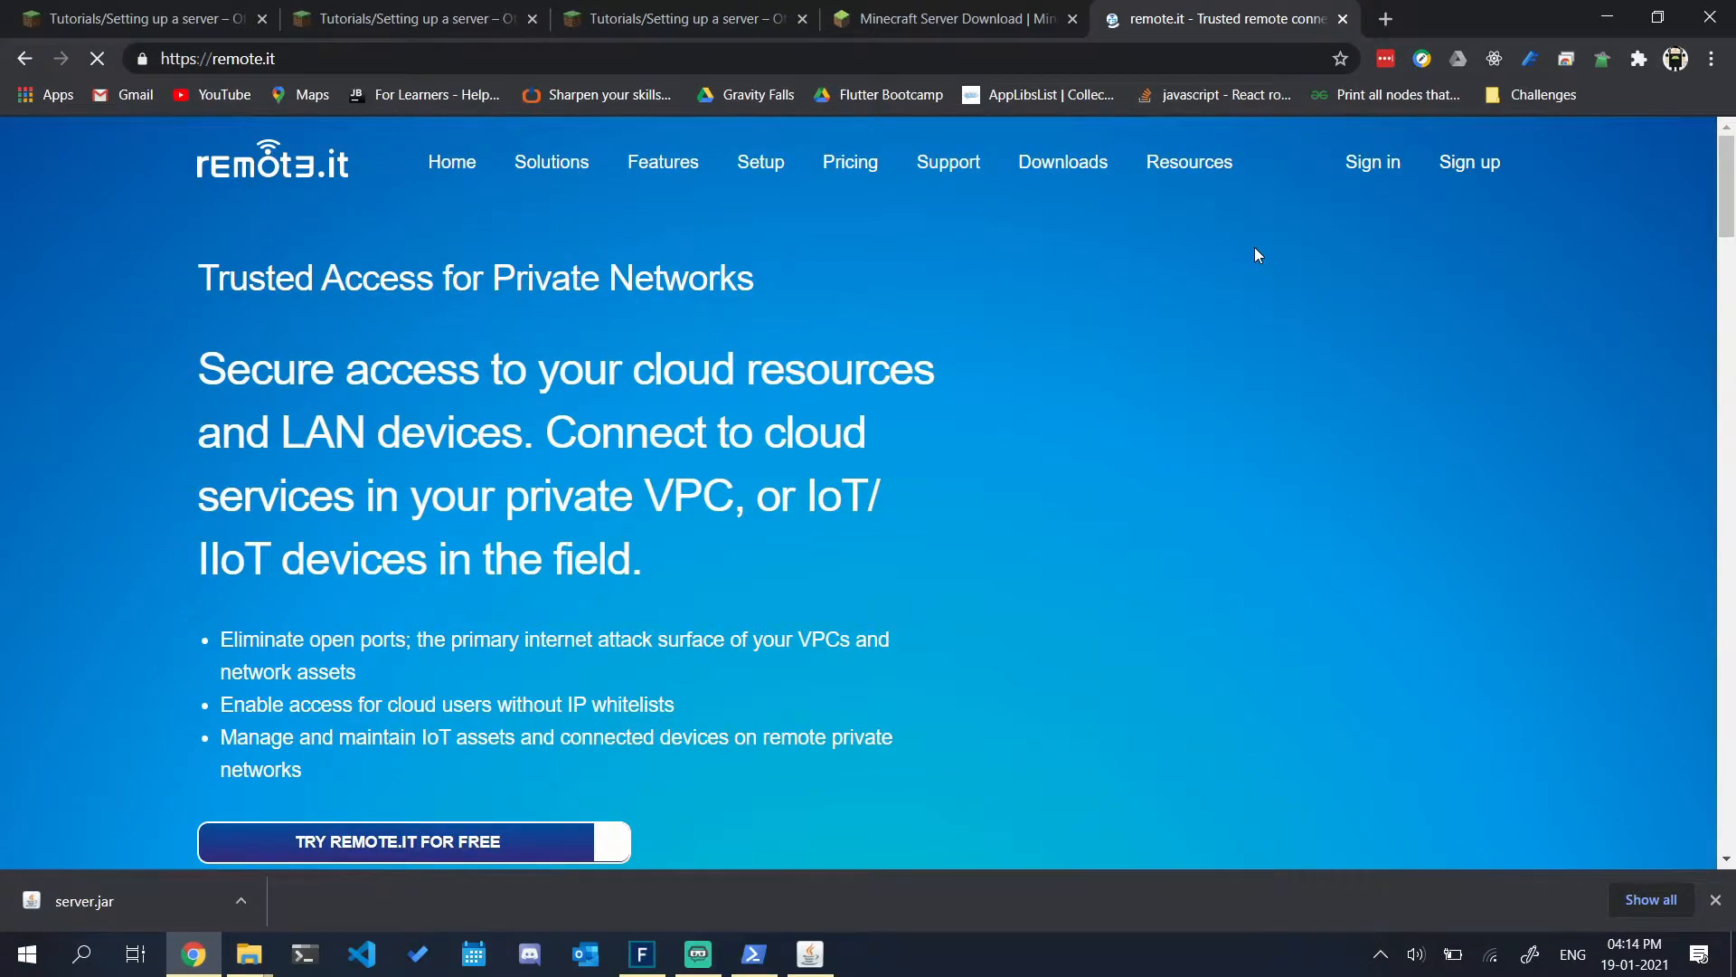
Download the remote.it Windows installer from remote.it/downloads and show Chrome's full downloads list
click(1061, 161)
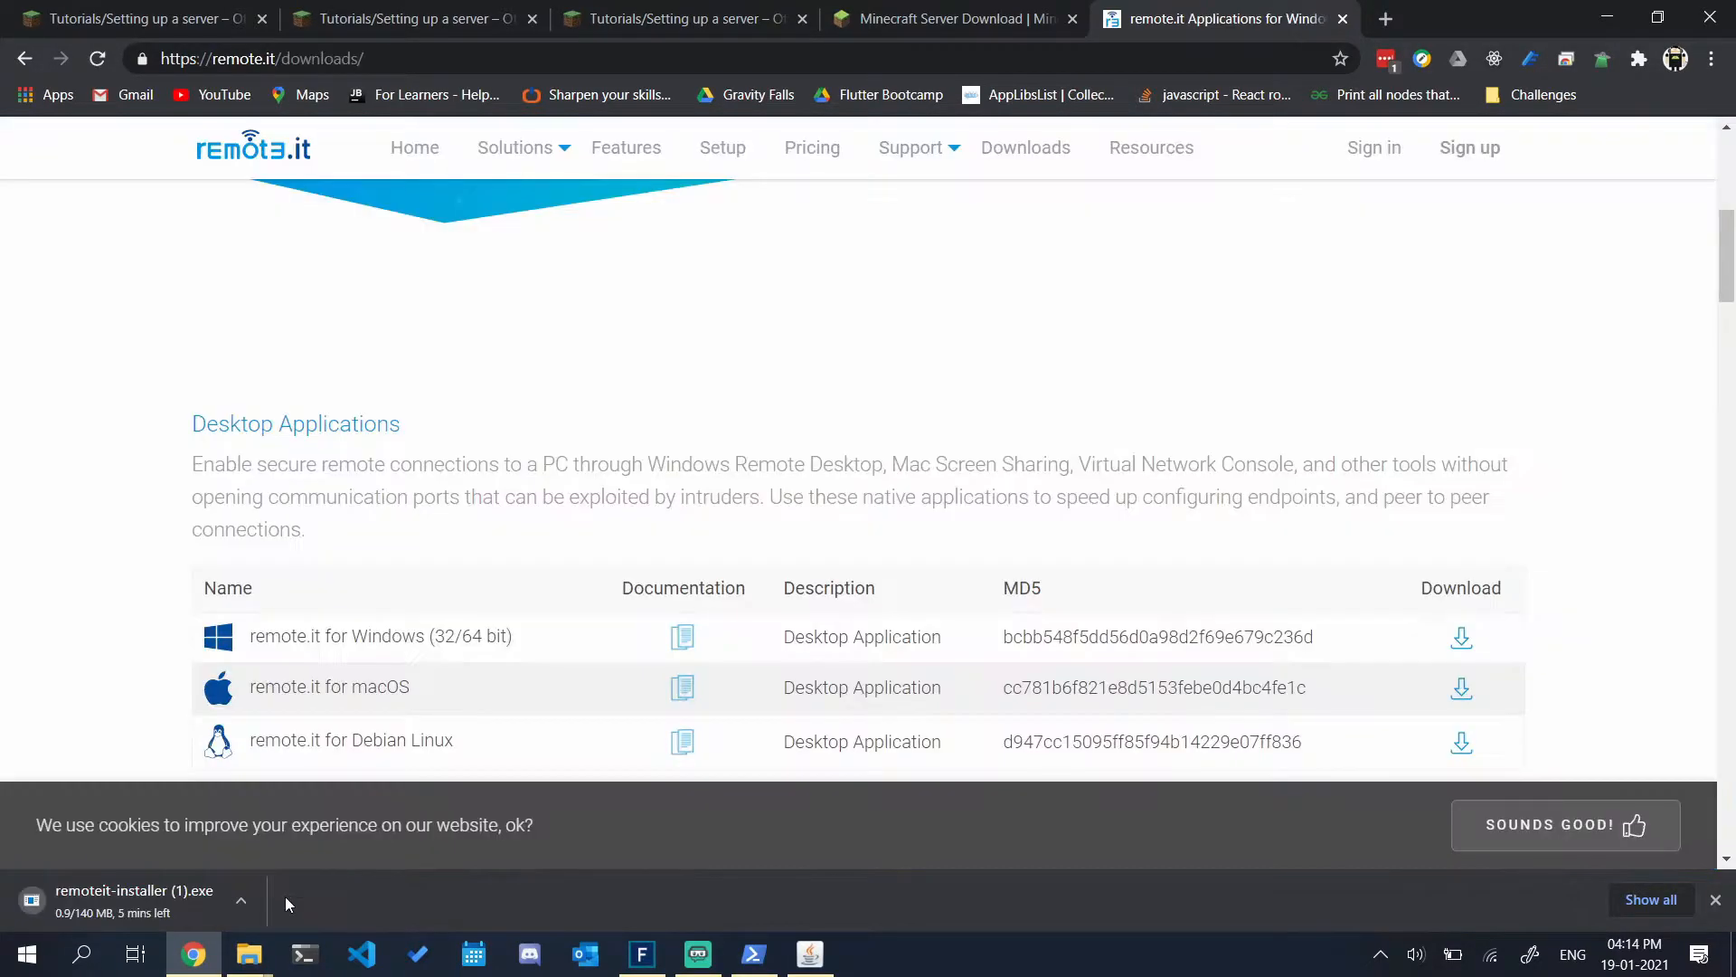
mouse_move(664, 935)
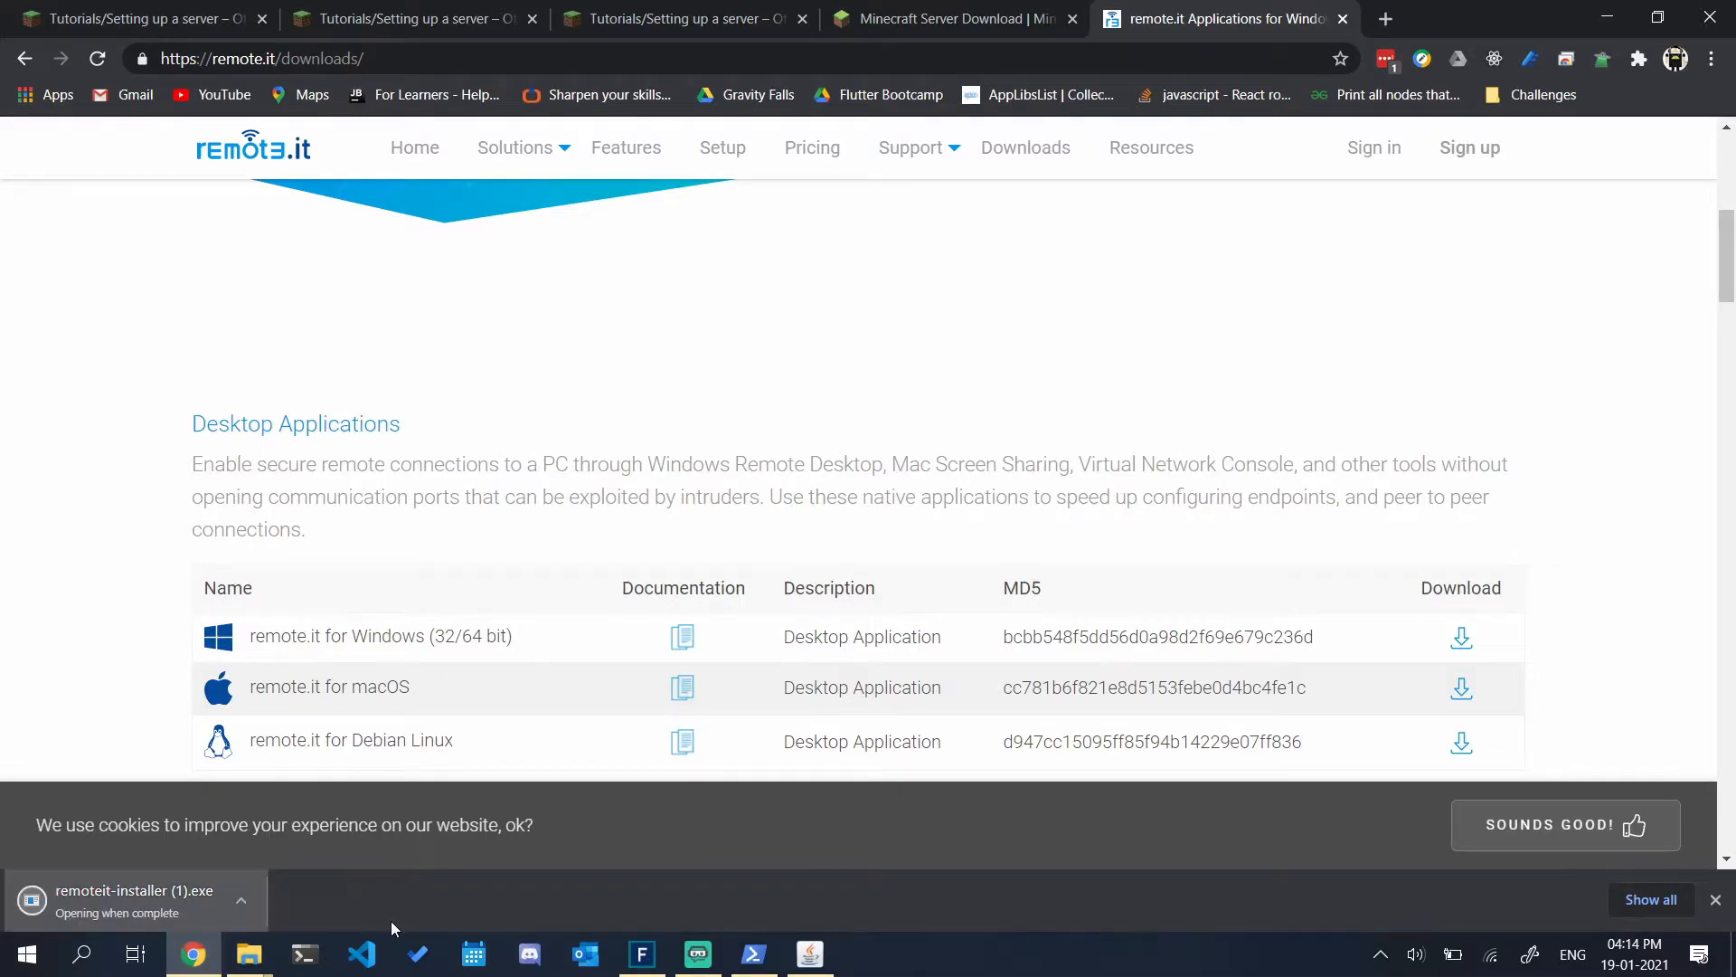
mouse_move(326, 915)
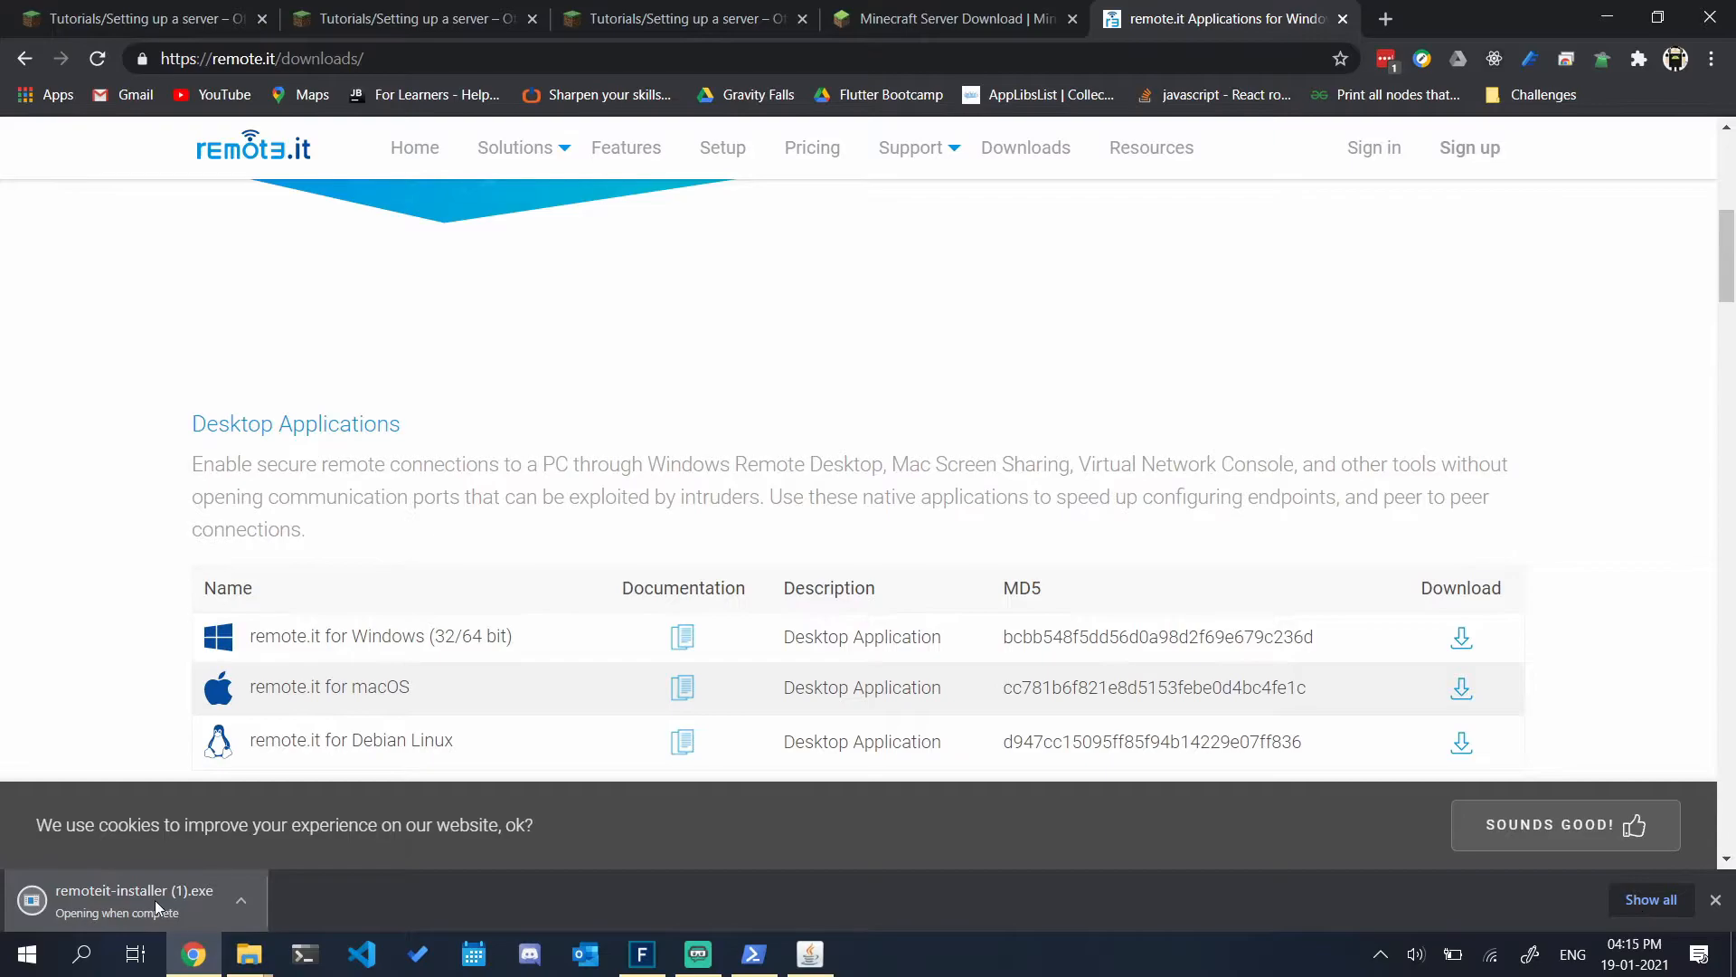
mouse_move(139, 890)
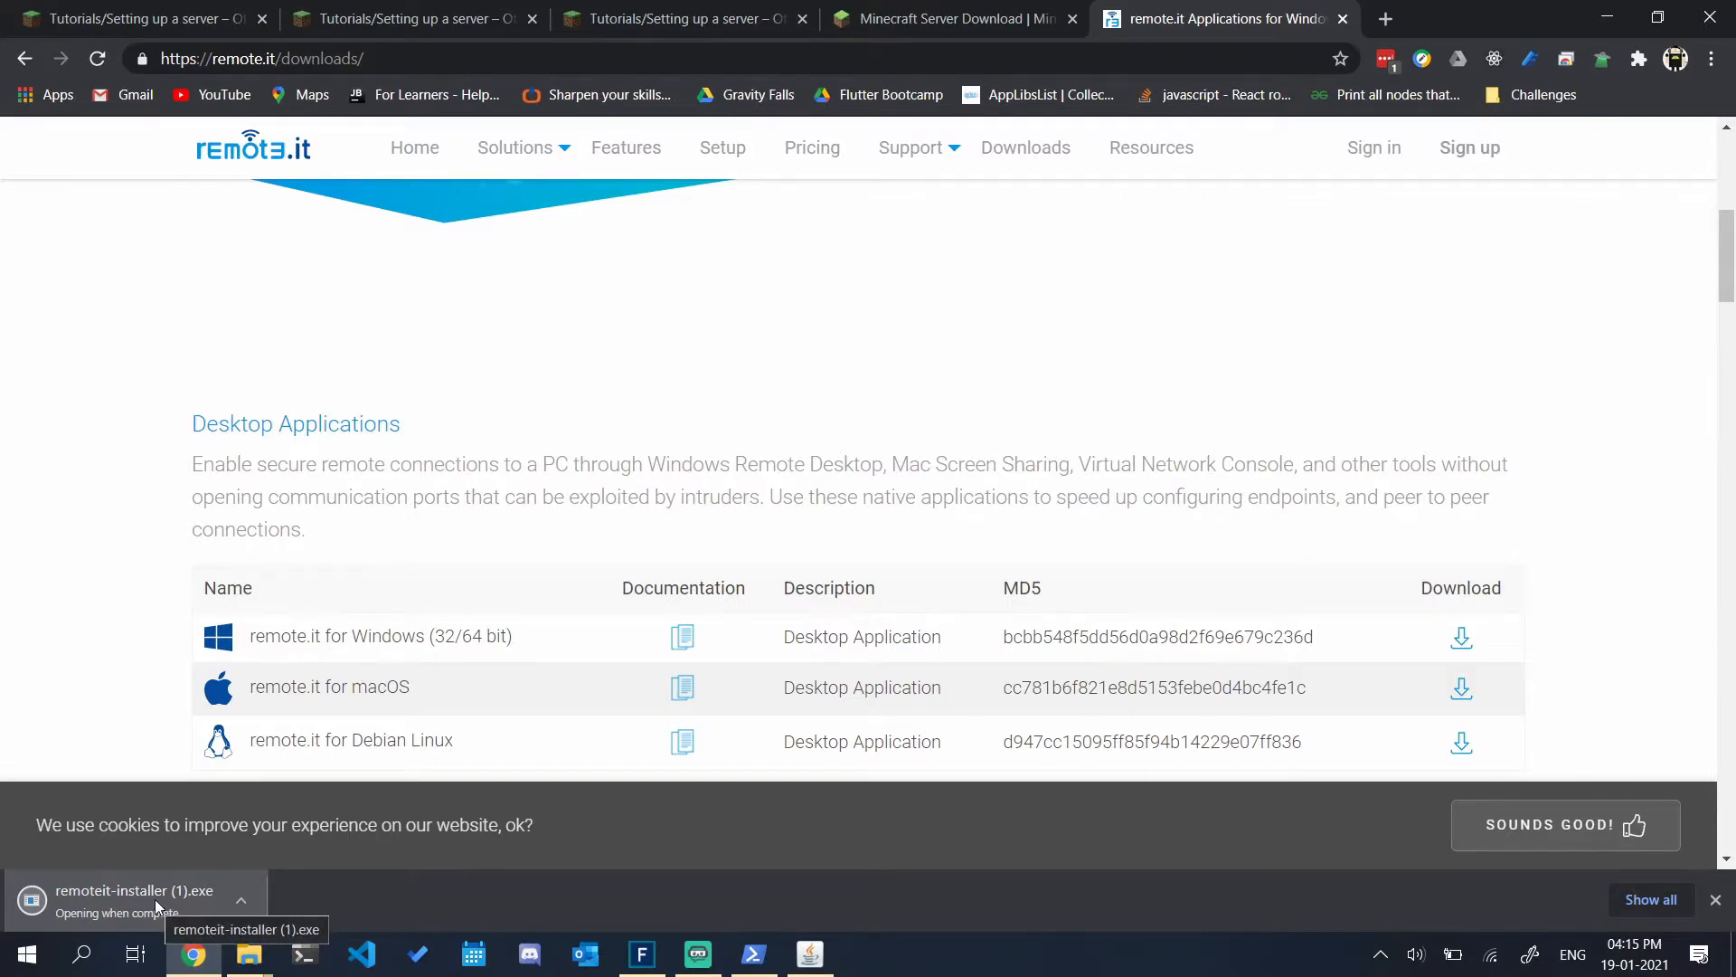
scroll(up, 3)
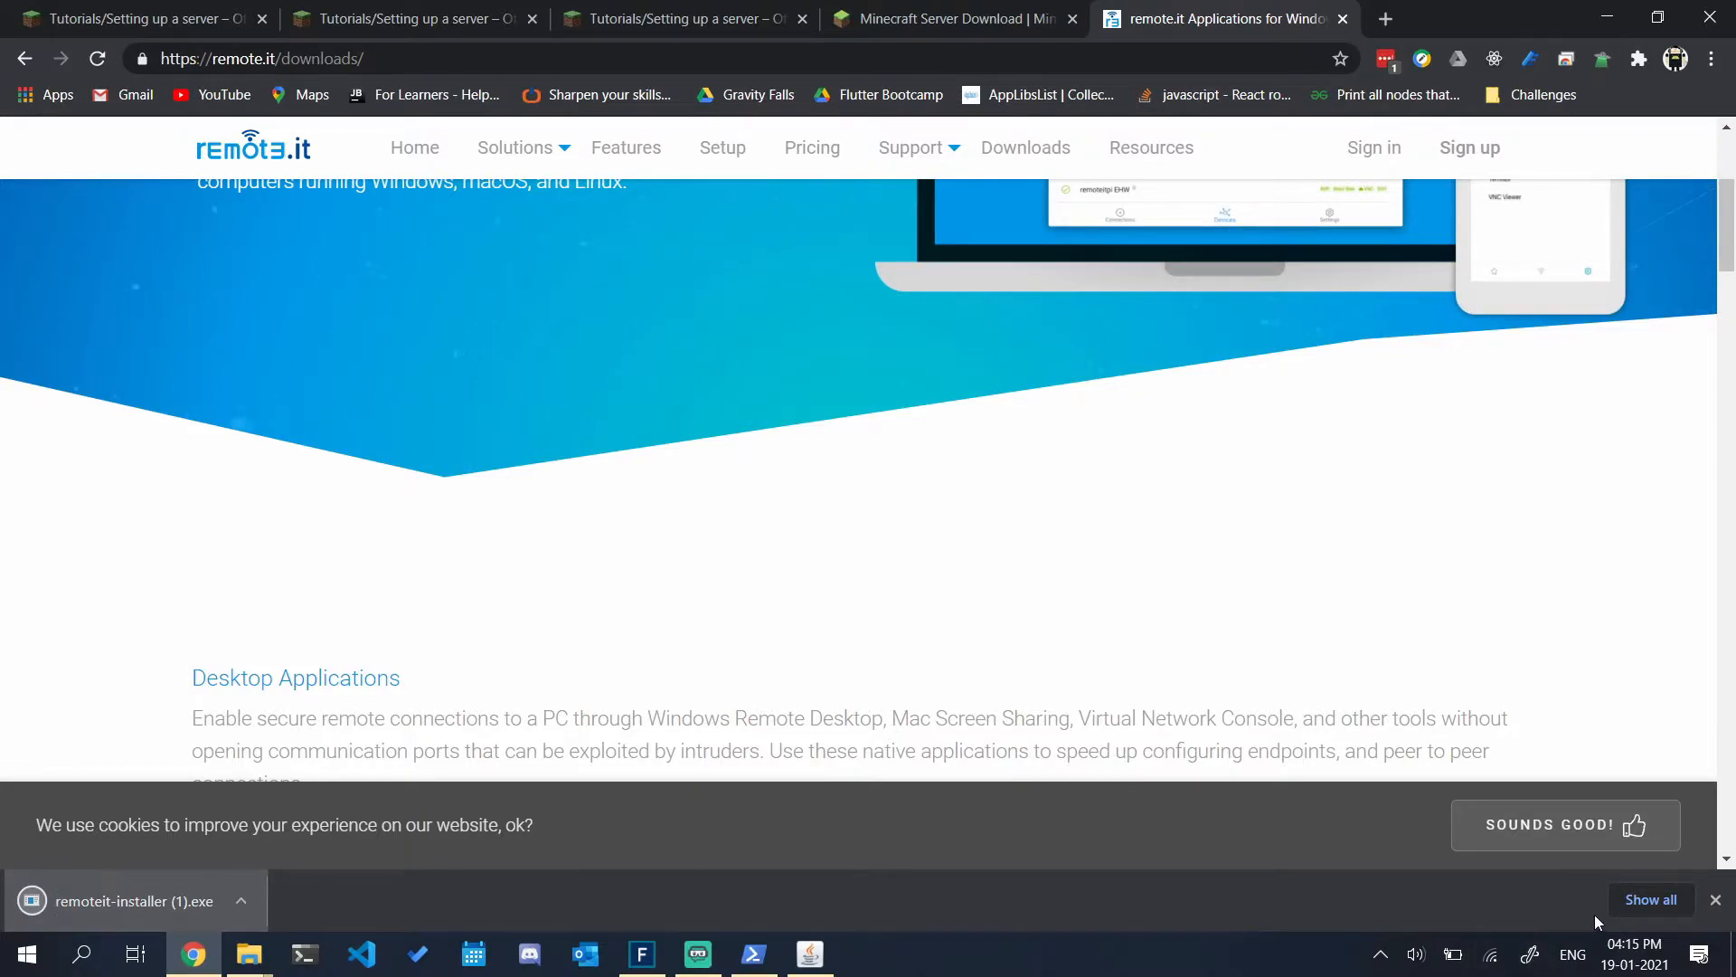
click(1651, 898)
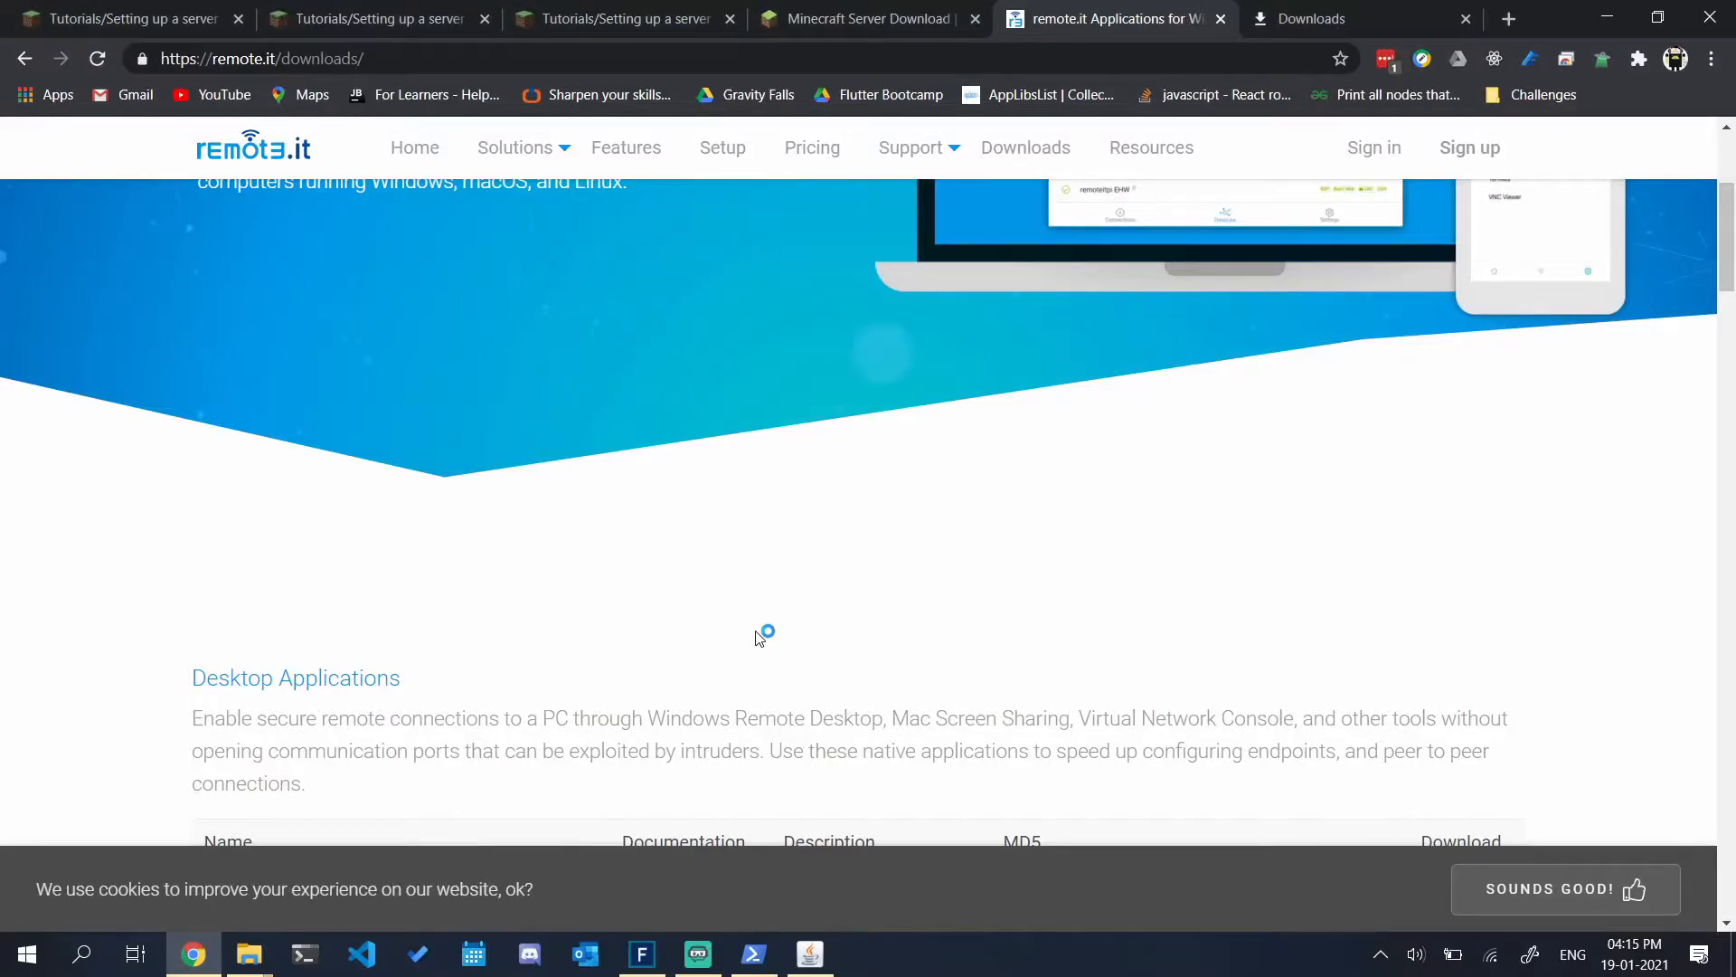
mouse_move(760, 638)
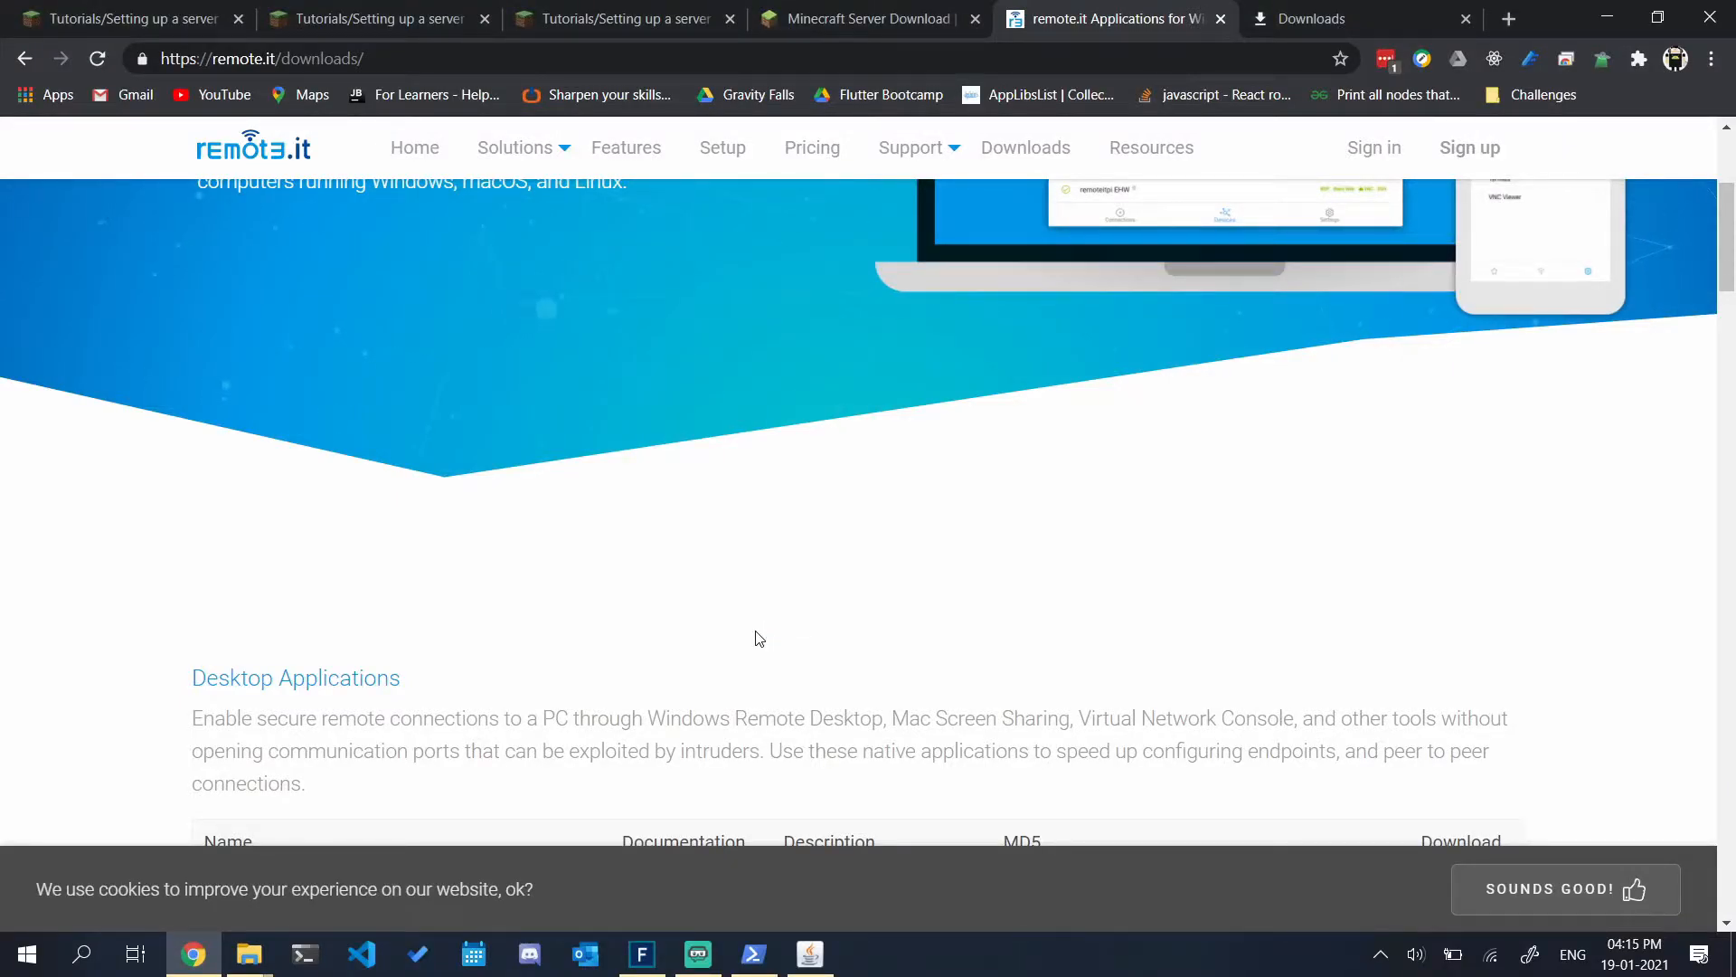
Install remote.it into C:\Program Files\remoteit and finish setup with Run remoteit checked
click(865, 953)
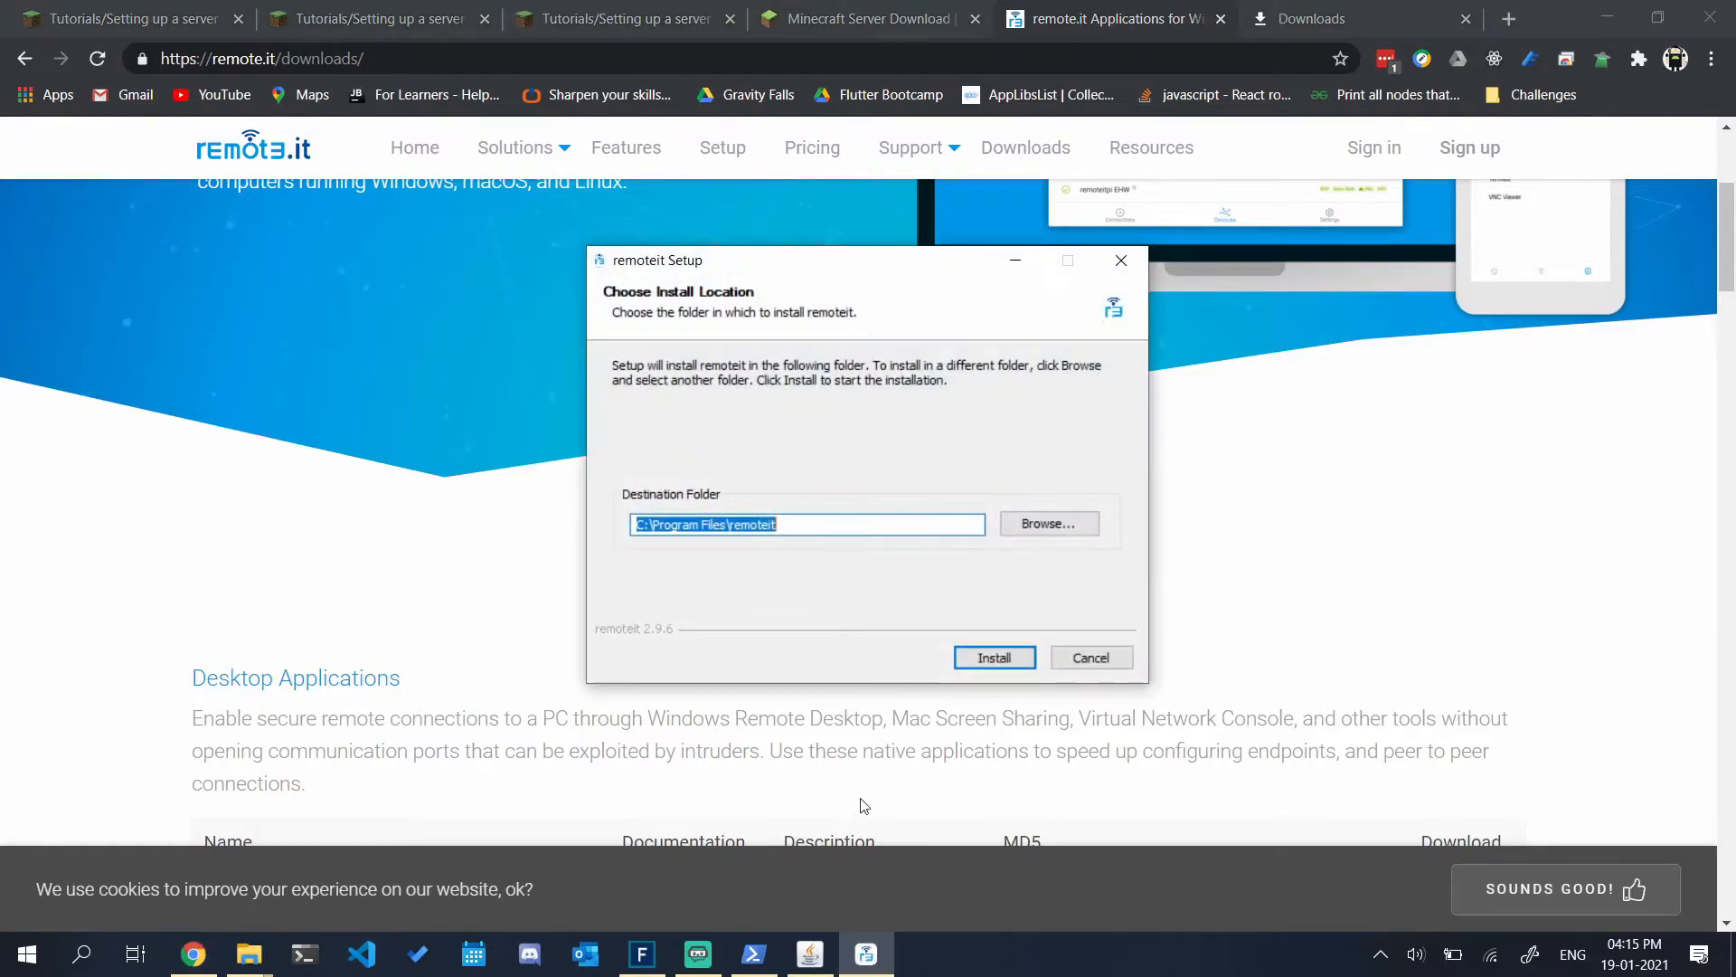
click(993, 656)
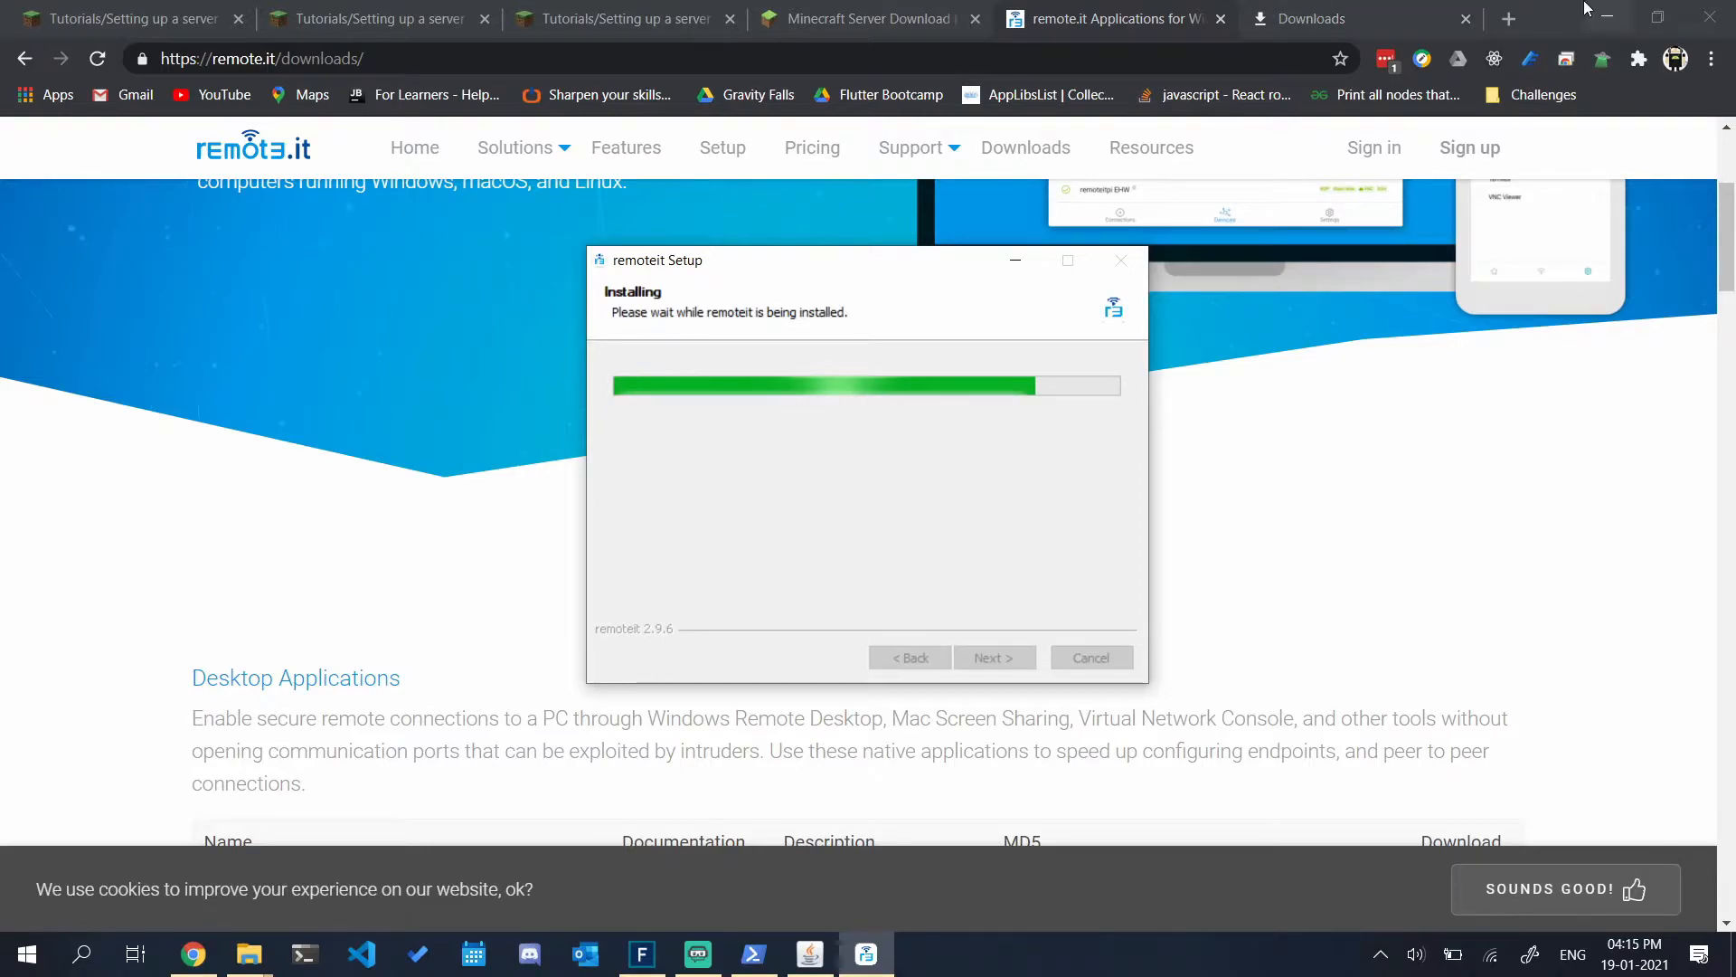
mouse_move(1146, 7)
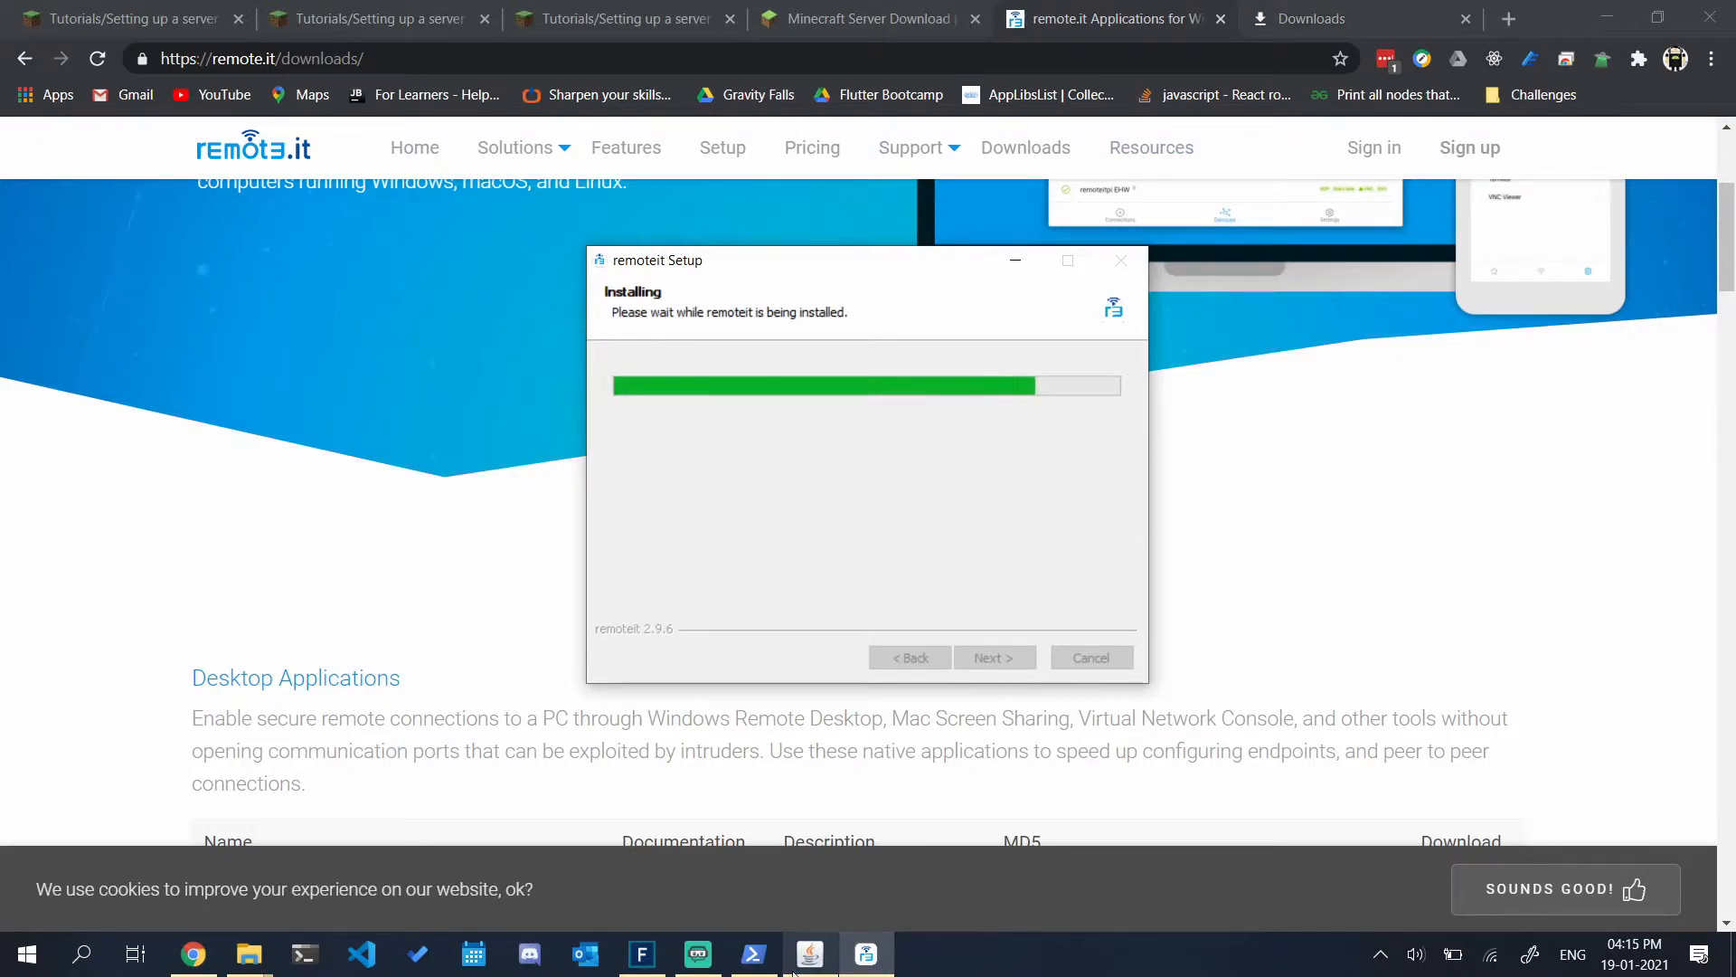
click(810, 953)
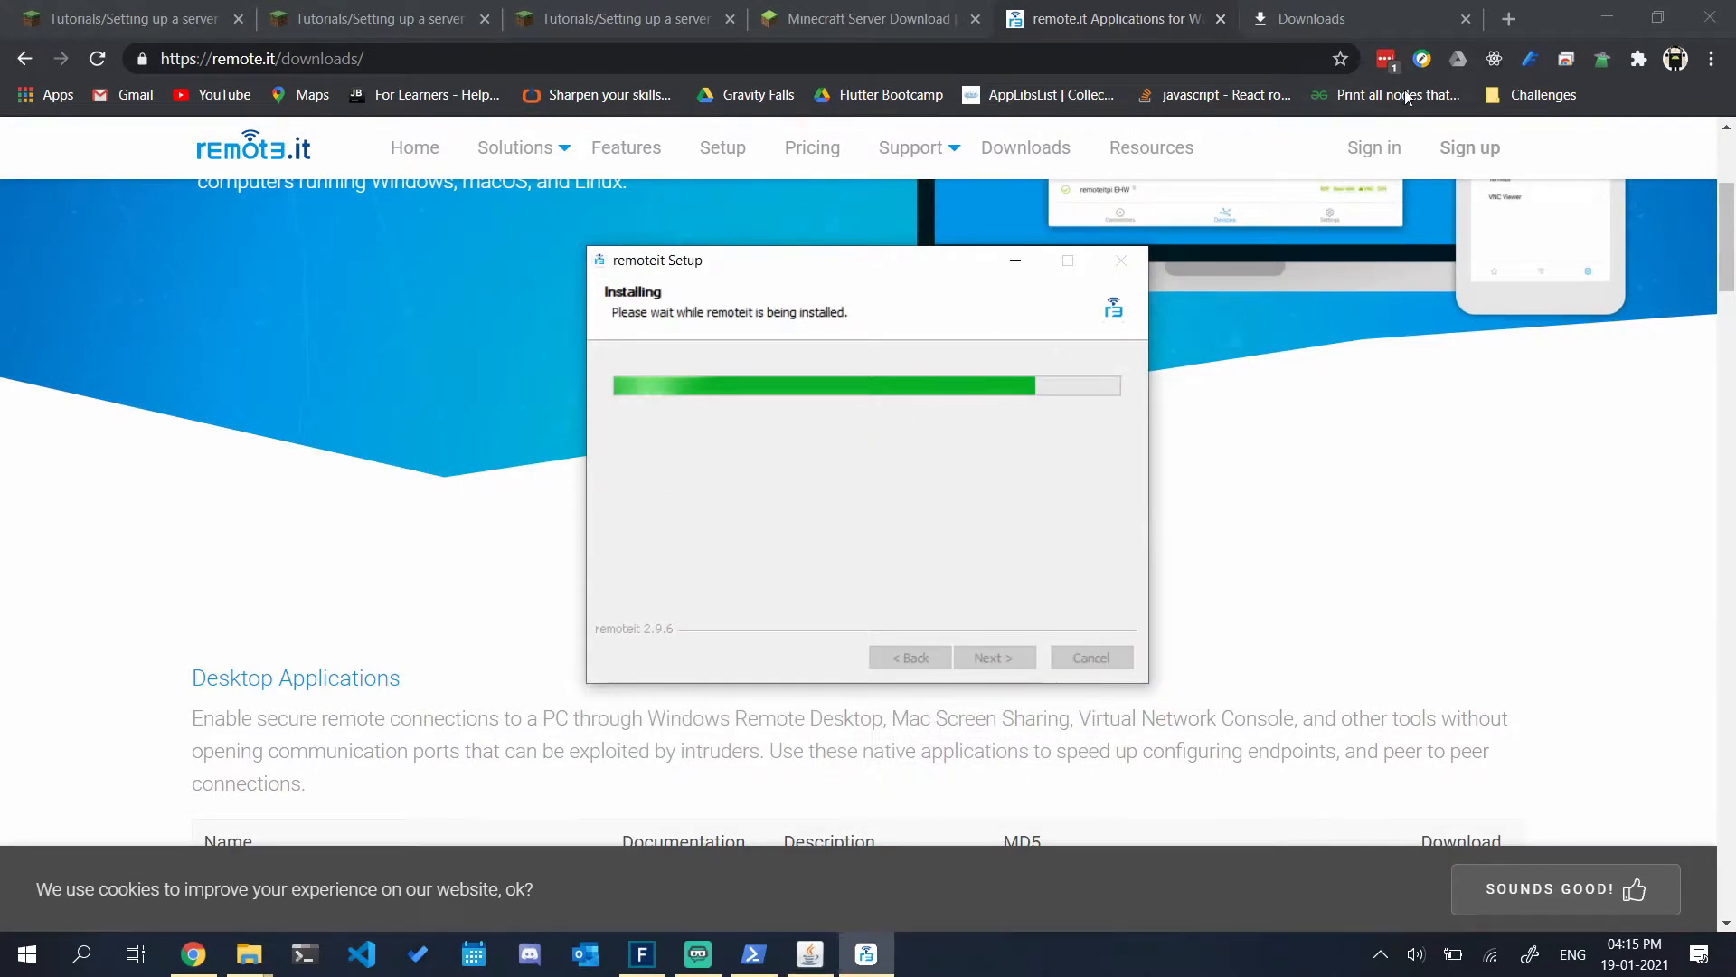
scroll(up, 3)
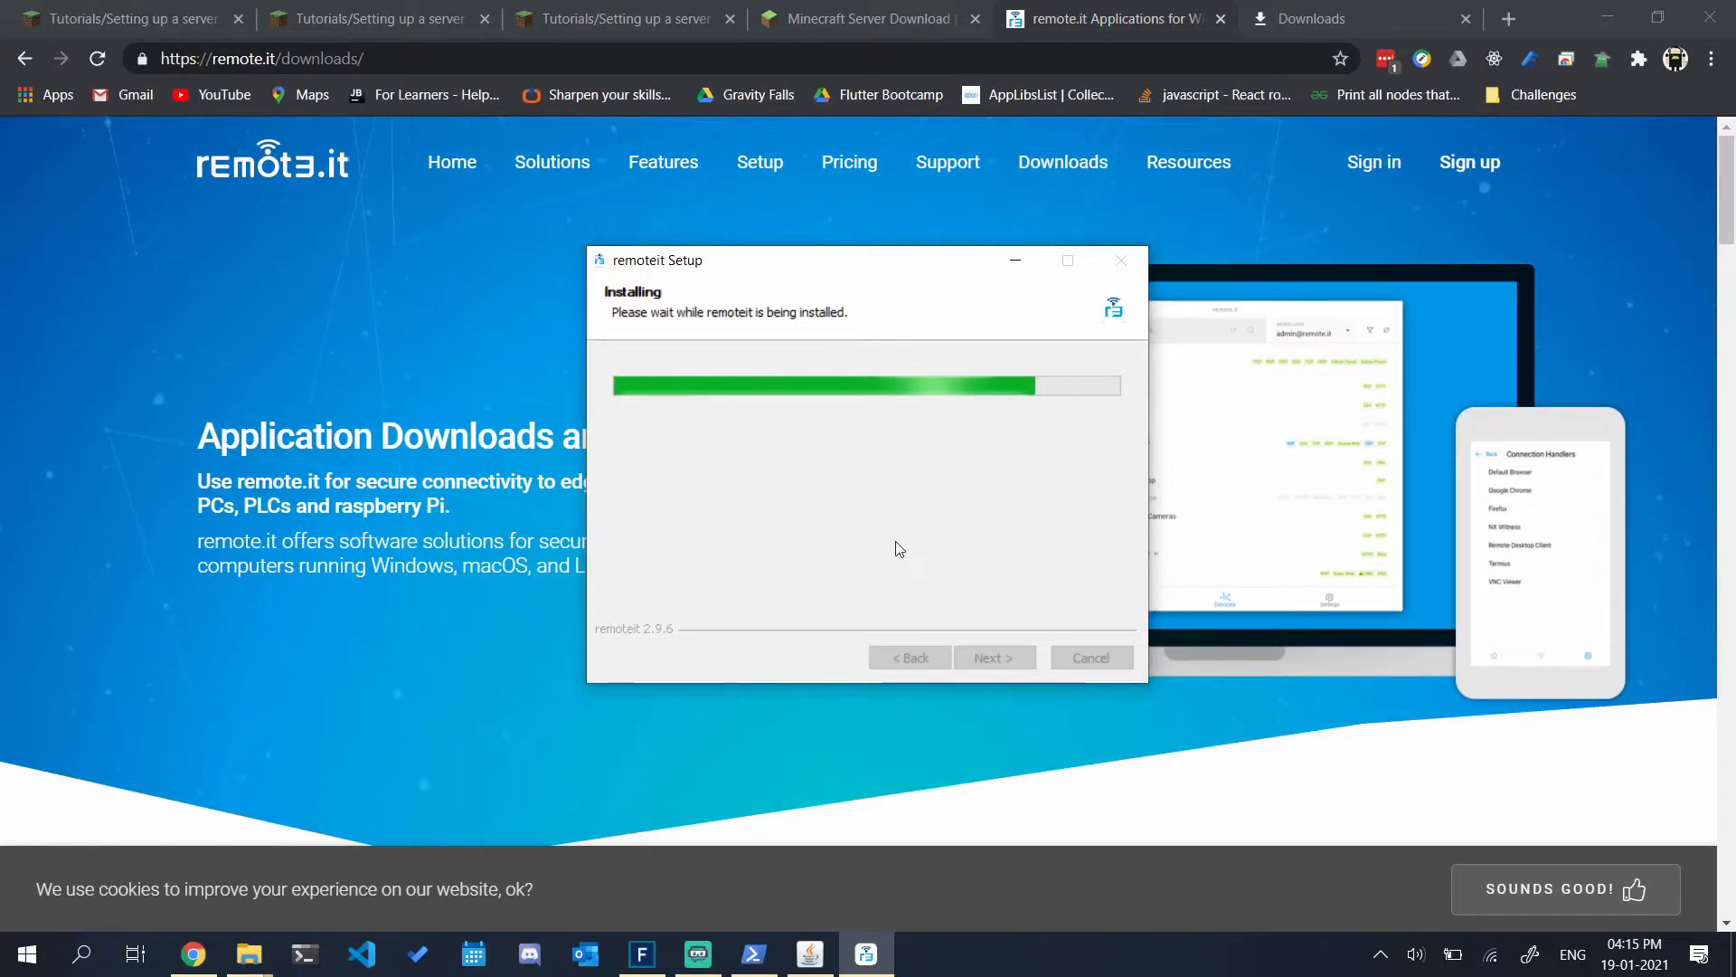
mouse_move(729, 621)
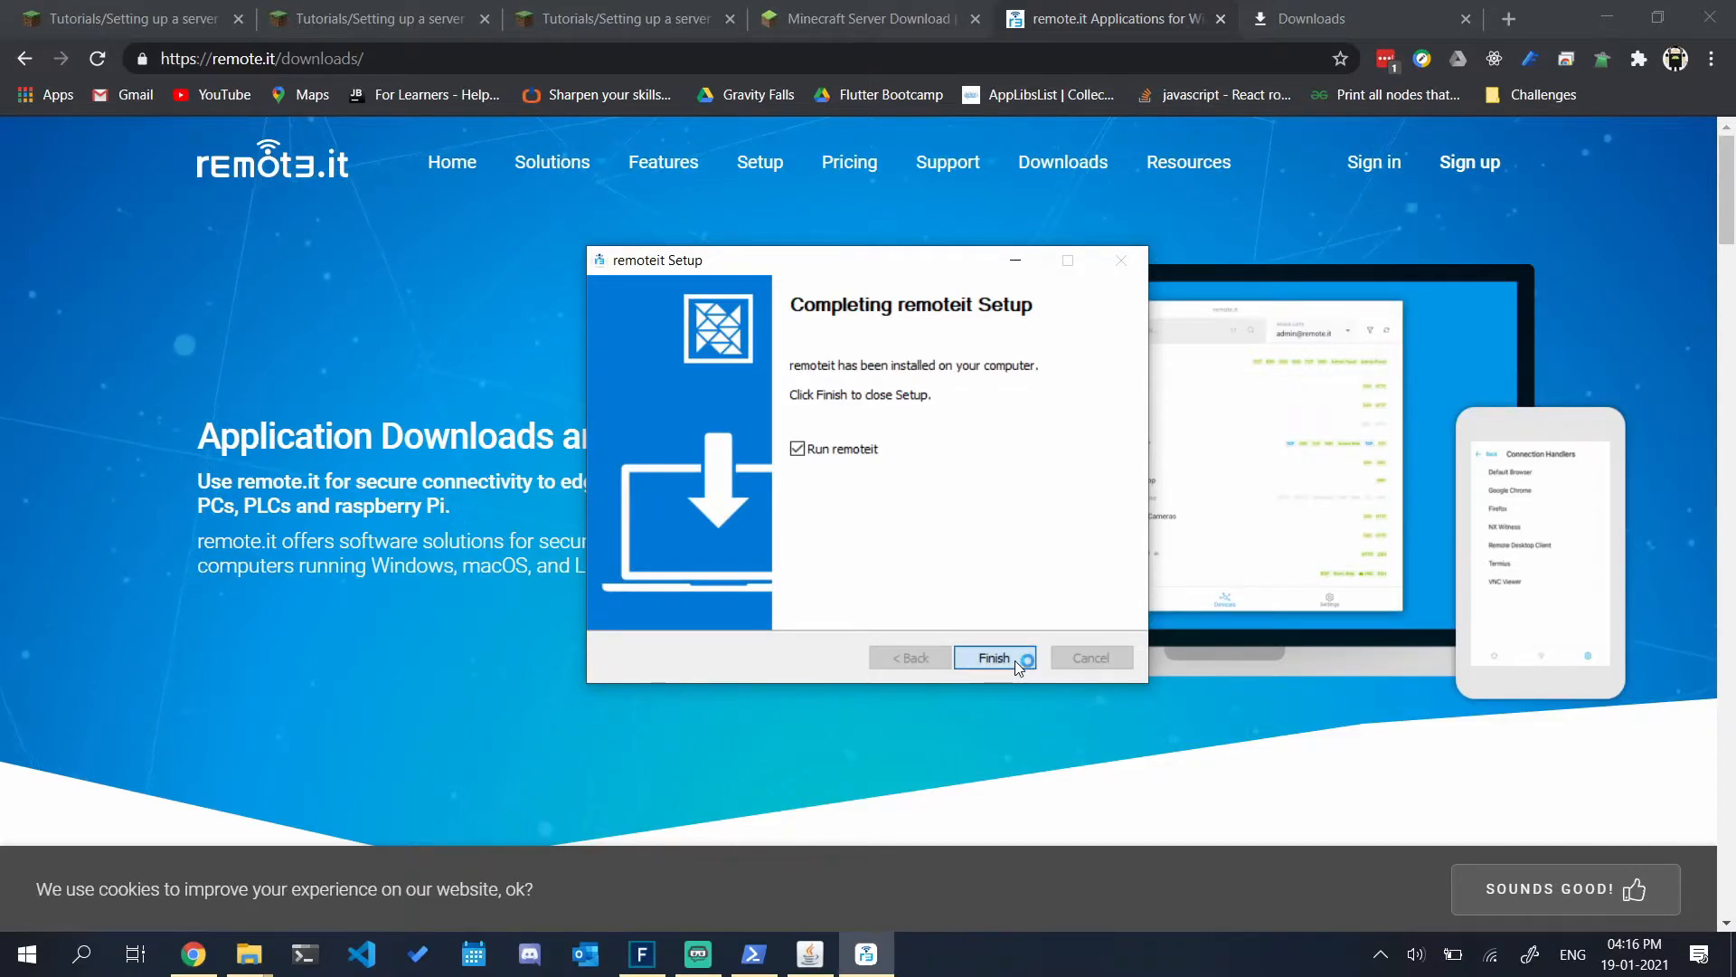
click(993, 656)
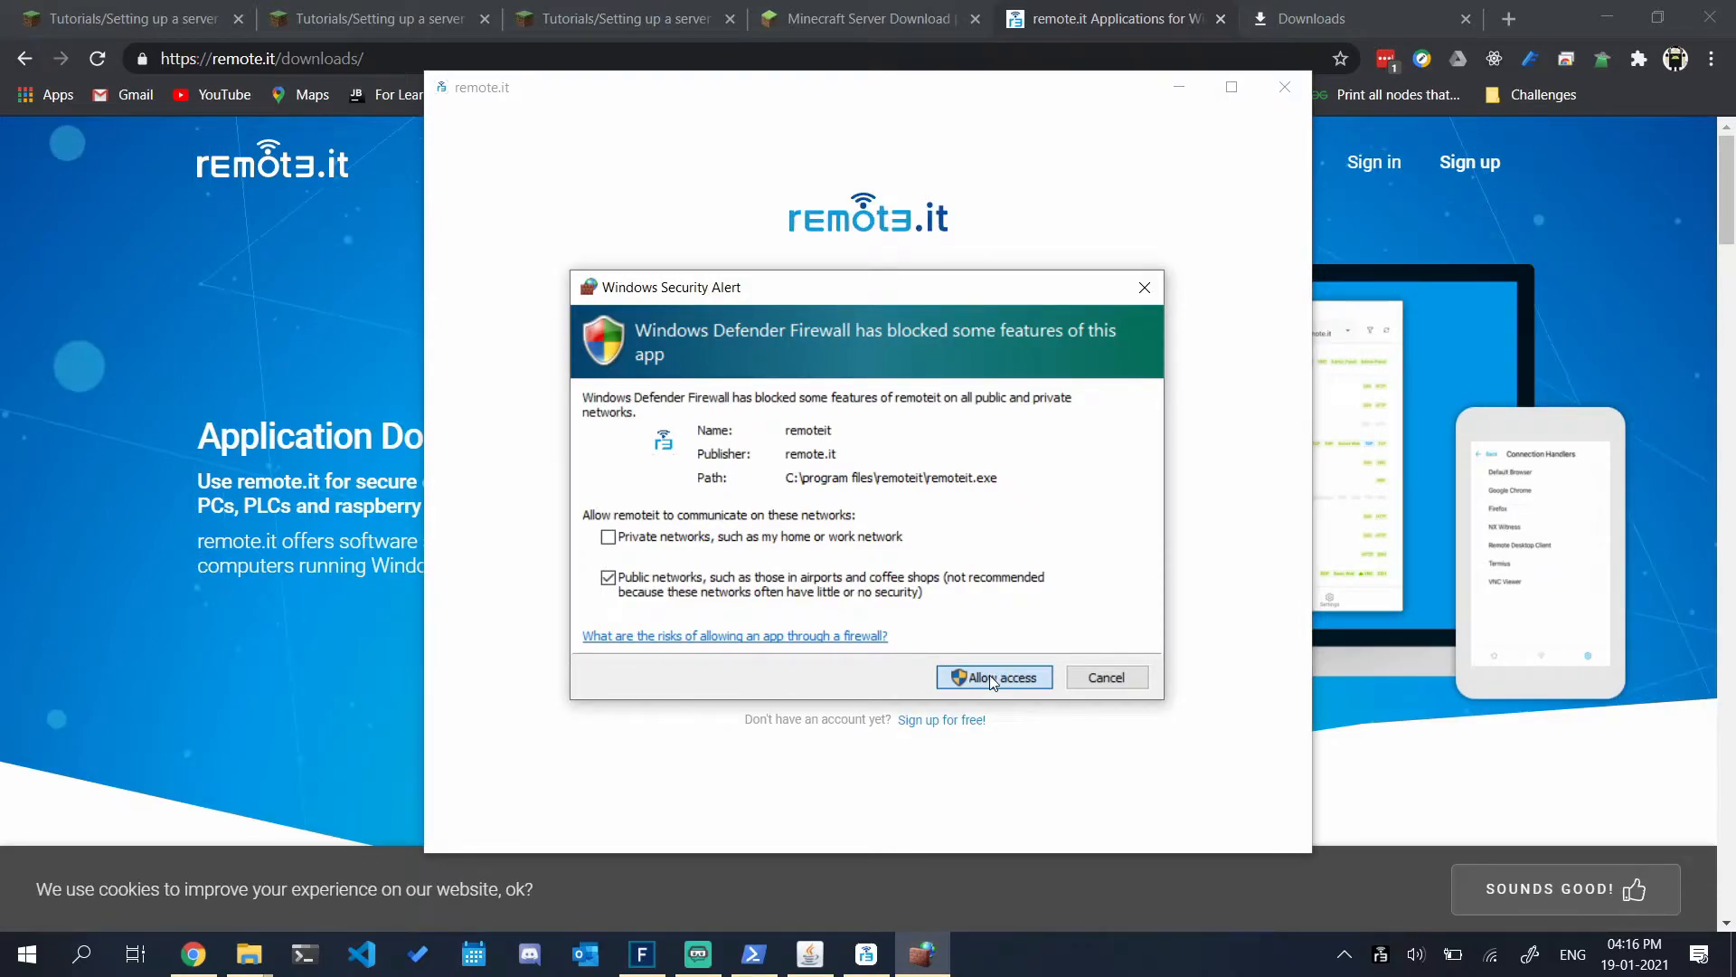
mouse_move(995, 702)
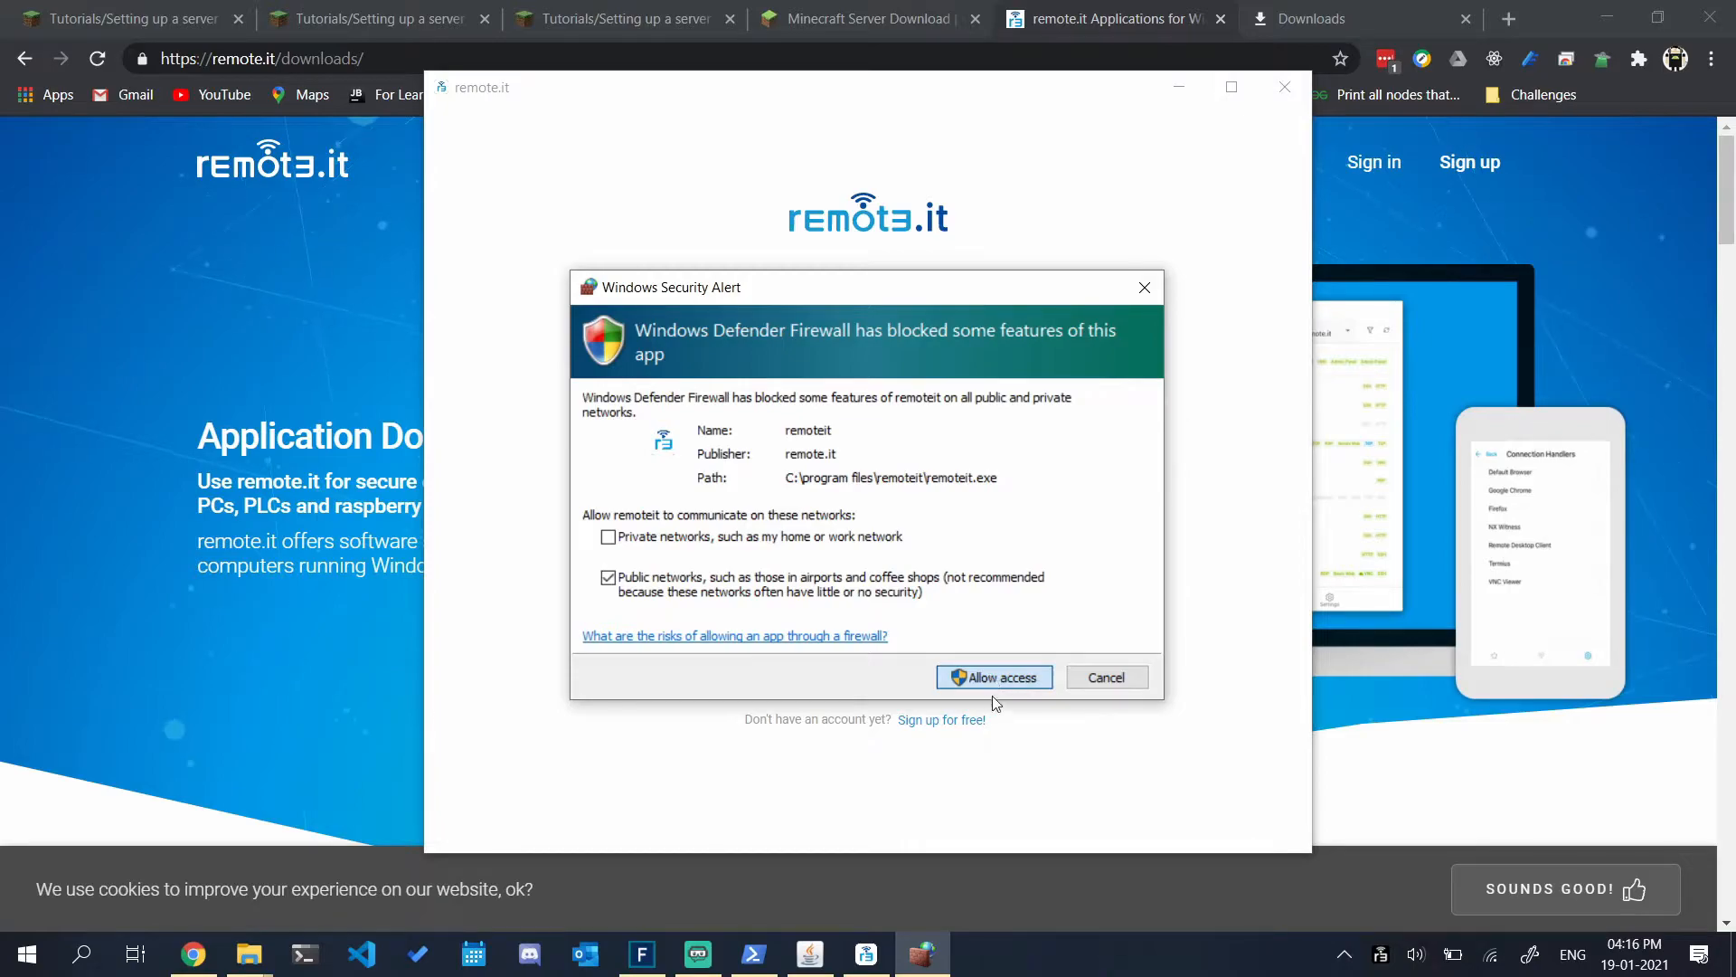
mouse_move(978, 702)
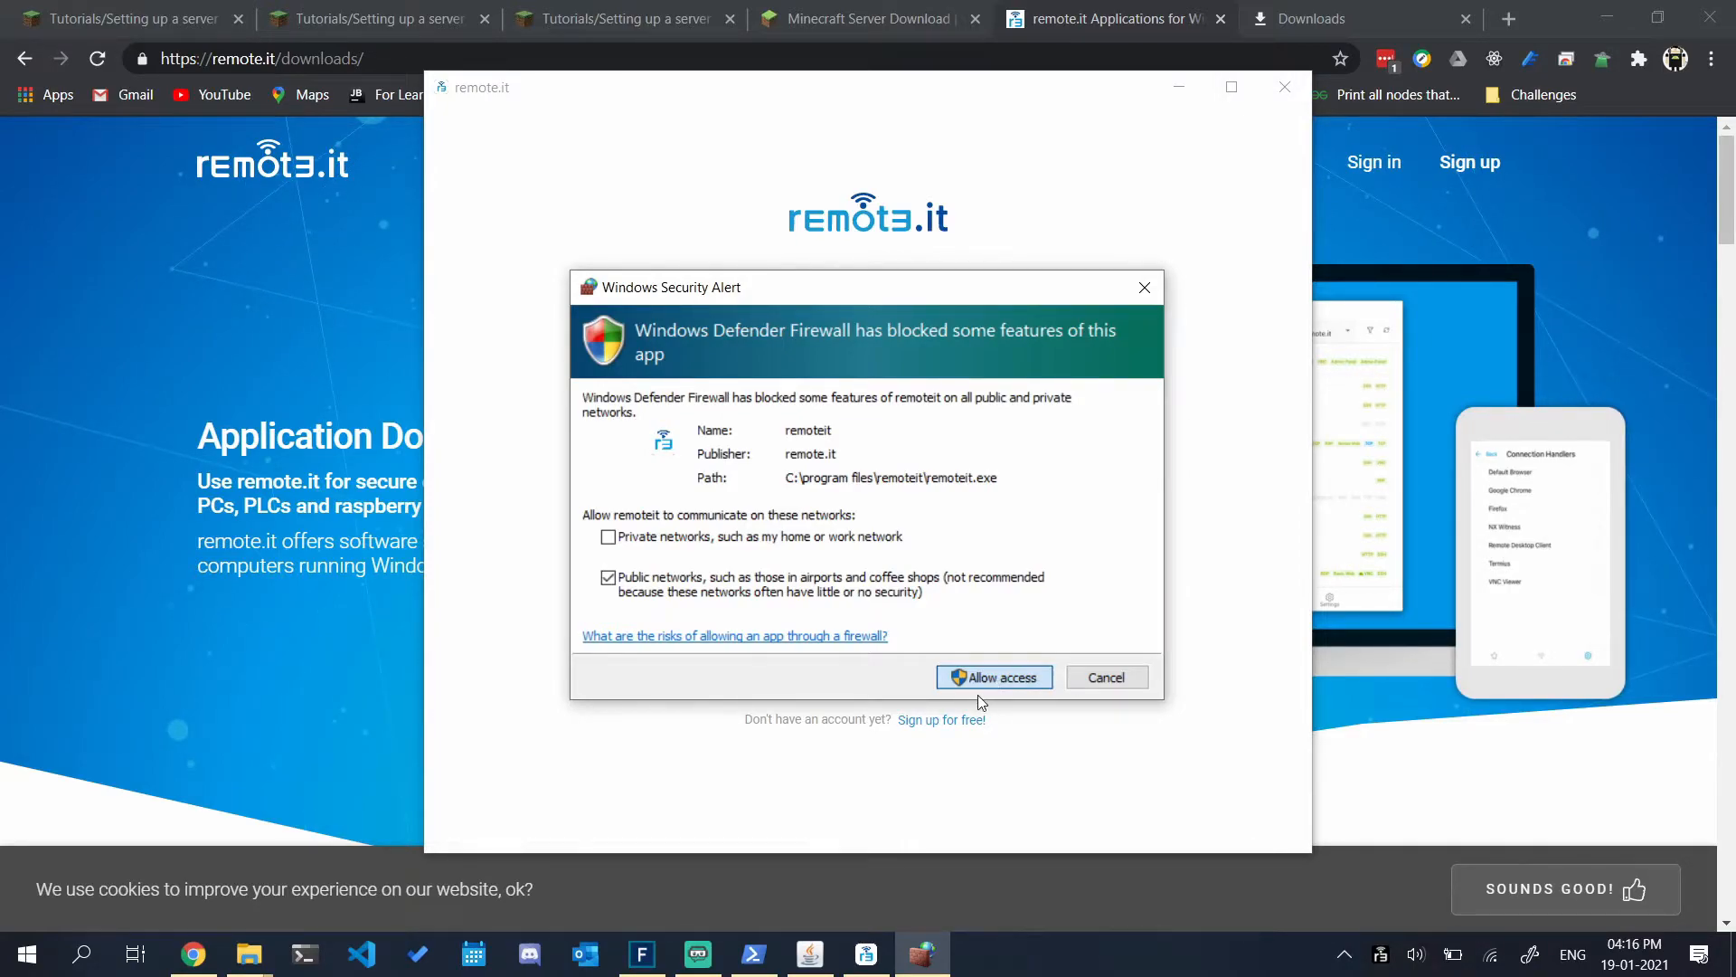
click(993, 676)
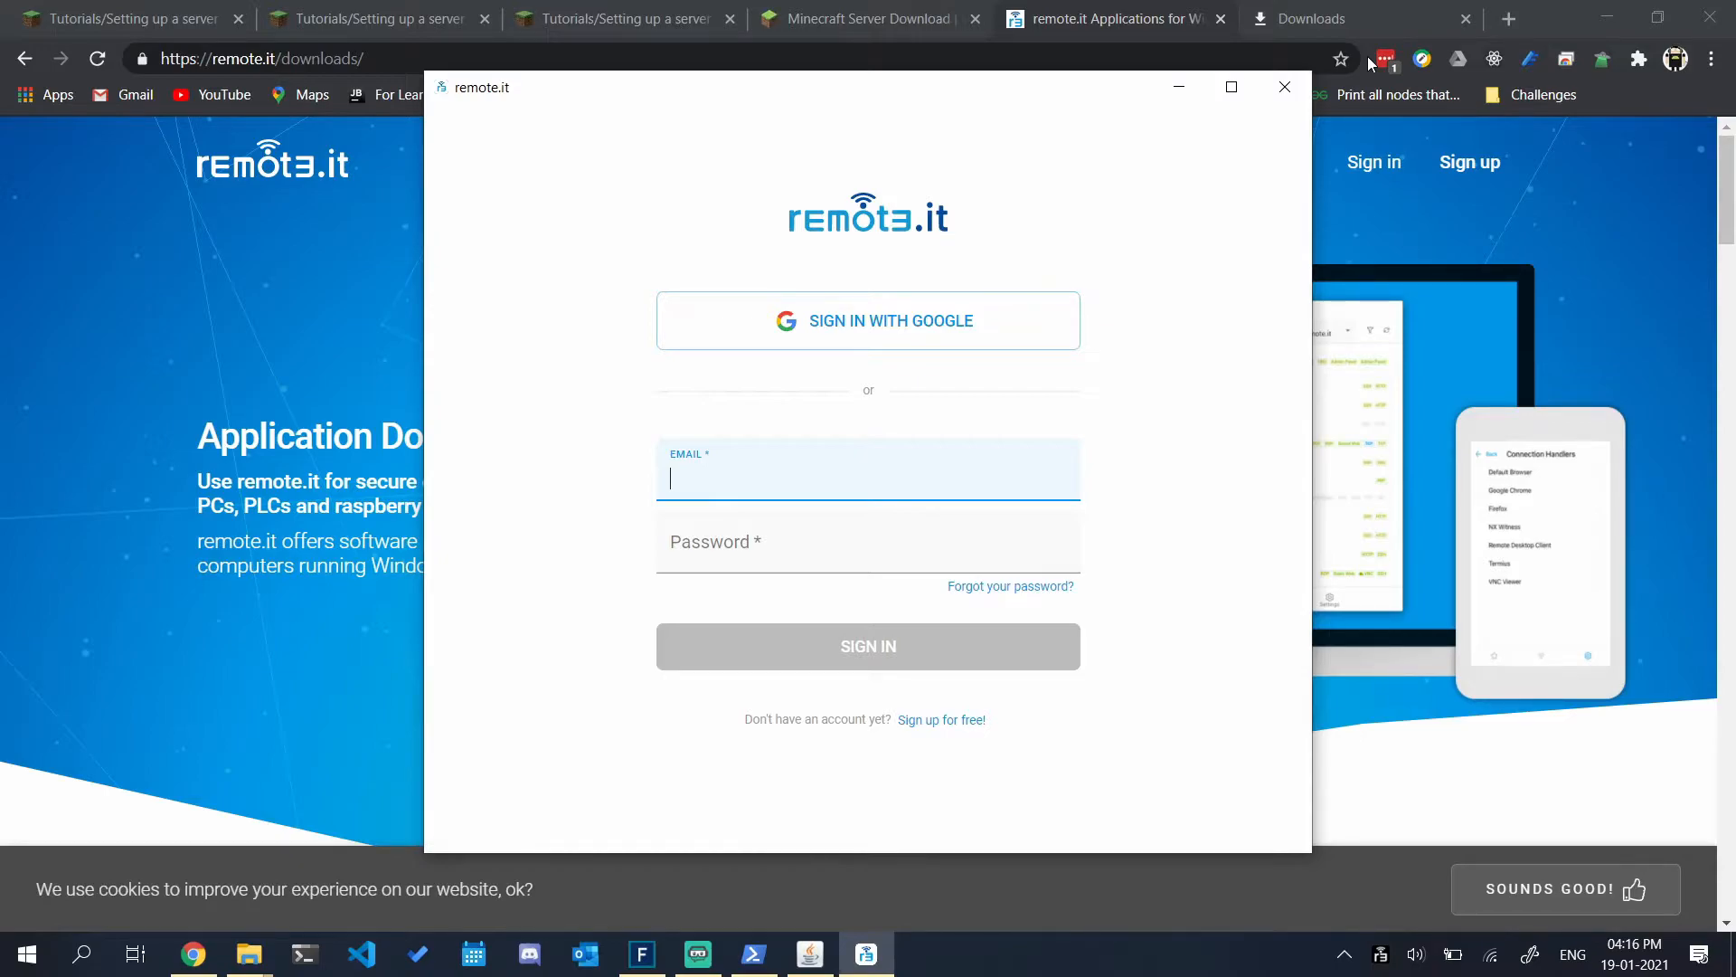
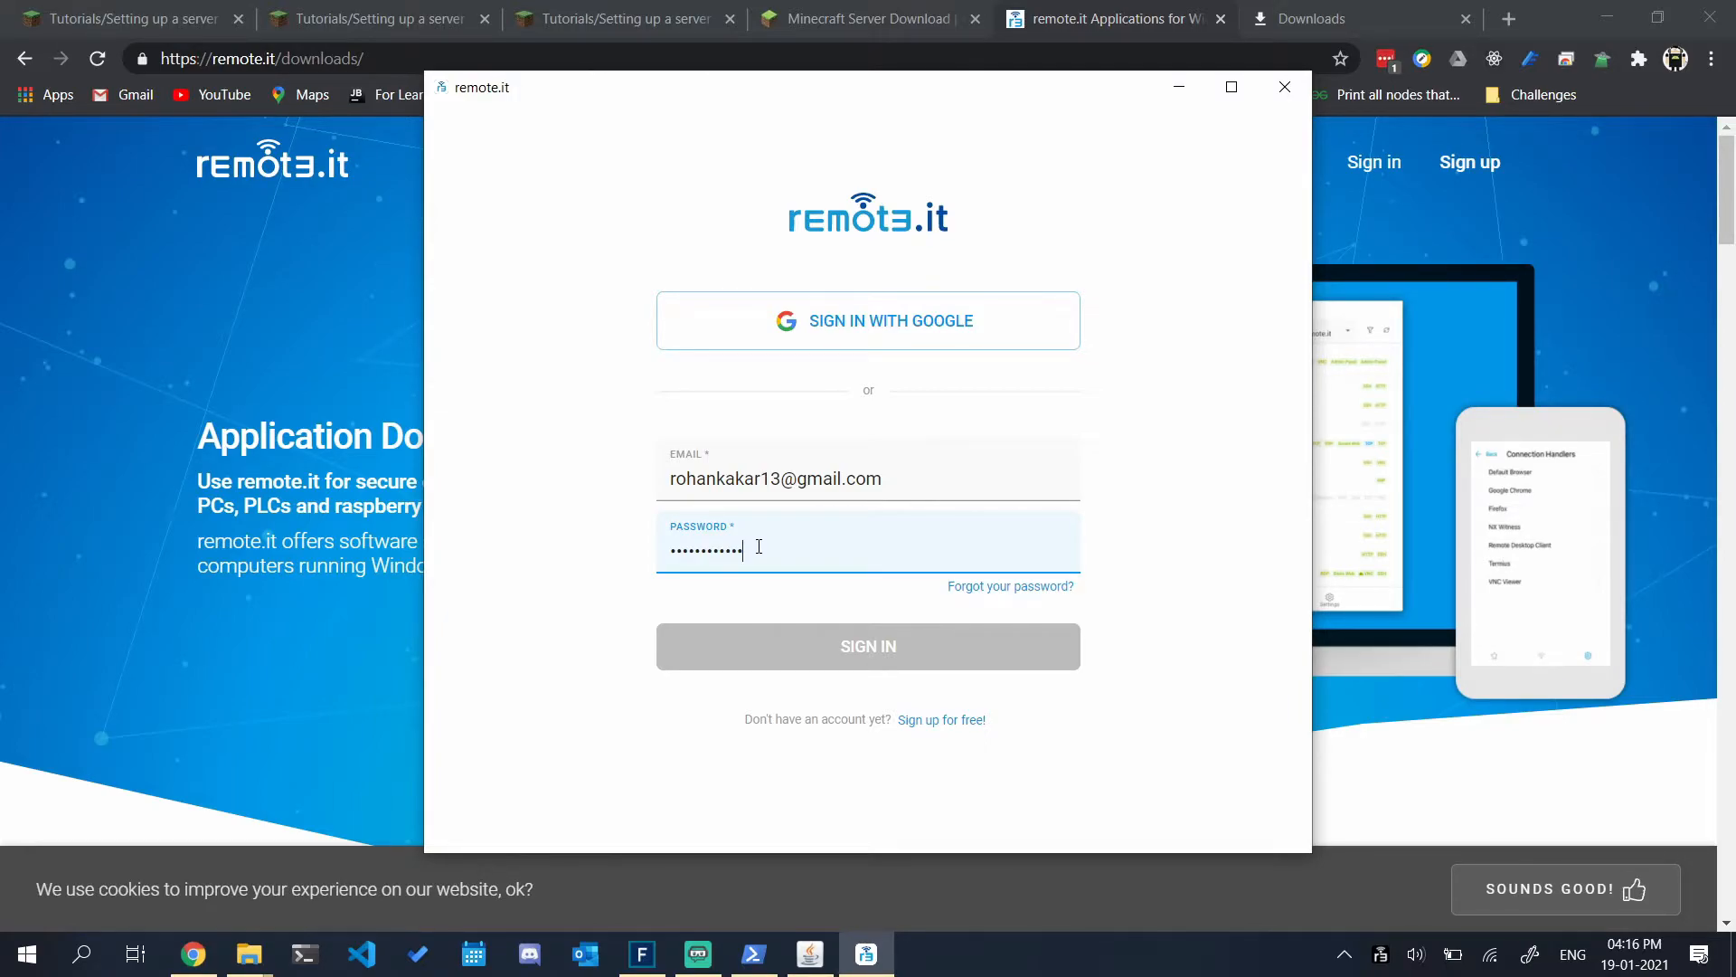
click(867, 646)
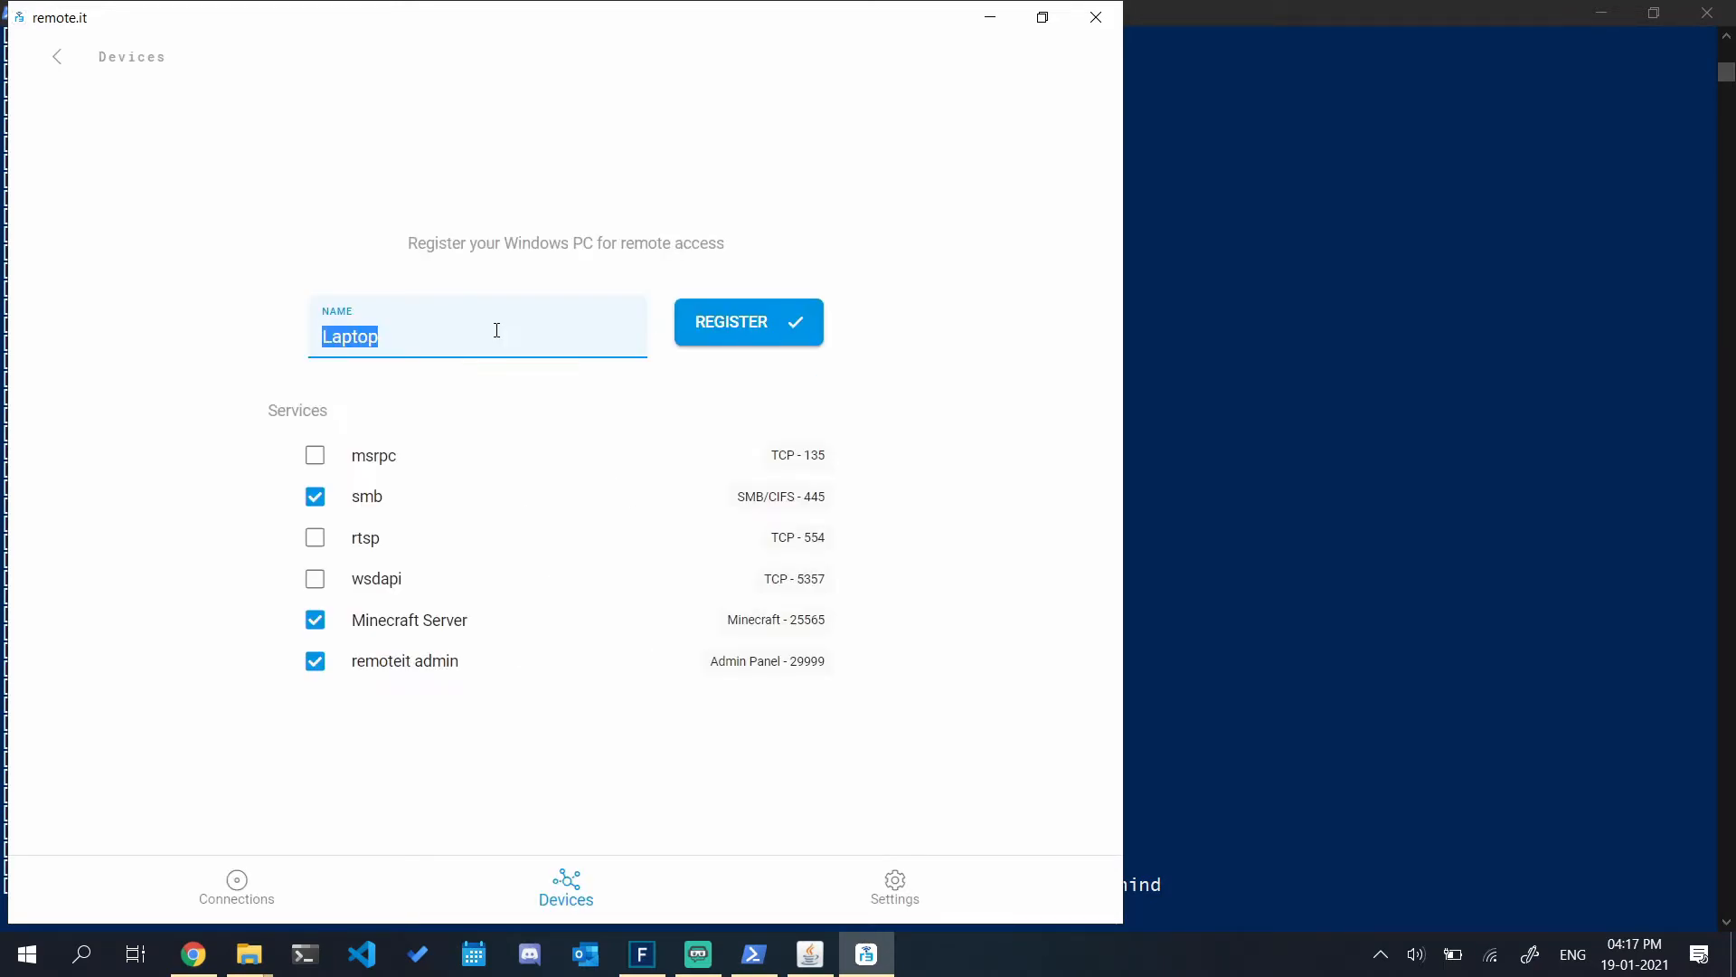
click(371, 442)
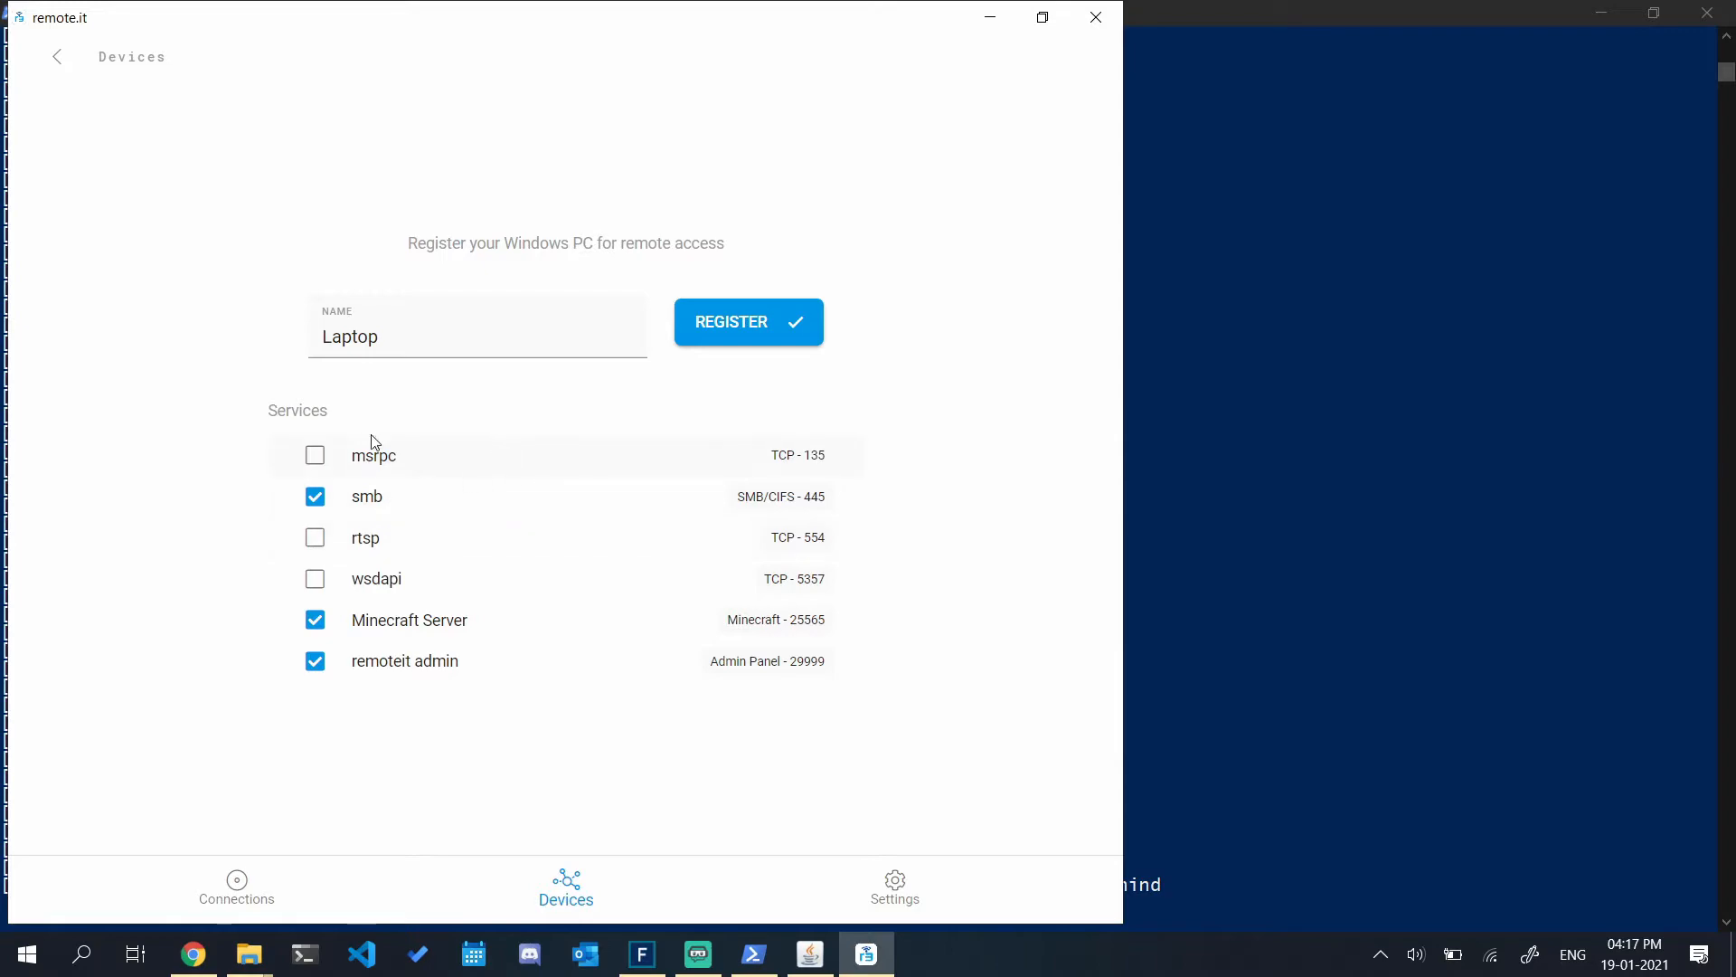
mouse_move(477, 585)
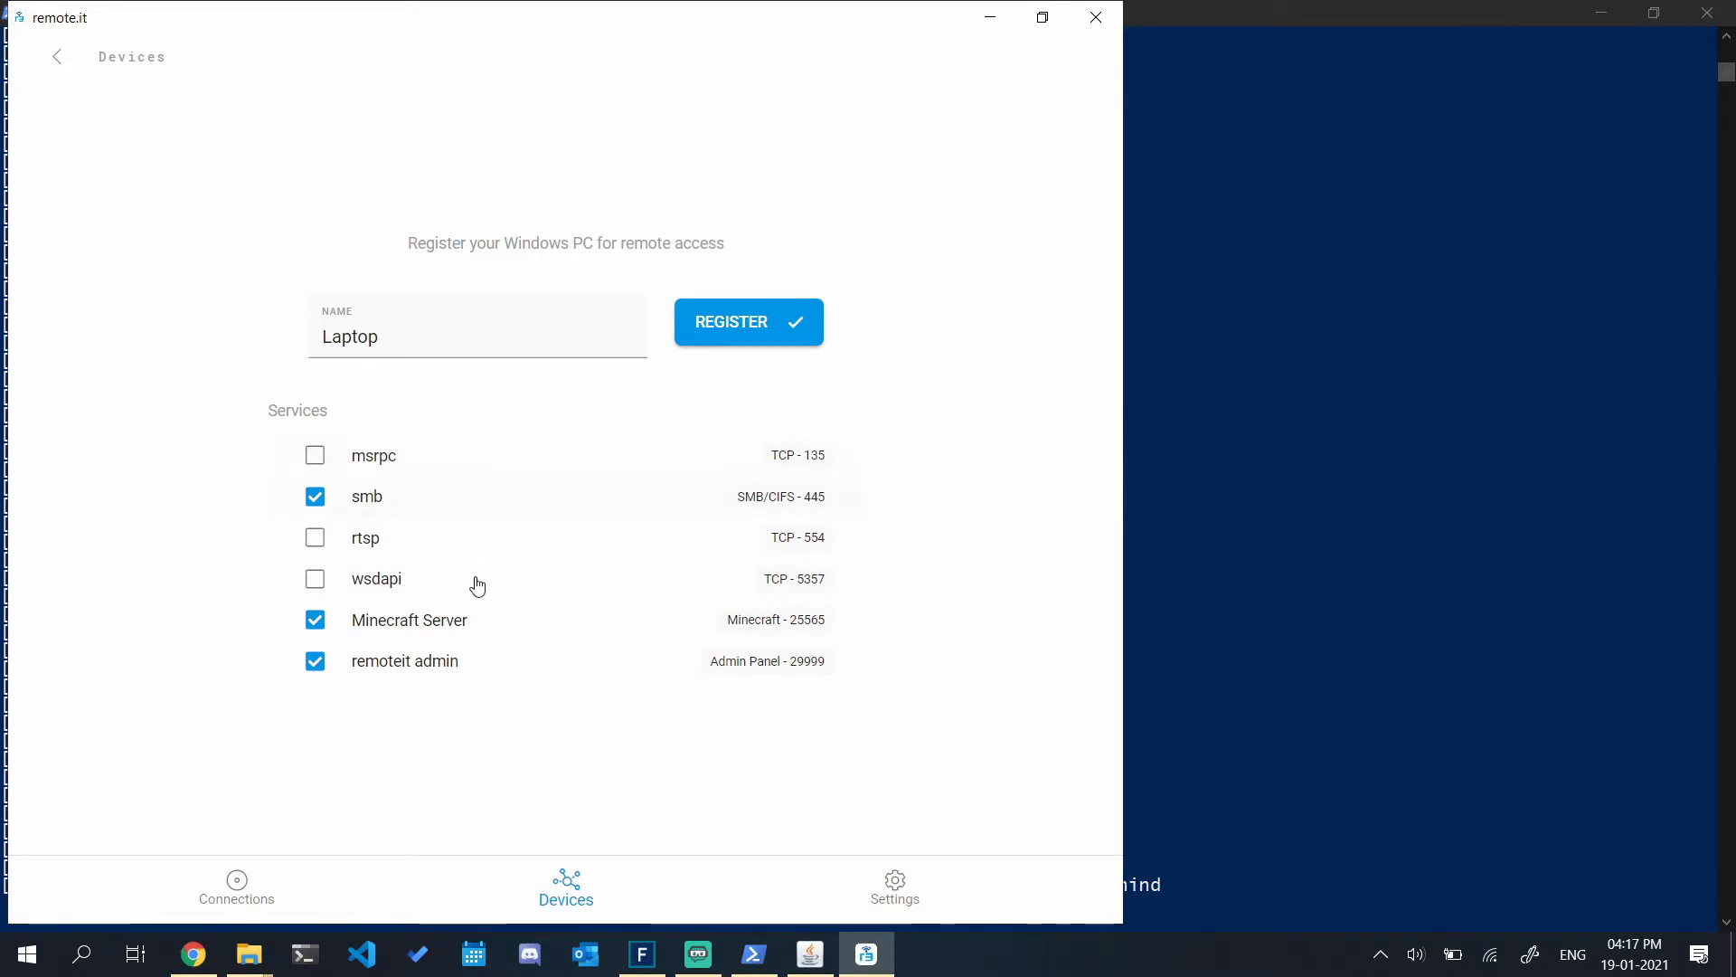
mouse_move(470, 544)
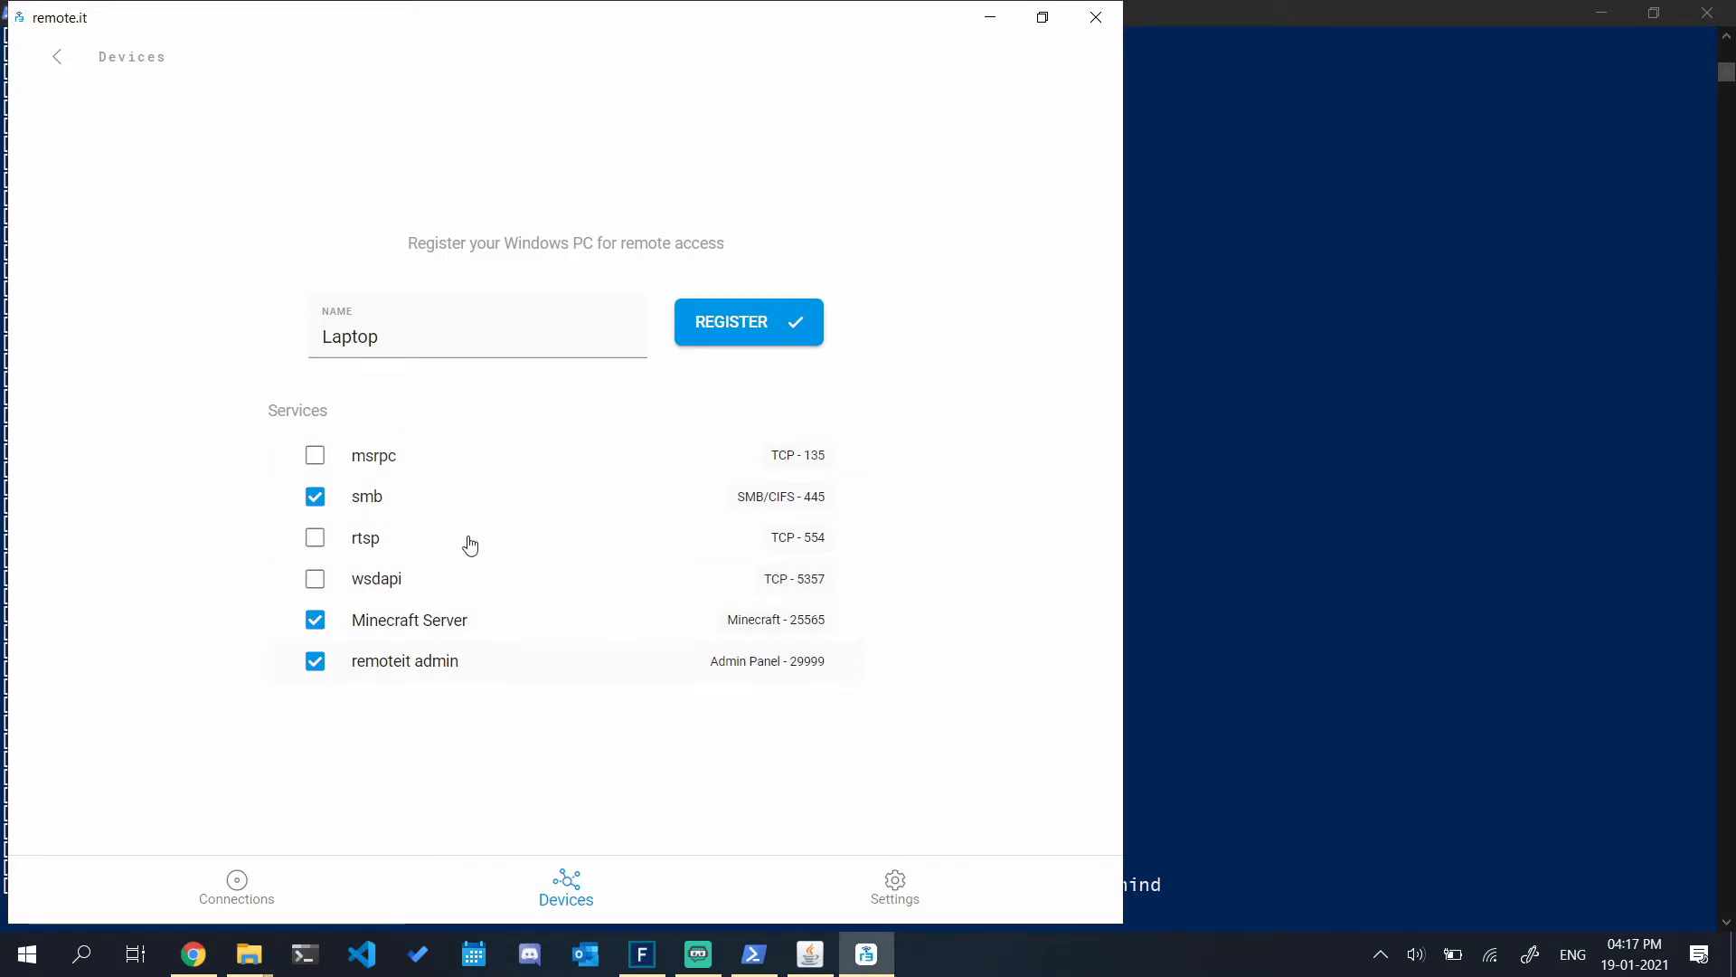
mouse_move(403, 664)
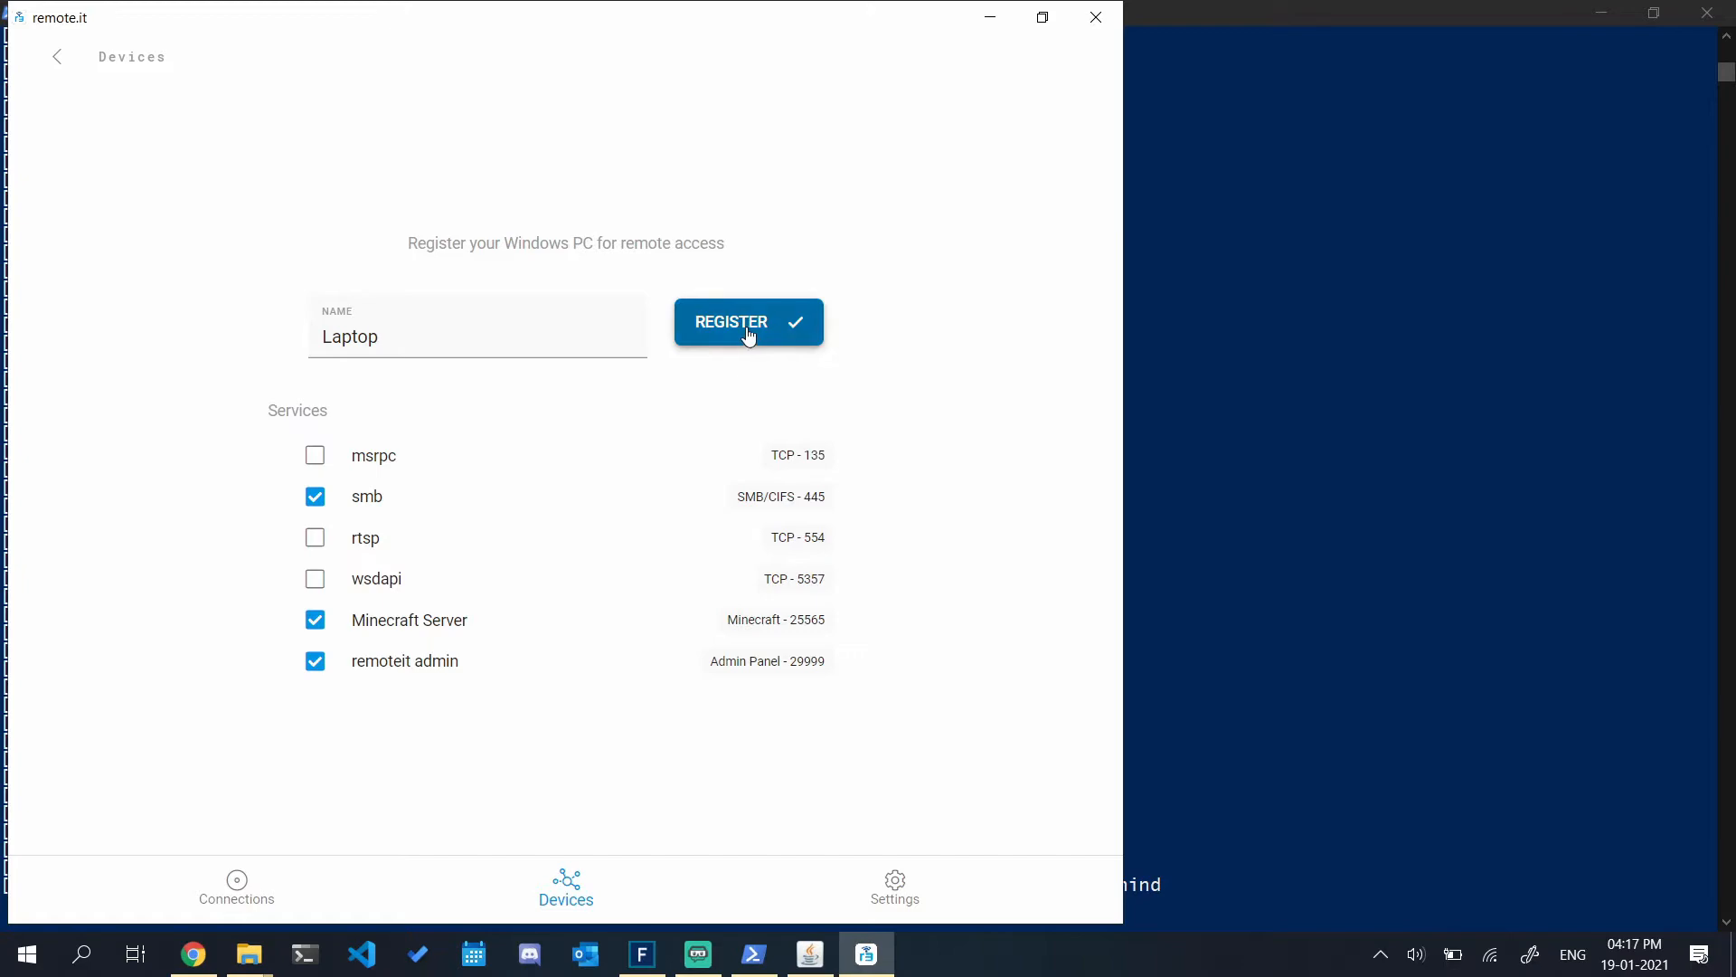
mouse_move(397, 586)
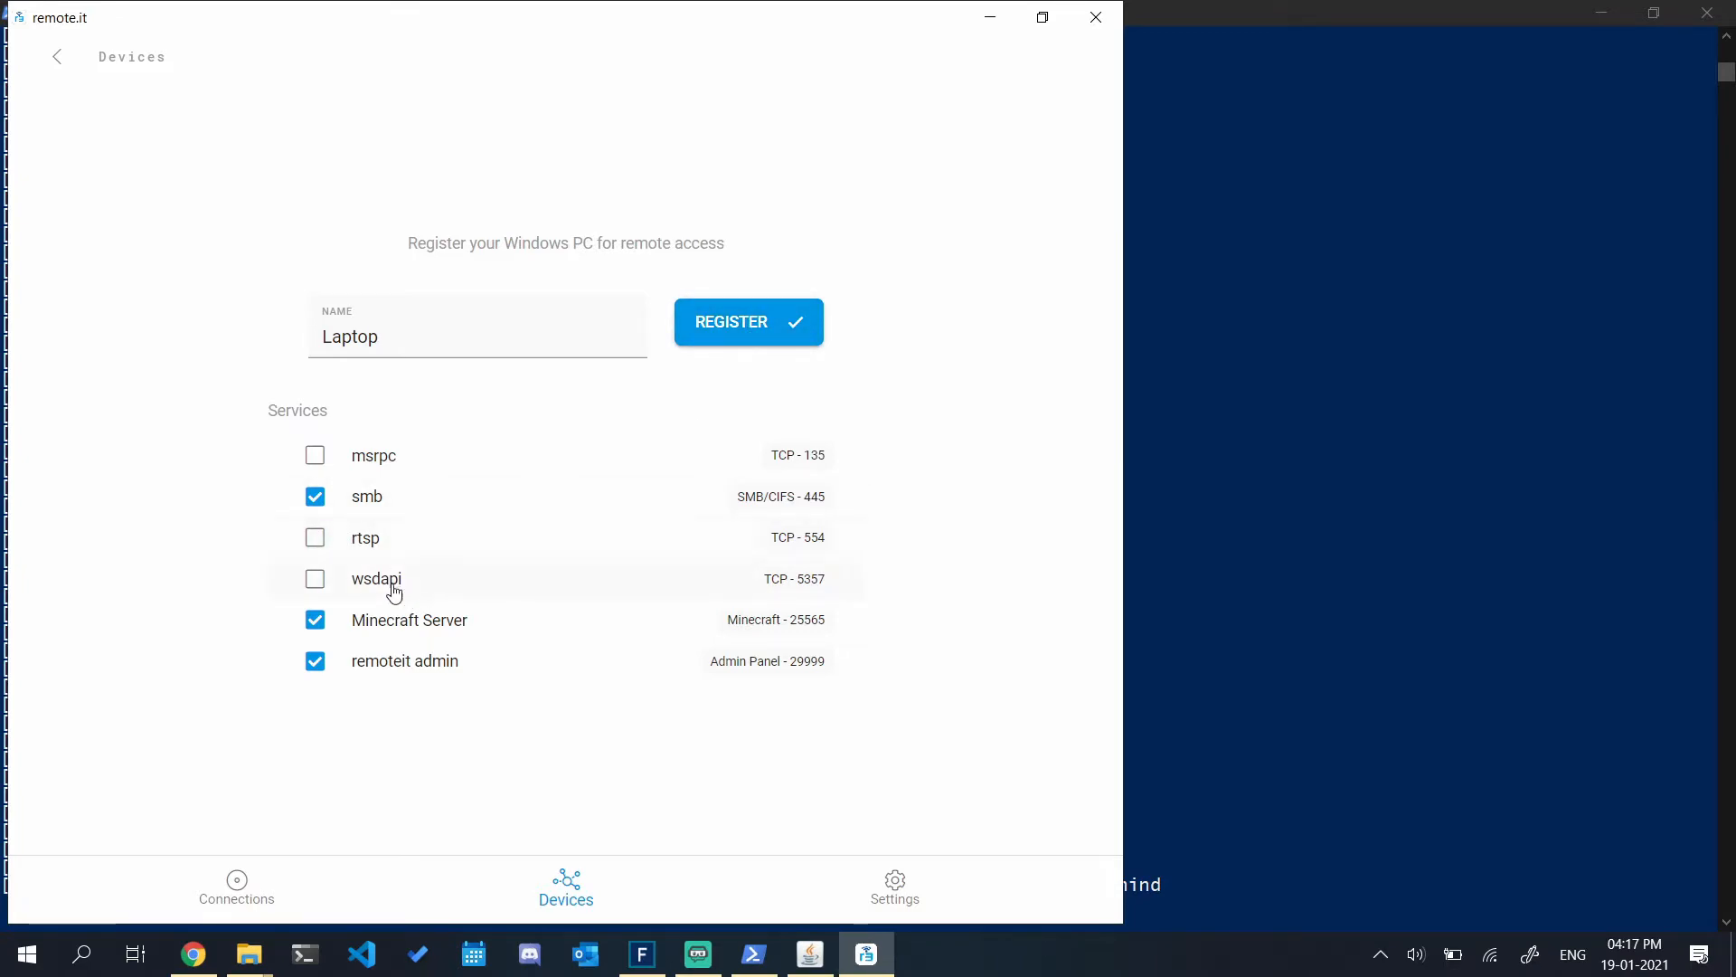
mouse_move(374, 542)
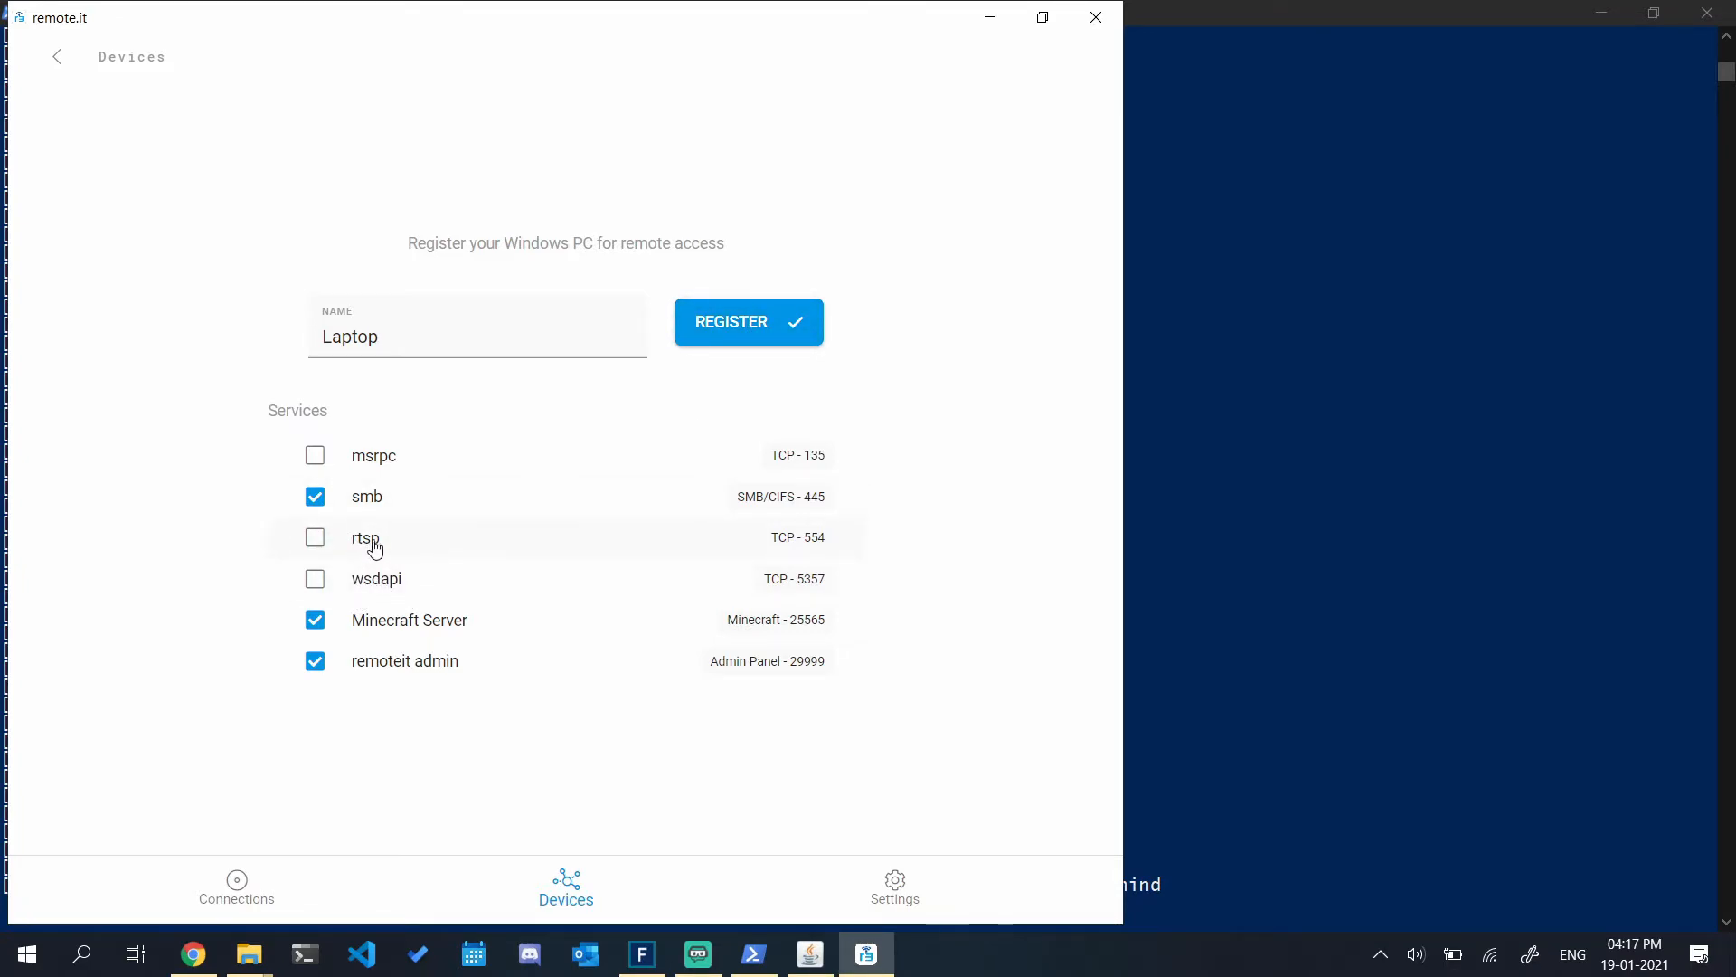
mouse_move(749, 322)
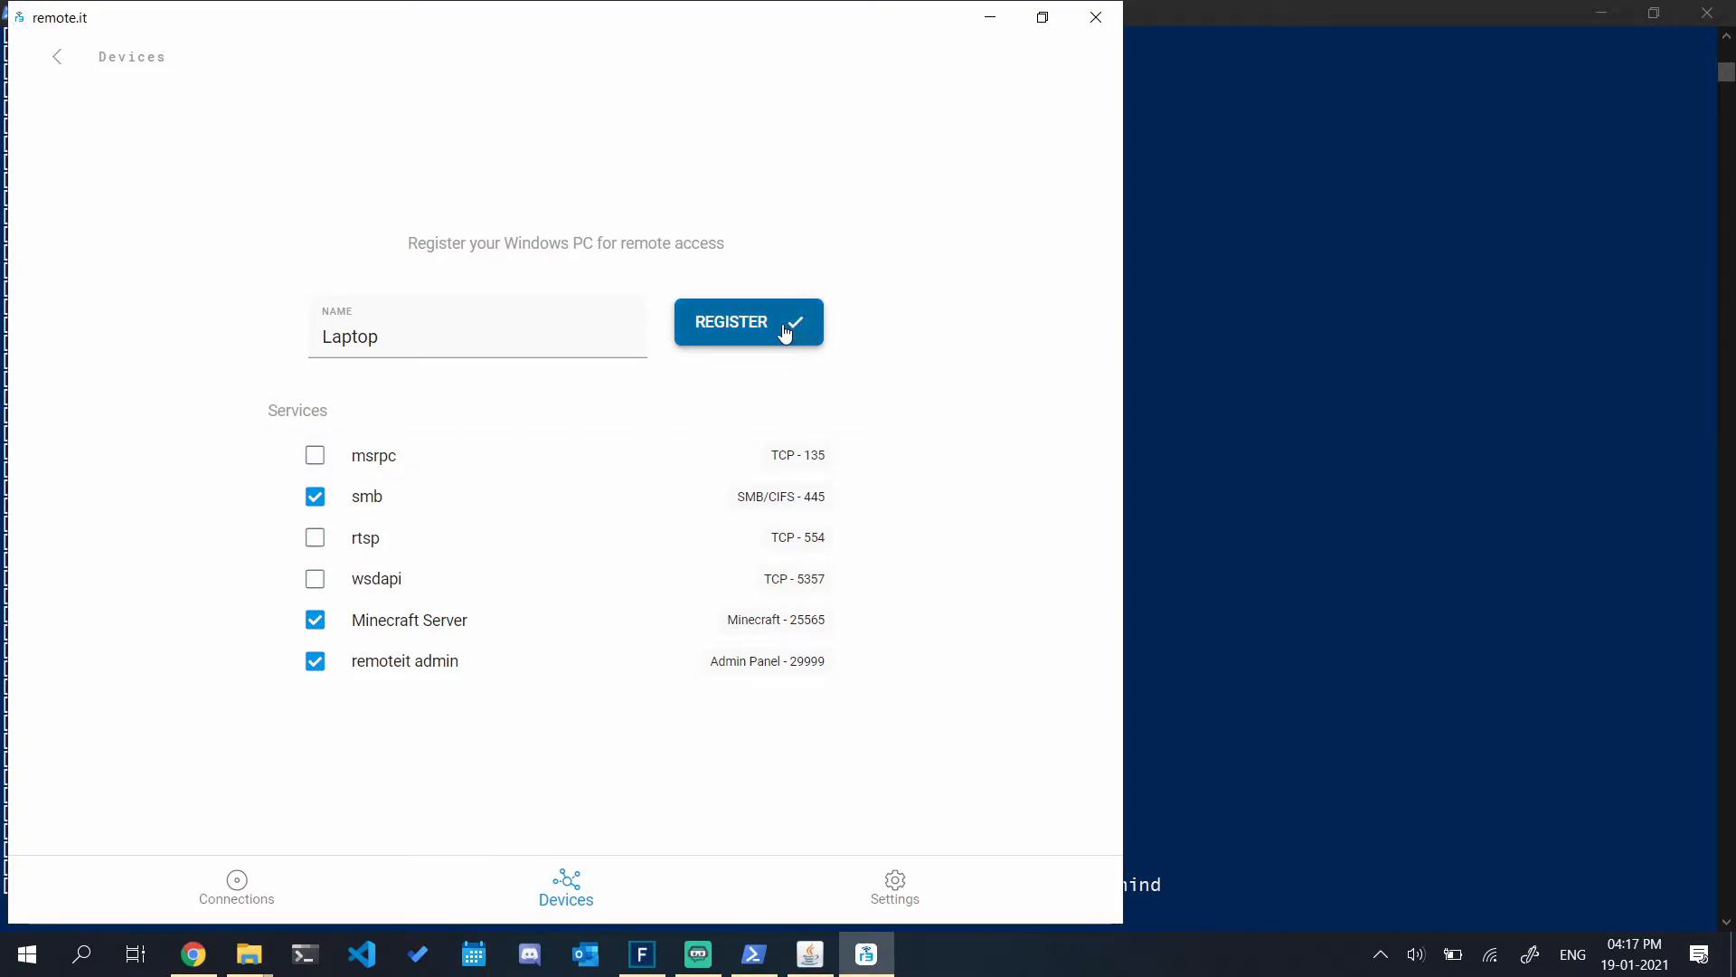
Submit registration of this PC as Laptop with the Minecraft Server, smb and remoteit admin services
click(749, 322)
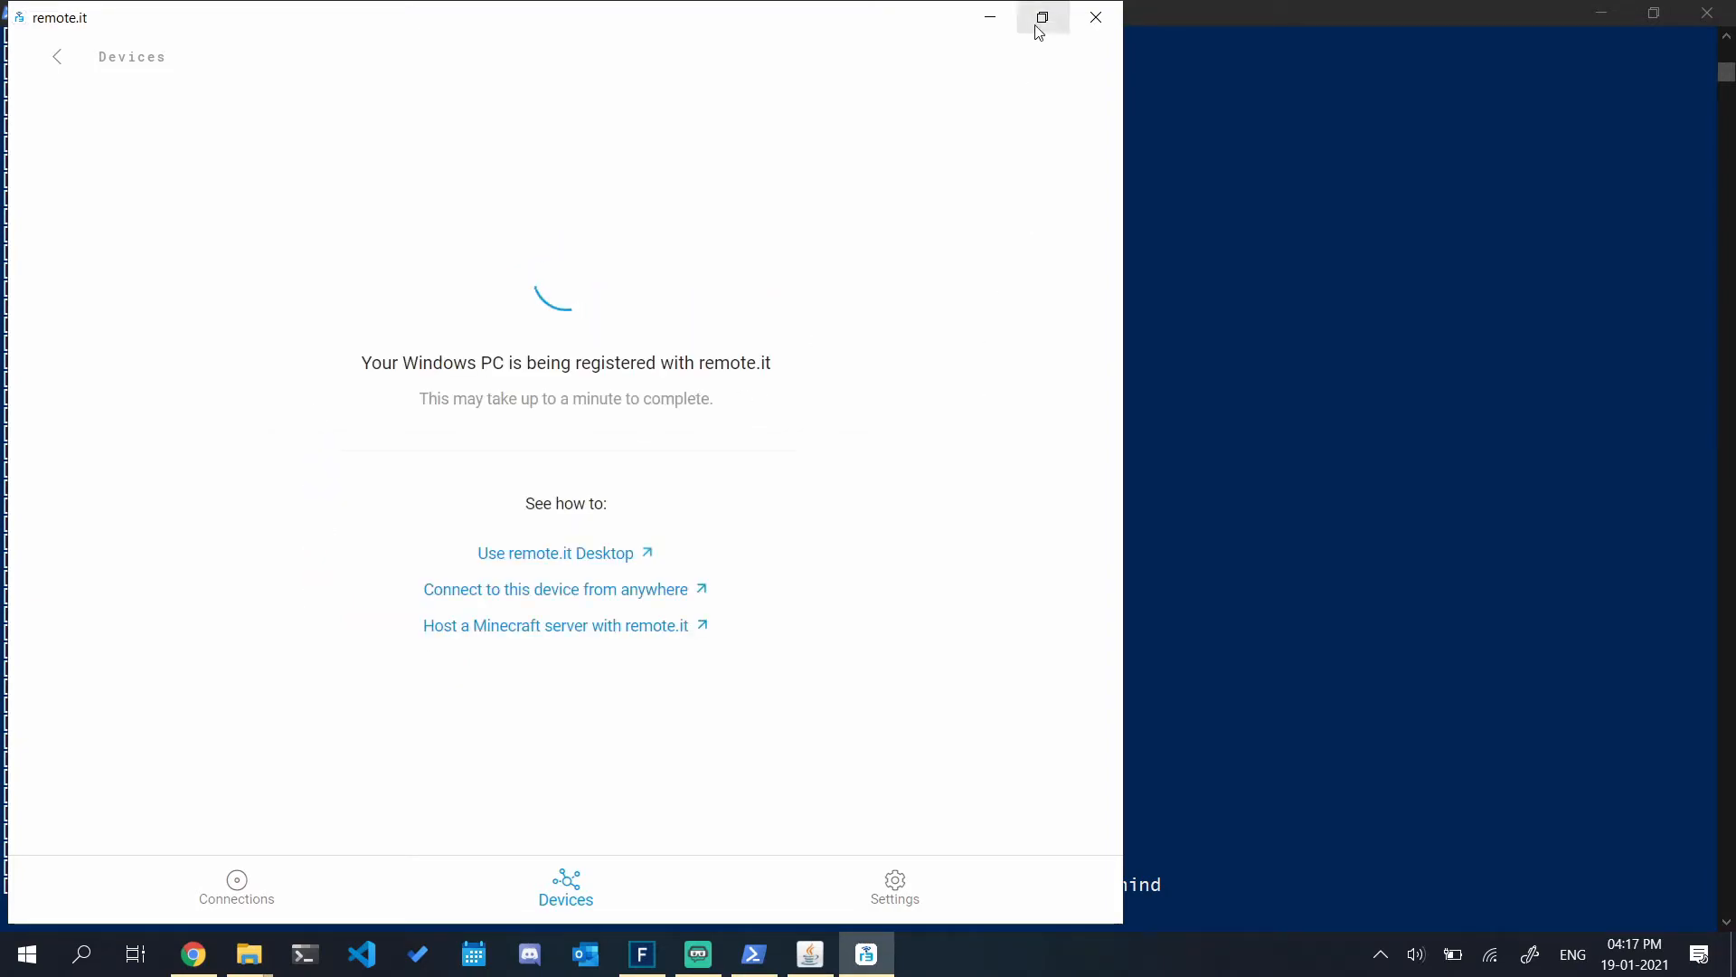
click(1042, 17)
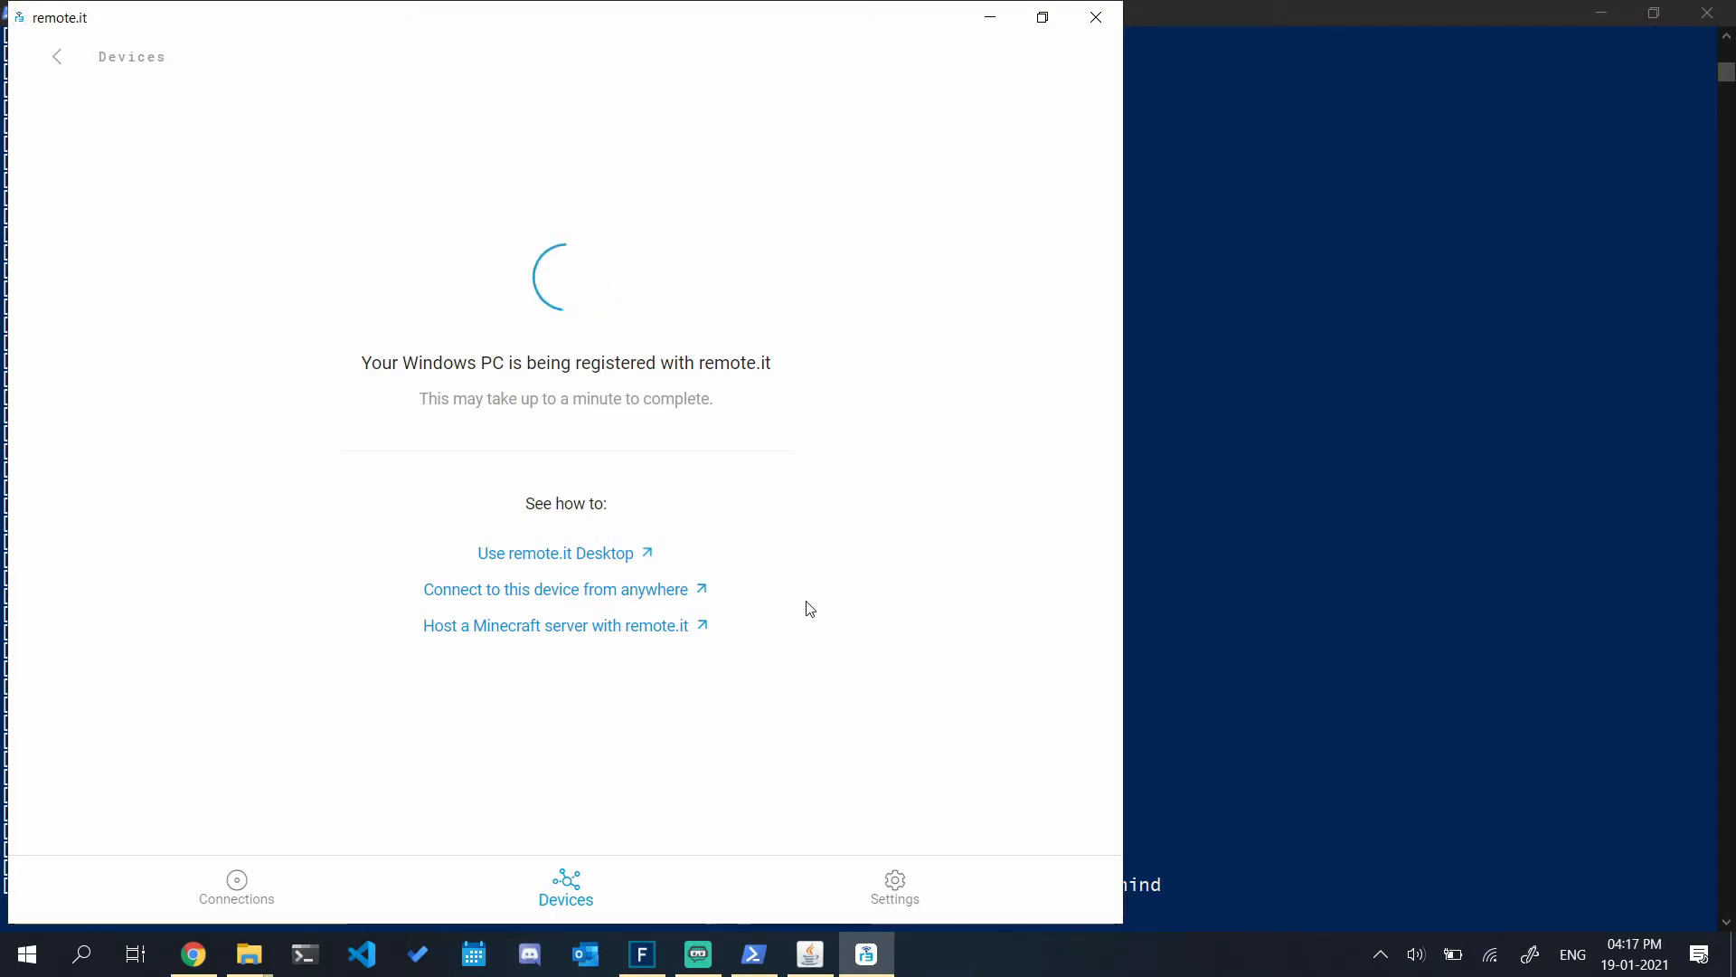
mouse_move(620, 329)
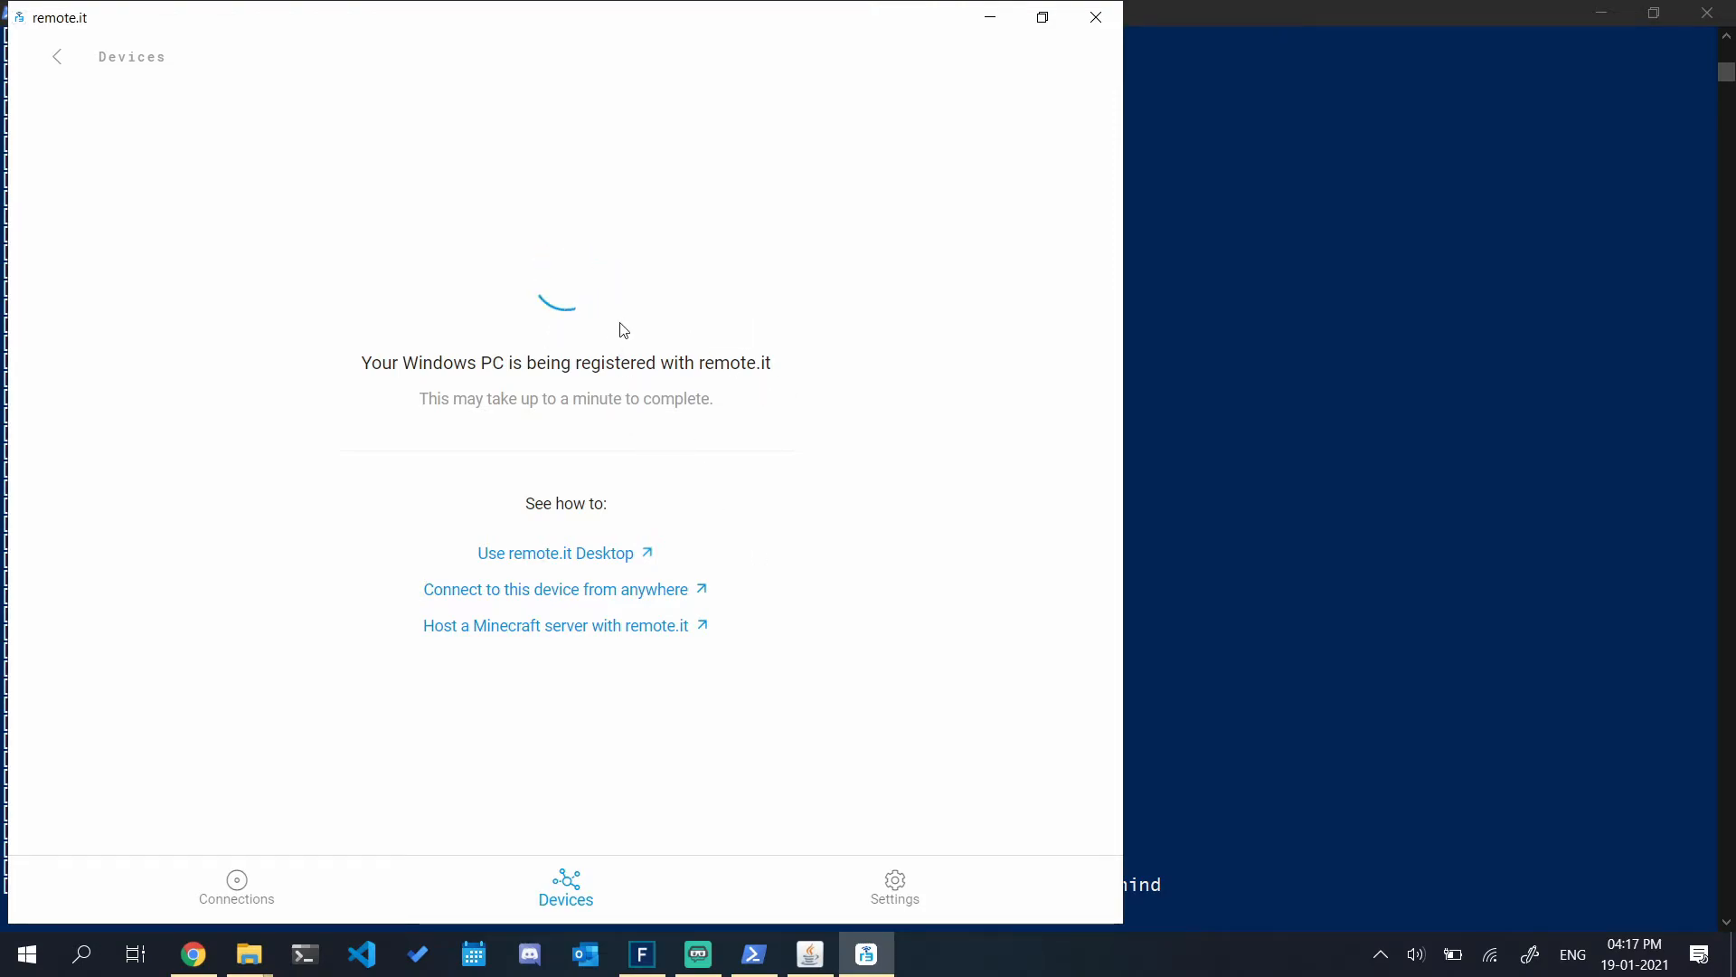
mouse_move(564, 264)
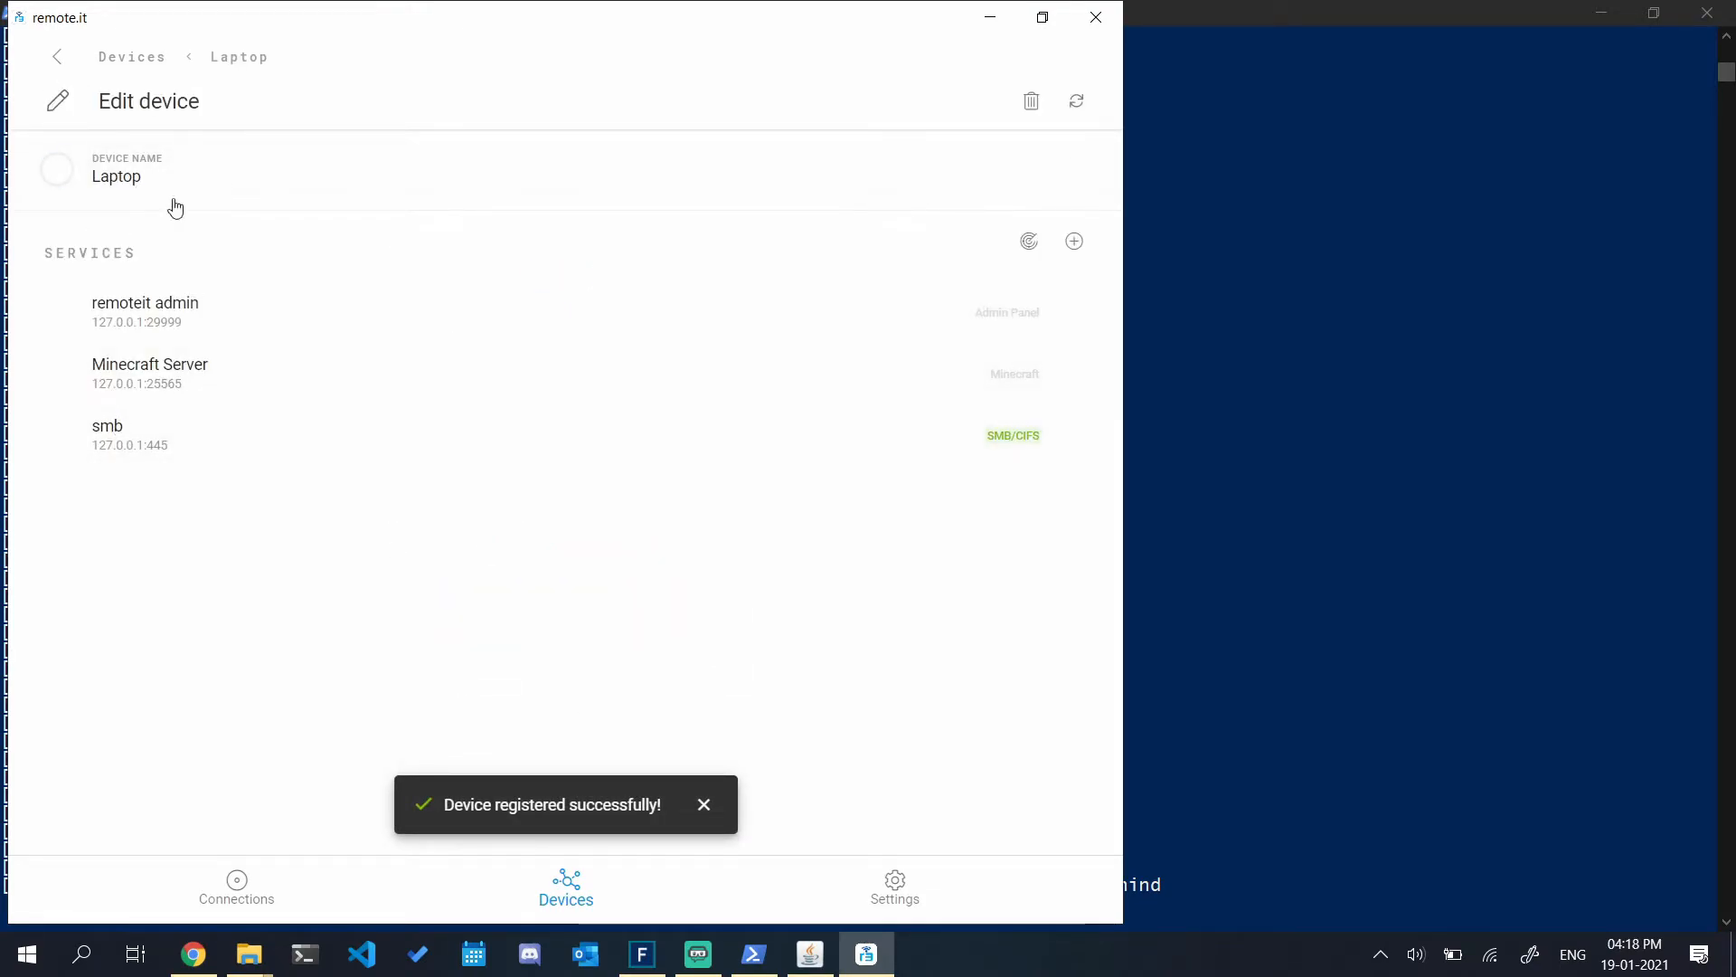
mouse_move(952, 541)
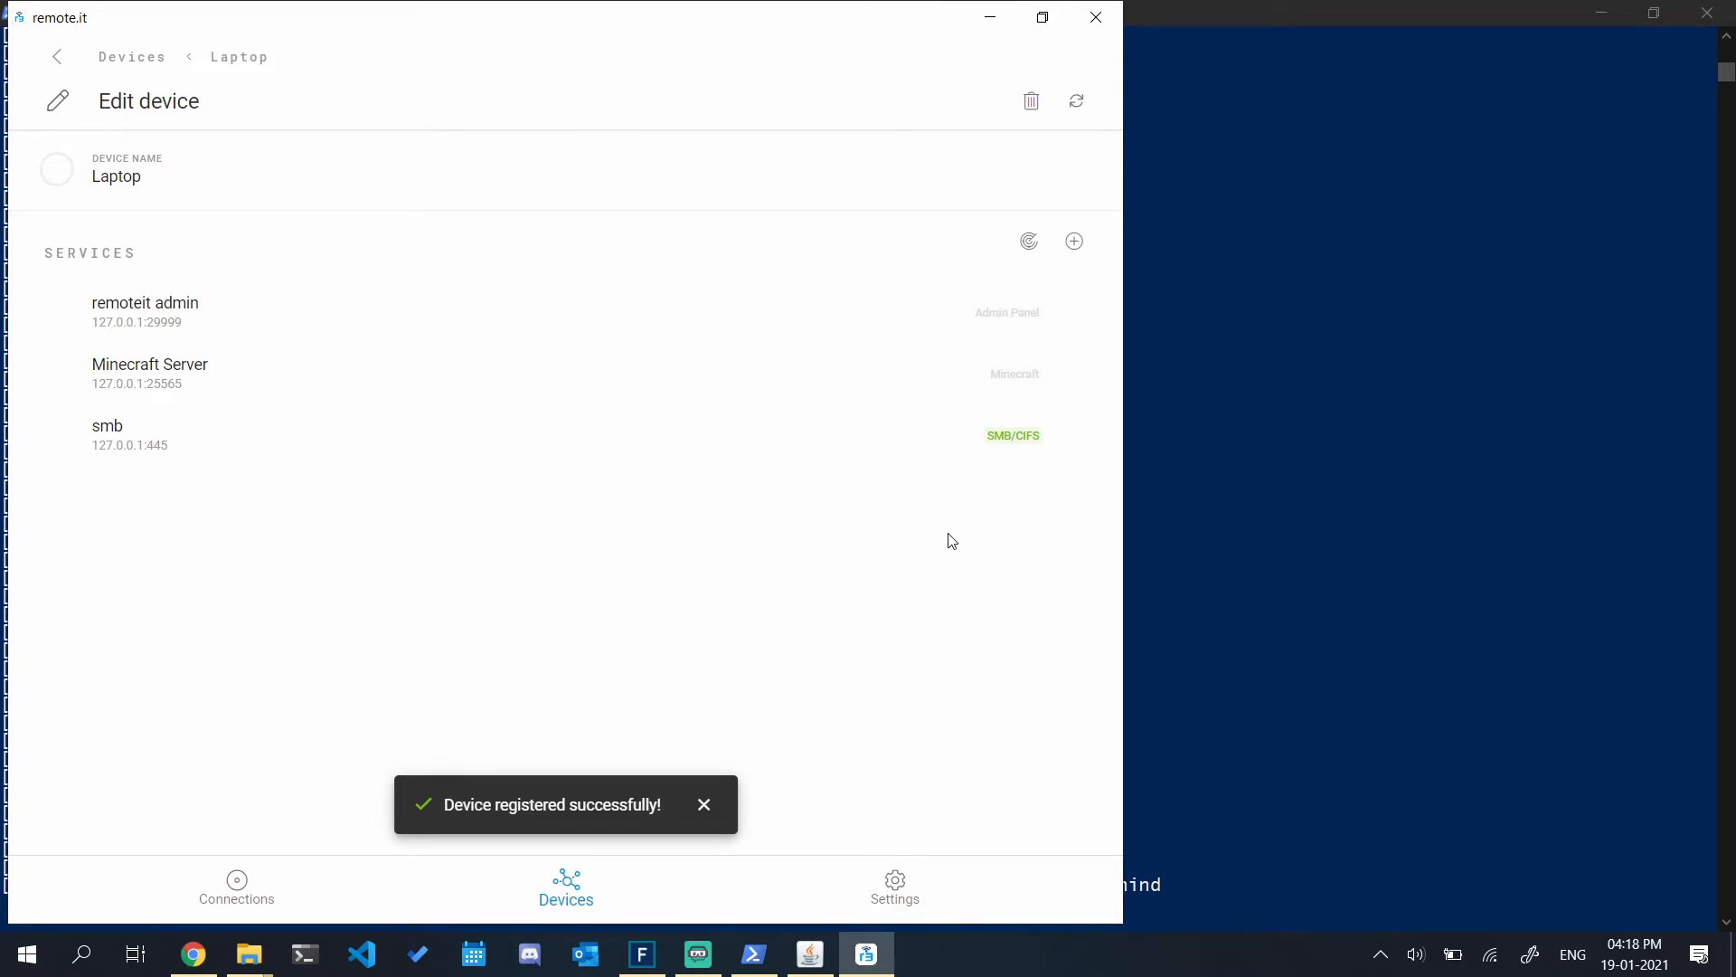
mouse_move(752, 953)
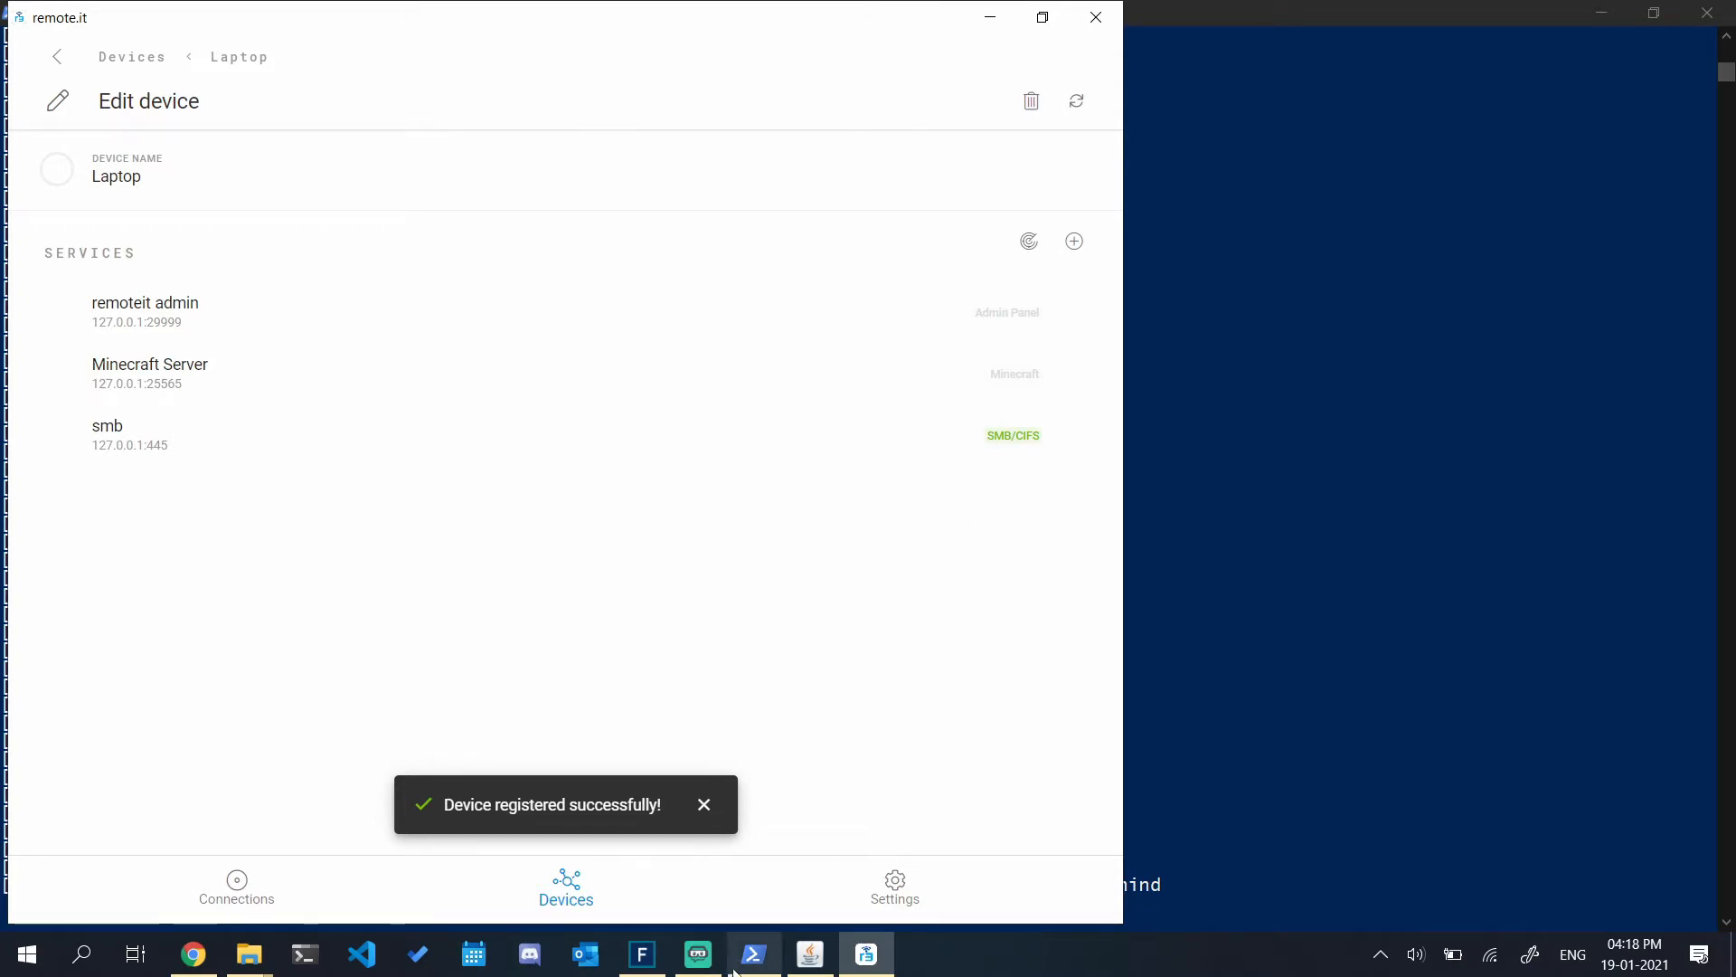
View server.properties in Notepad and confirm the online-mode=false line
click(248, 953)
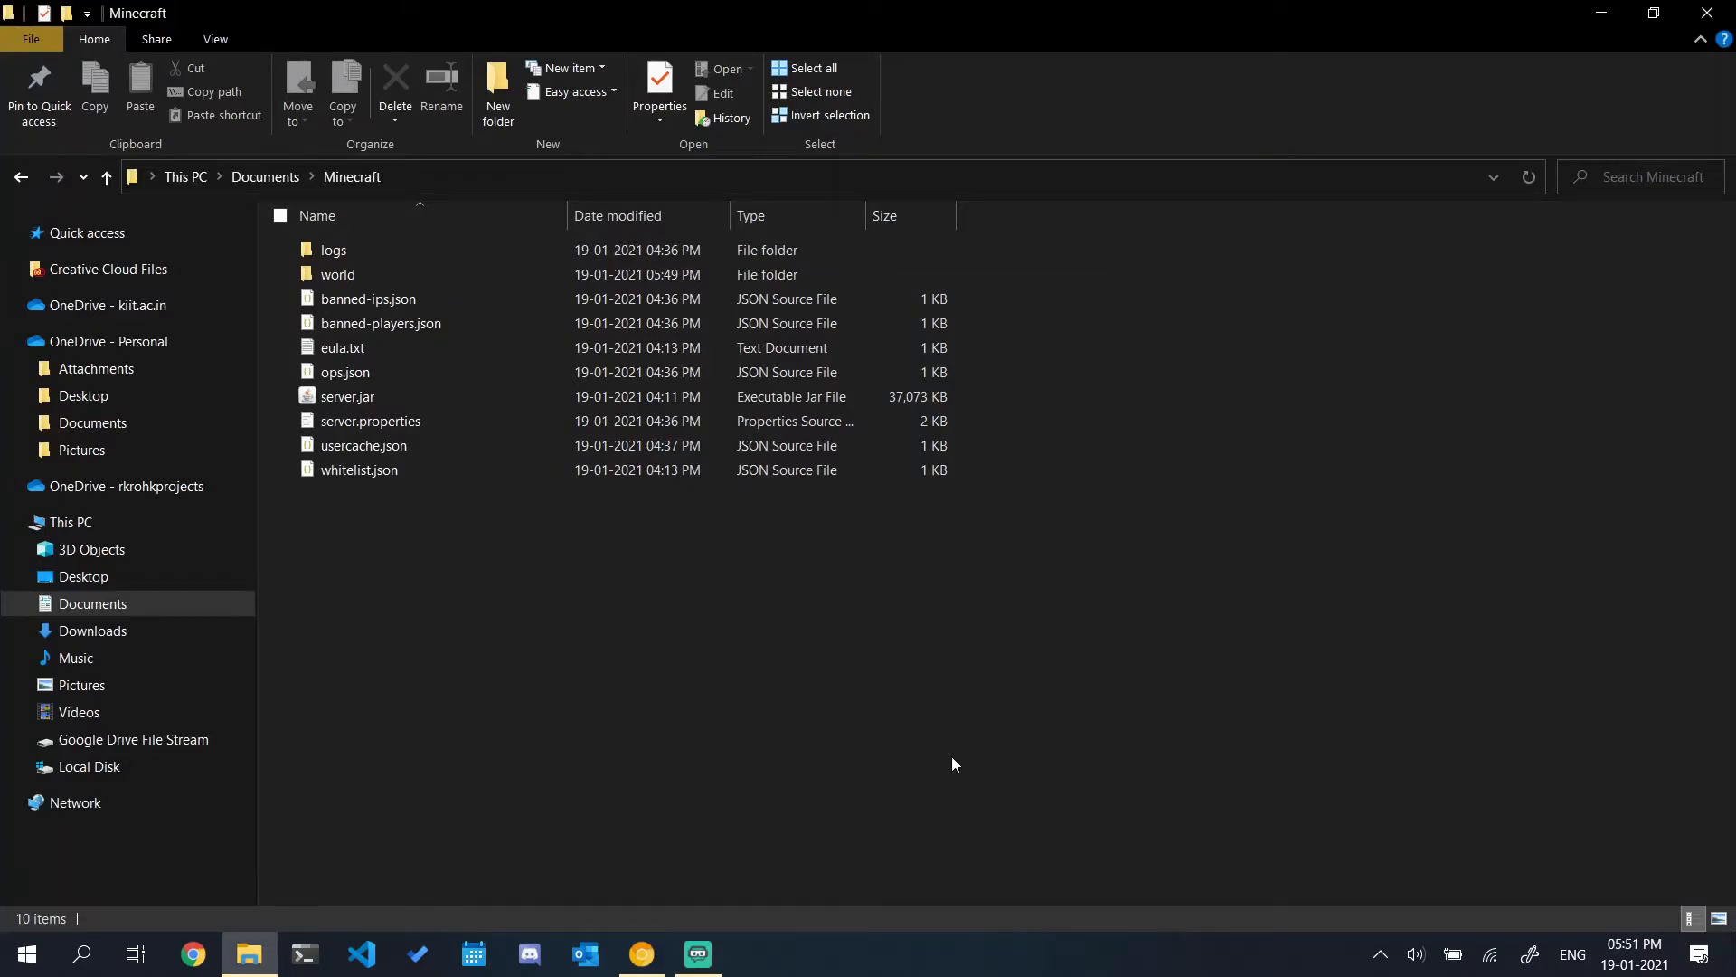
mouse_move(586, 595)
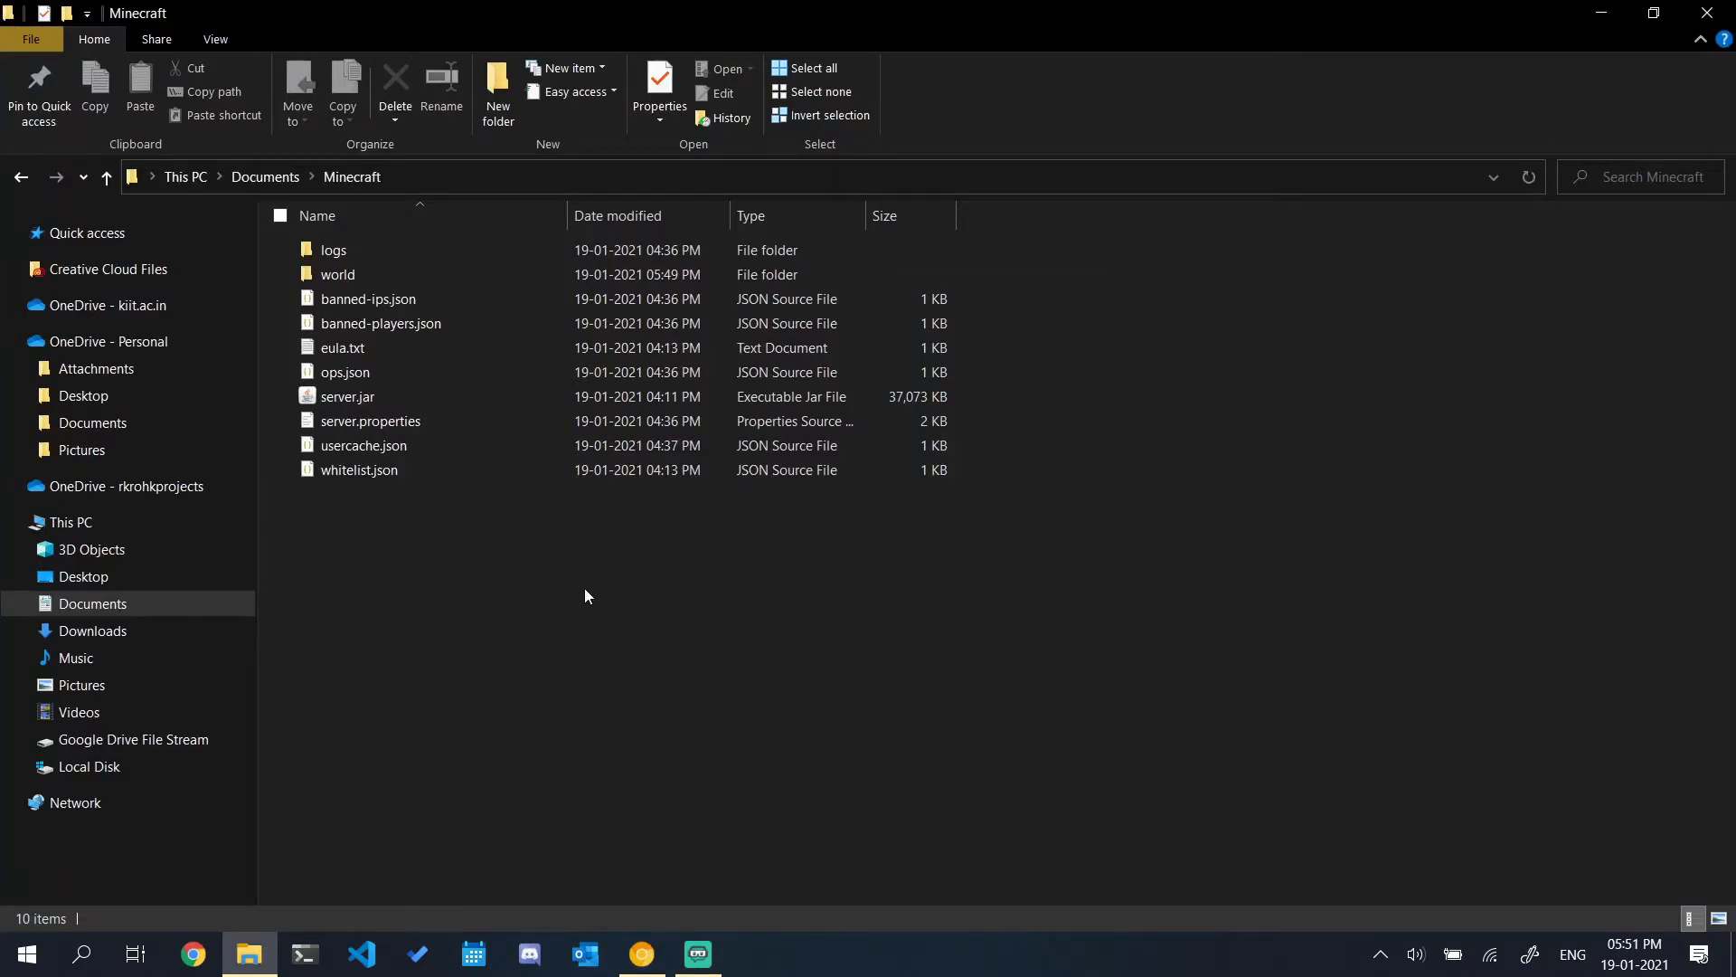
right_click(369, 422)
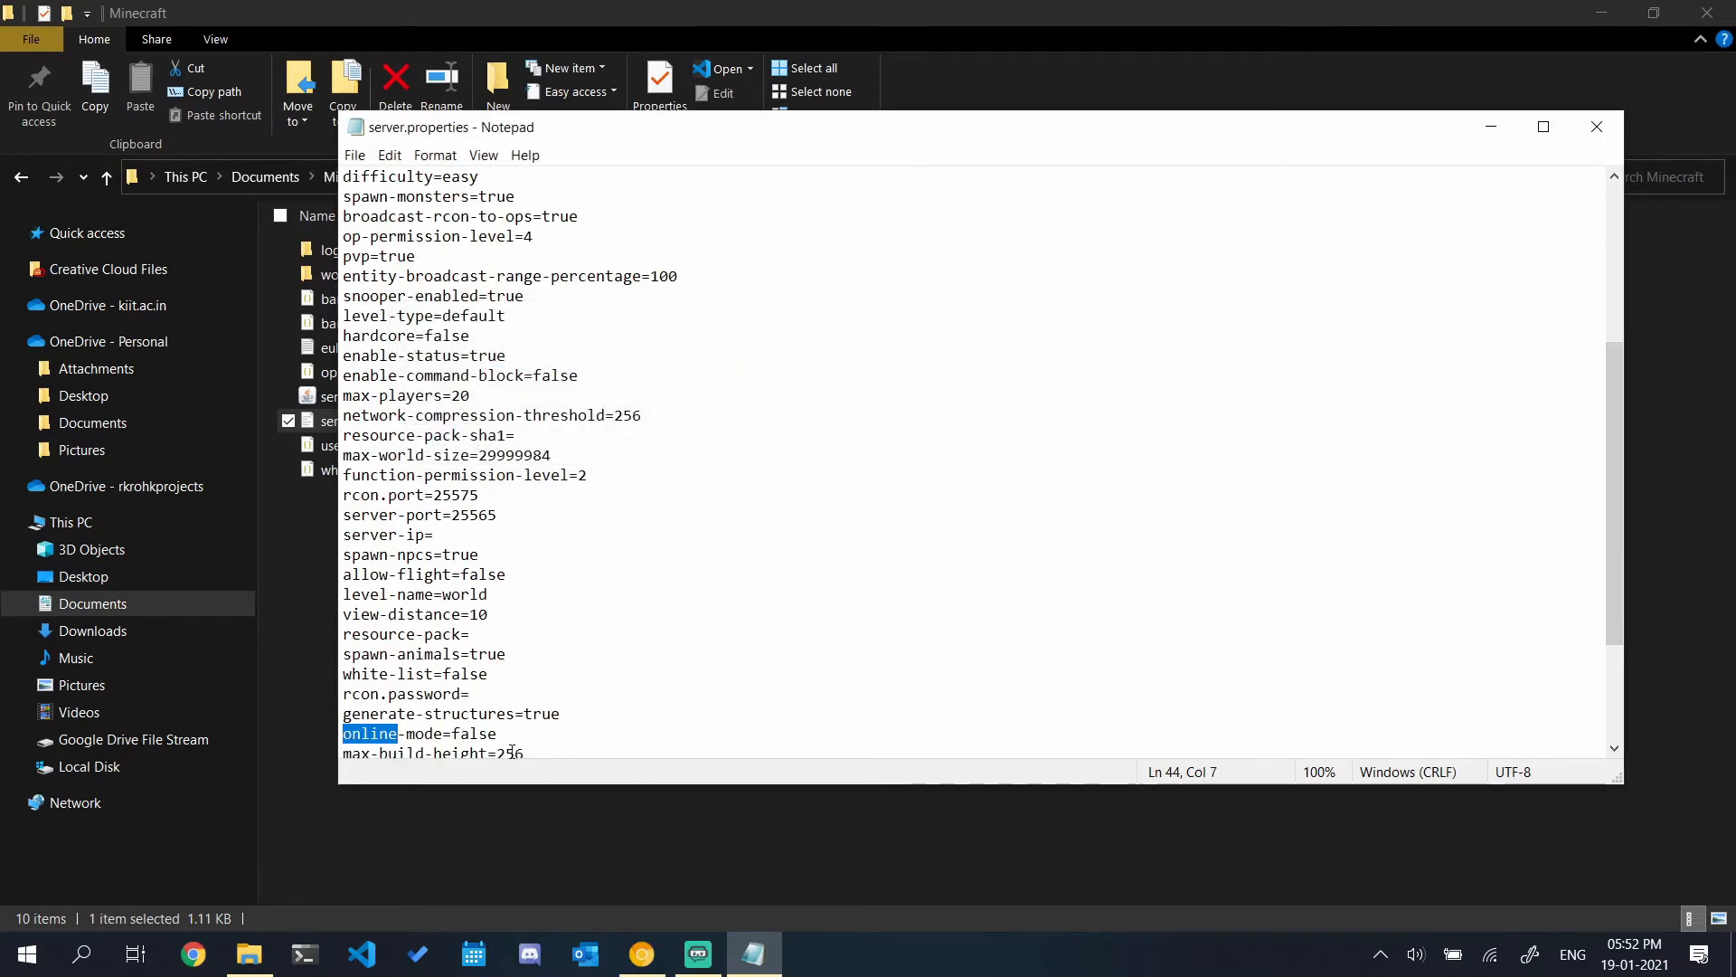
double_click(448, 732)
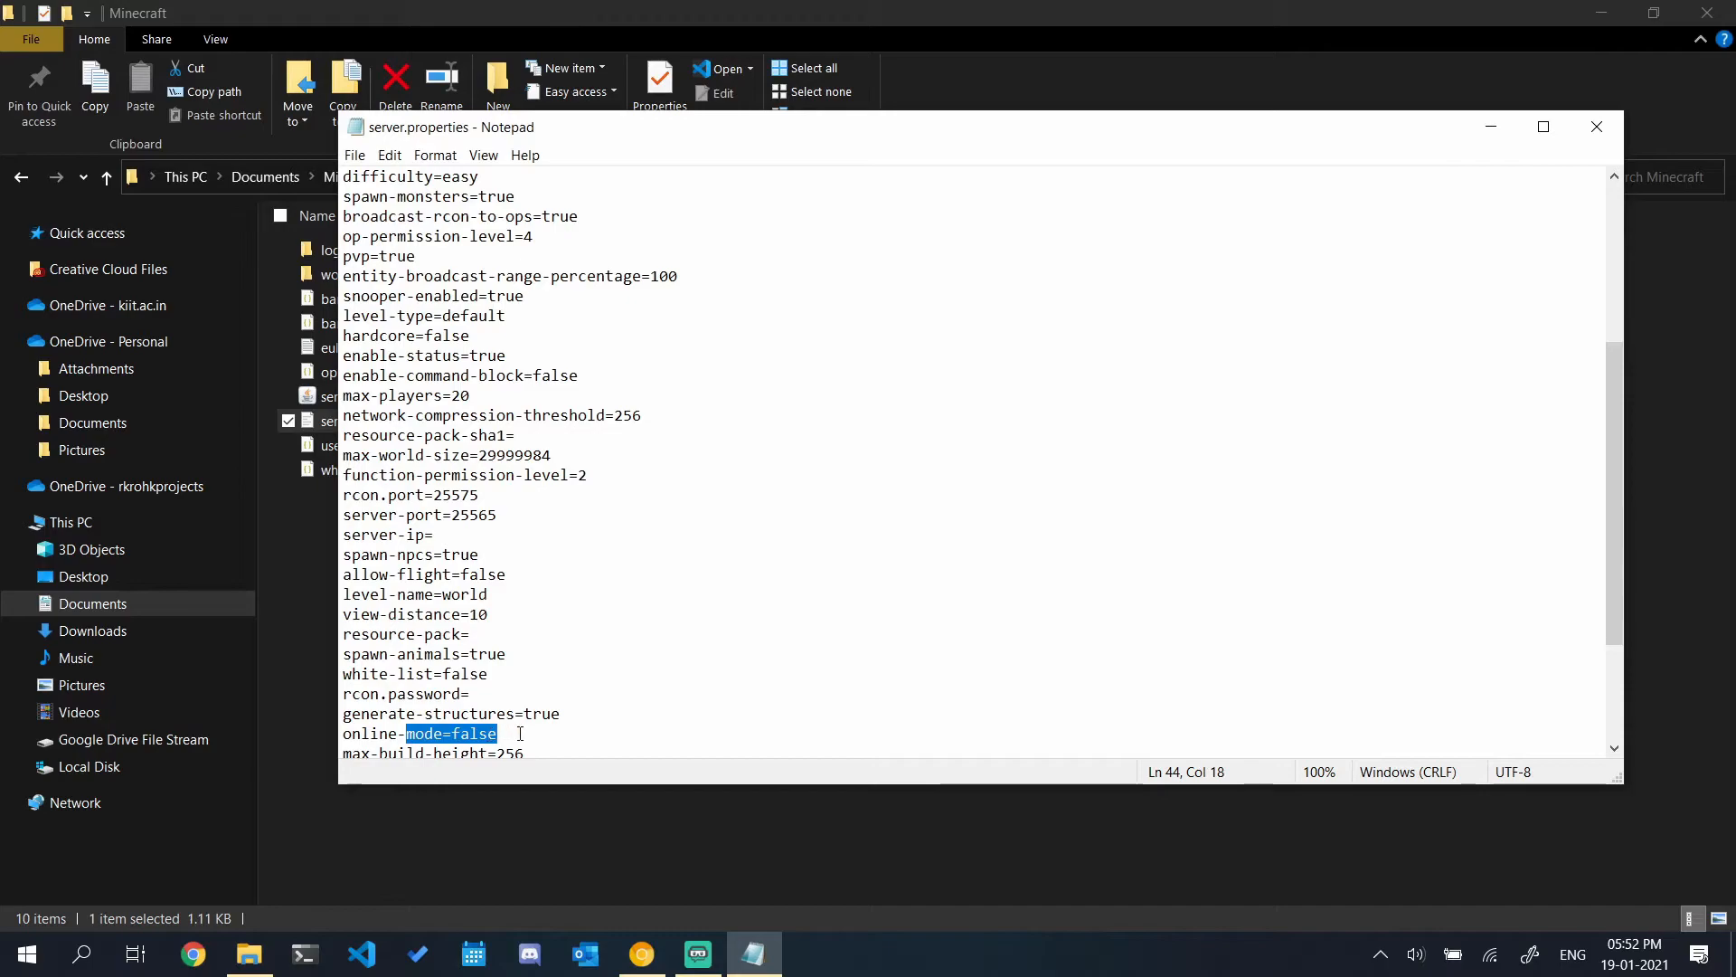
click(499, 732)
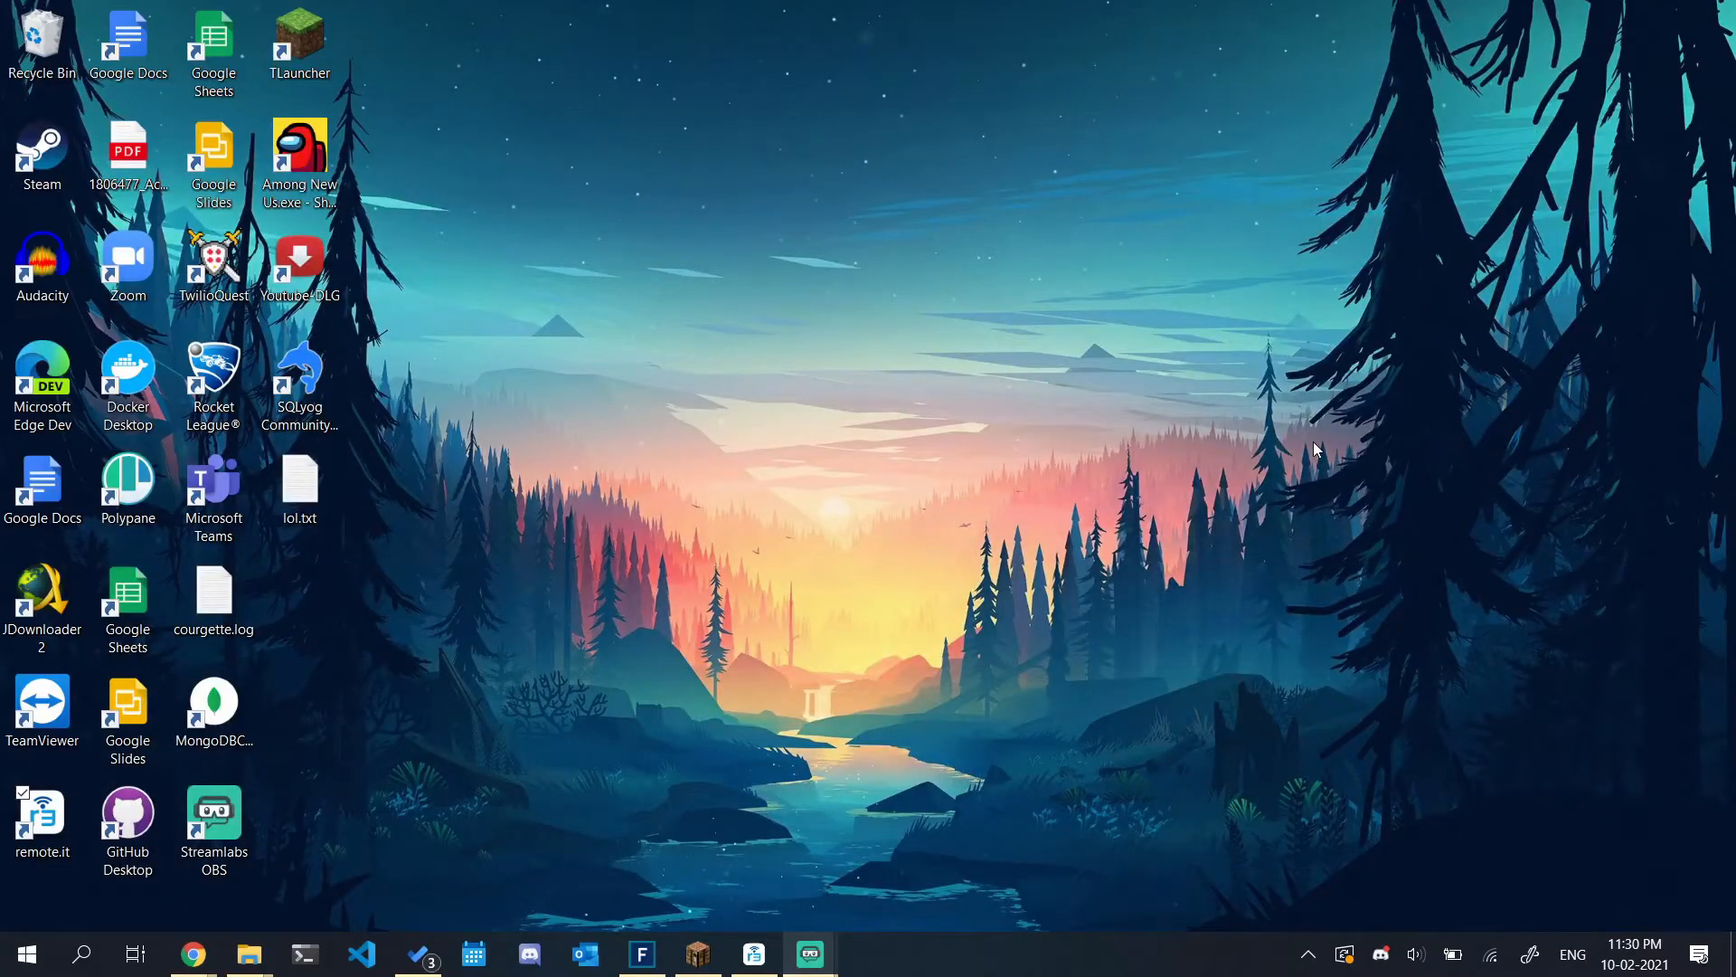
mouse_move(1116, 589)
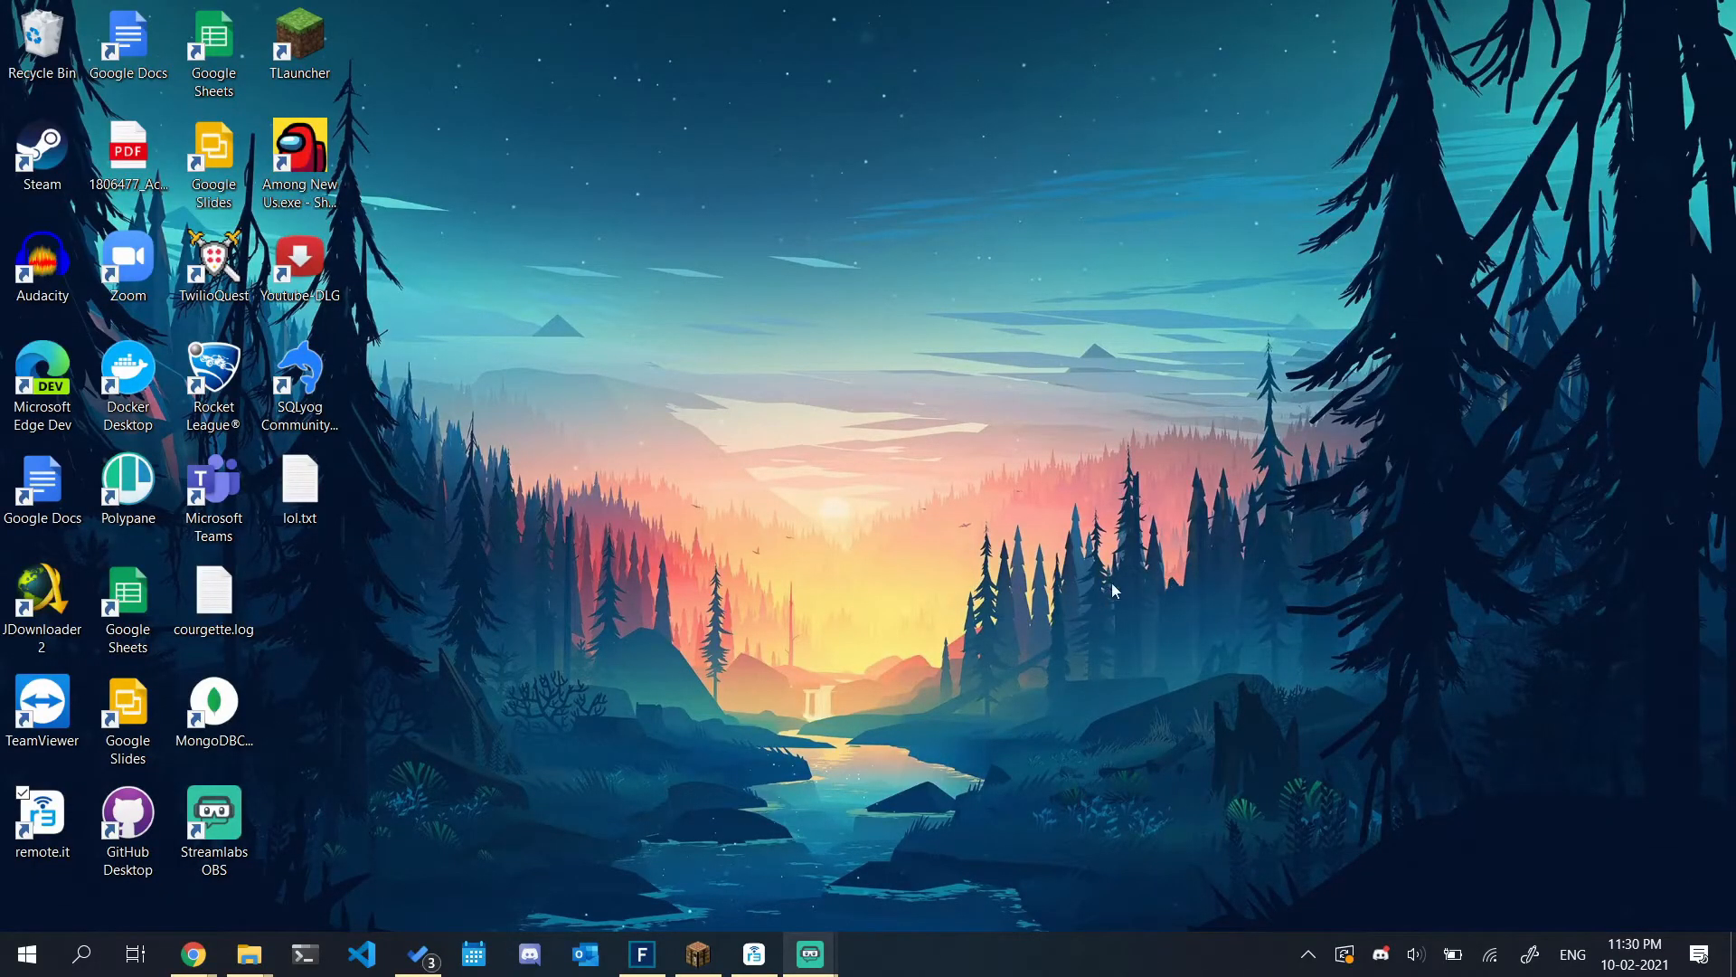
mouse_move(1105, 590)
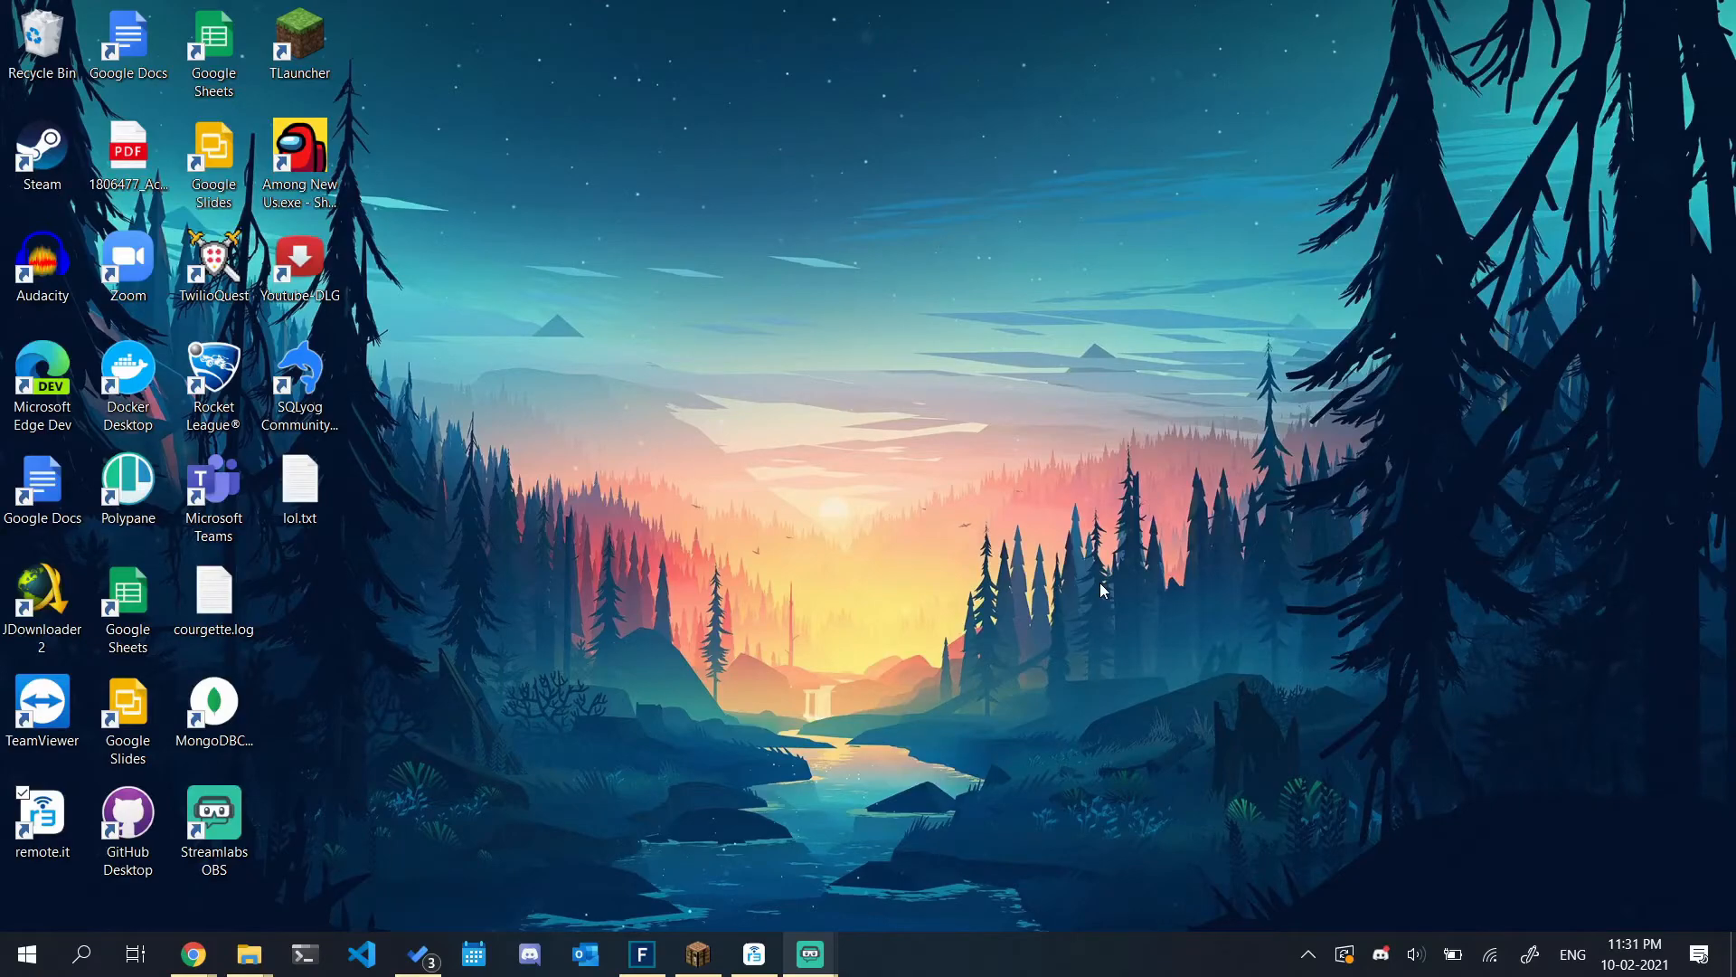
mouse_move(754, 953)
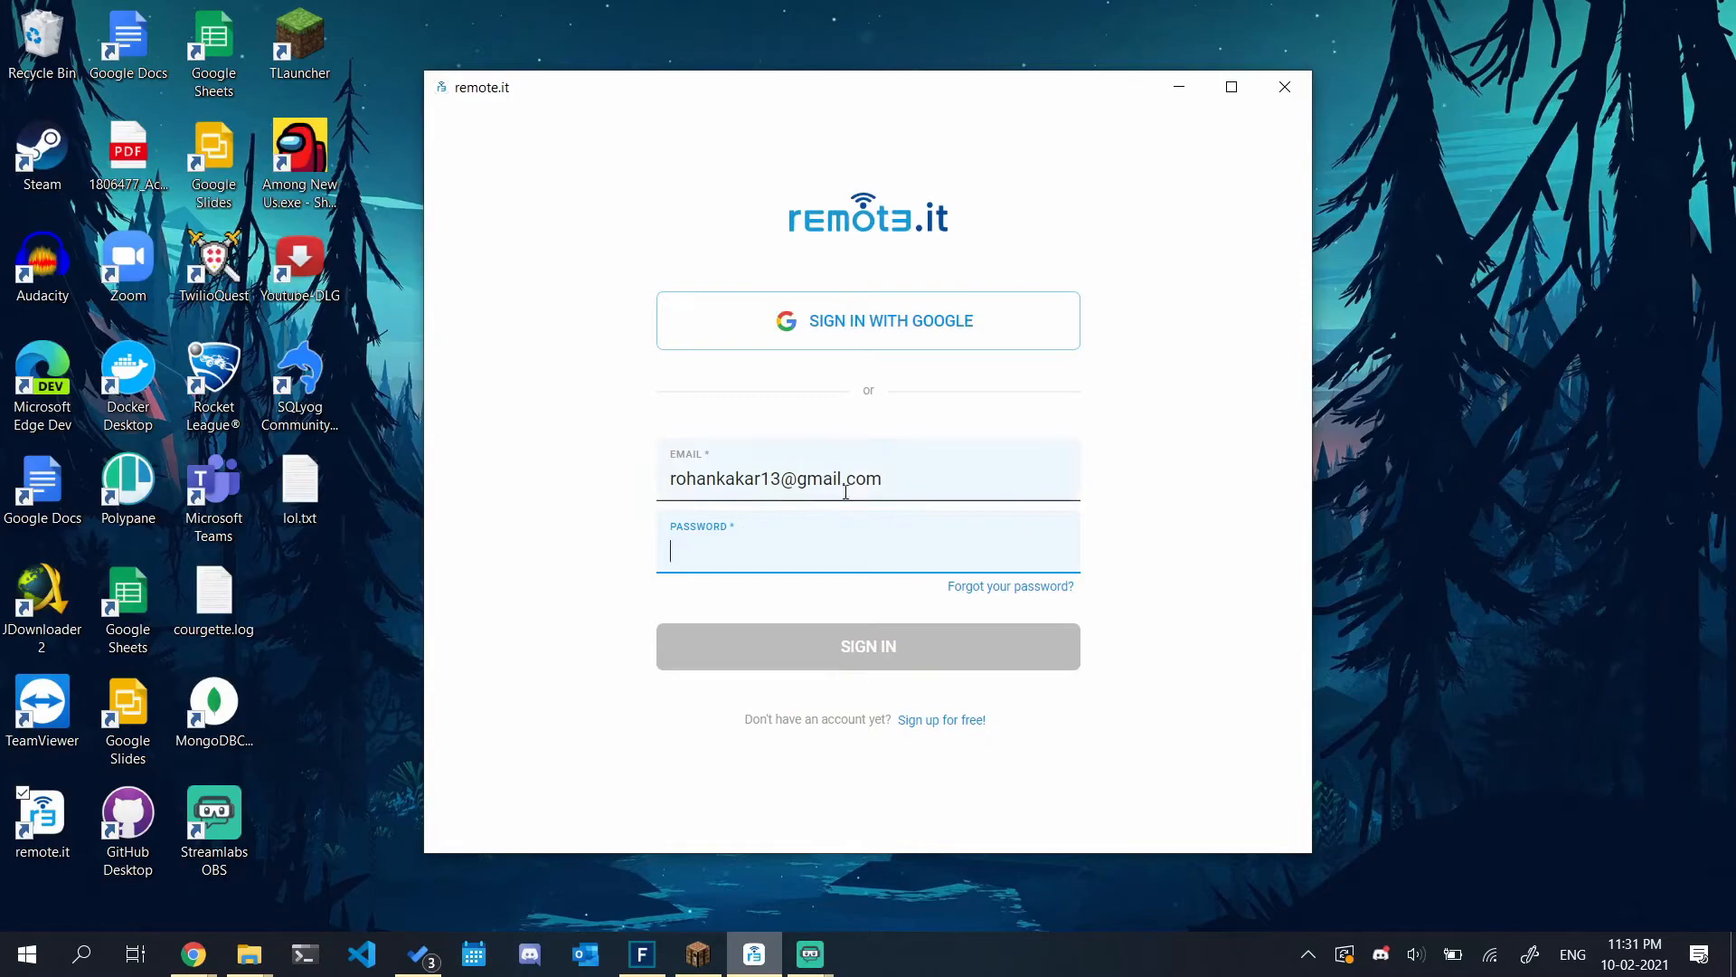
Enter the remote.it account password and submit the sign-in
text(•)
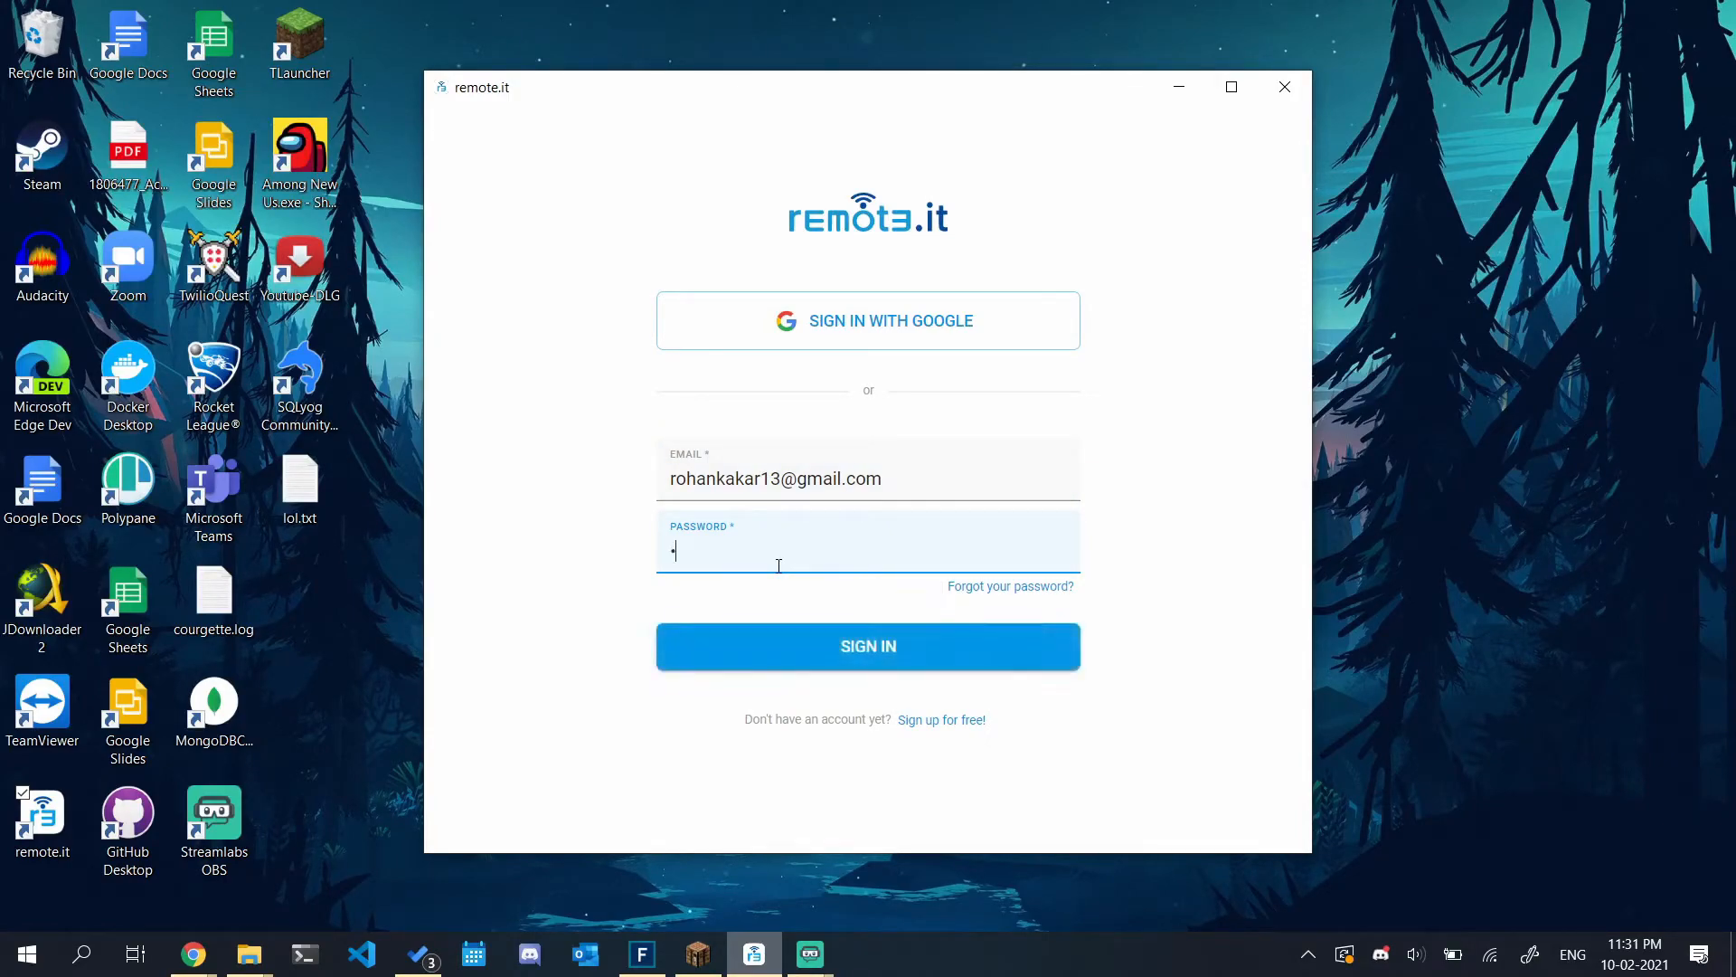
key(backspace)
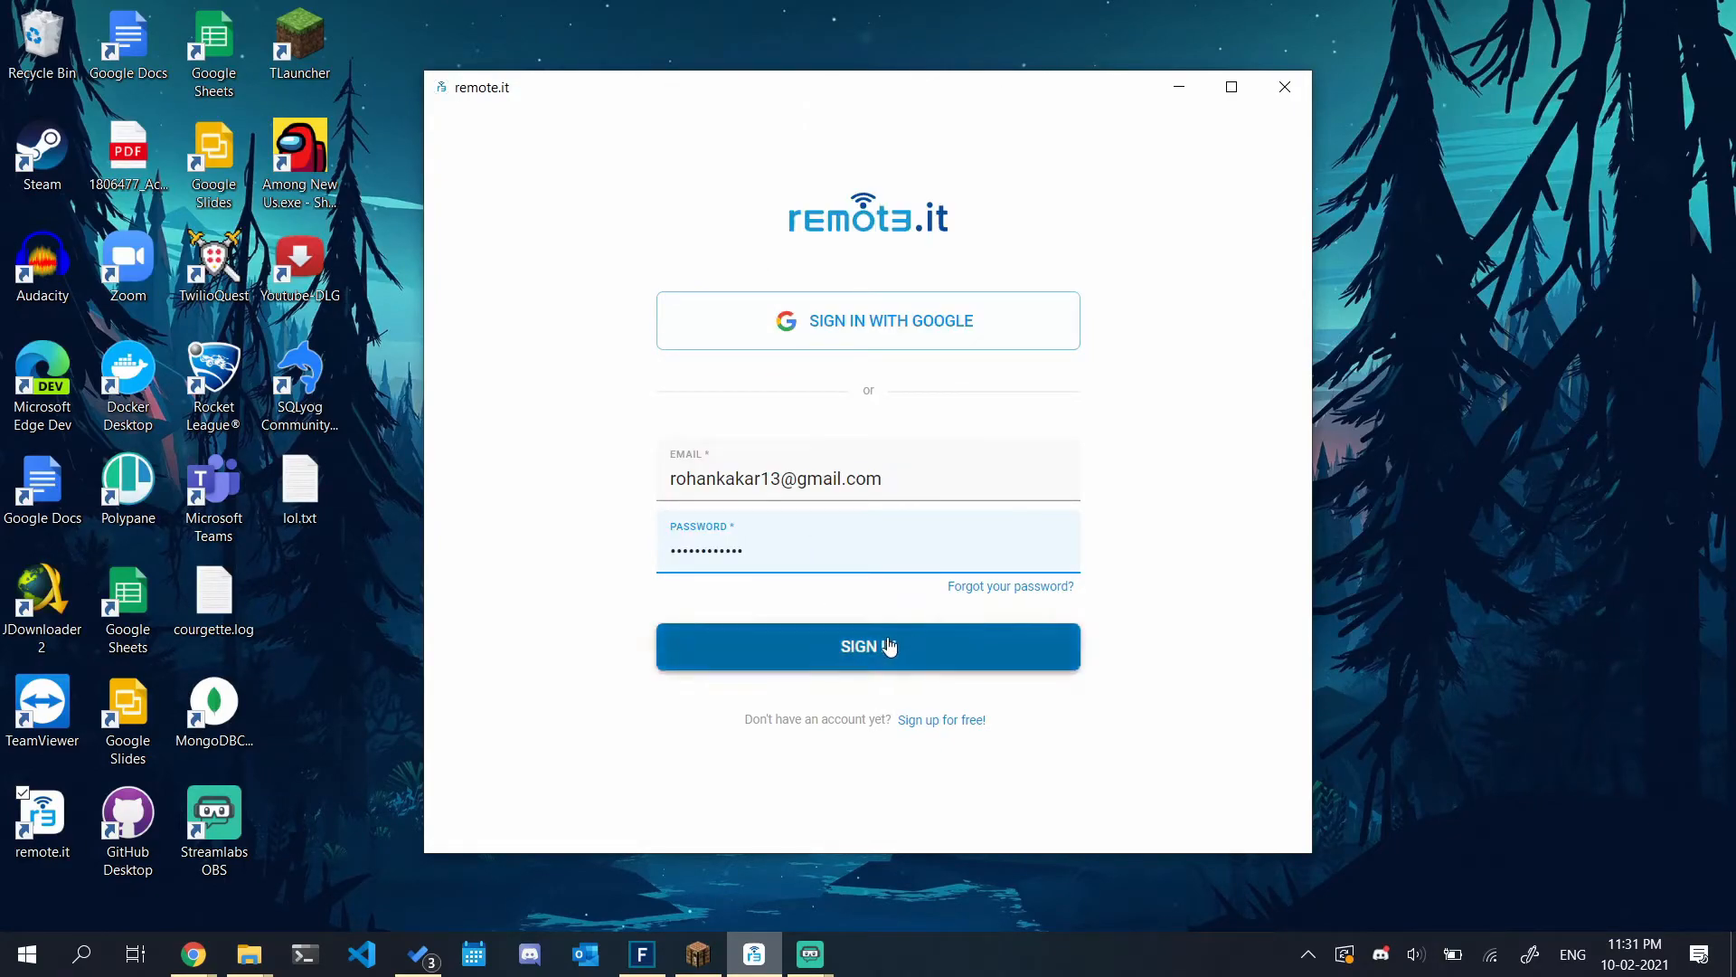
click(868, 647)
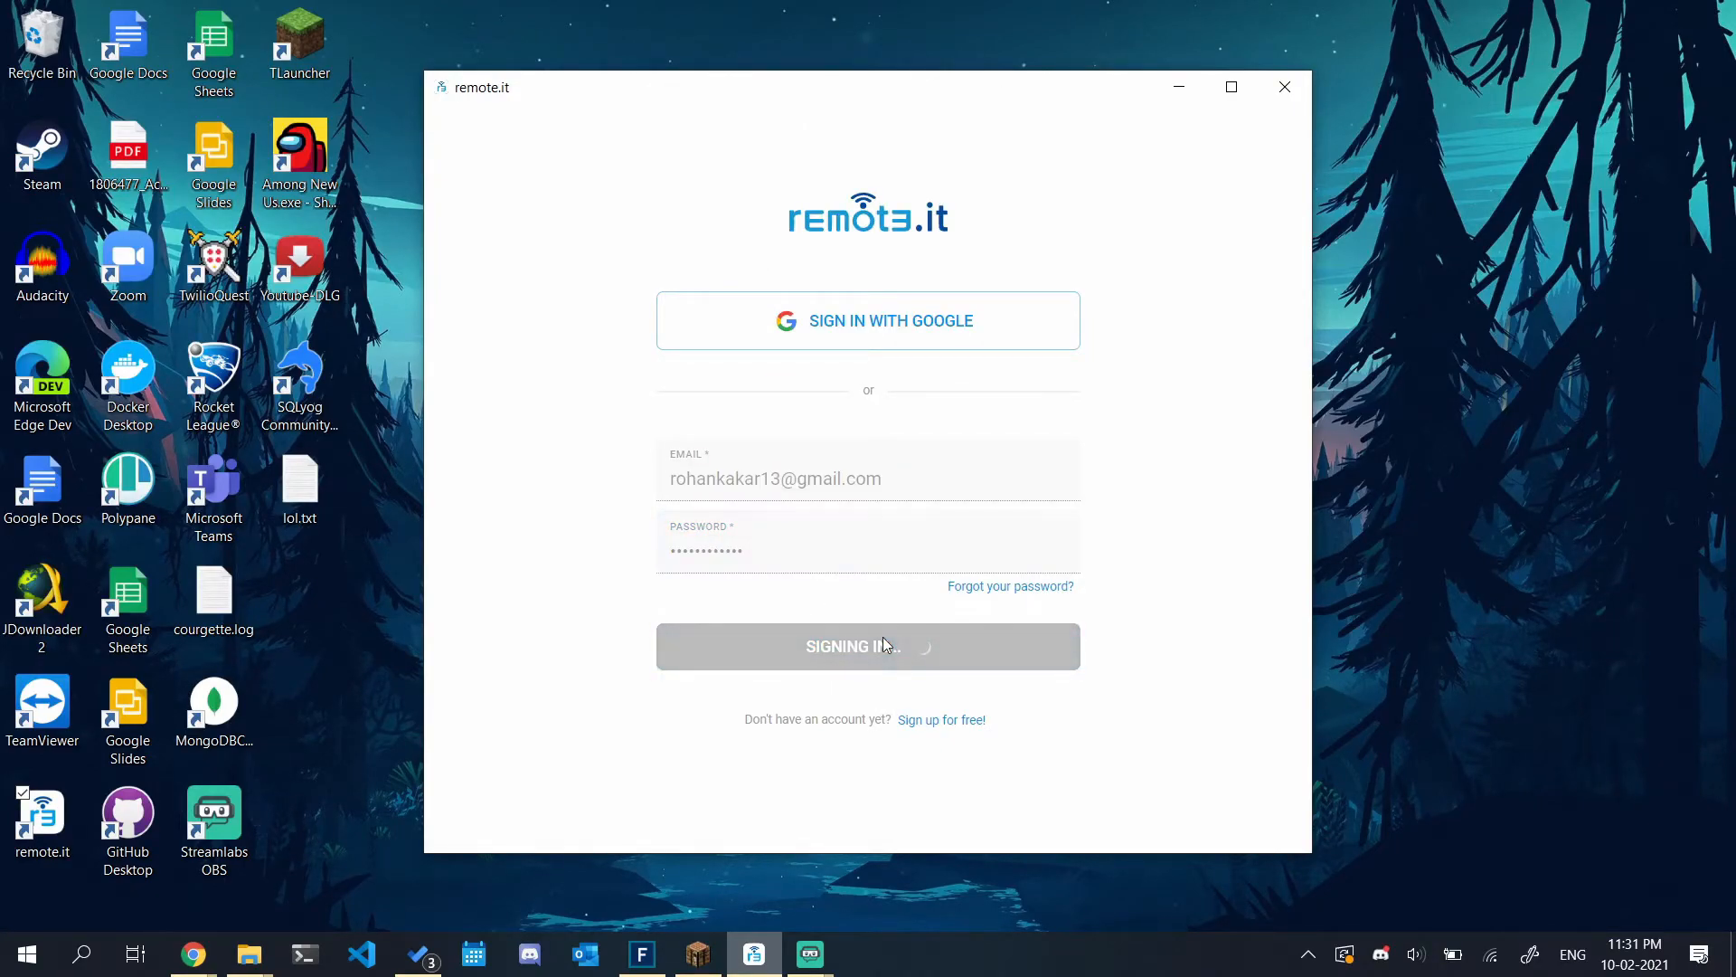
click(866, 645)
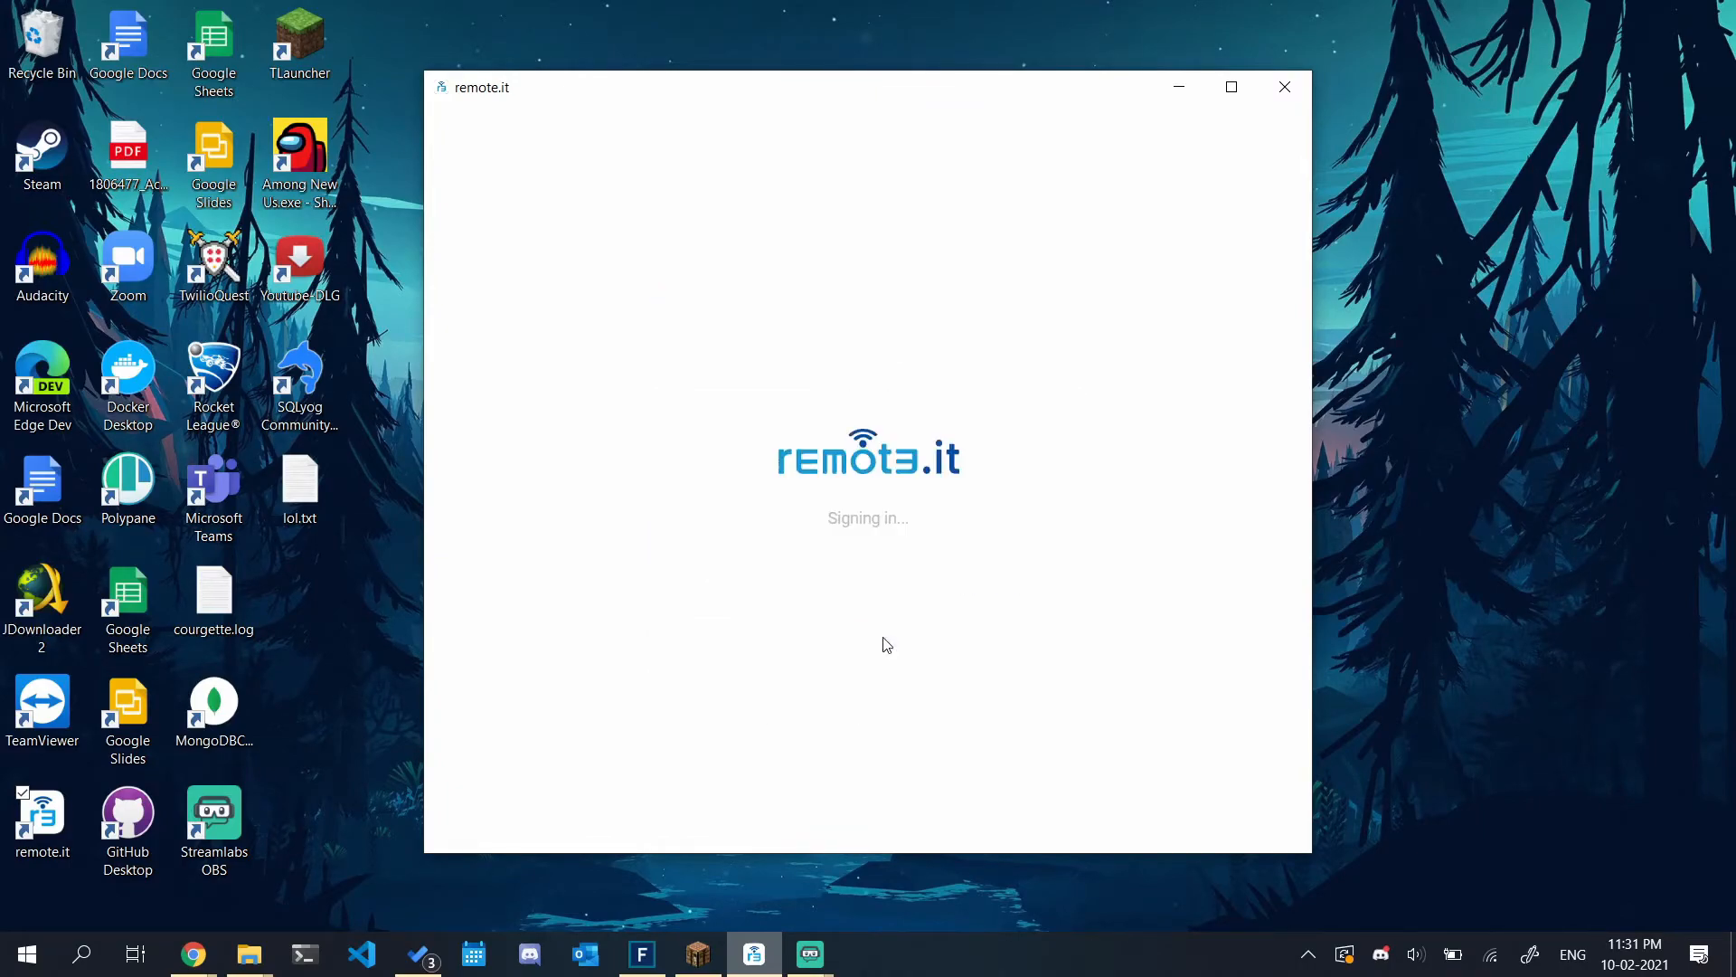
mouse_move(964, 453)
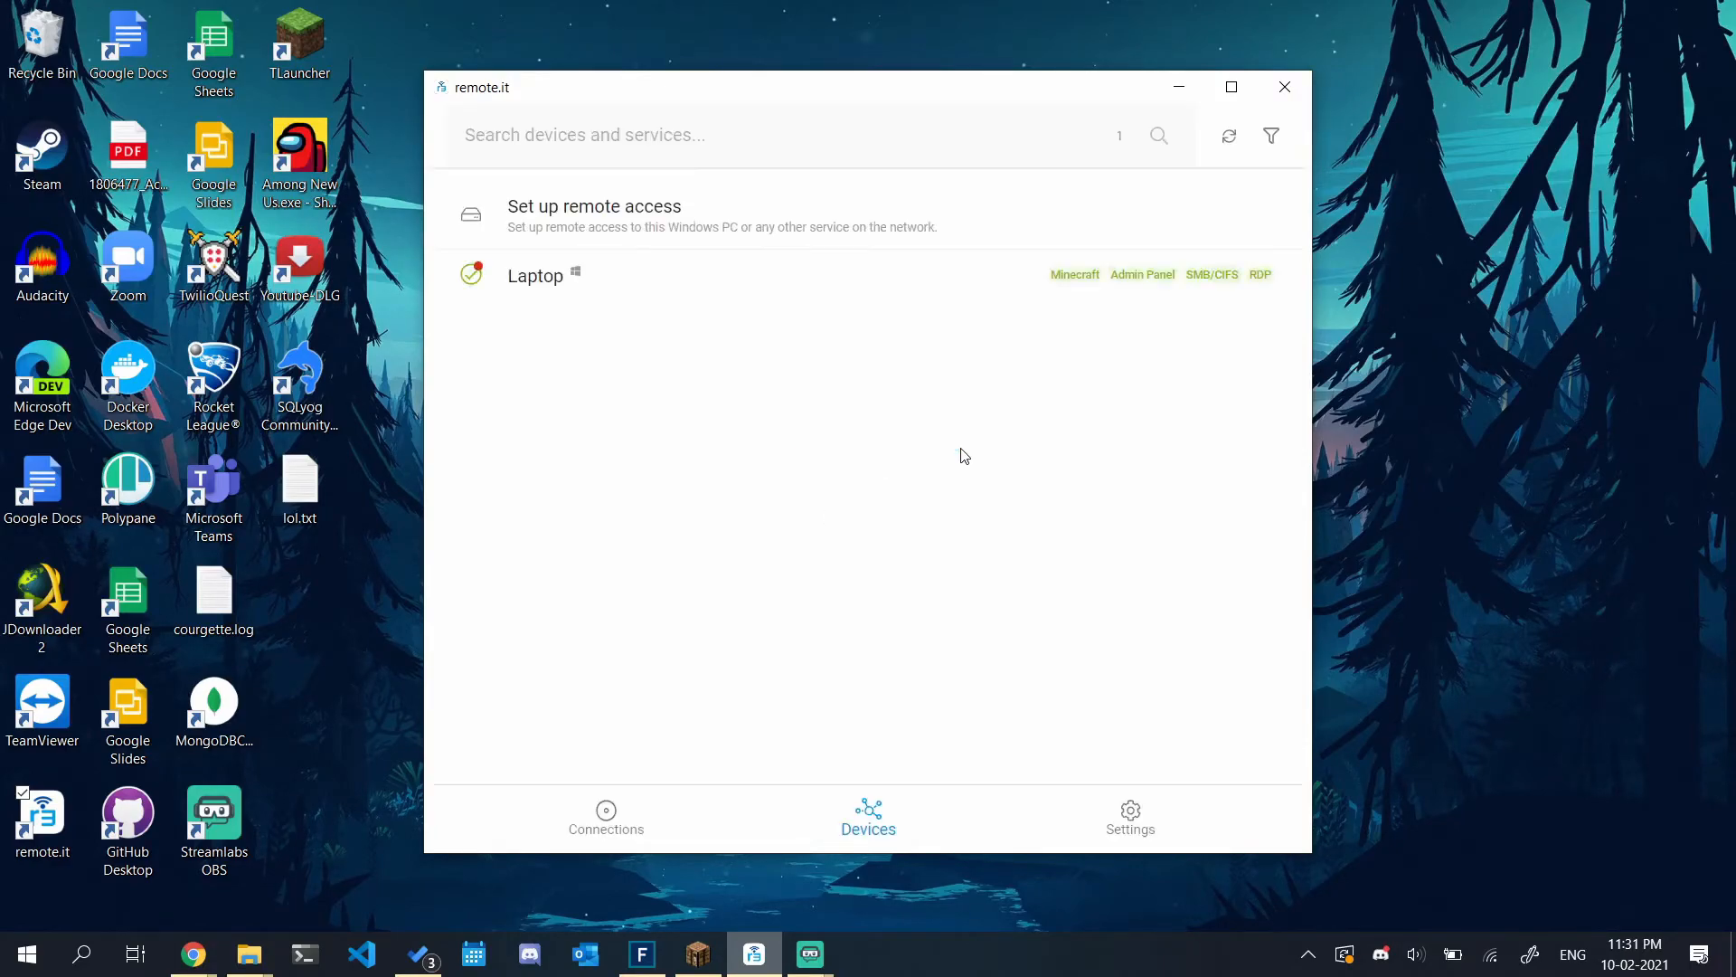
mouse_move(609, 273)
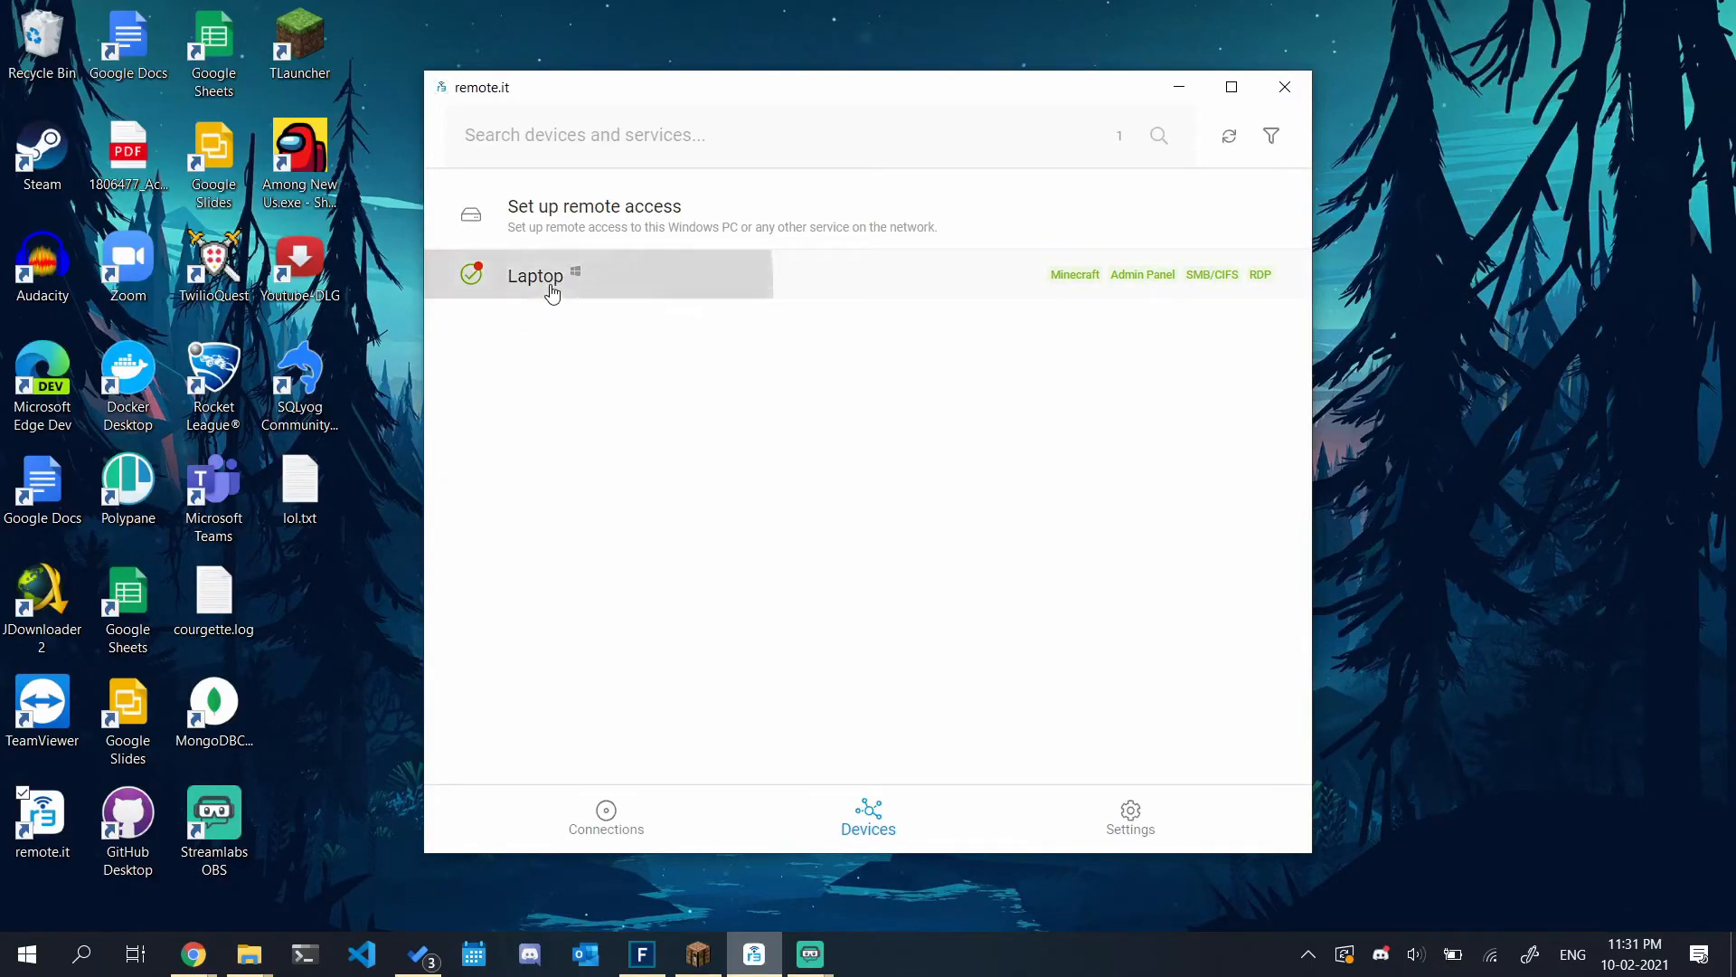
Connect to the Laptop's Minecraft server service and copy its 127.0.0.1:33000 address
click(535, 275)
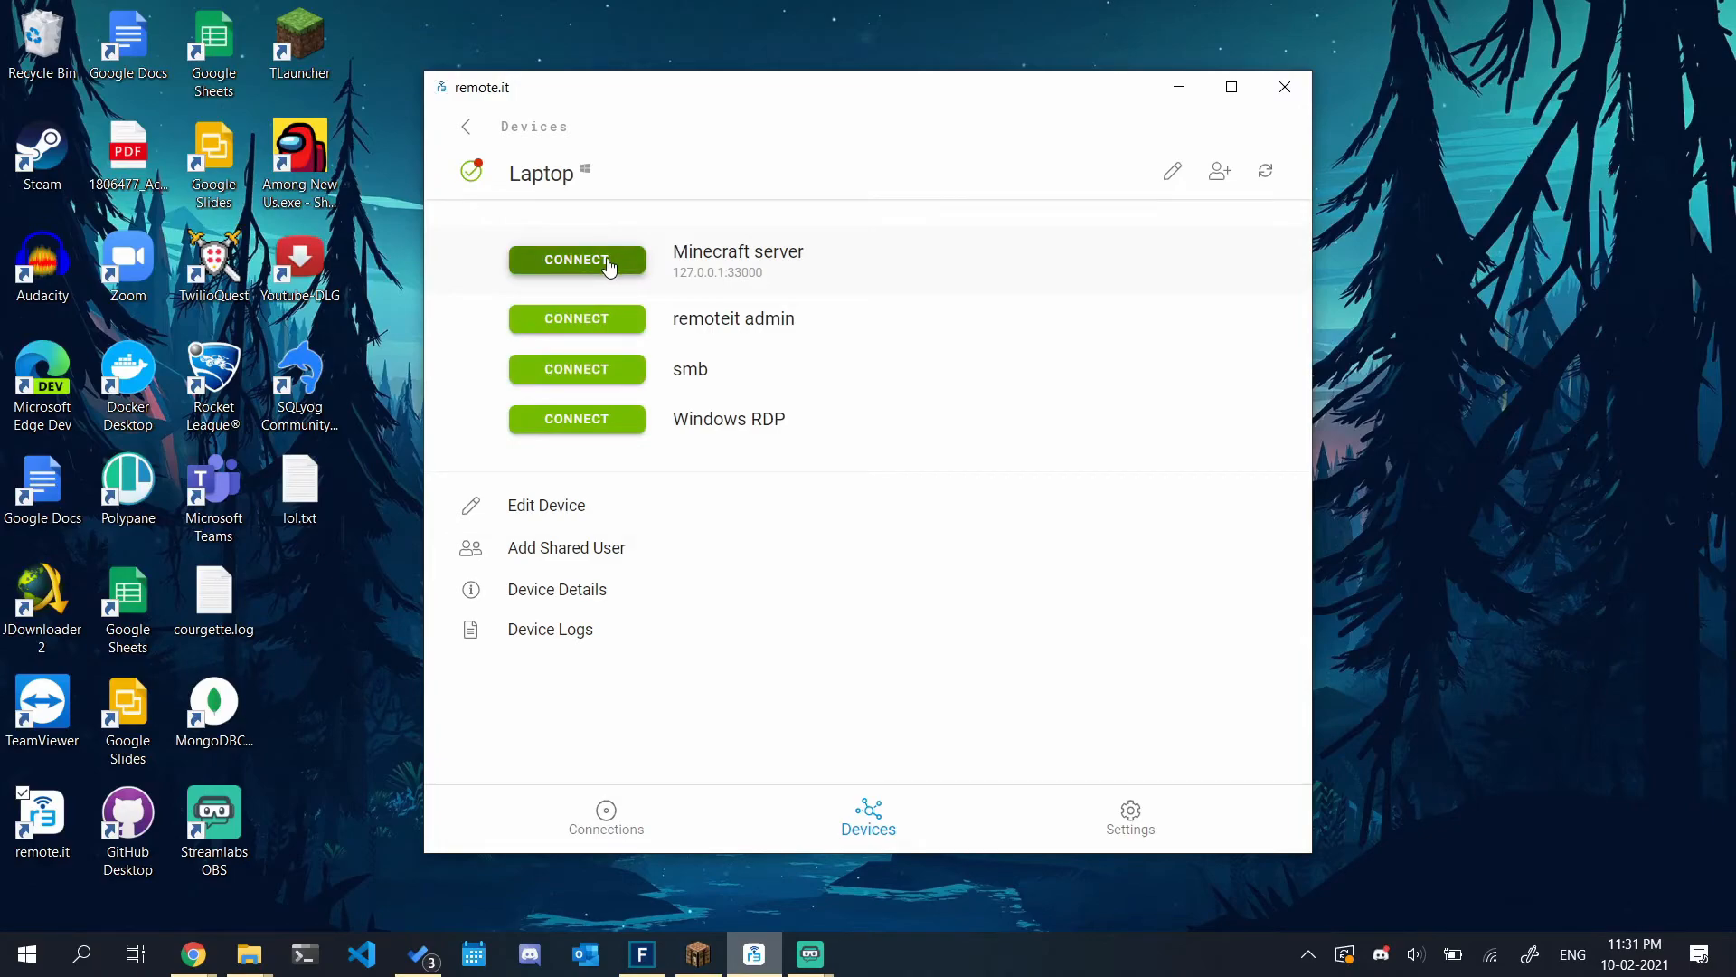
click(575, 260)
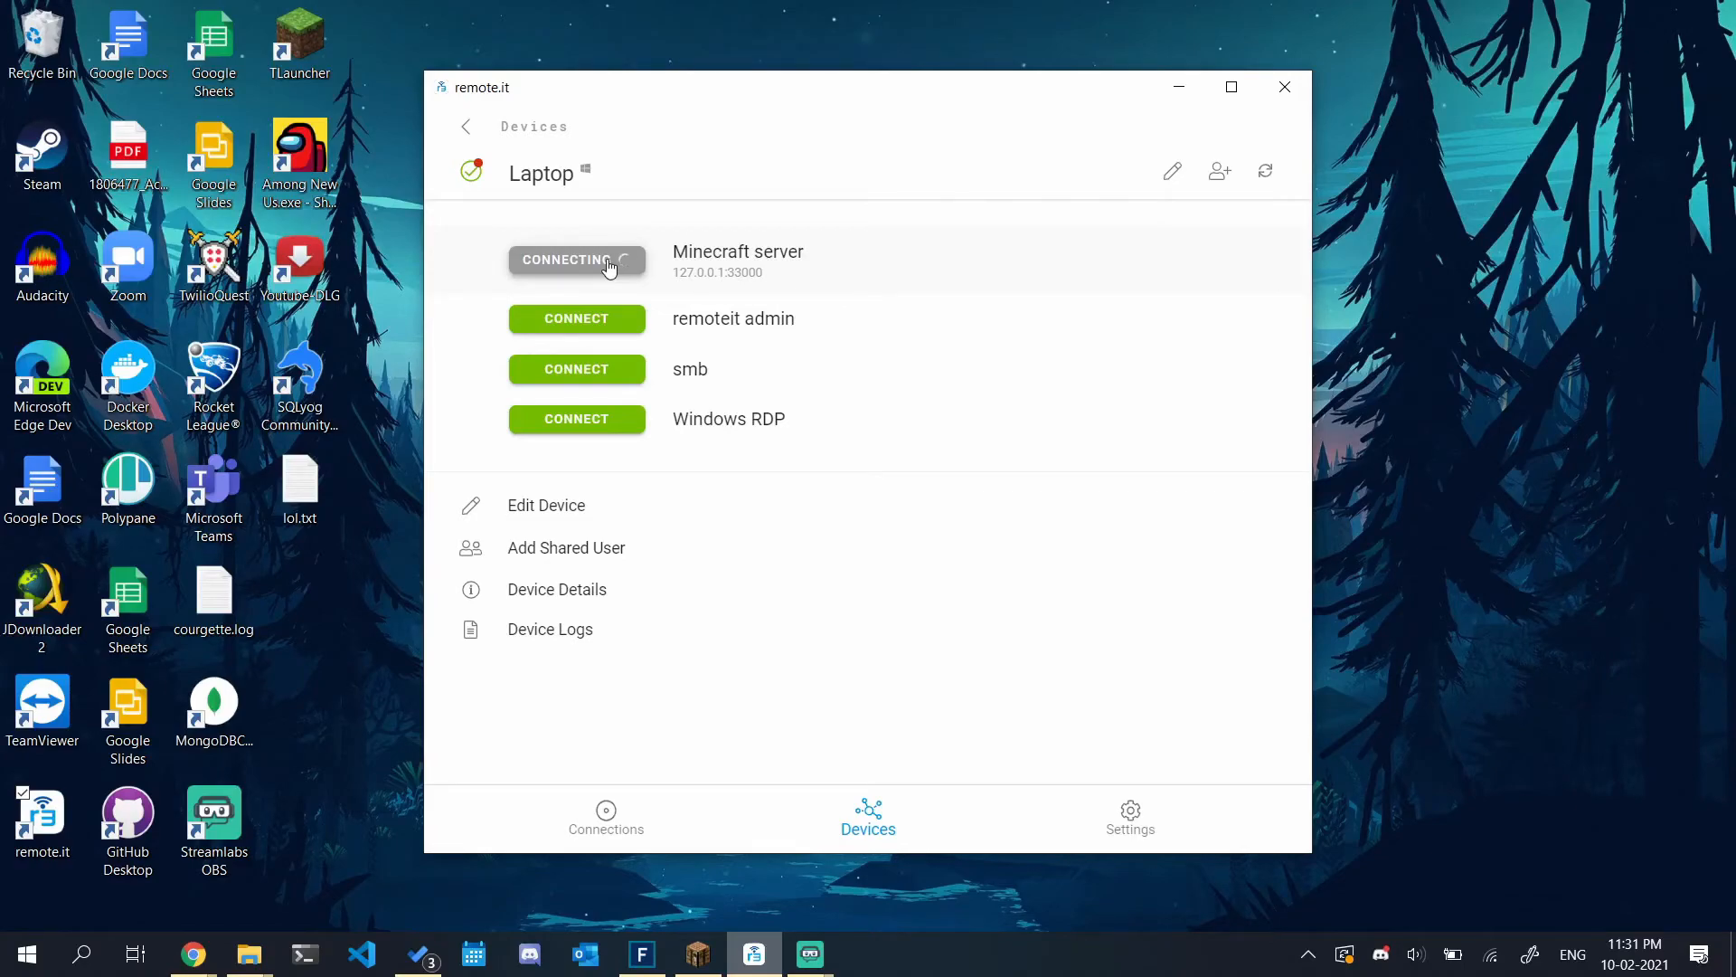
click(577, 259)
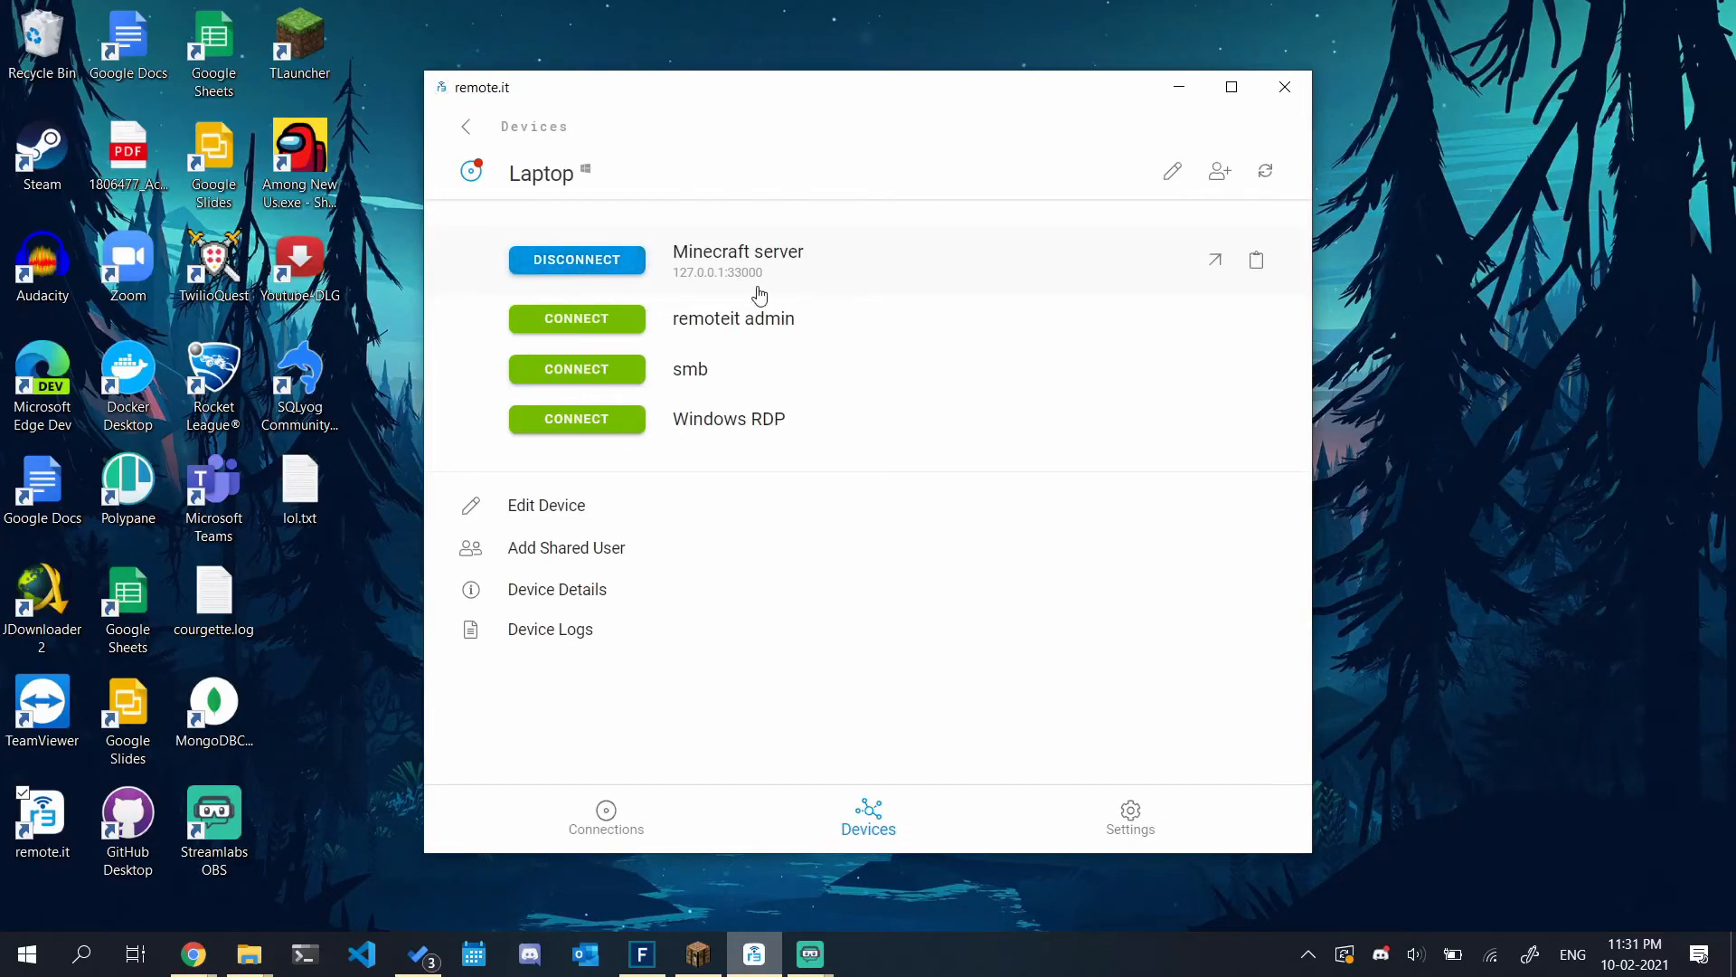
mouse_move(1257, 264)
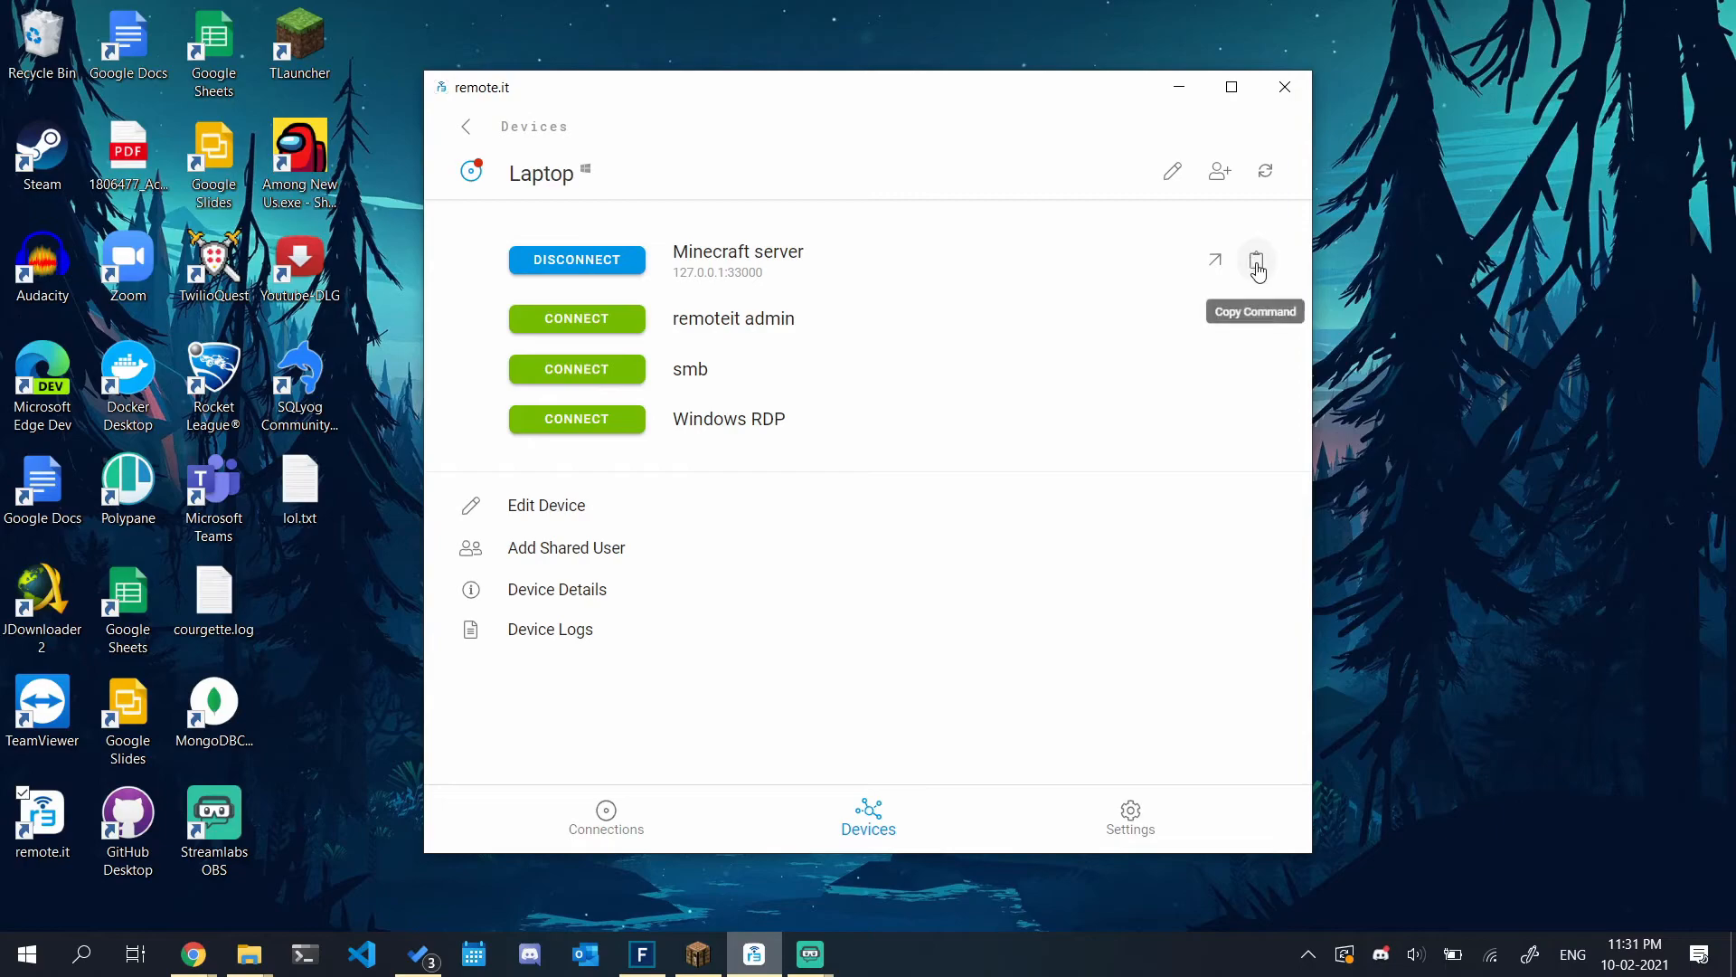
click(1255, 262)
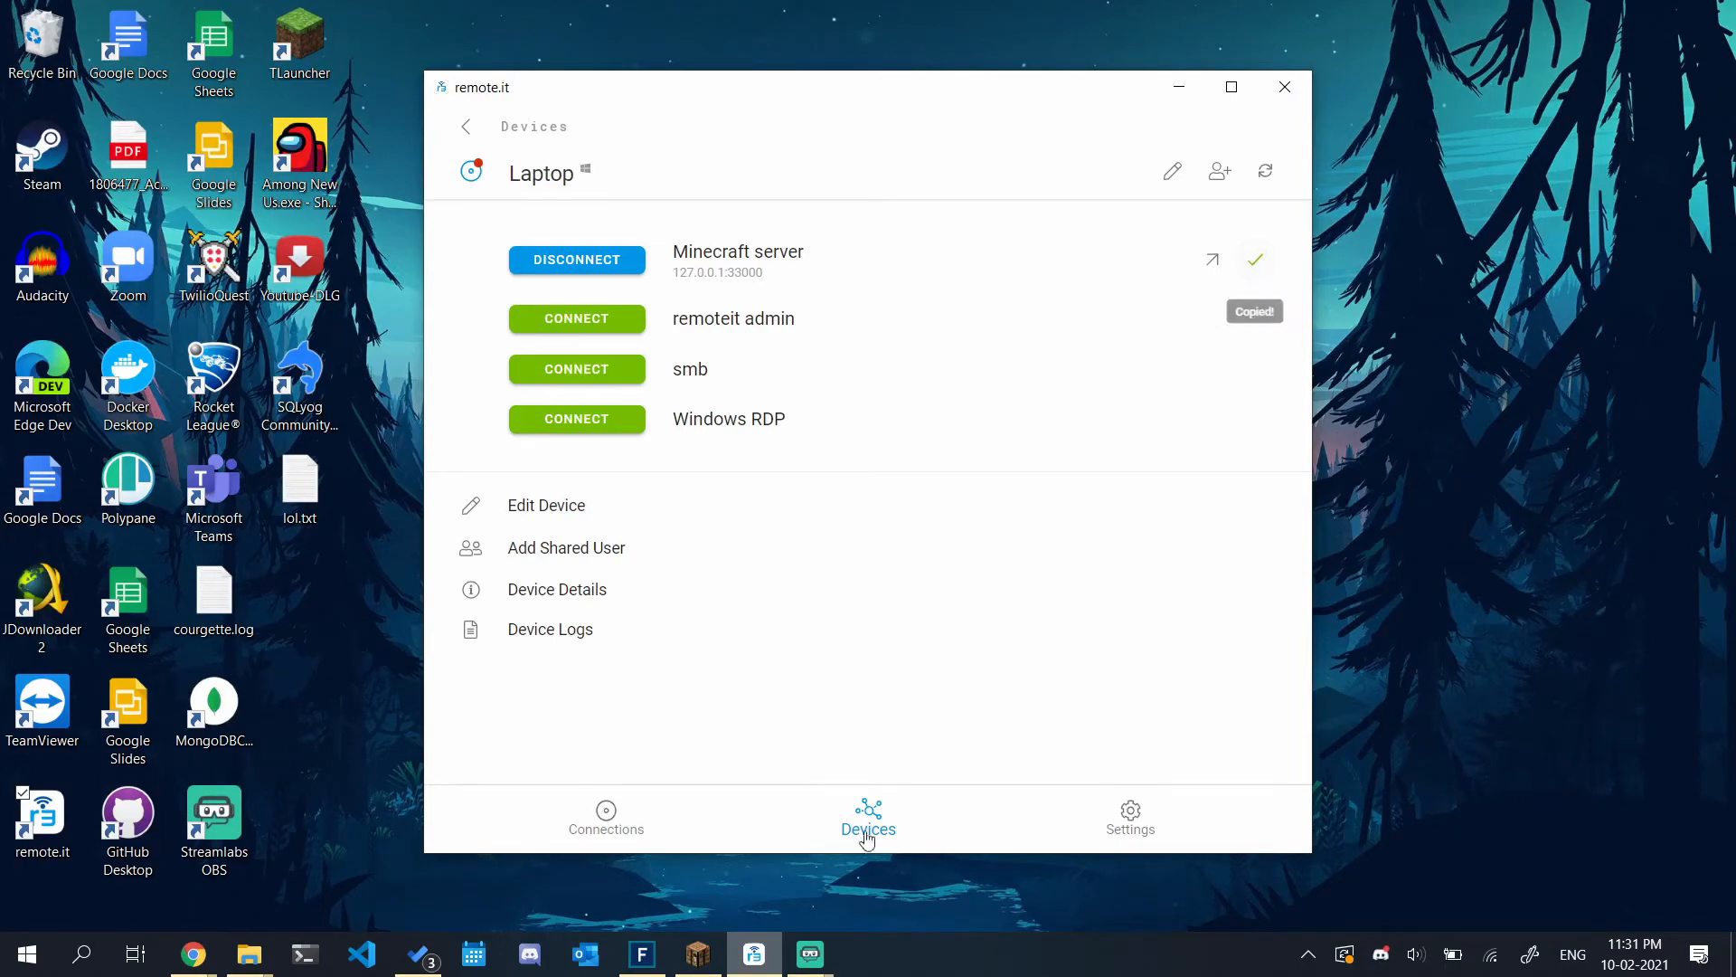
mouse_move(693, 909)
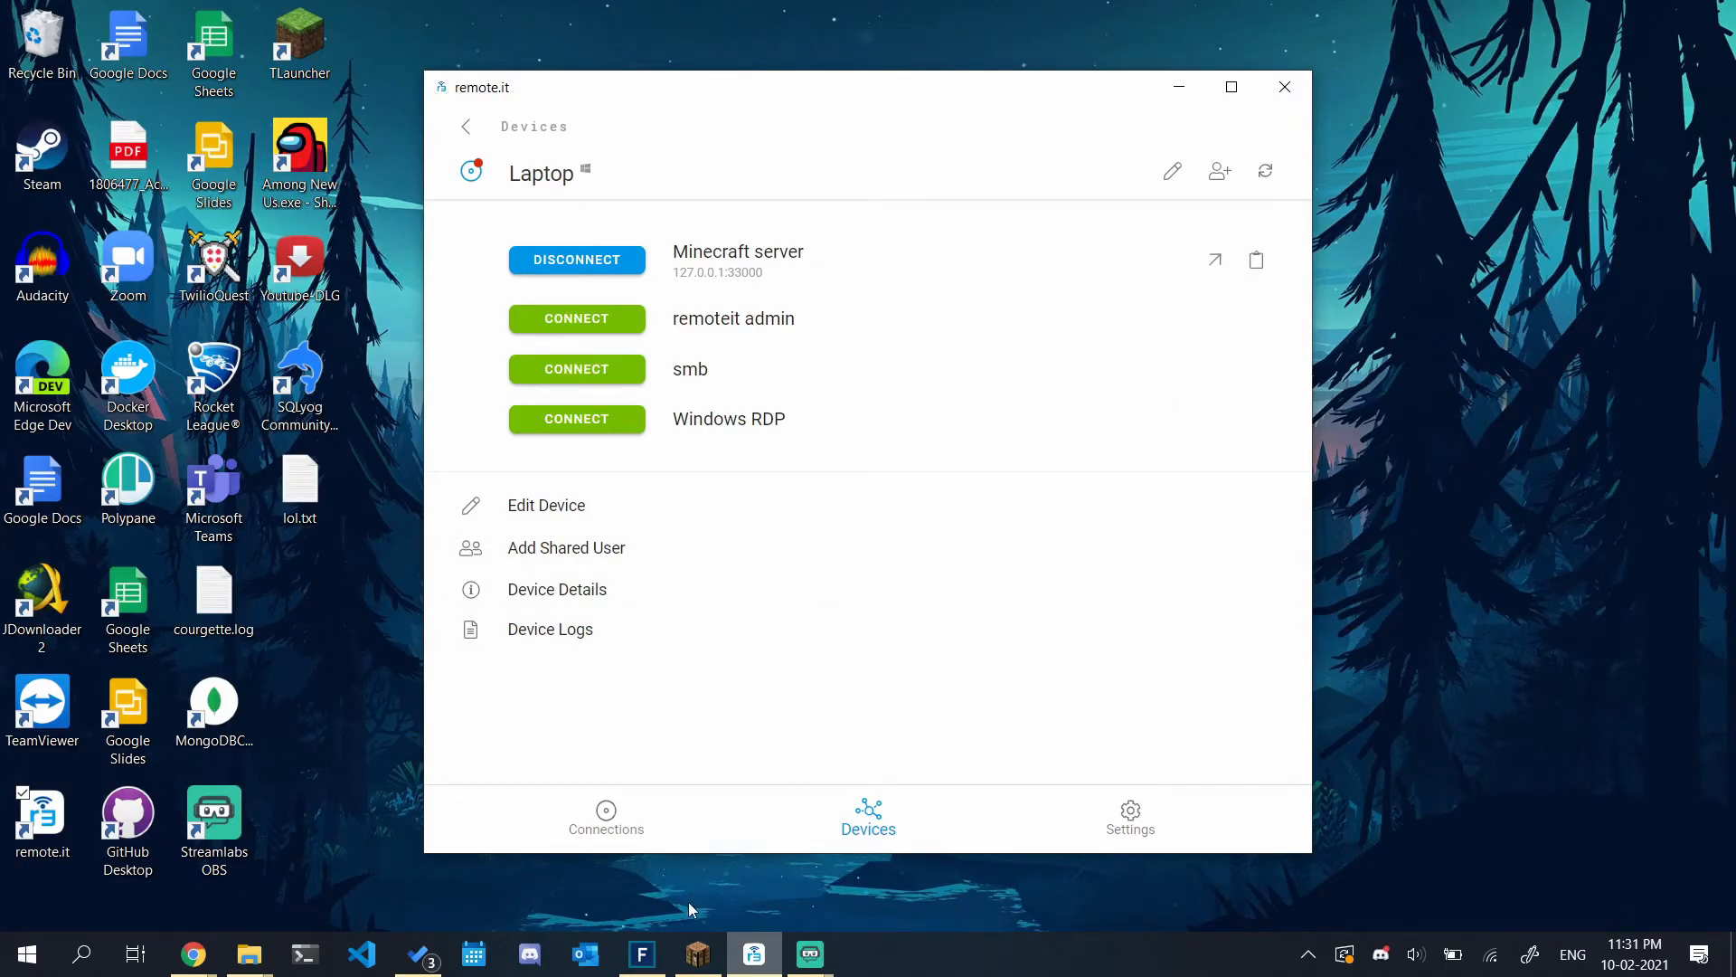
mouse_move(714, 953)
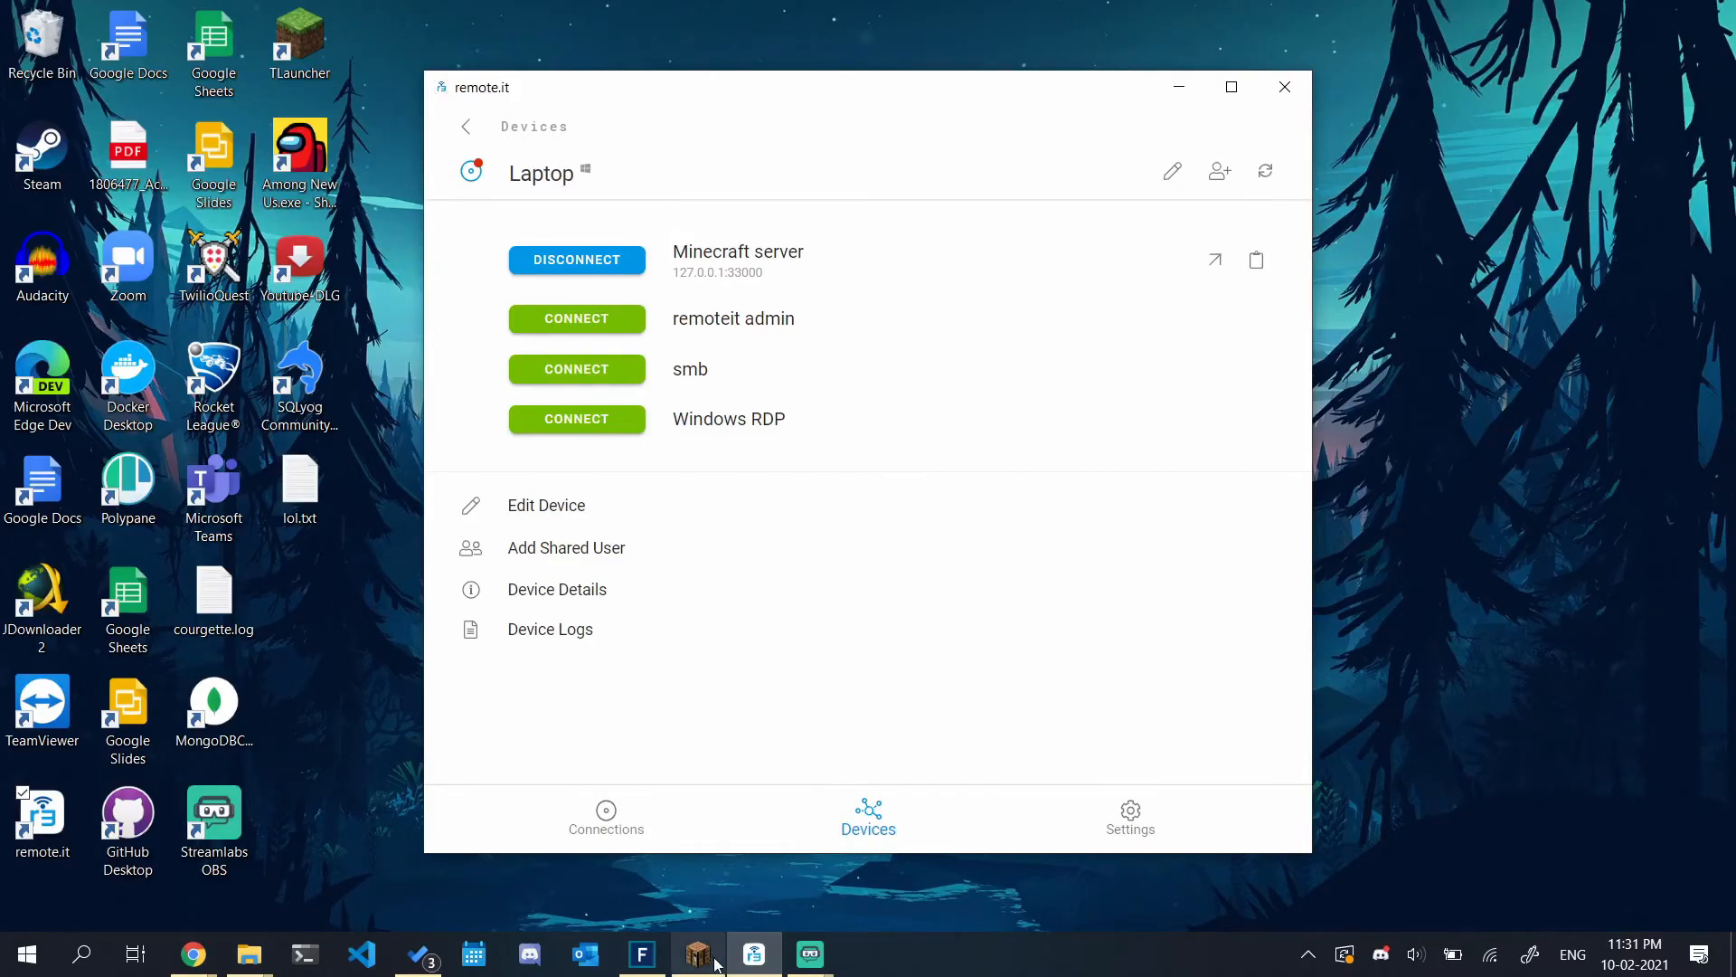
Join the Minecraft server at 127.0.0.1:33000 through Multiplayer > Direct Connection
click(696, 953)
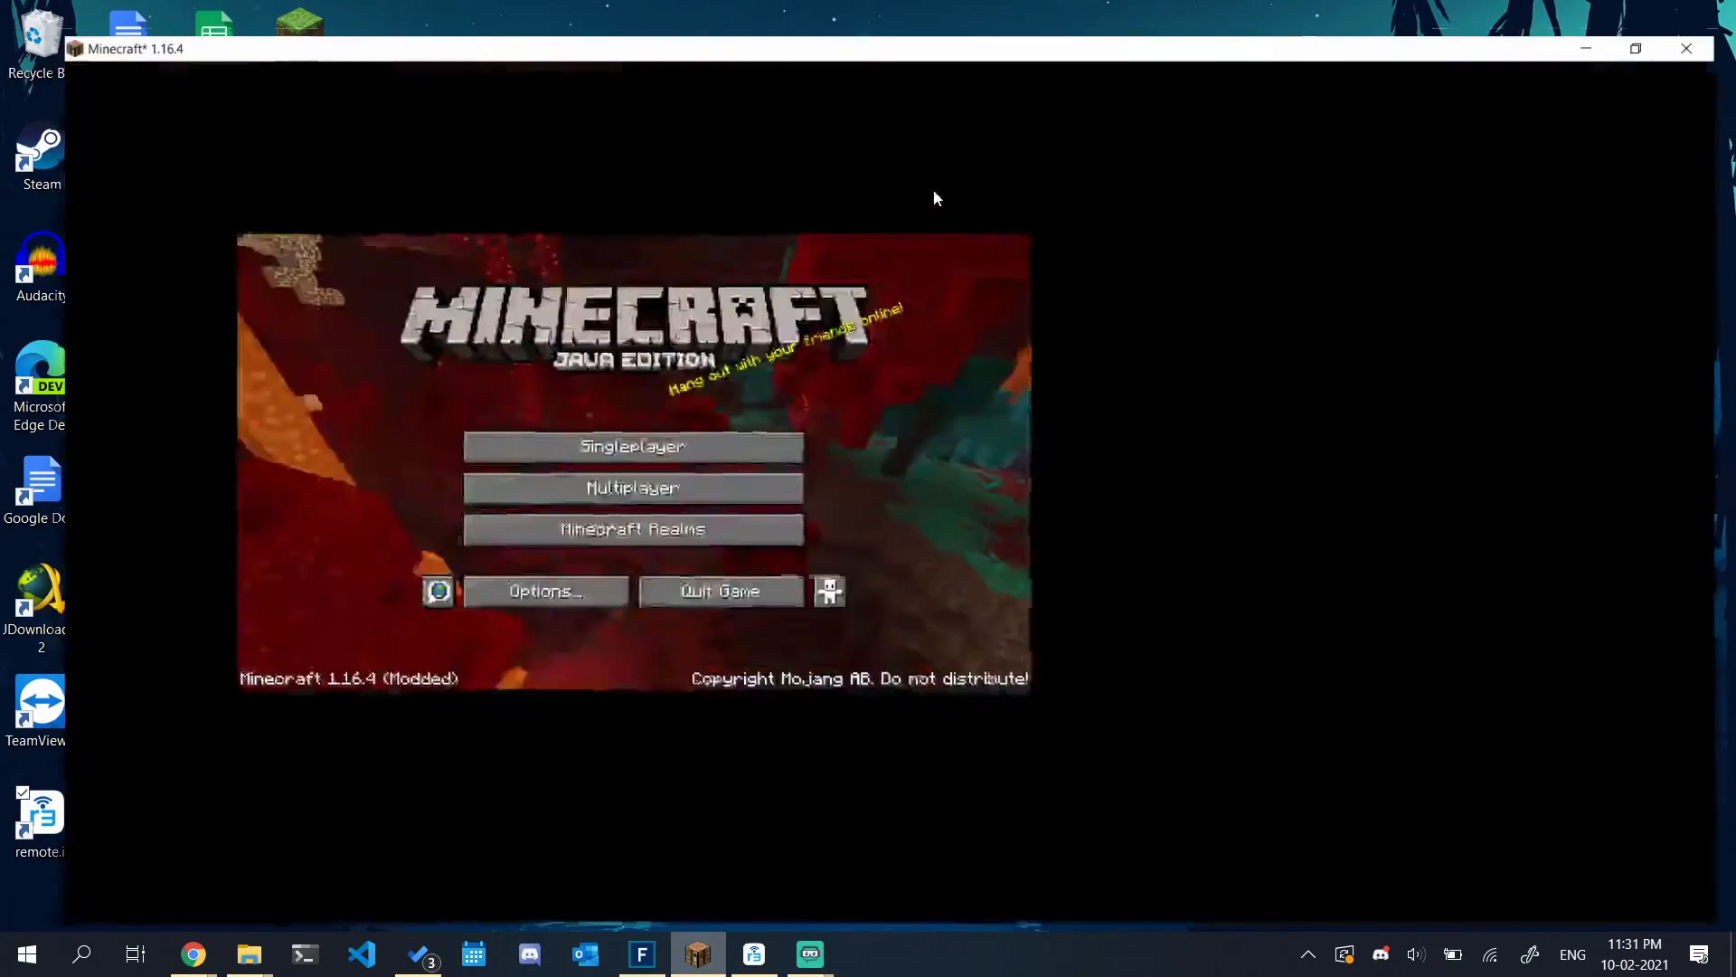
click(633, 486)
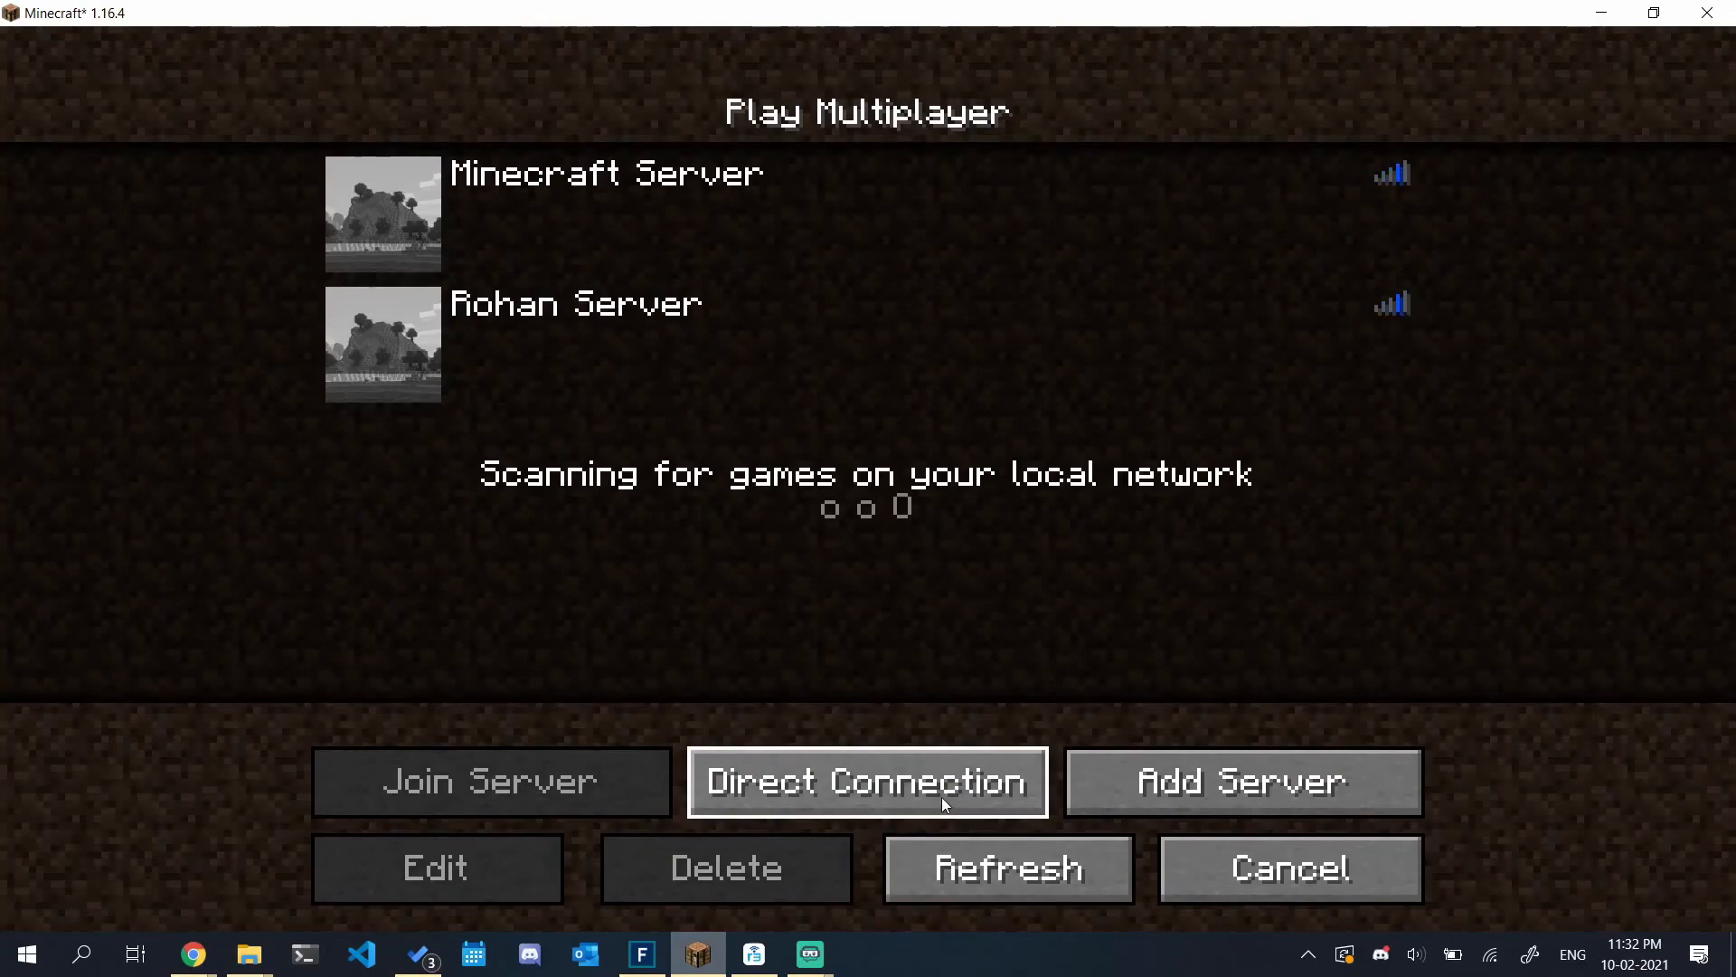
click(867, 782)
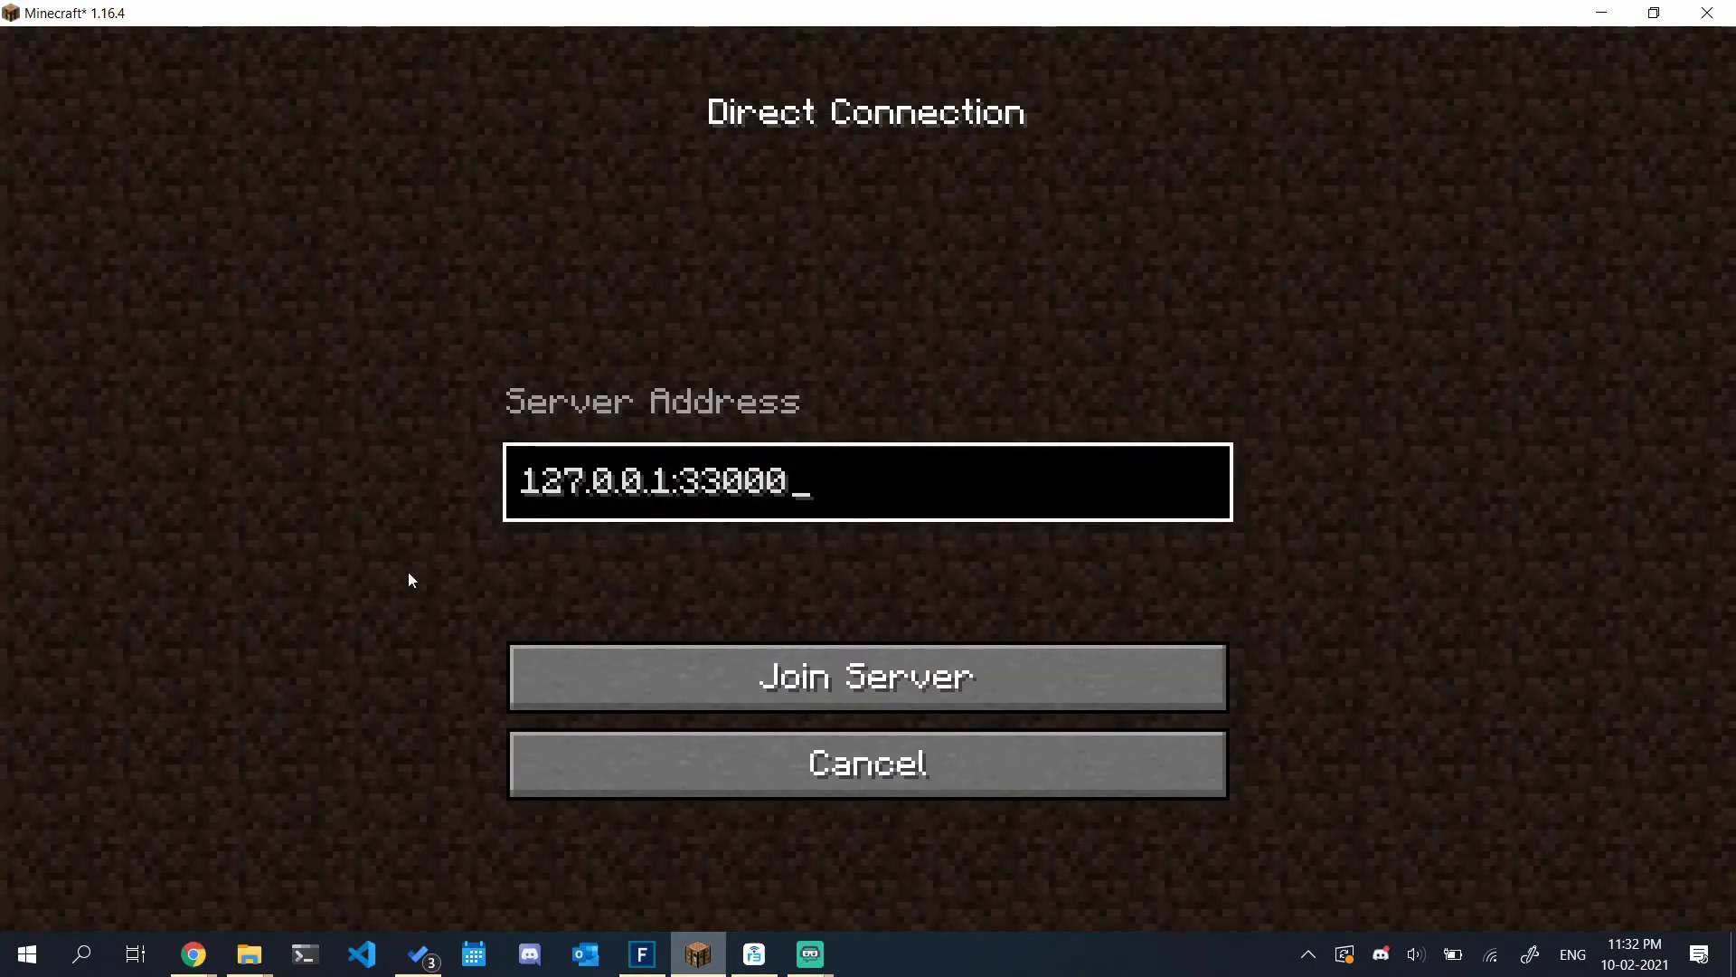
mouse_move(559, 500)
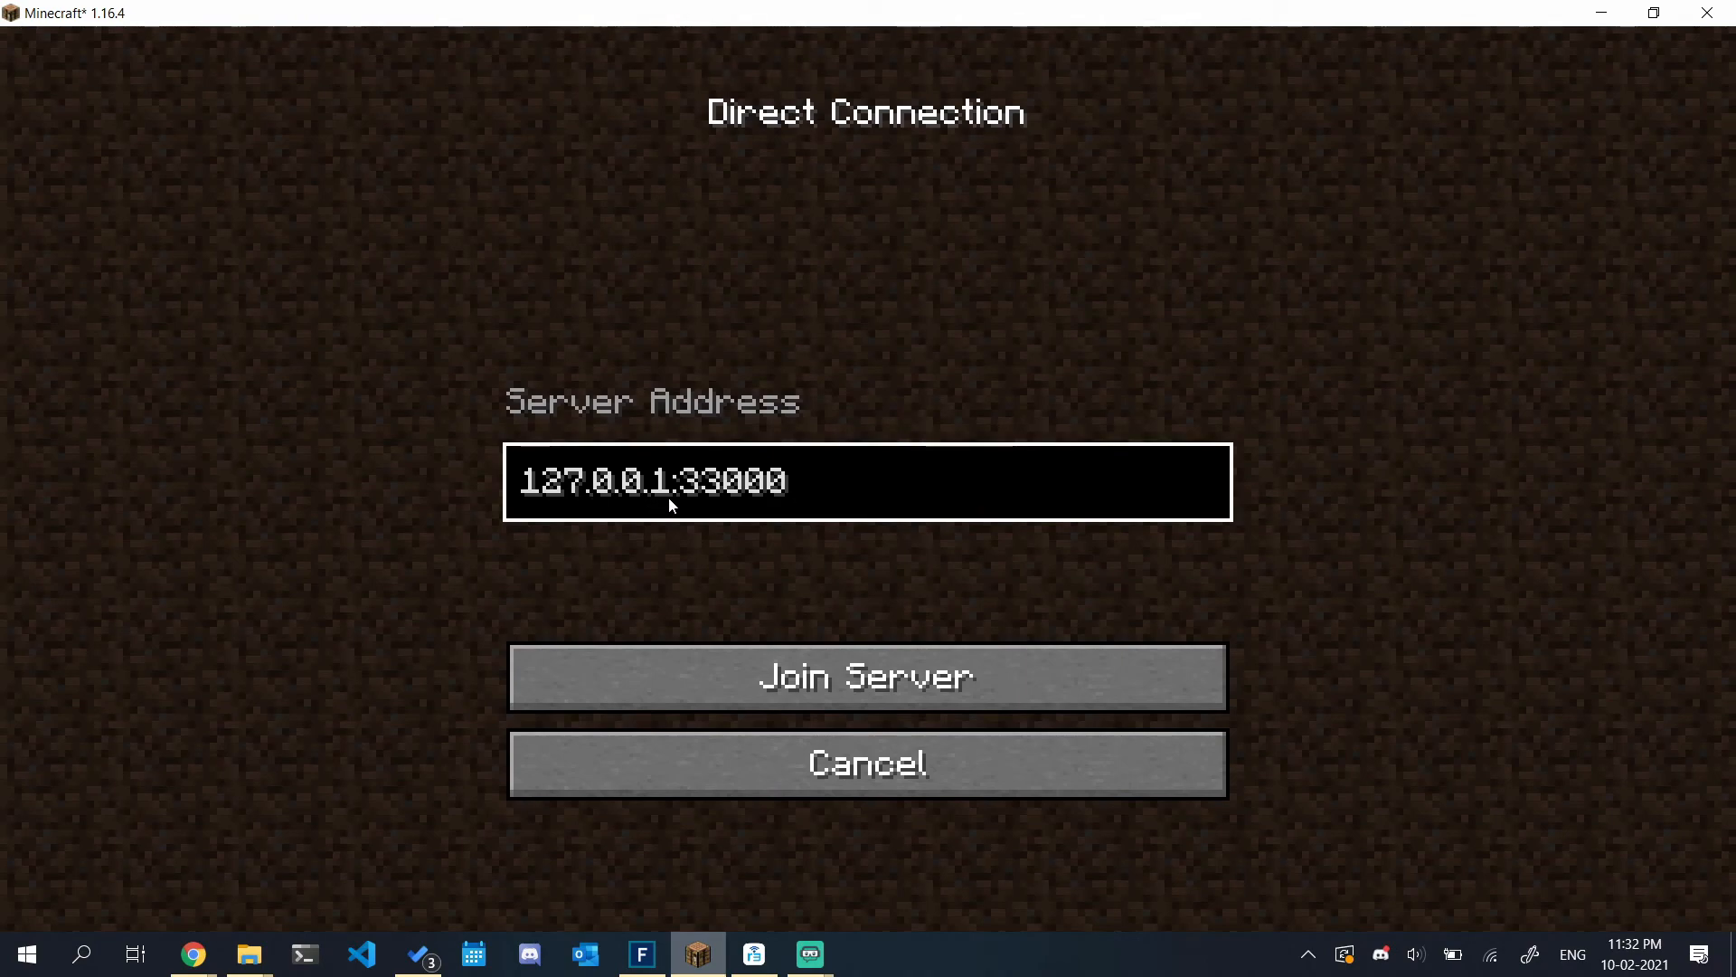
mouse_move(867, 675)
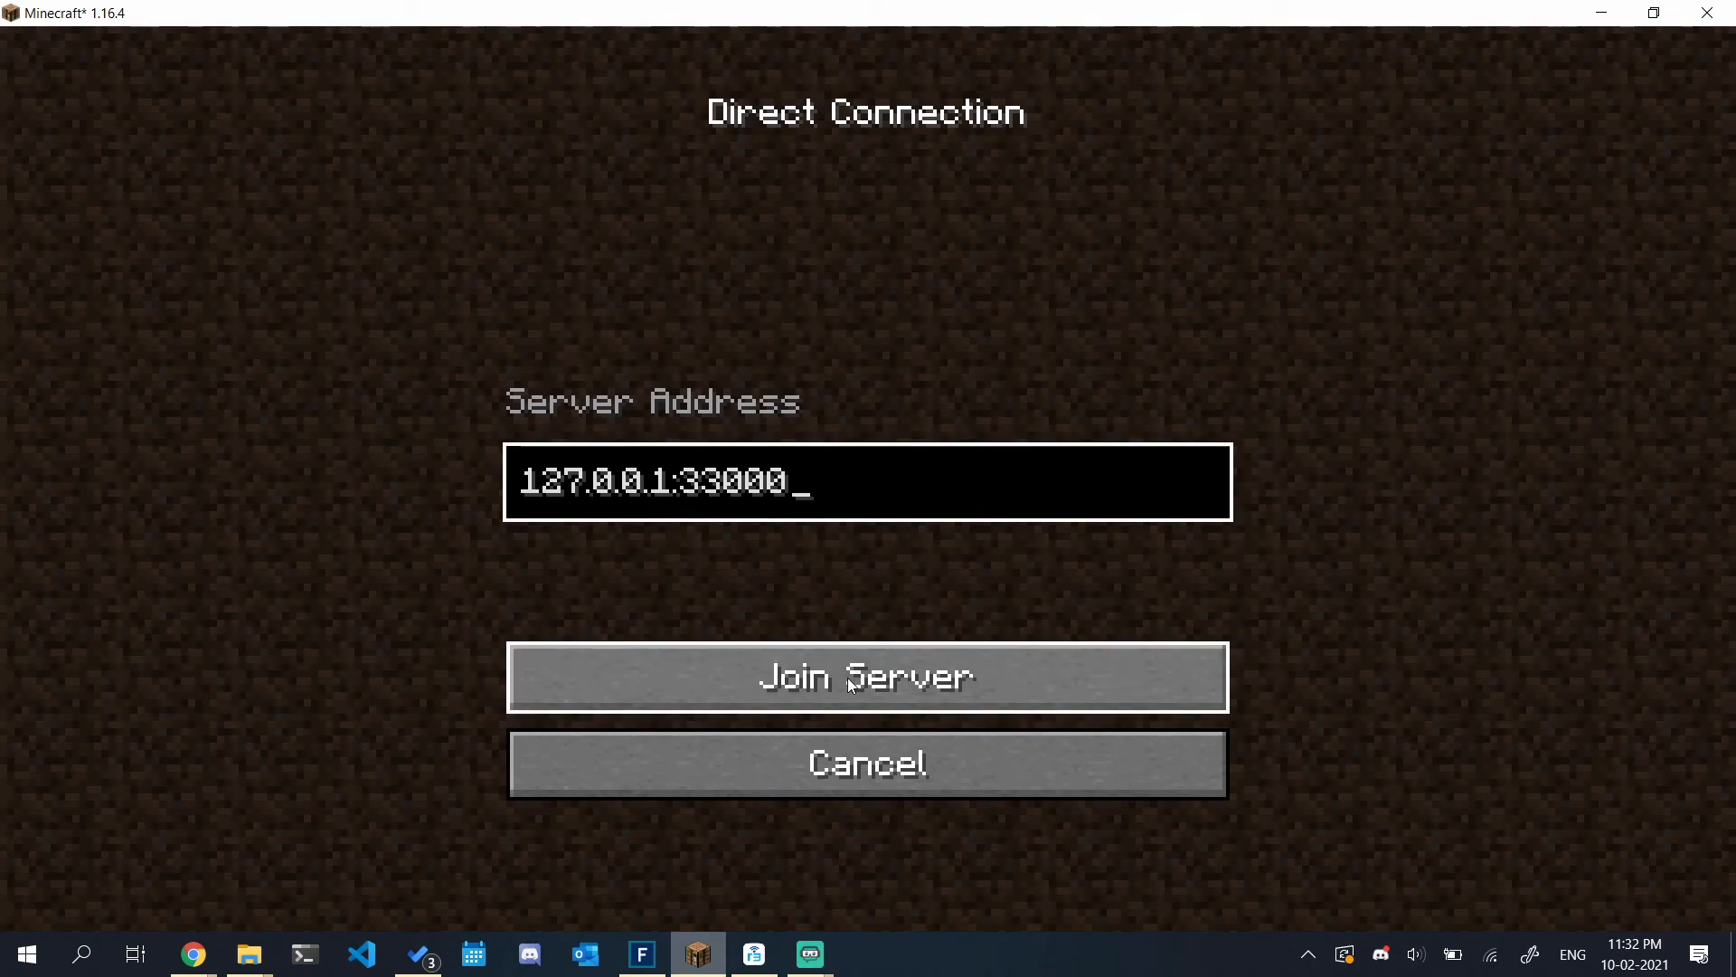
click(867, 676)
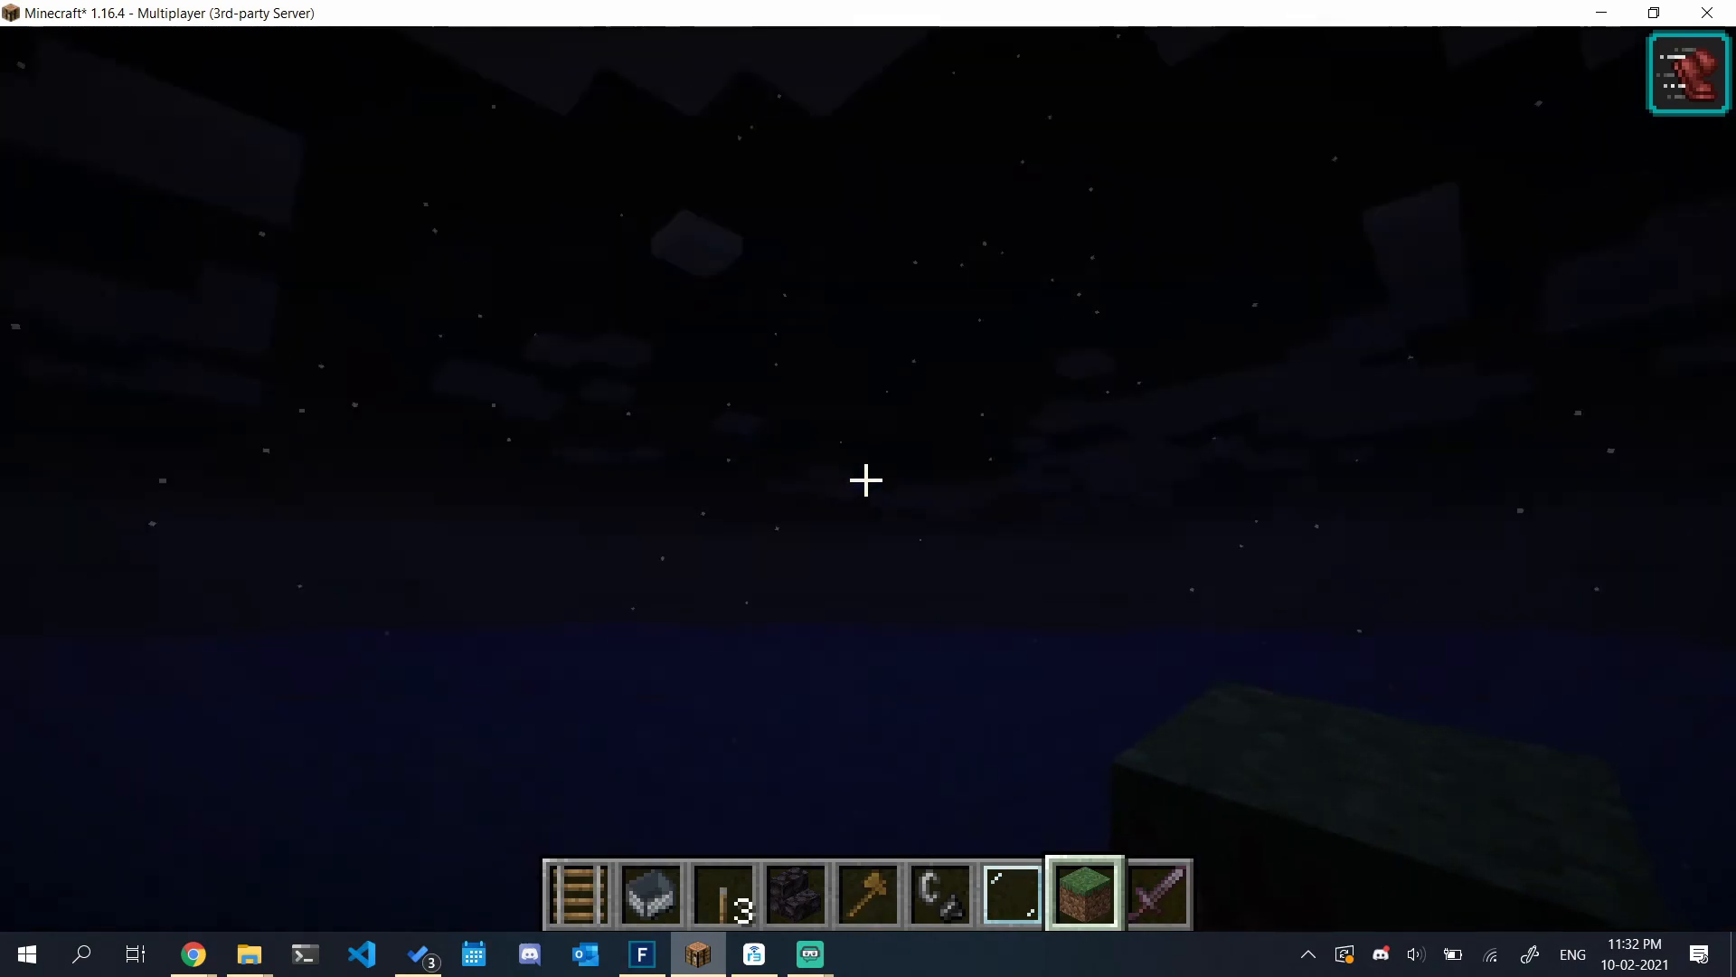
mouse_move(866, 481)
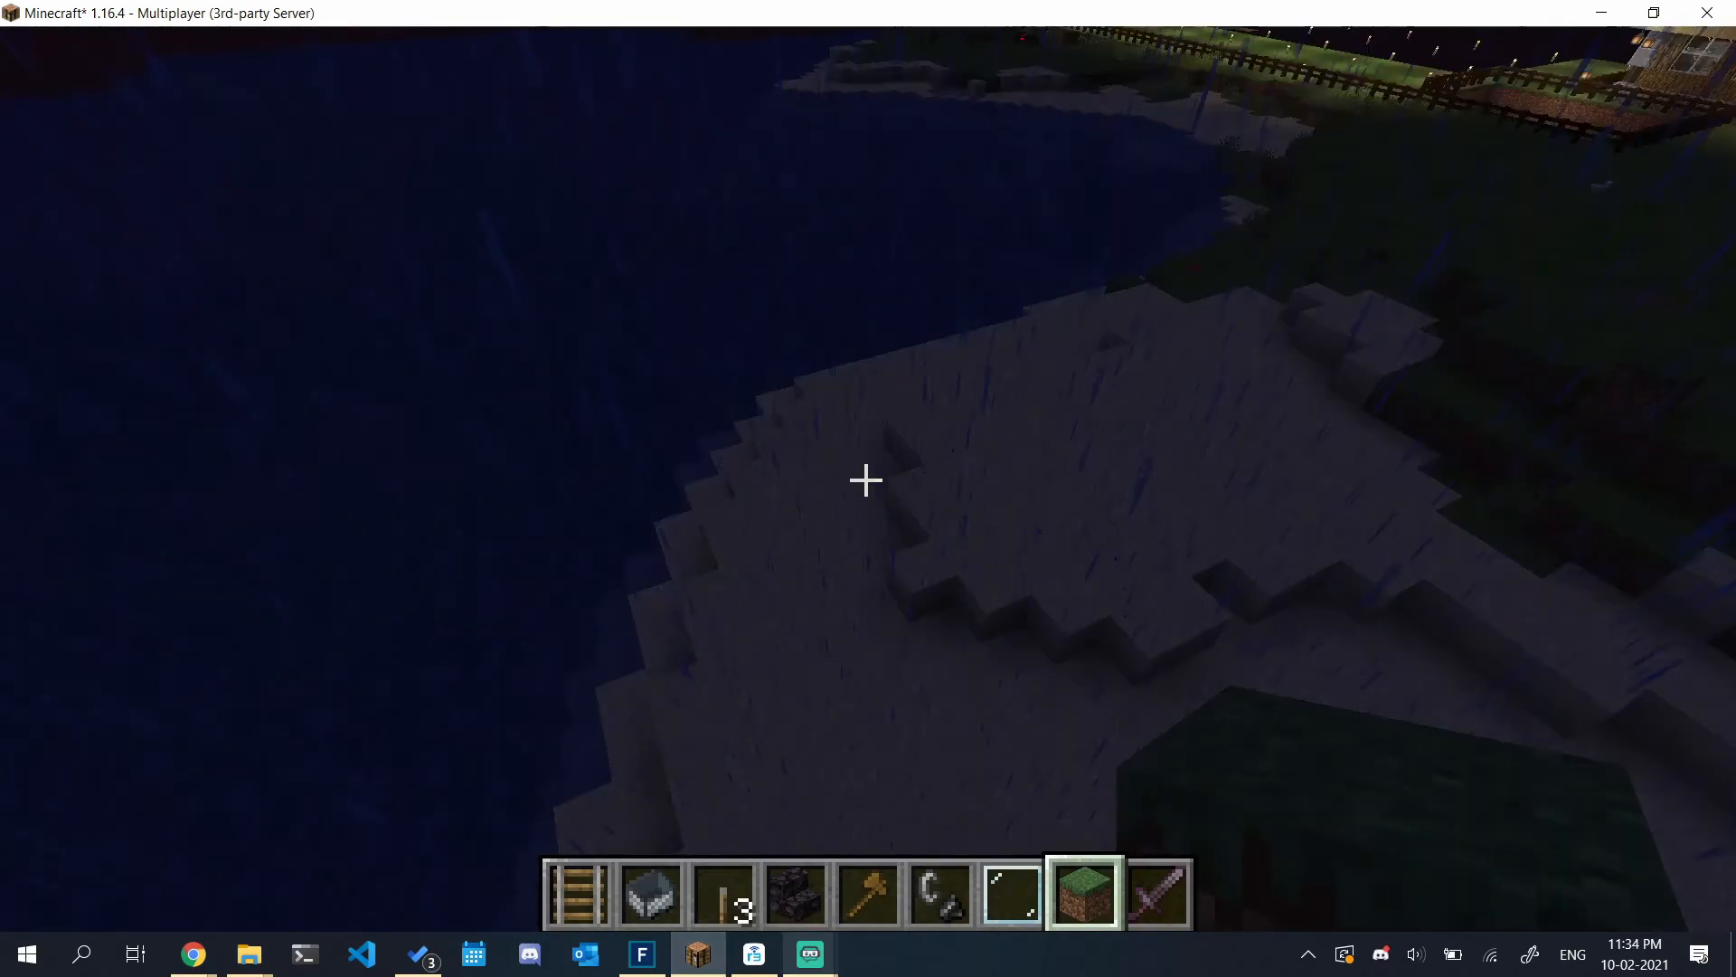
mouse_move(866, 481)
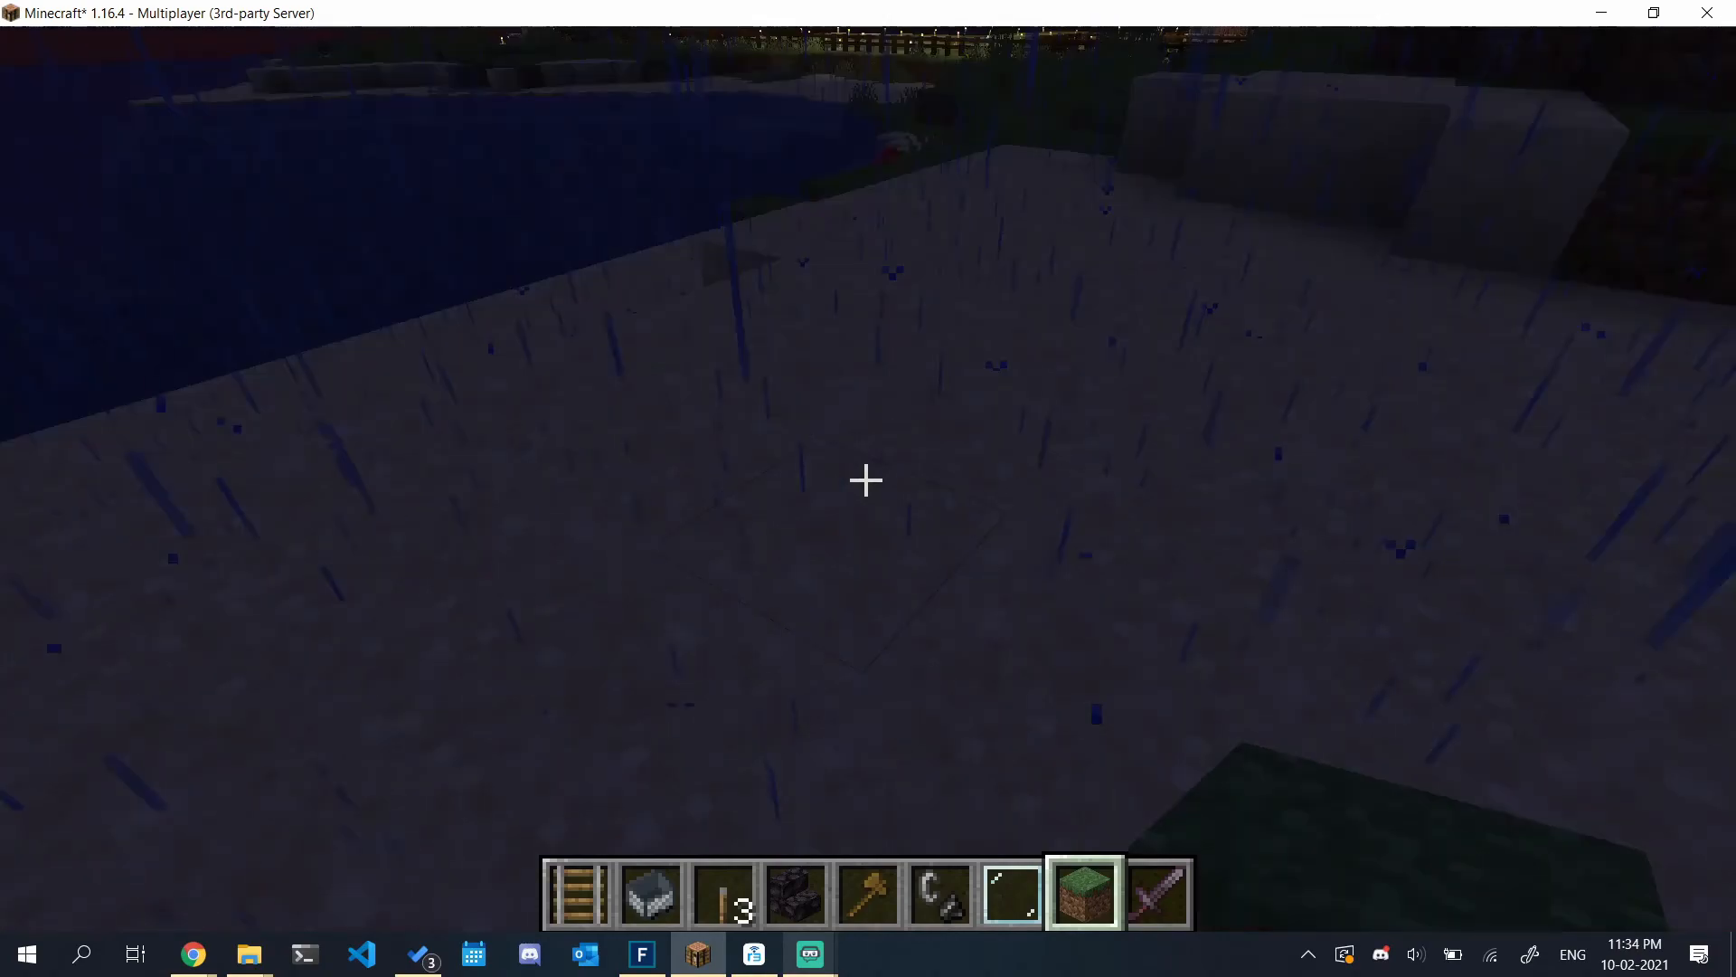
mouse_move(866, 481)
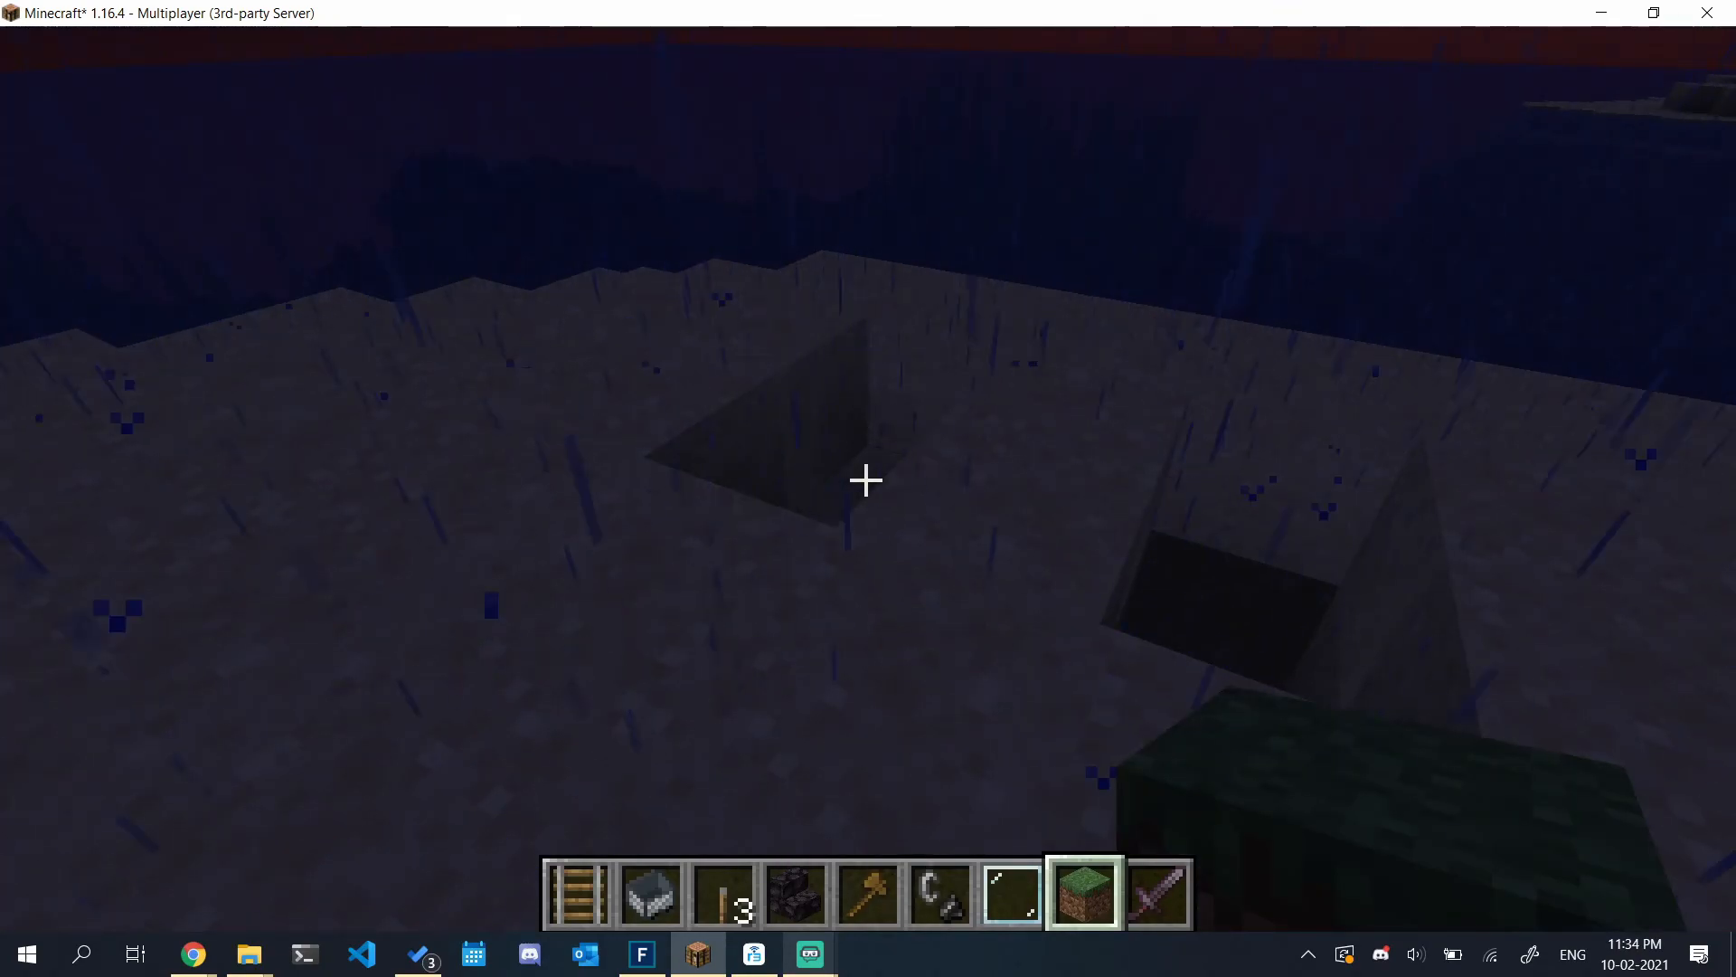
Show the F3 debug overlay while standing on the server's beach world
key(F3)
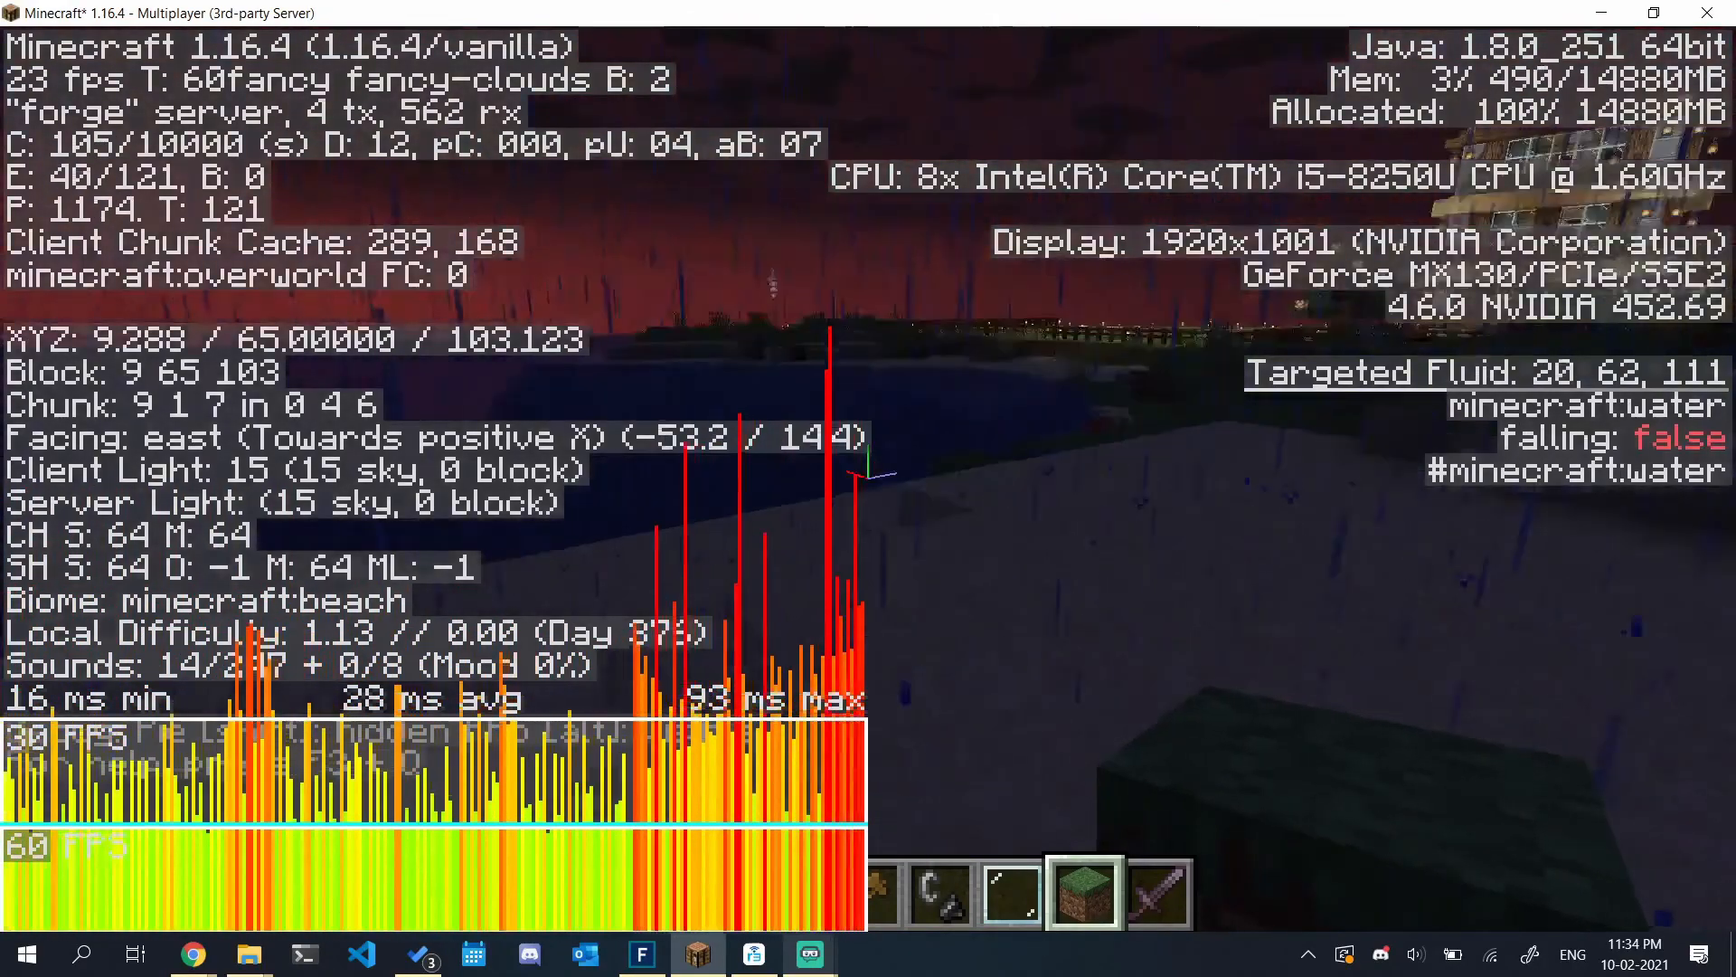
mouse_move(868, 488)
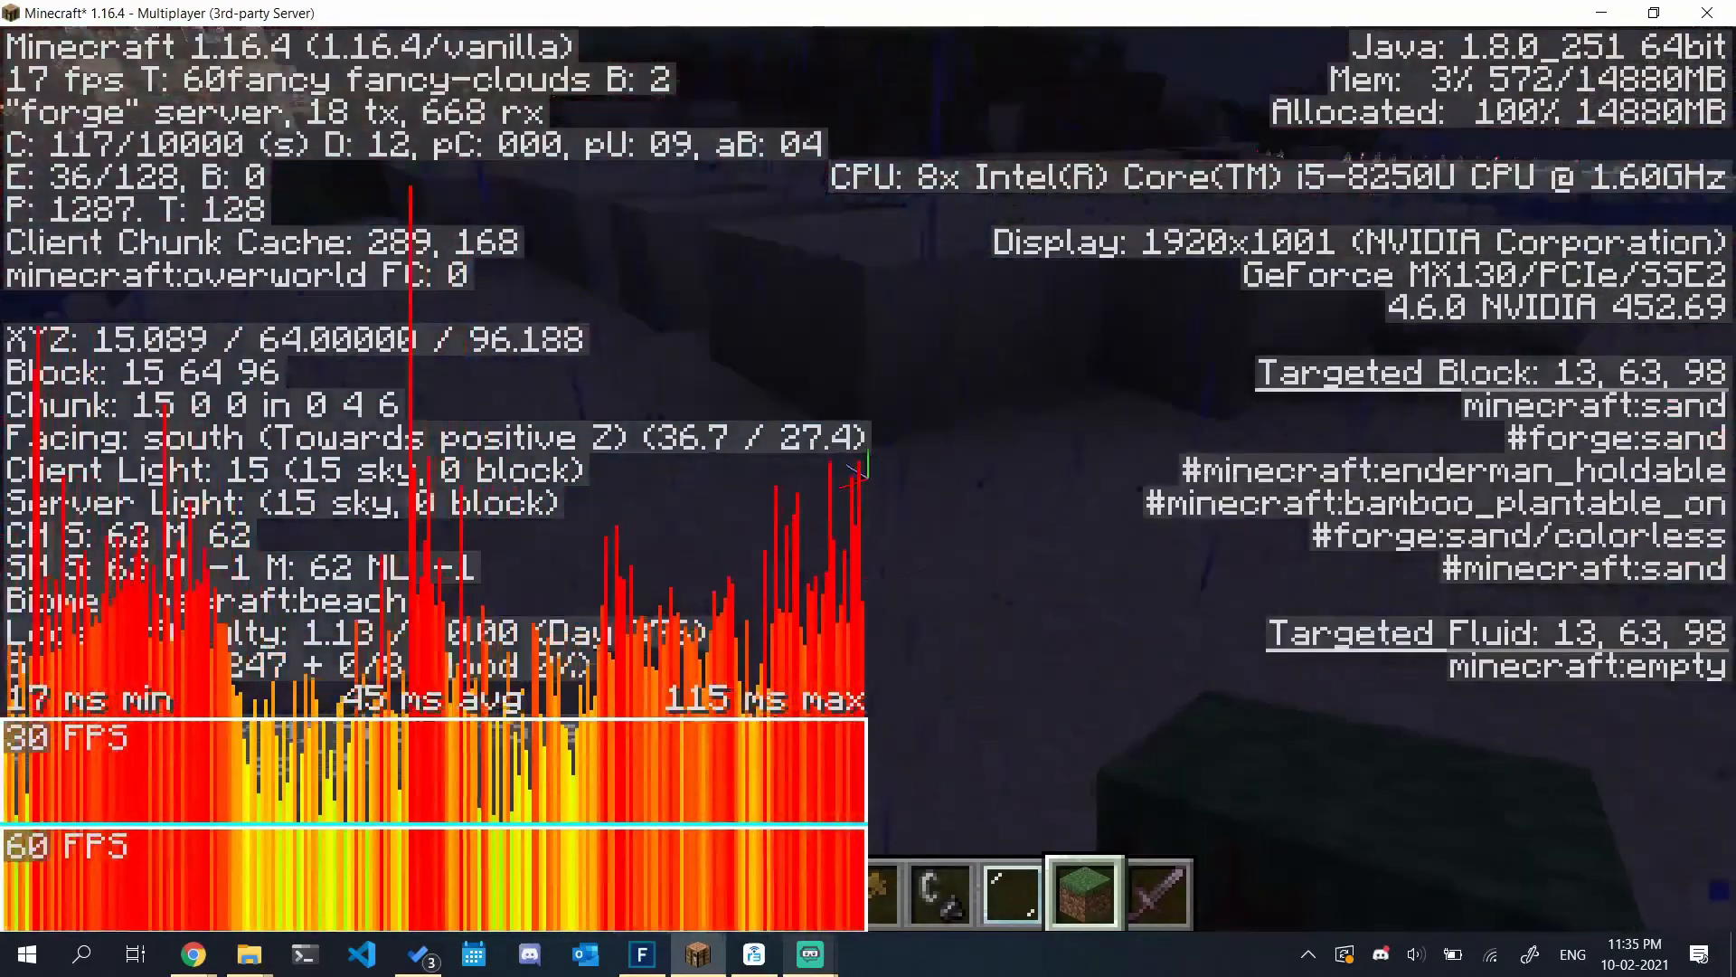
mouse_move(869, 488)
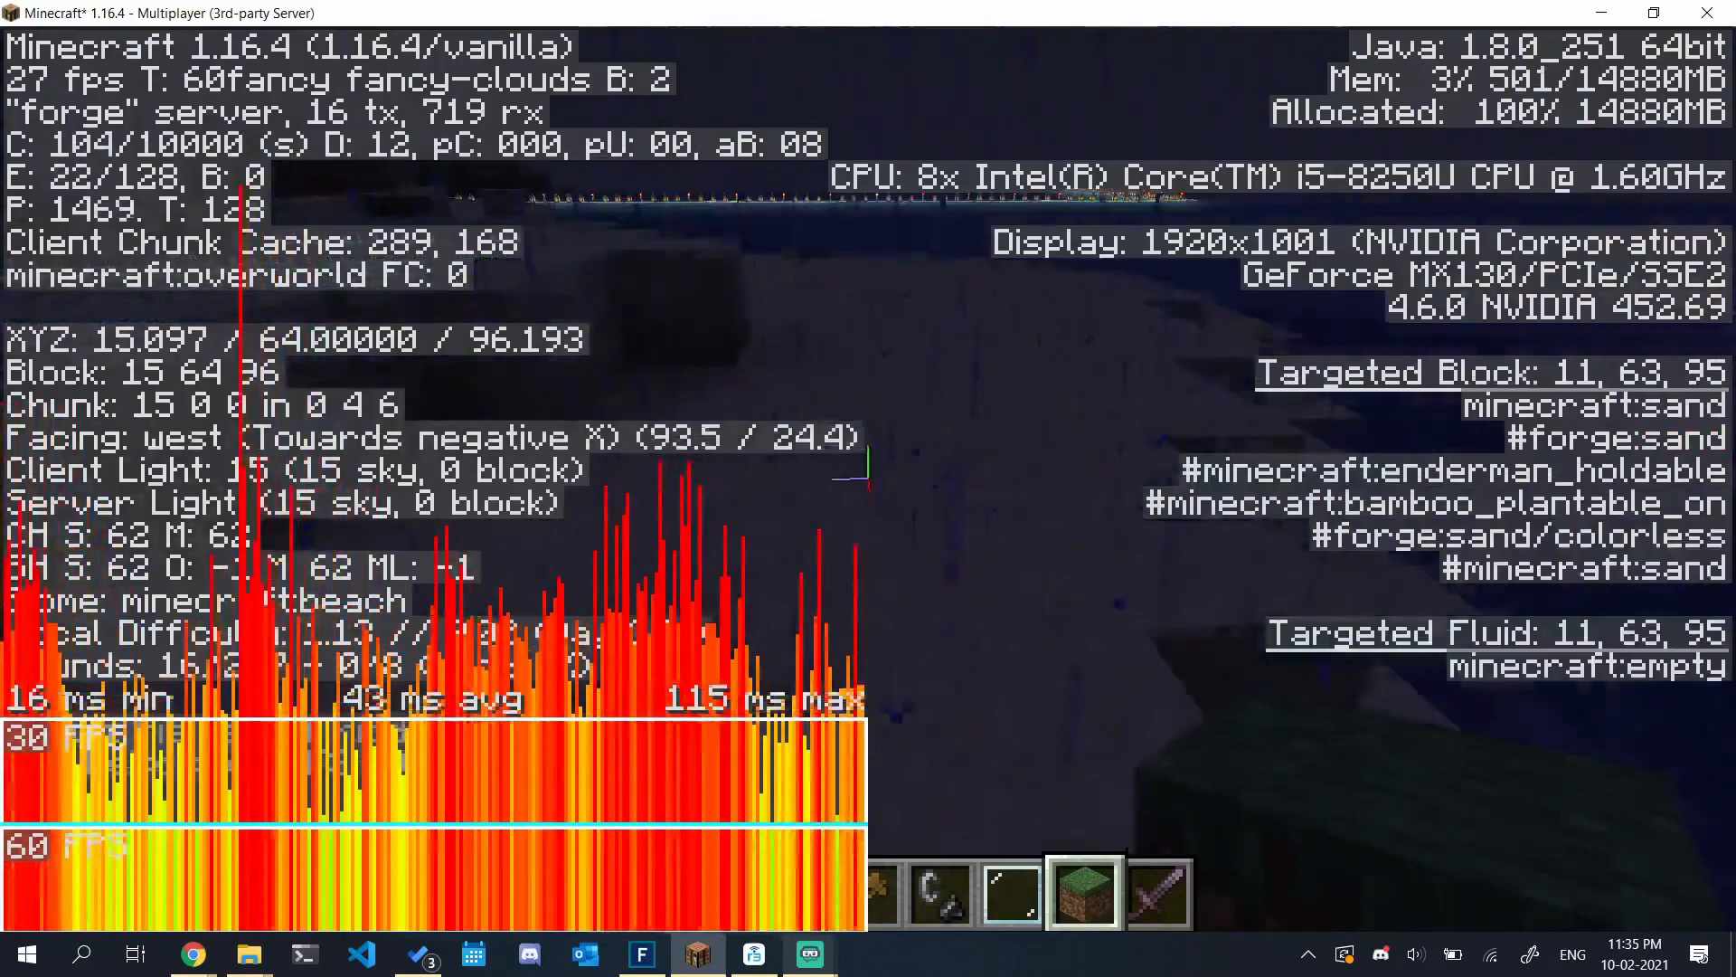